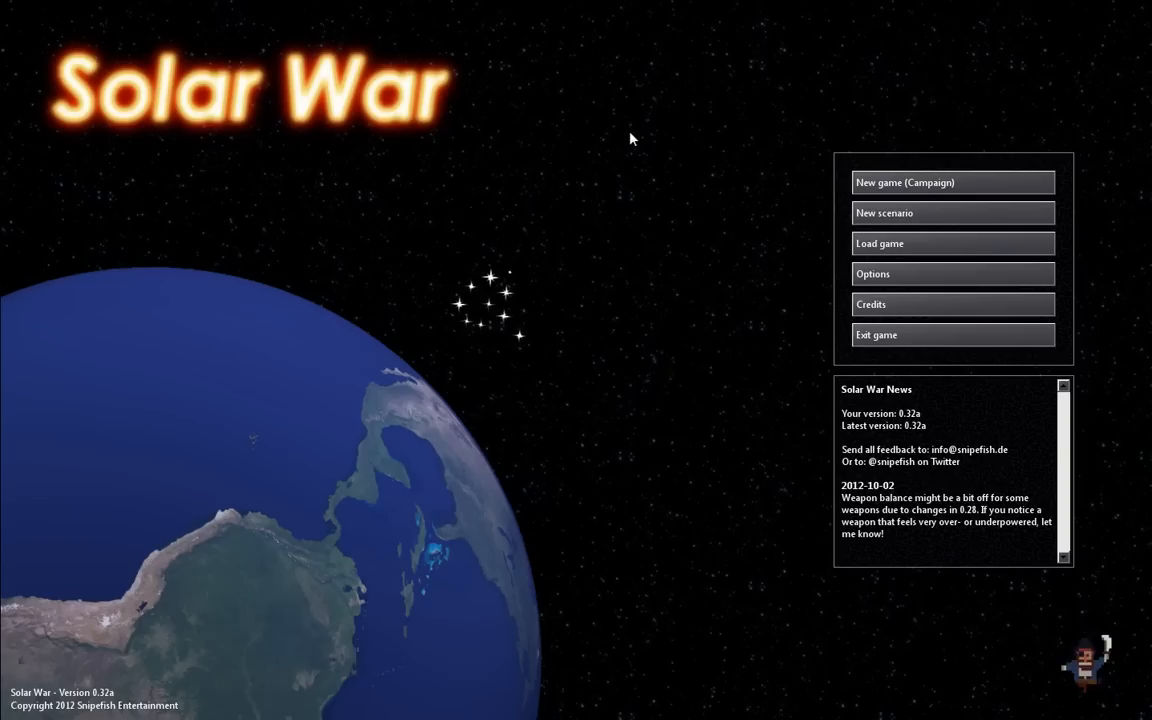
mouse_move(660, 198)
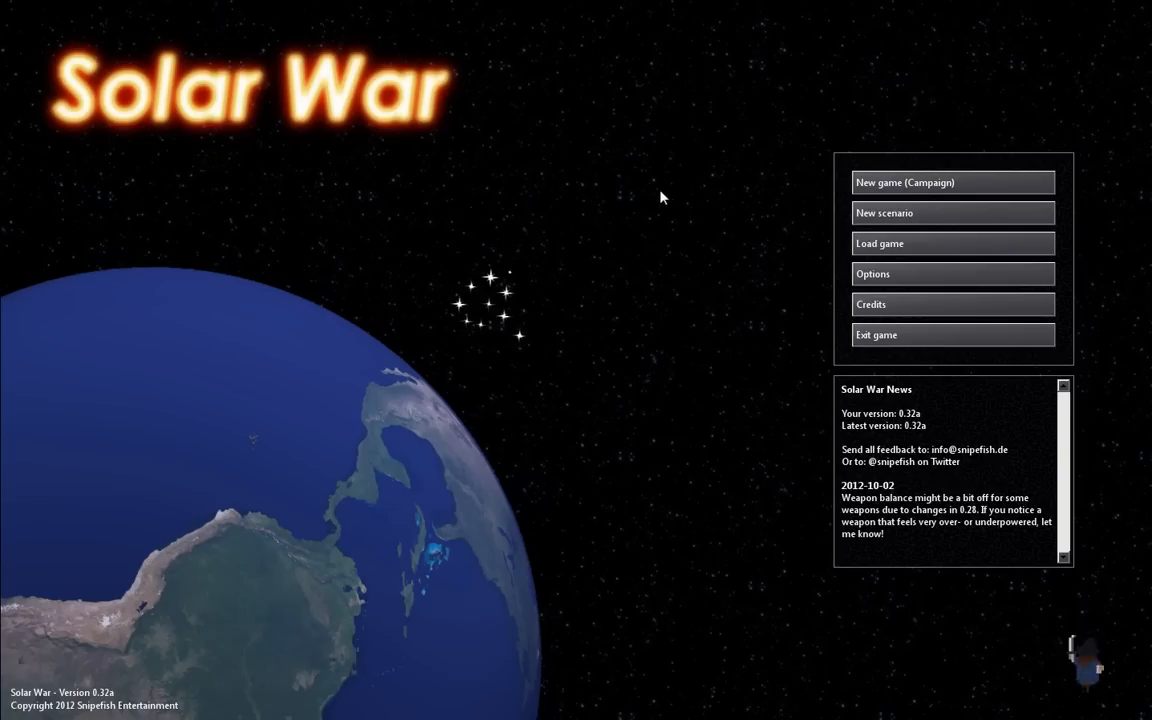
mouse_move(756, 154)
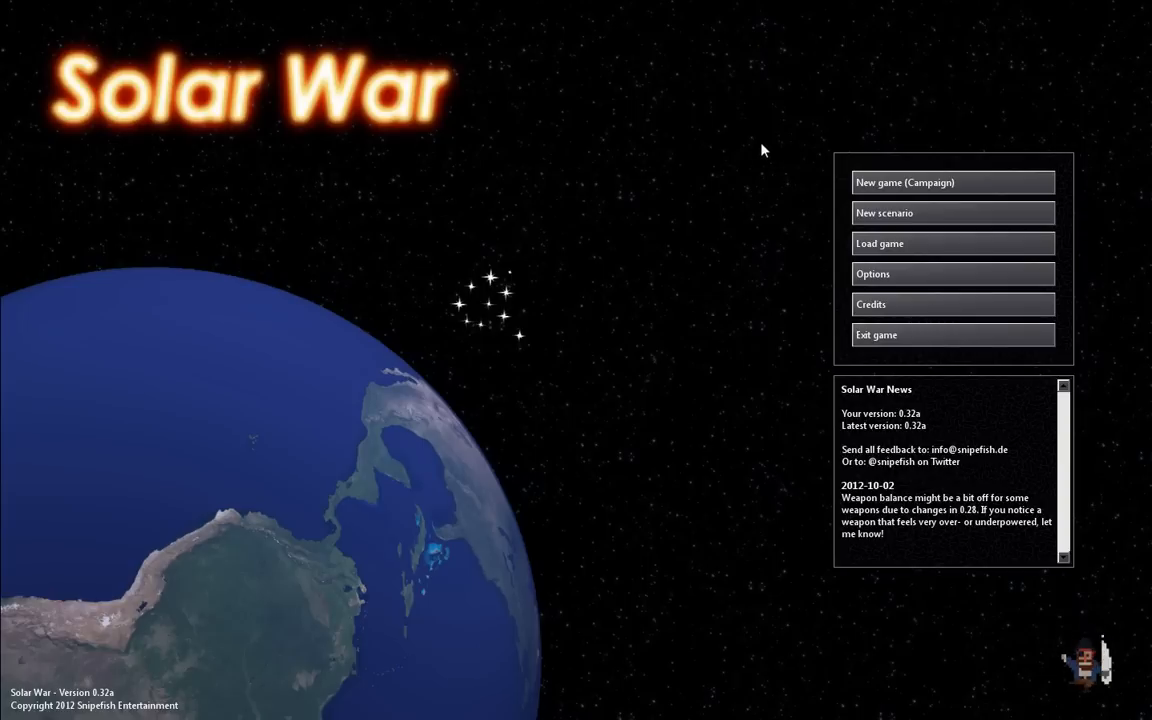
mouse_move(778, 156)
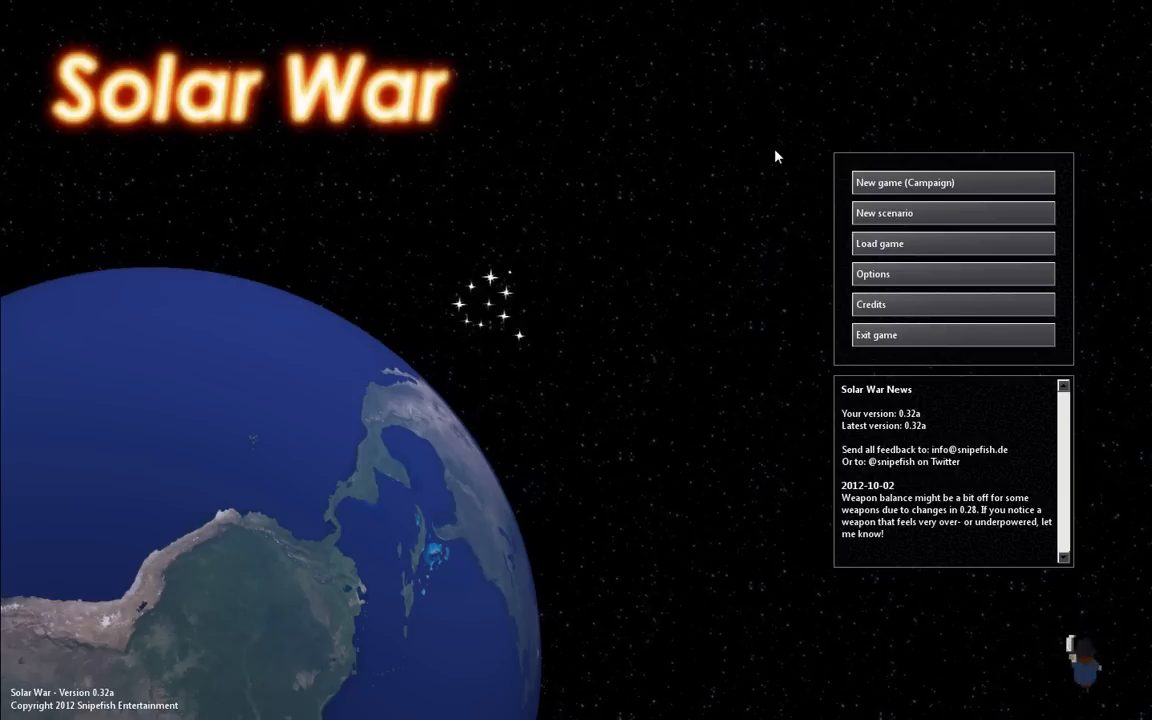
mouse_move(780, 152)
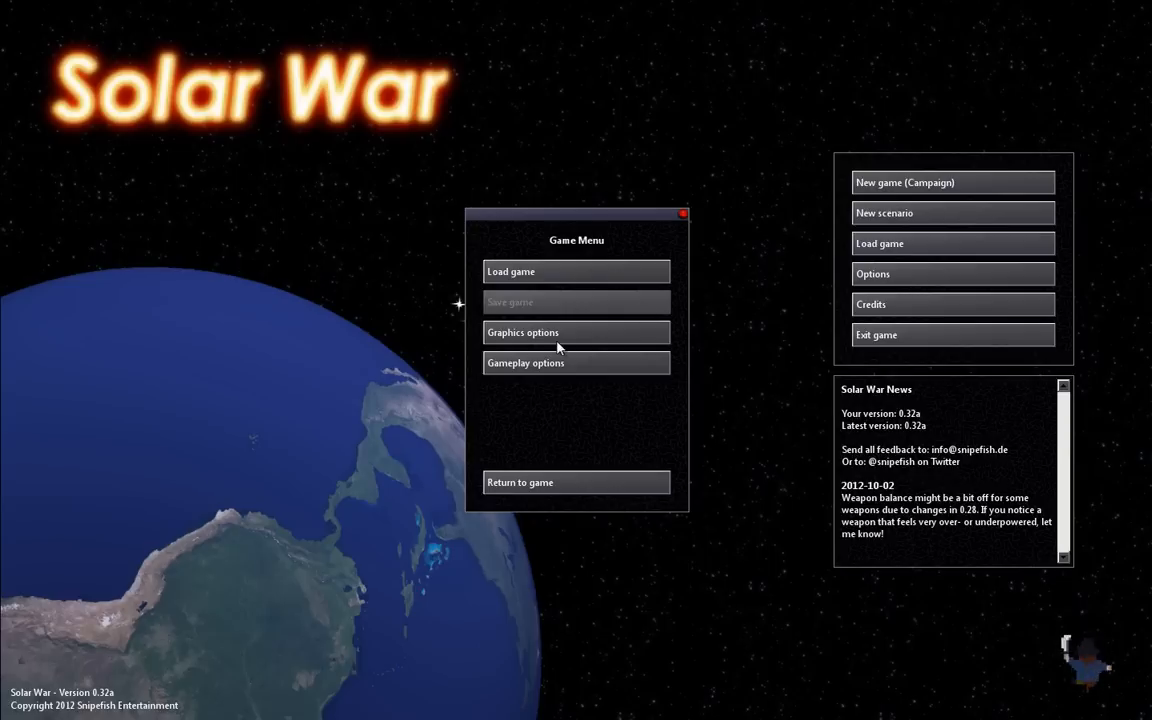
Step: Try the default and steel graphics themes, then keep grimdark and move on to gameplay settings
click(522, 332)
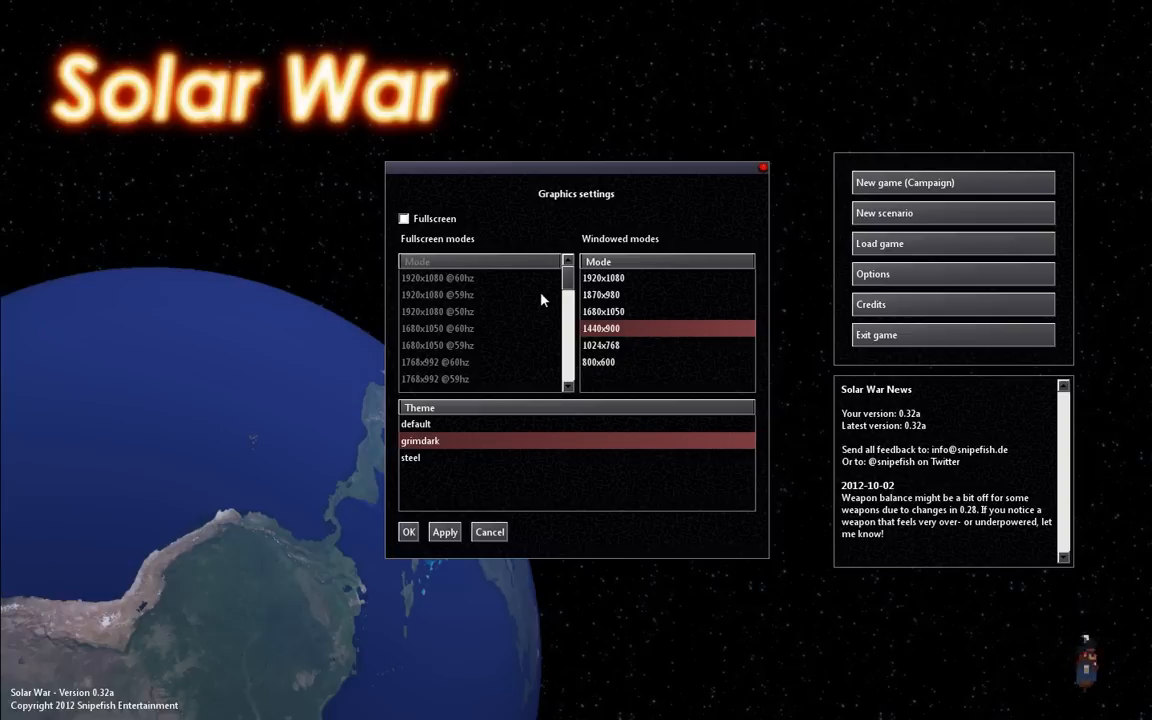
mouse_move(624, 328)
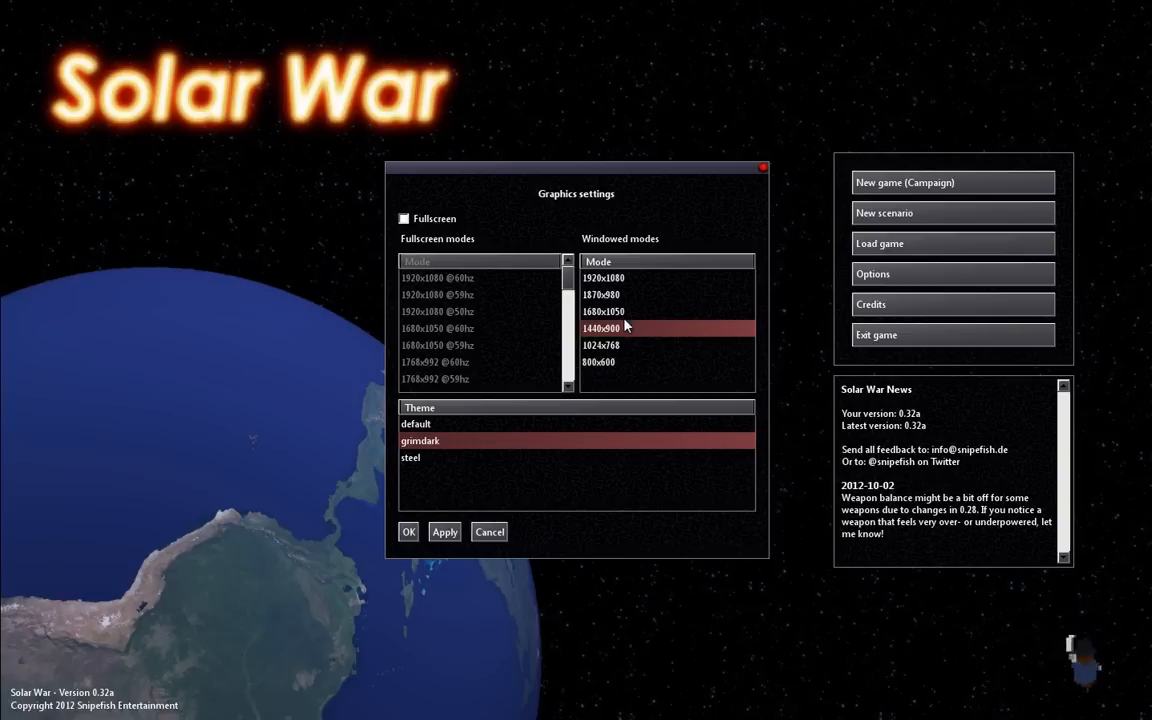
mouse_move(620, 280)
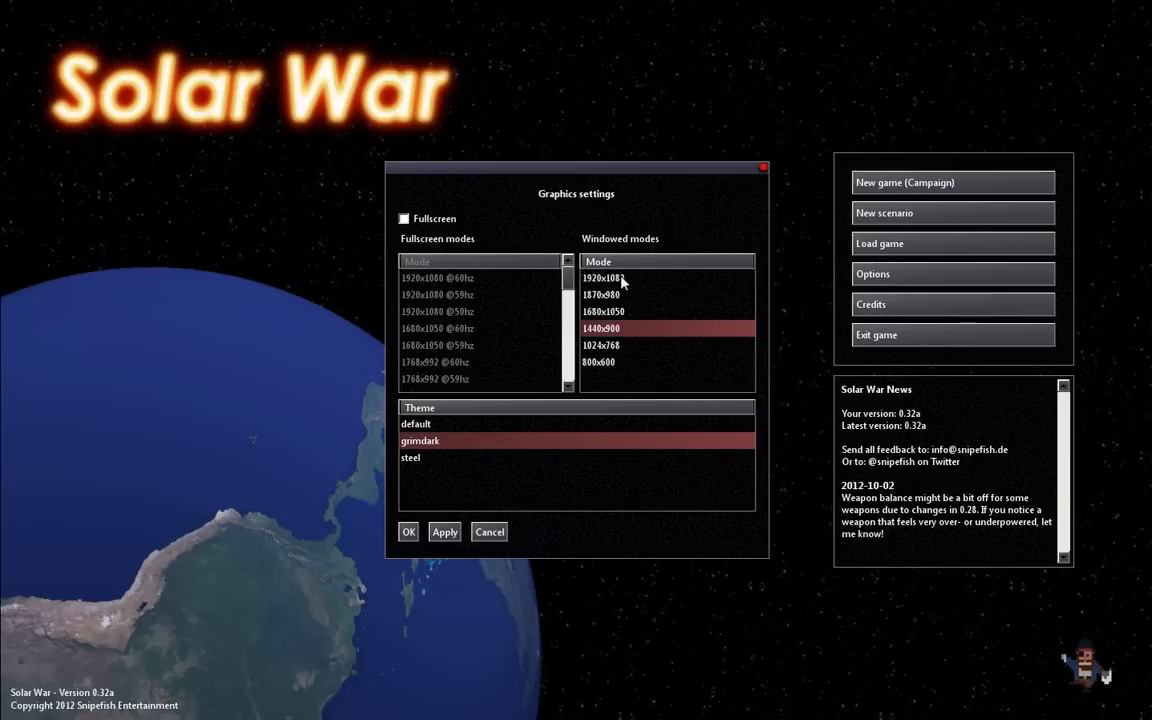
mouse_move(622, 328)
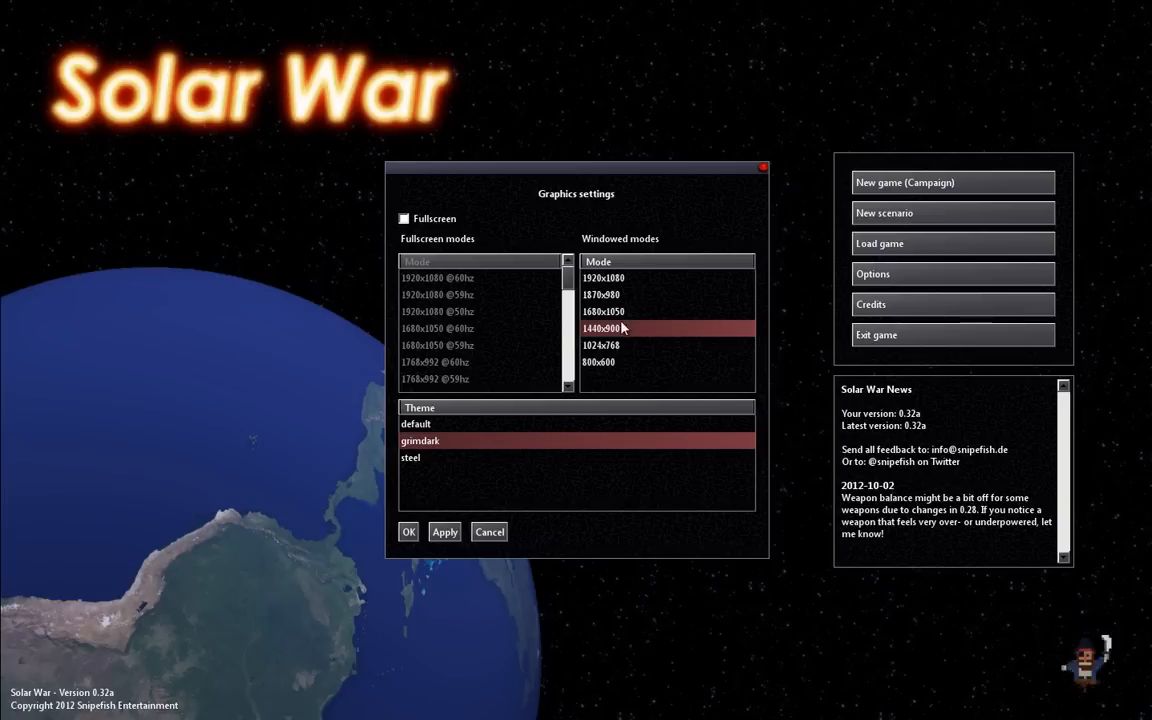
mouse_move(624, 360)
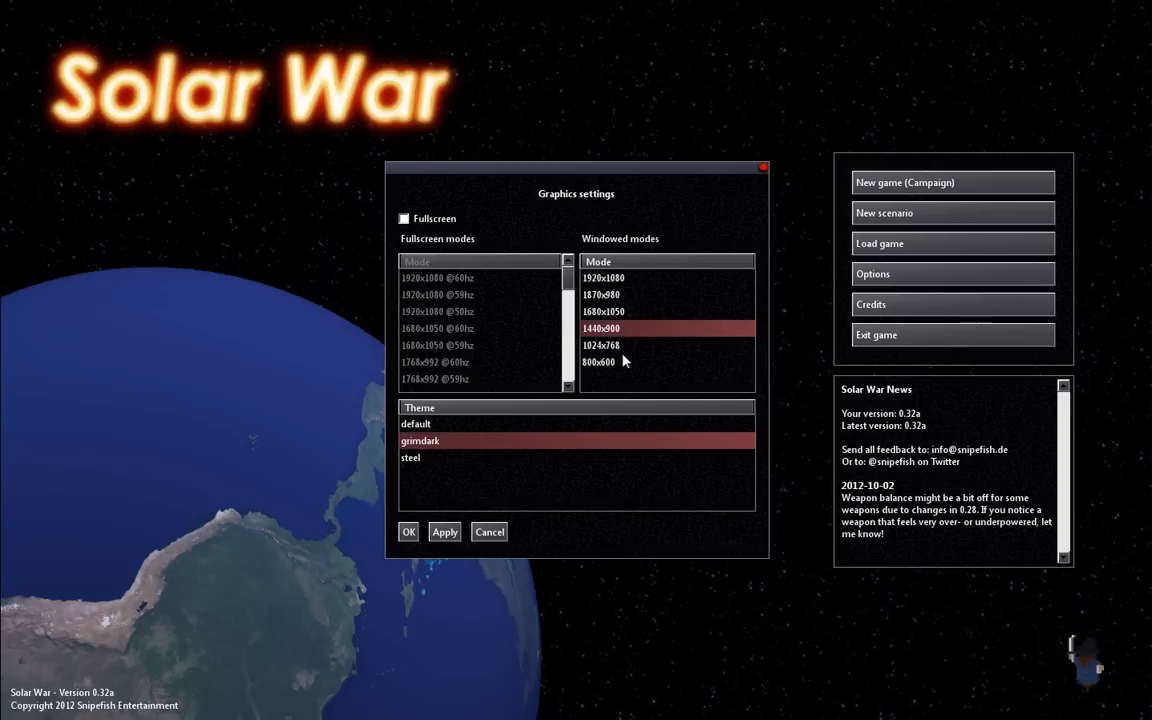
mouse_move(624, 284)
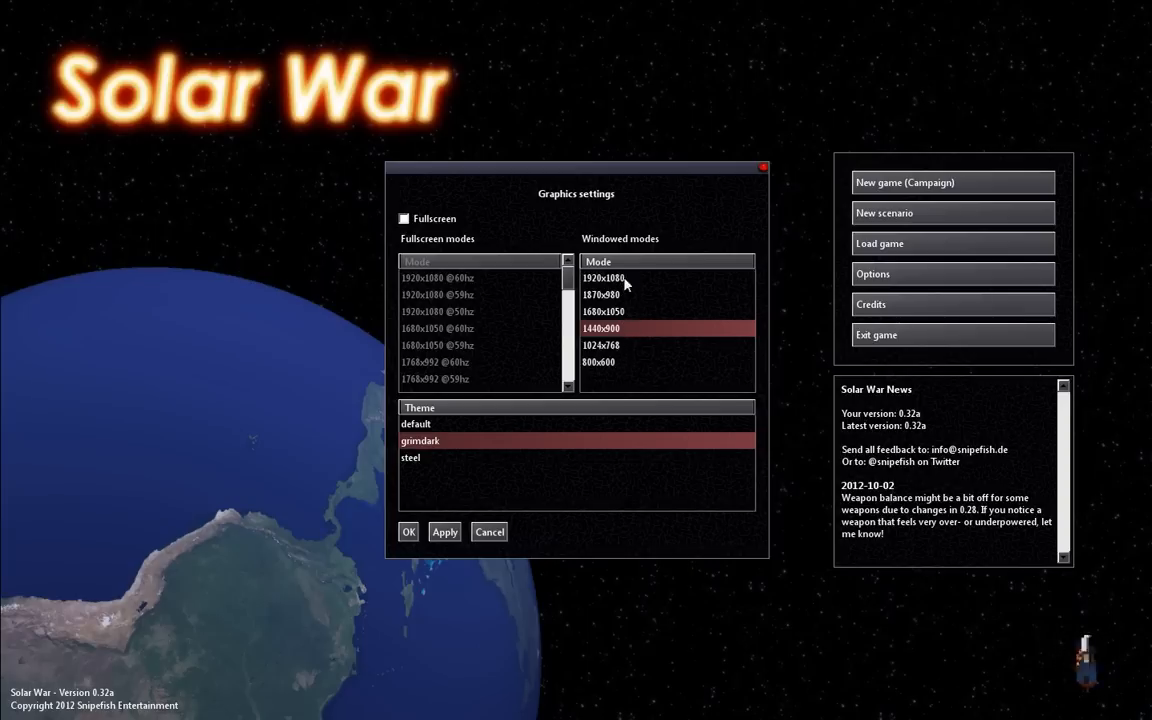
scroll(down, 3)
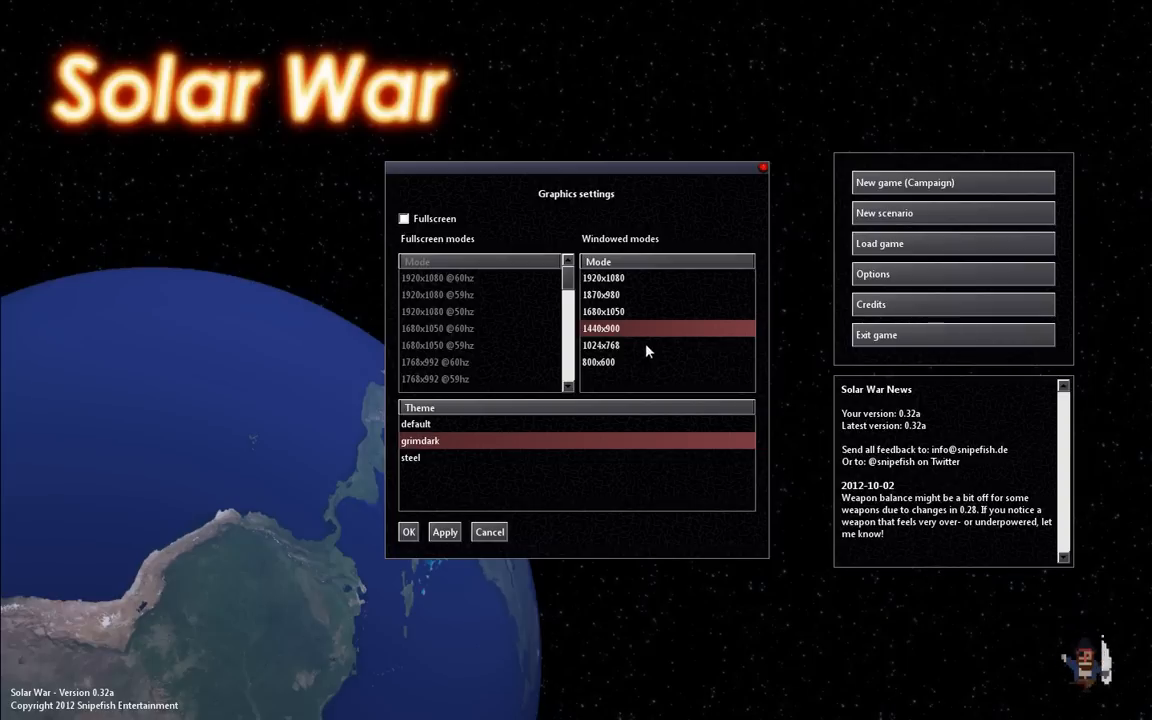
click(416, 424)
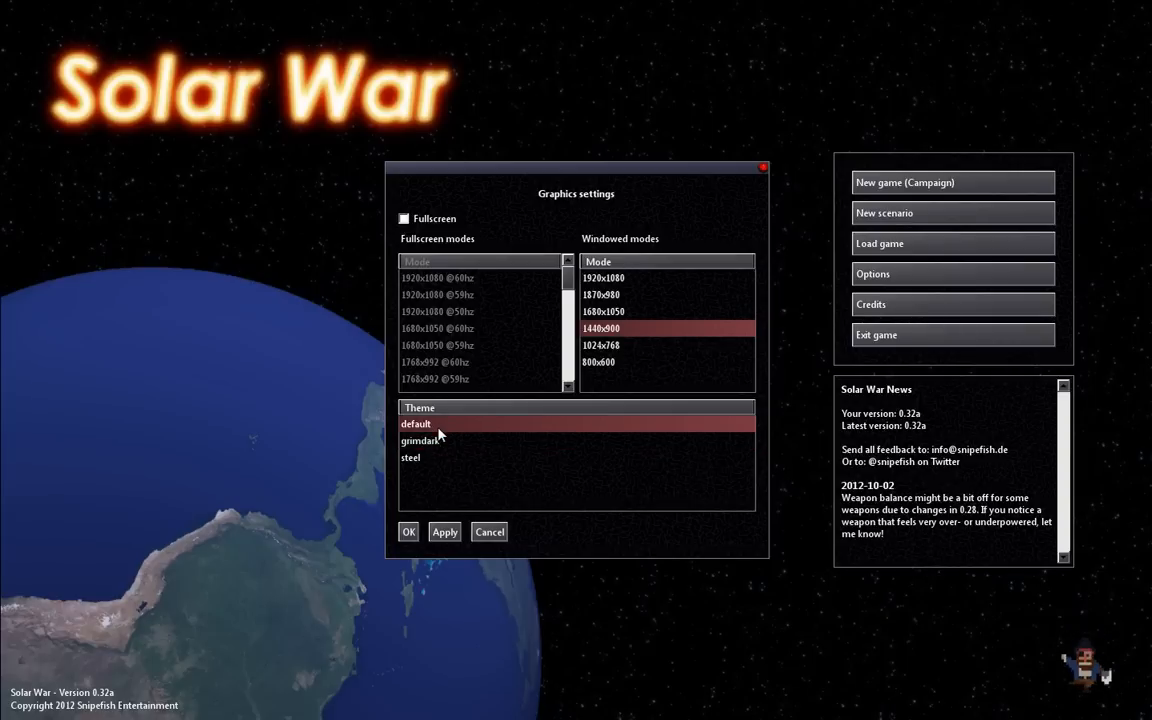
click(410, 456)
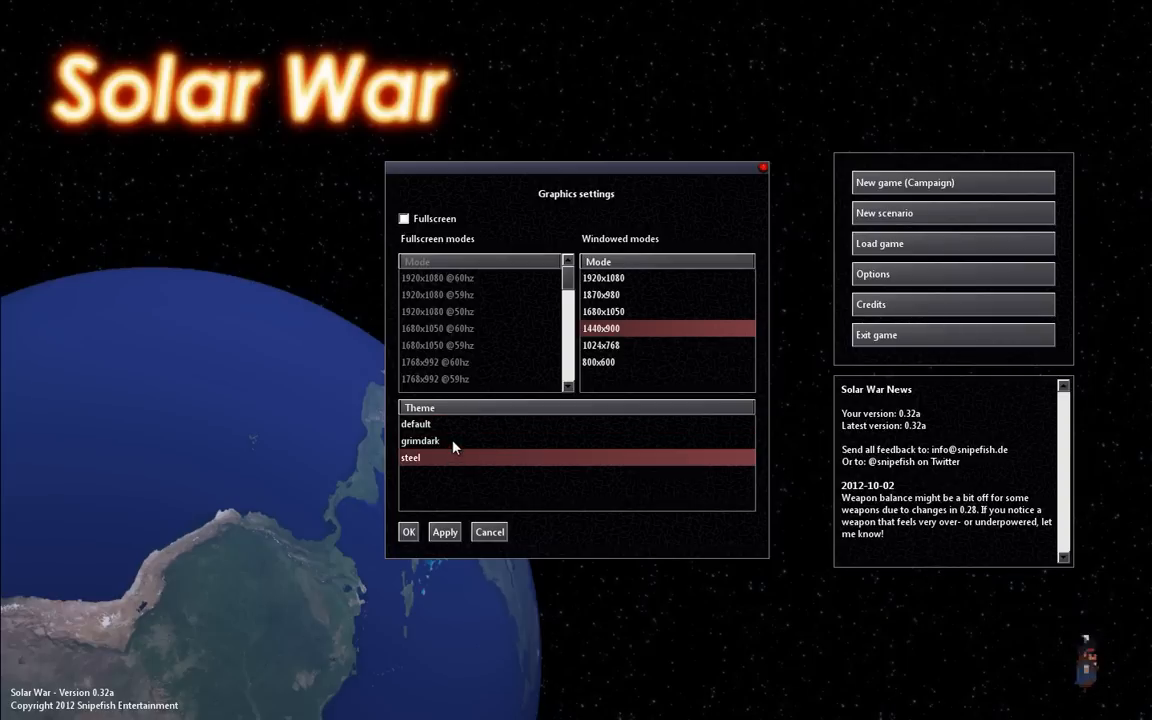
click(420, 440)
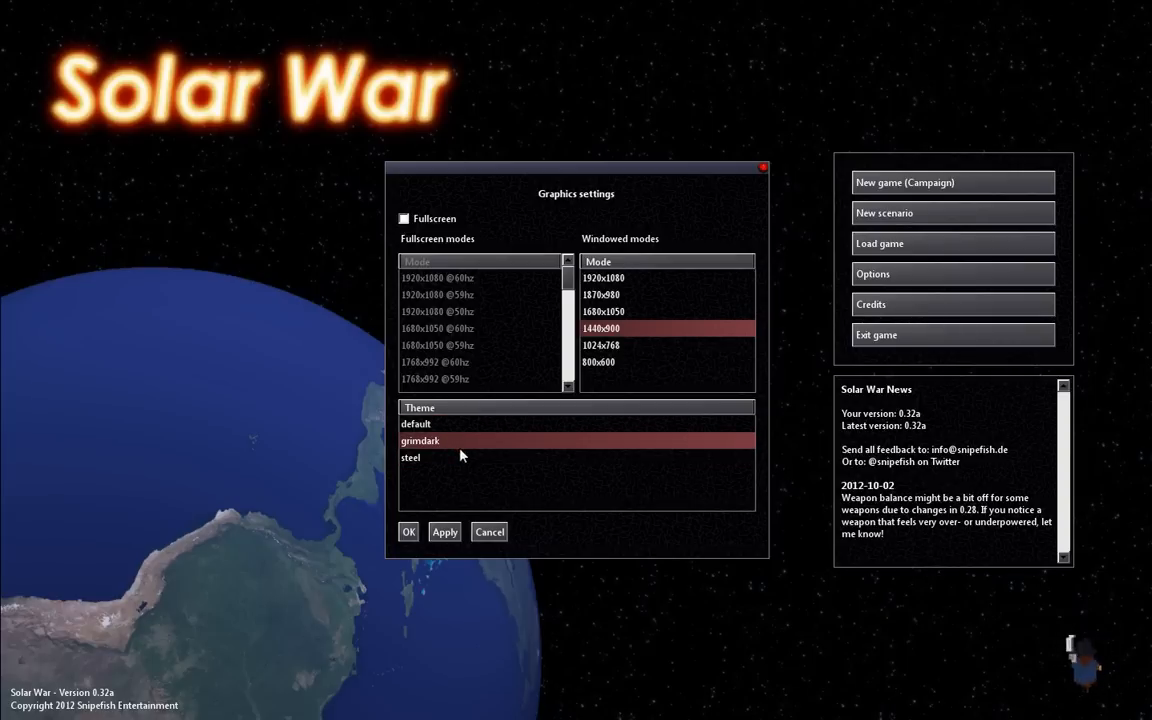
click(410, 456)
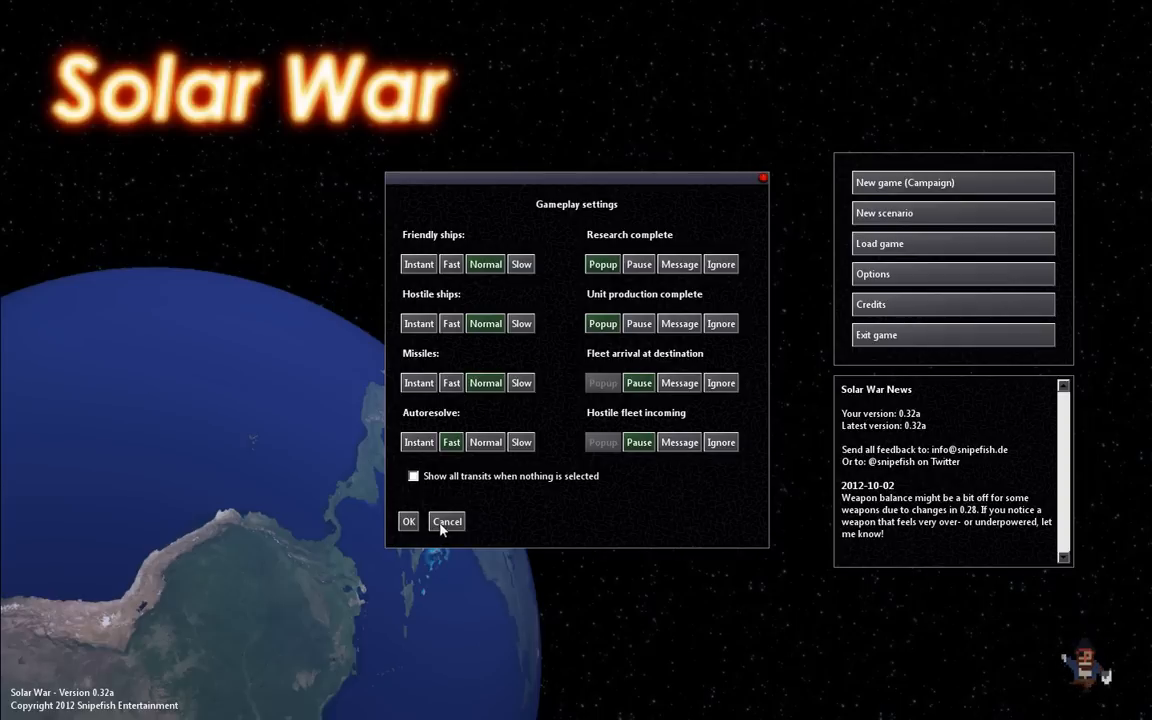
Step: Dismiss gameplay settings, preview the Beyond the Belt scenario setup twice, and back out to the title menu
click(448, 520)
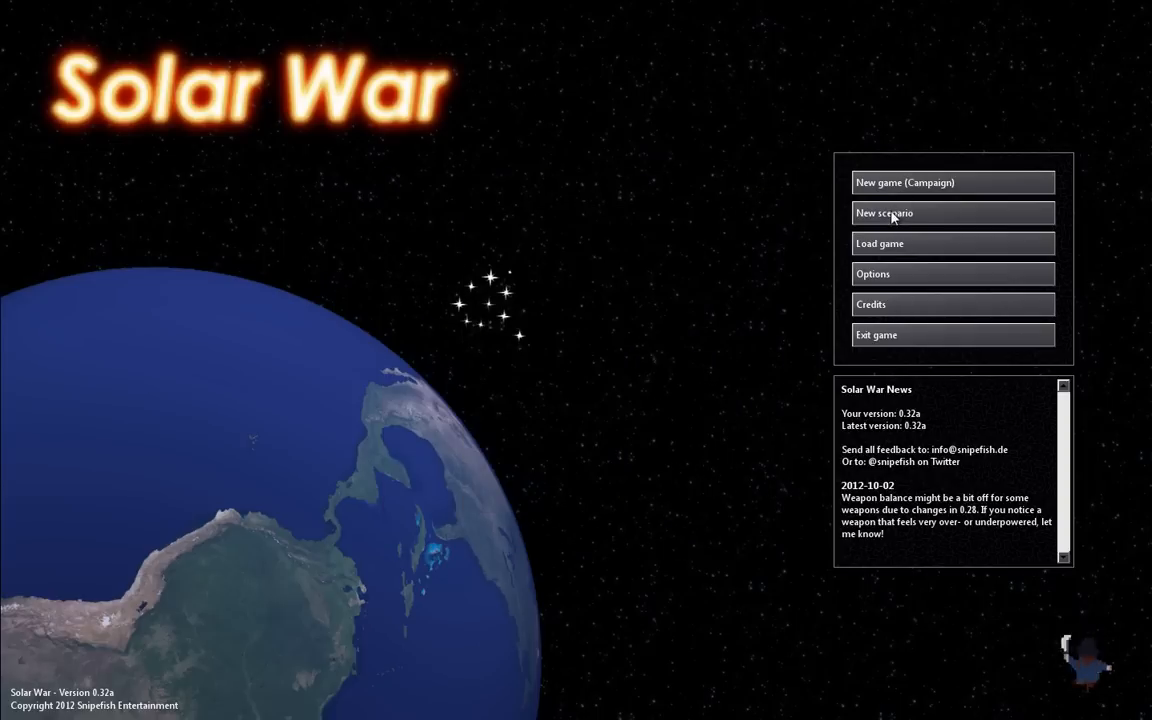
click(884, 212)
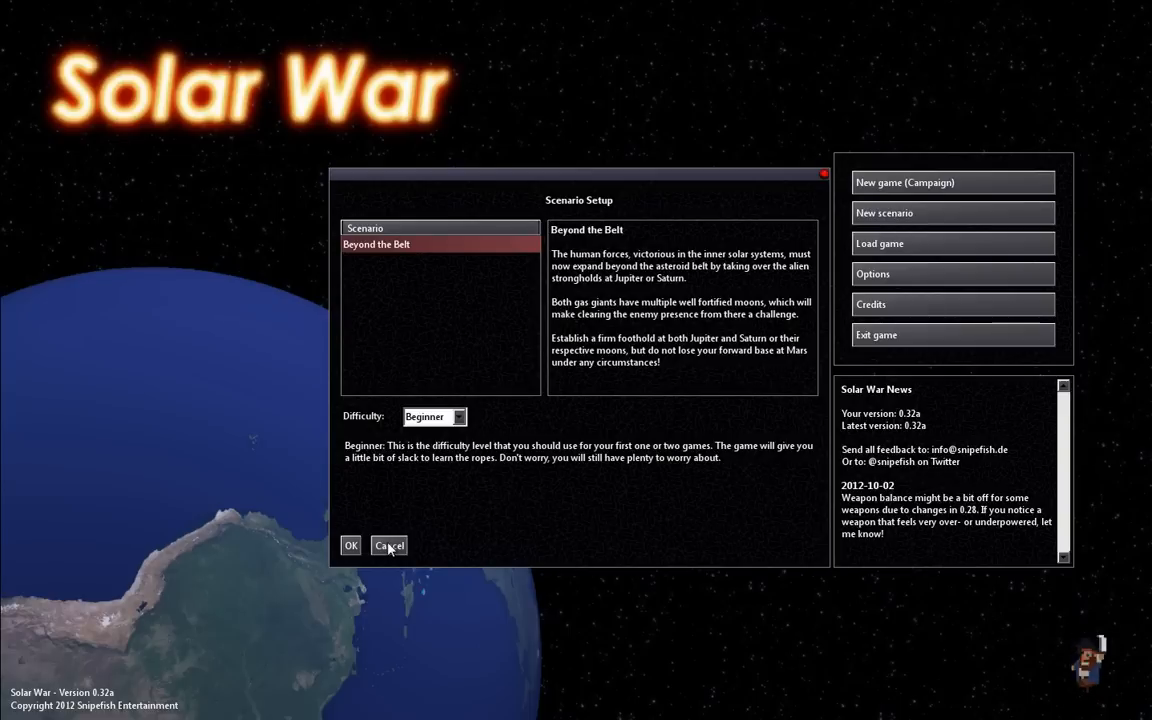
click(388, 544)
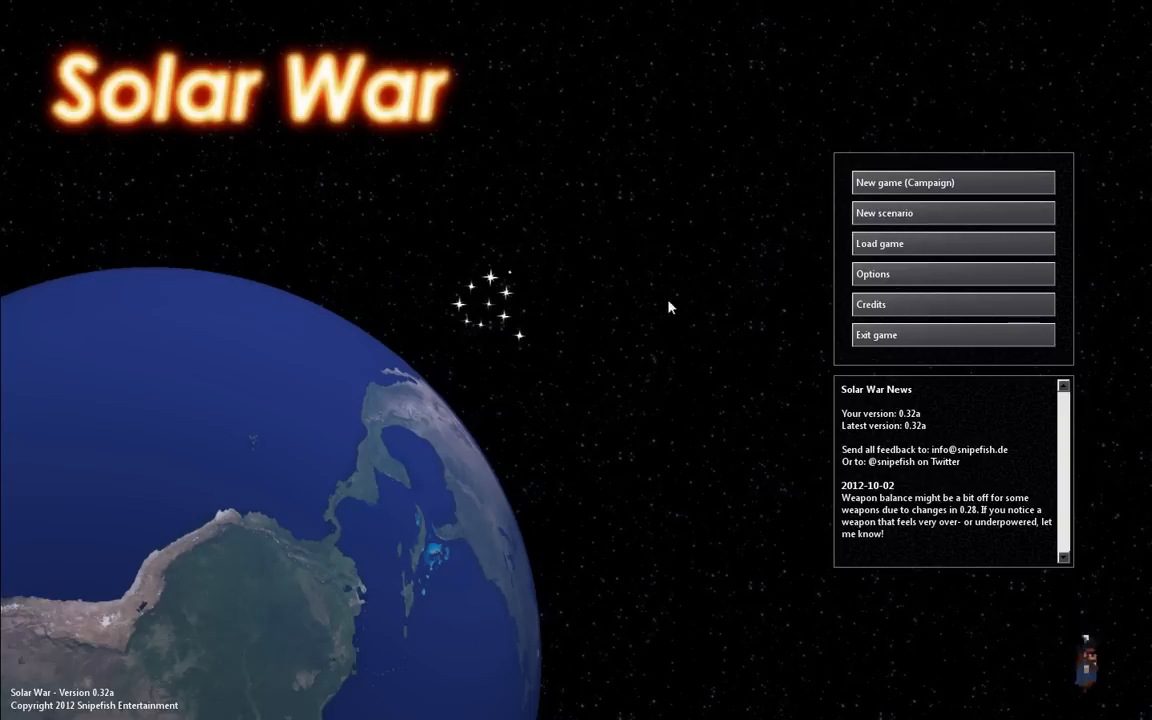
mouse_move(880, 184)
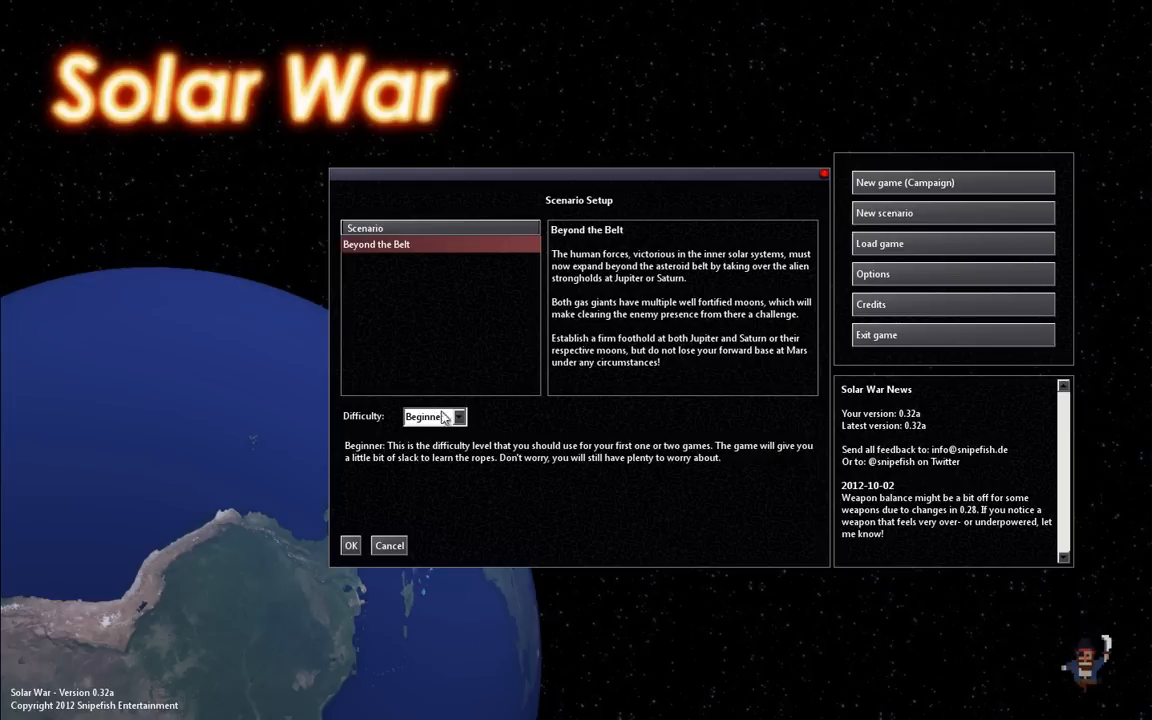
mouse_move(468, 418)
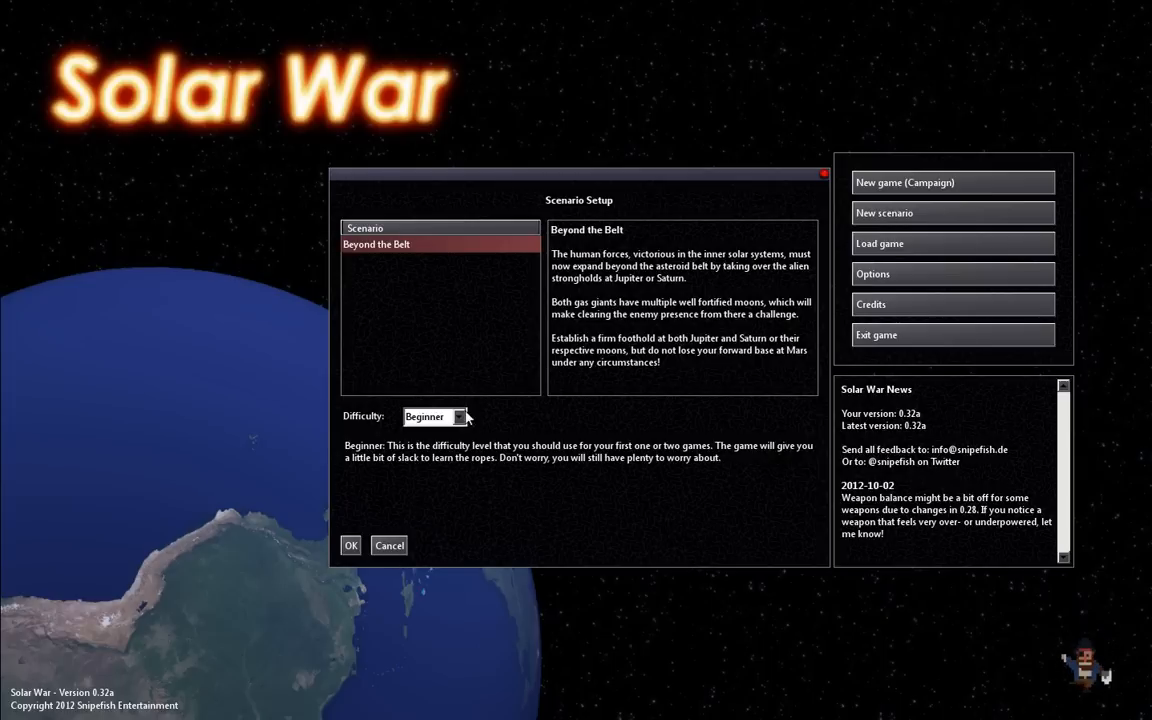
click(388, 544)
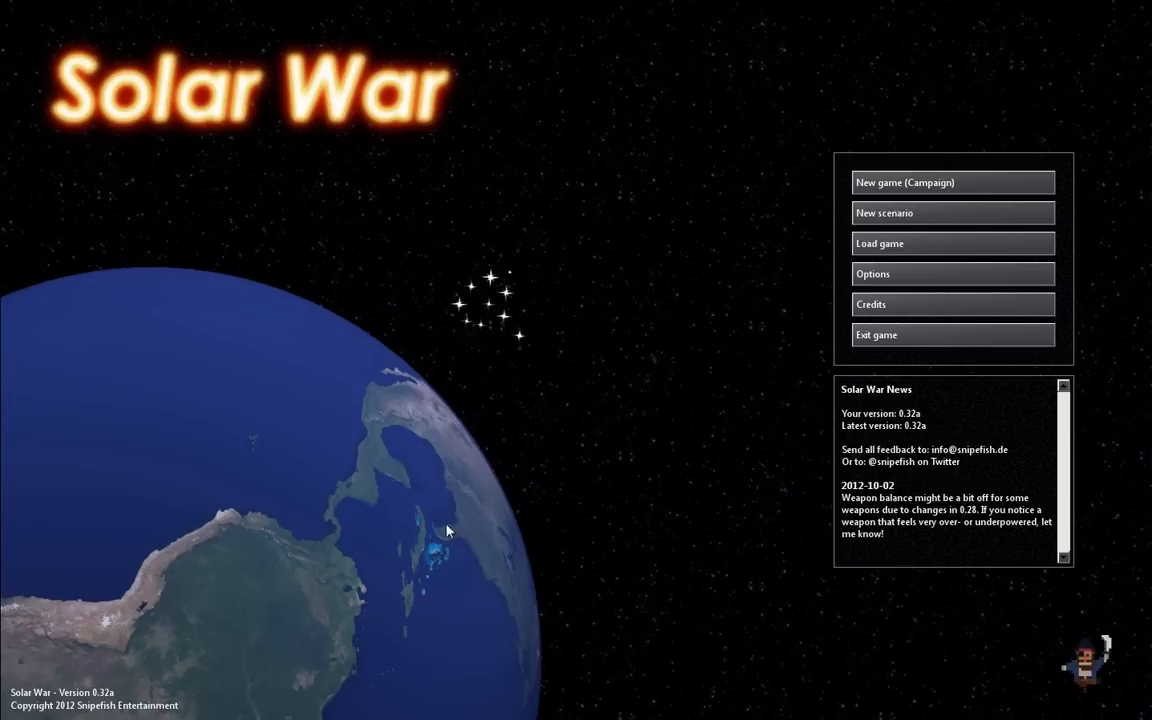
mouse_move(896, 184)
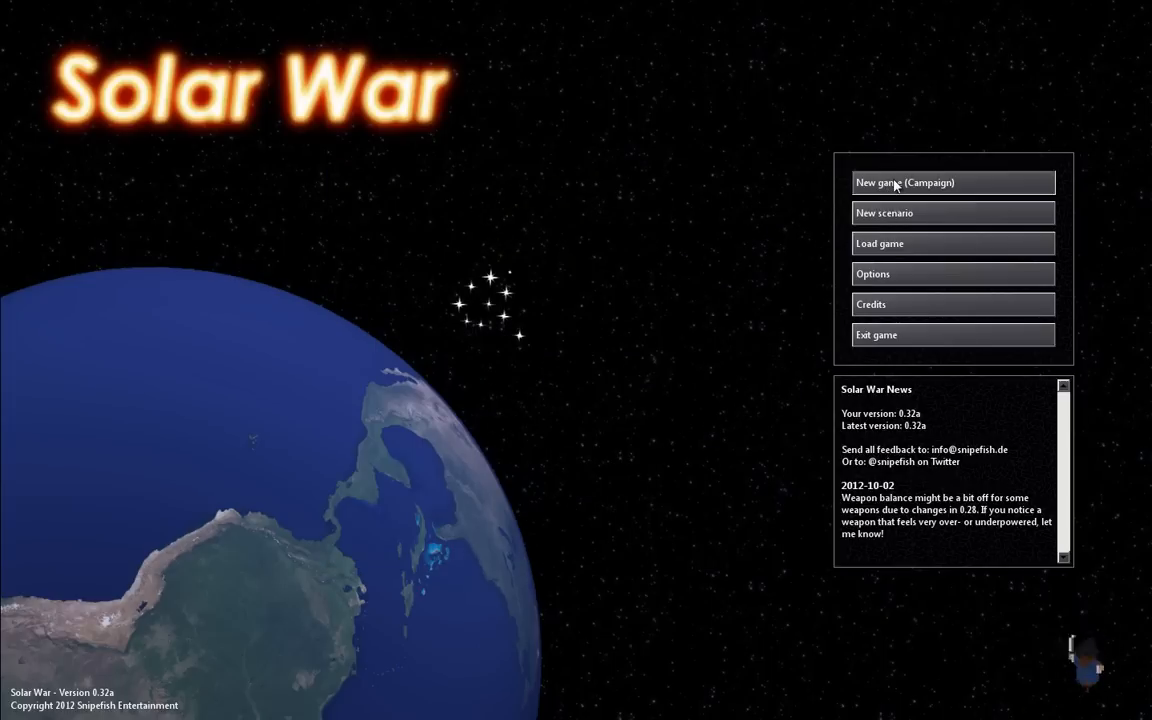
Step: Launch a new campaign with Beginner chosen in the difficulty dropdown
click(904, 182)
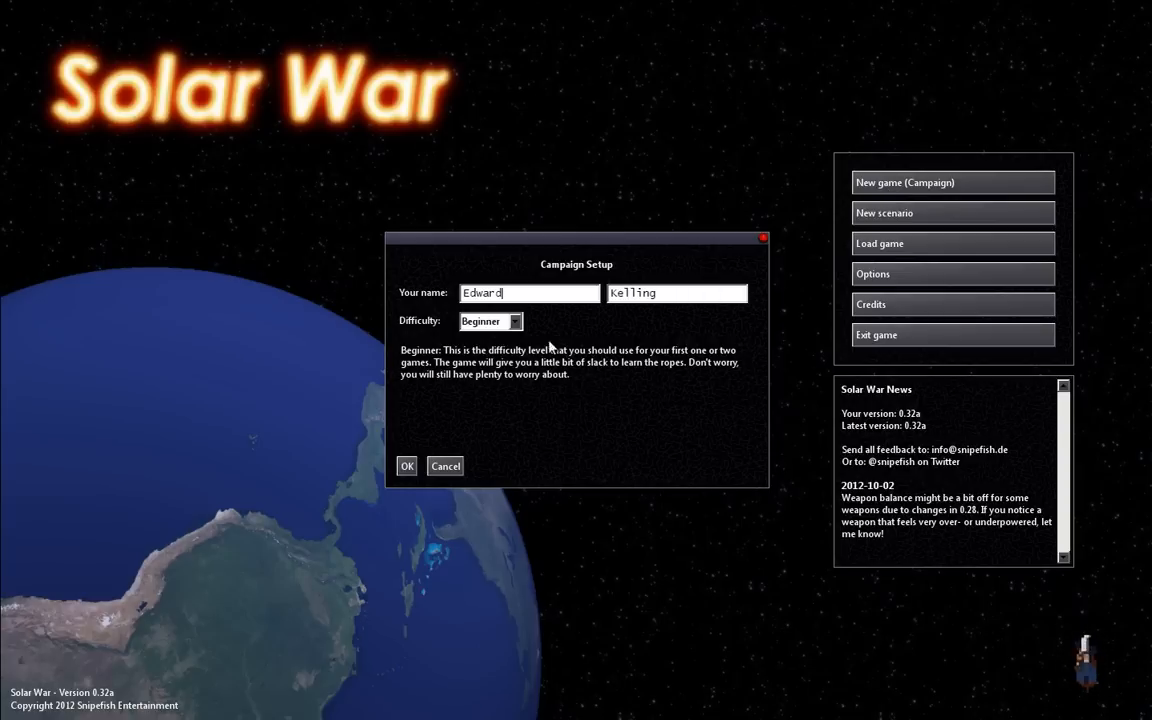
click(490, 320)
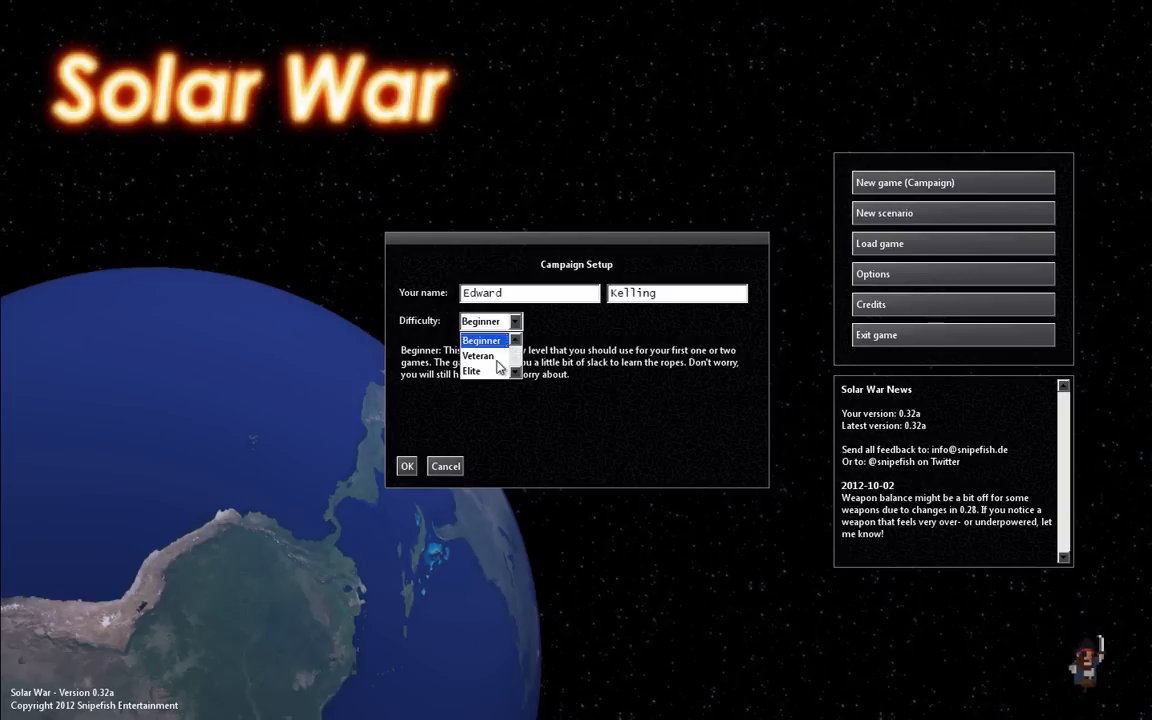
click(480, 340)
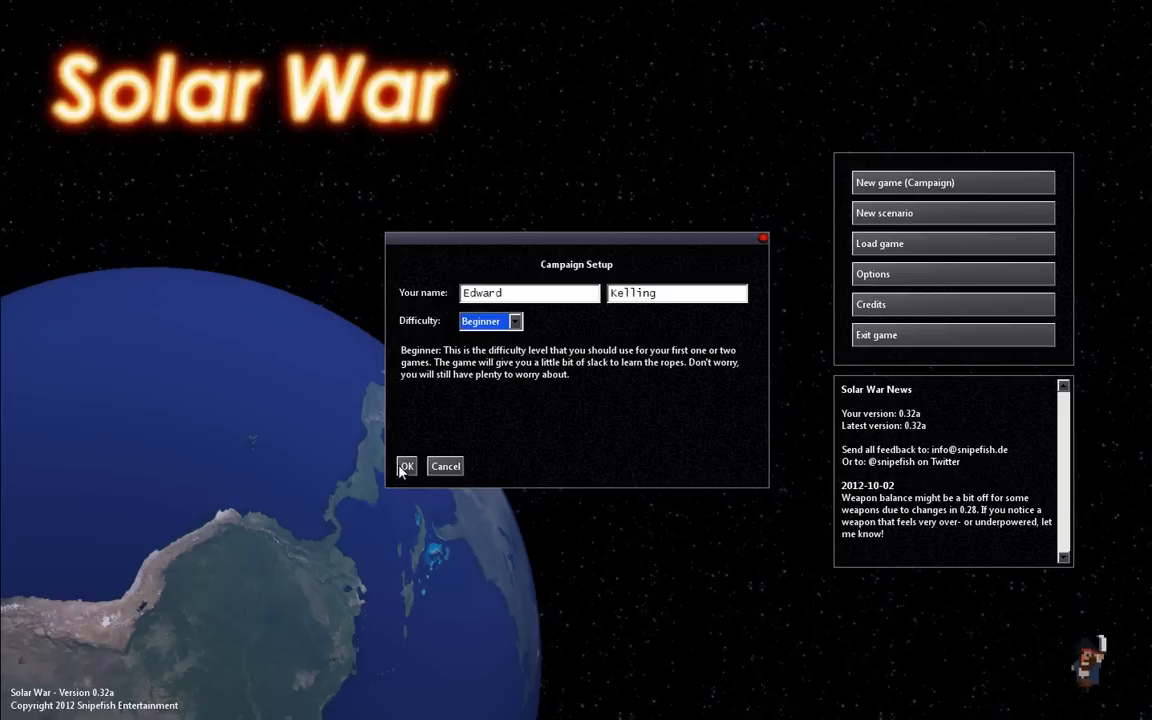
click(406, 466)
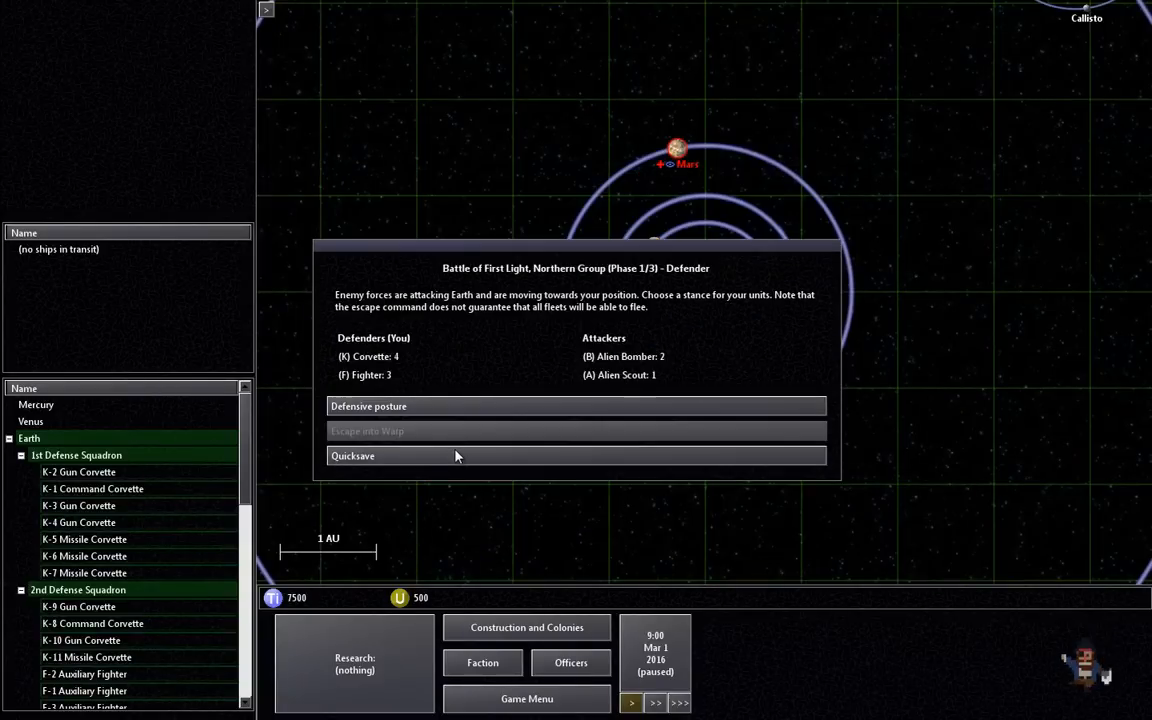
mouse_move(490, 252)
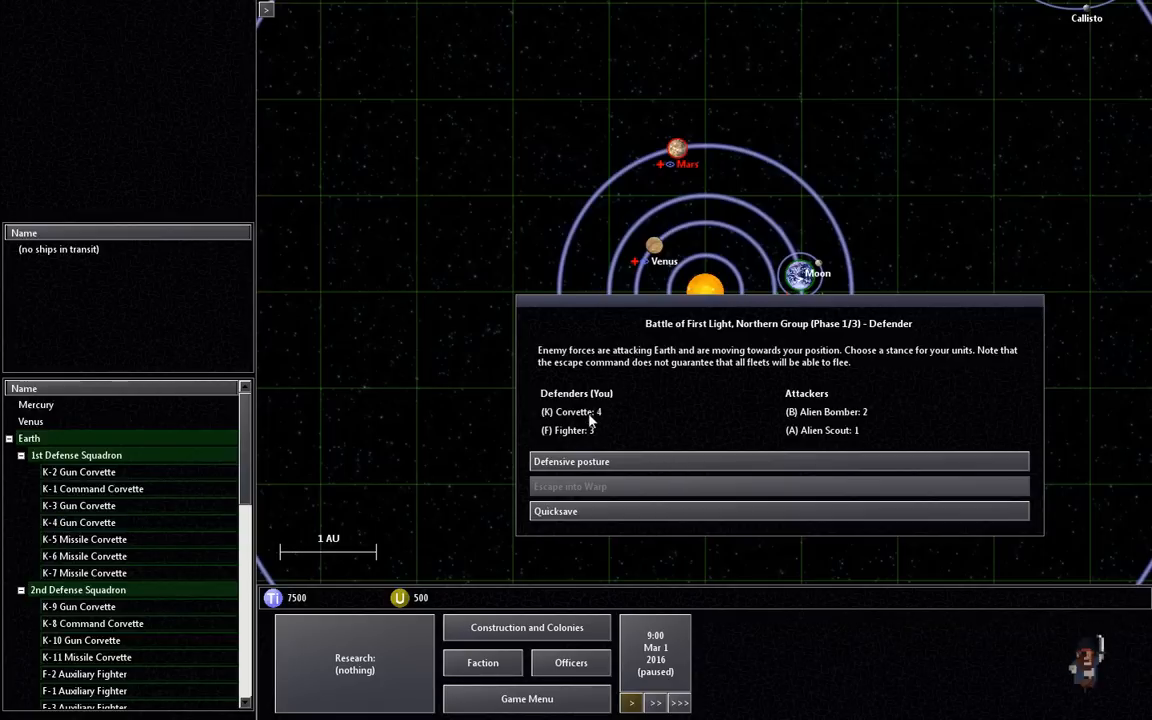
mouse_move(650, 440)
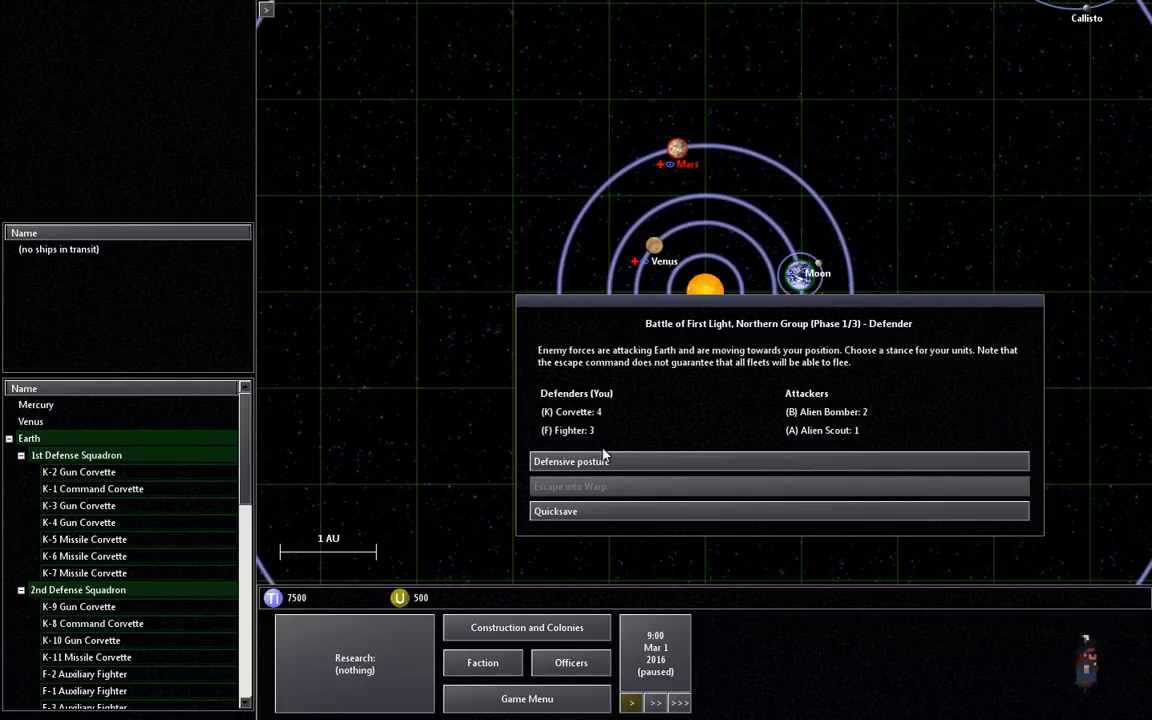
Step: Choose Defensive posture for the Battle of First Light against the alien attack on Earth
click(570, 460)
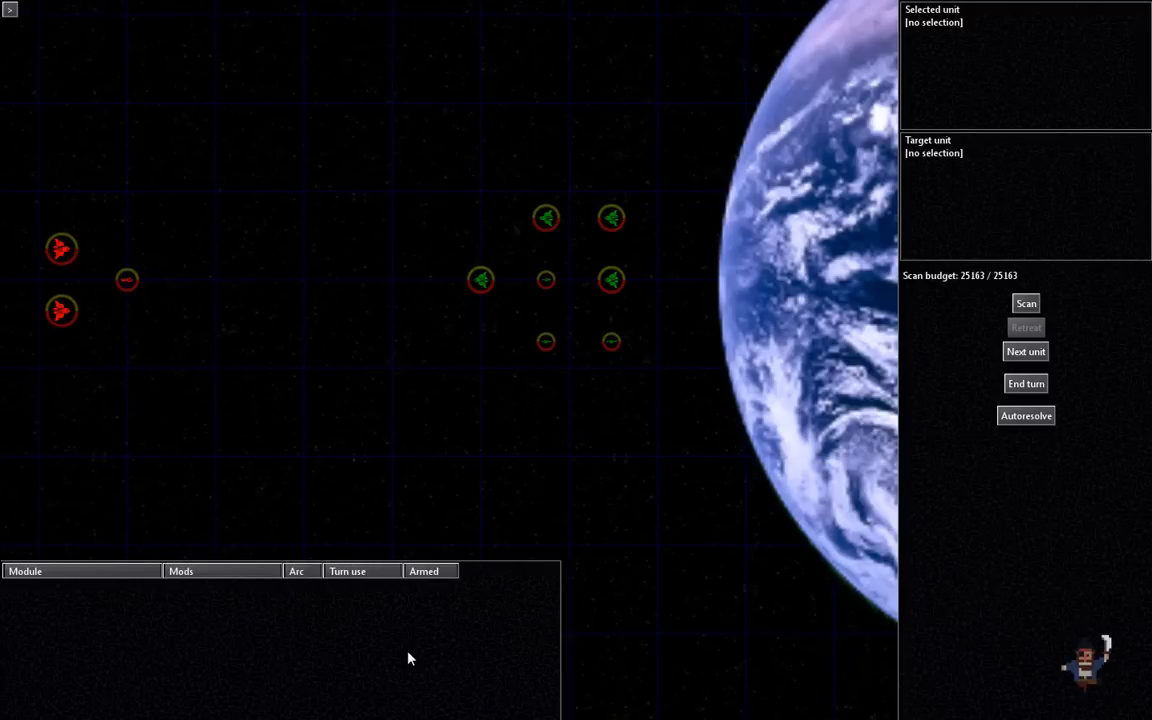
mouse_move(560, 460)
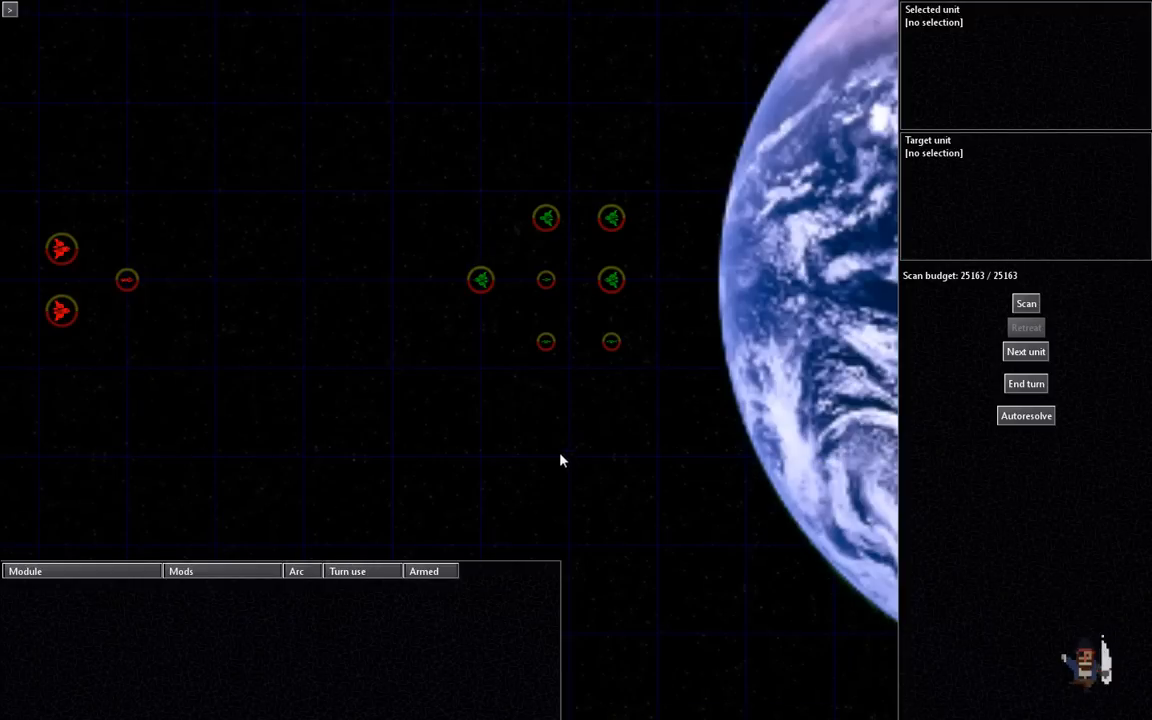
mouse_move(480, 284)
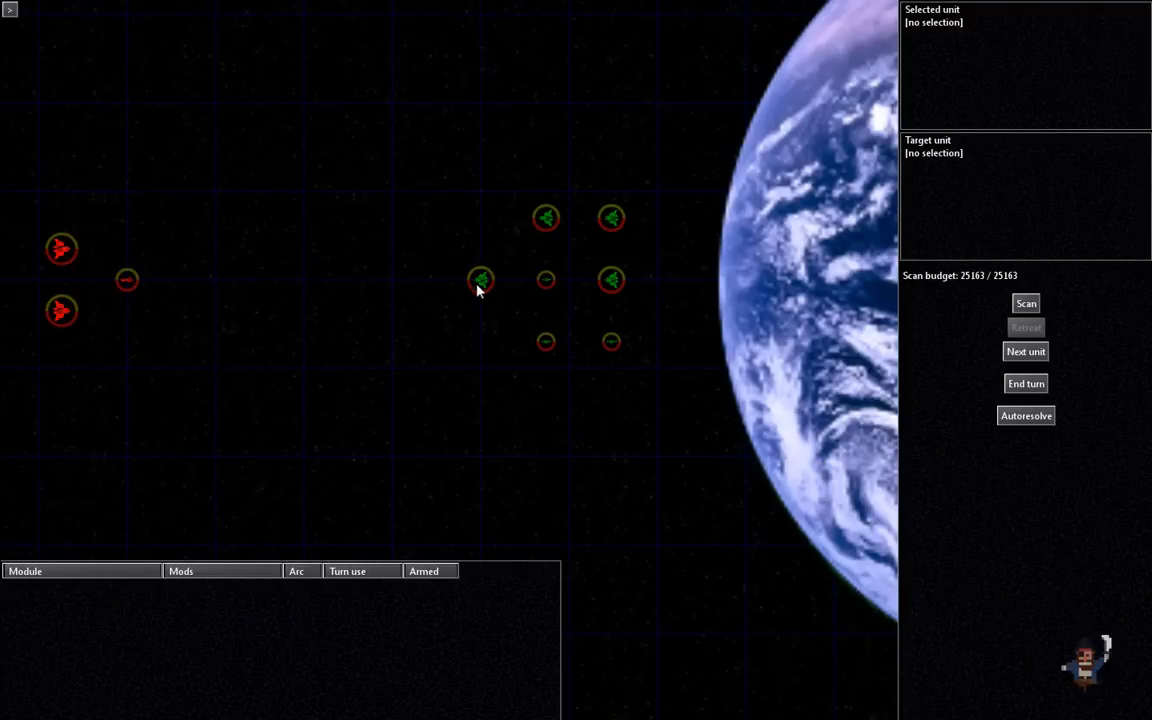
Step: Select the K-9 Gun Corvette and try several destination points within its red movement range
click(480, 280)
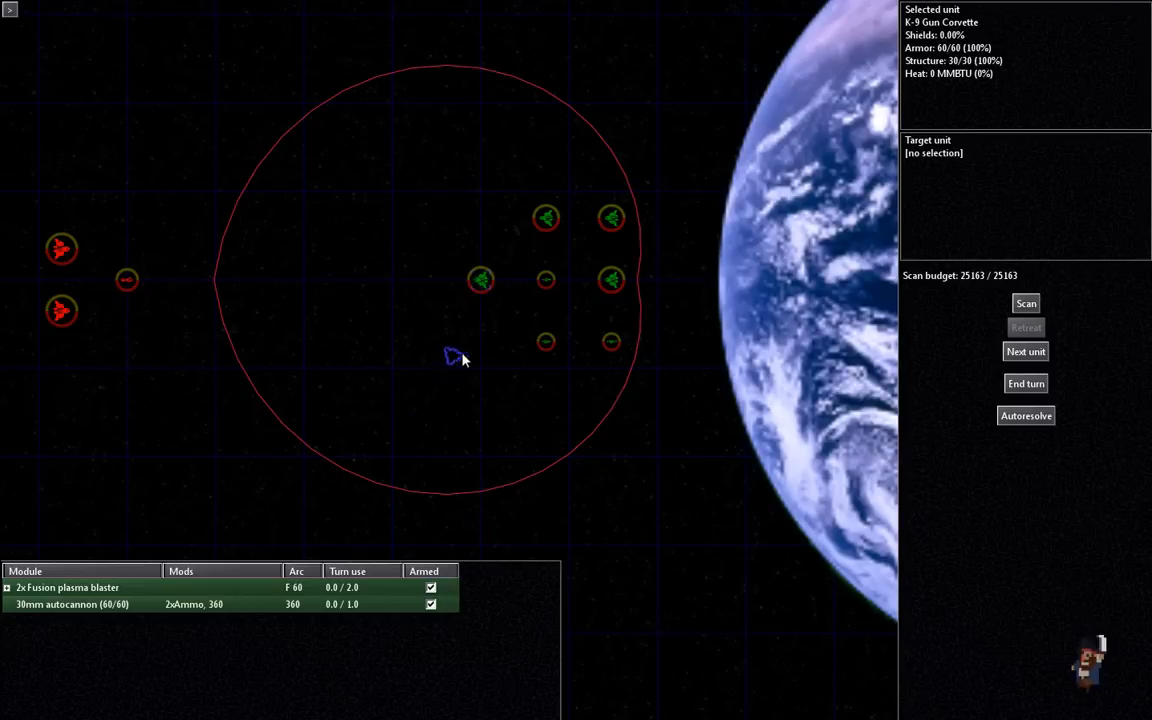
mouse_move(502, 330)
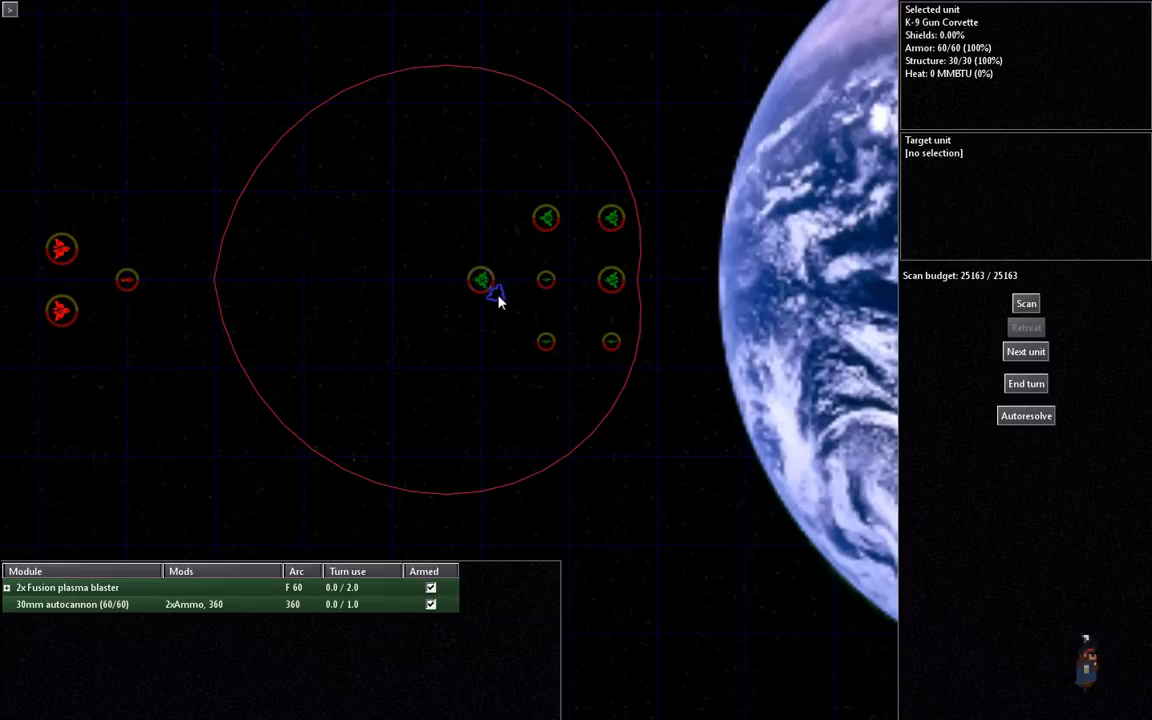
click(756, 260)
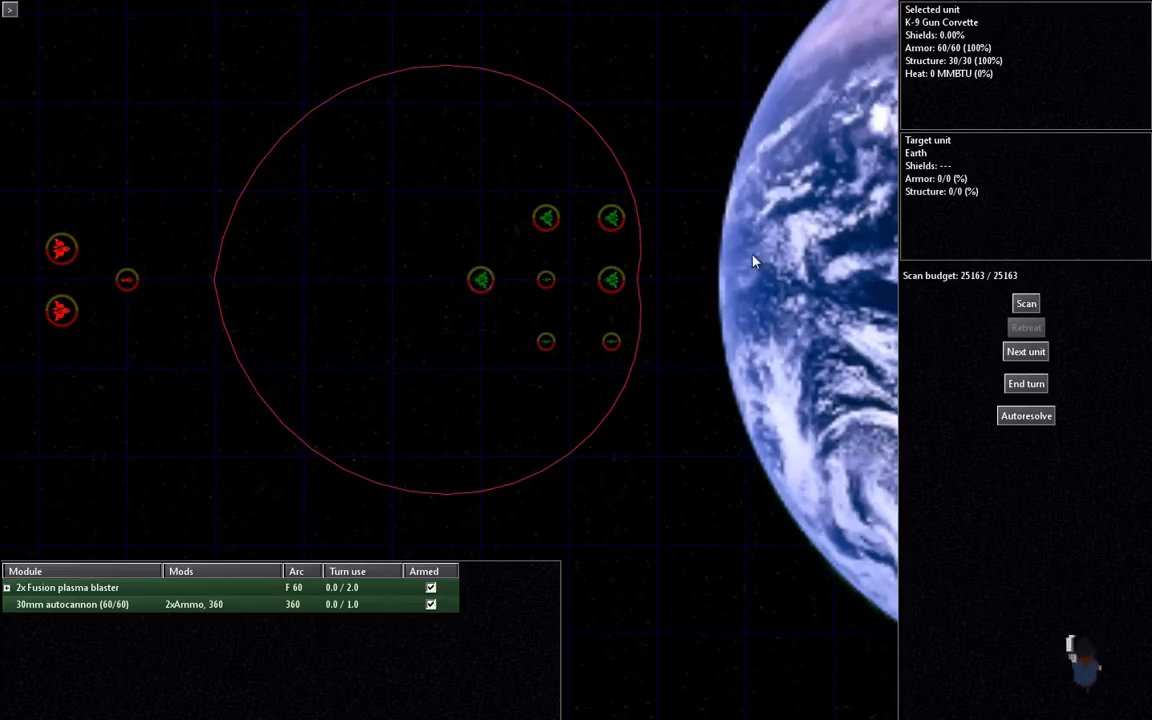
click(462, 292)
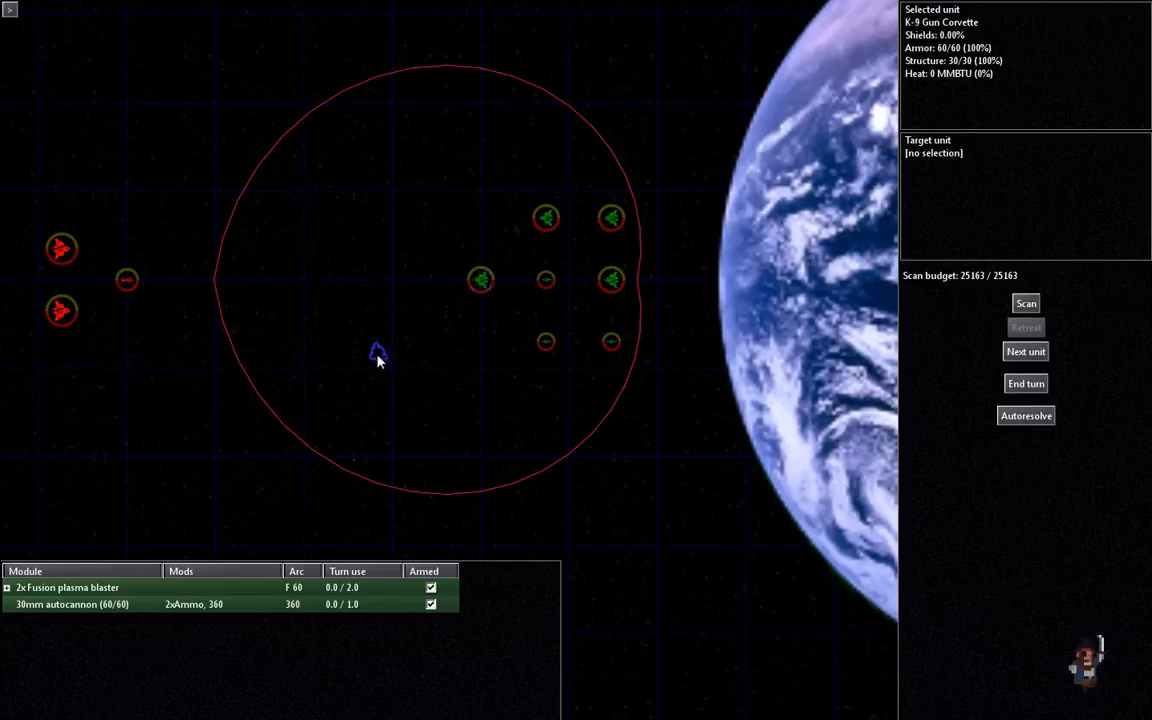
mouse_move(448, 328)
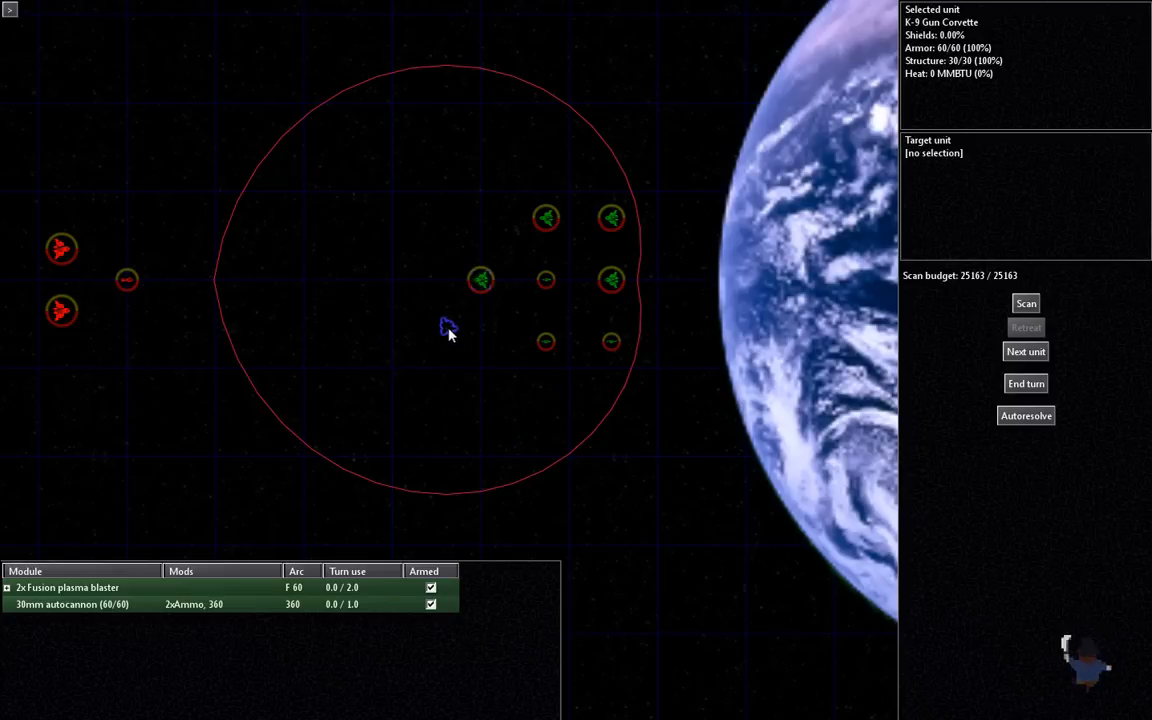
mouse_move(410, 392)
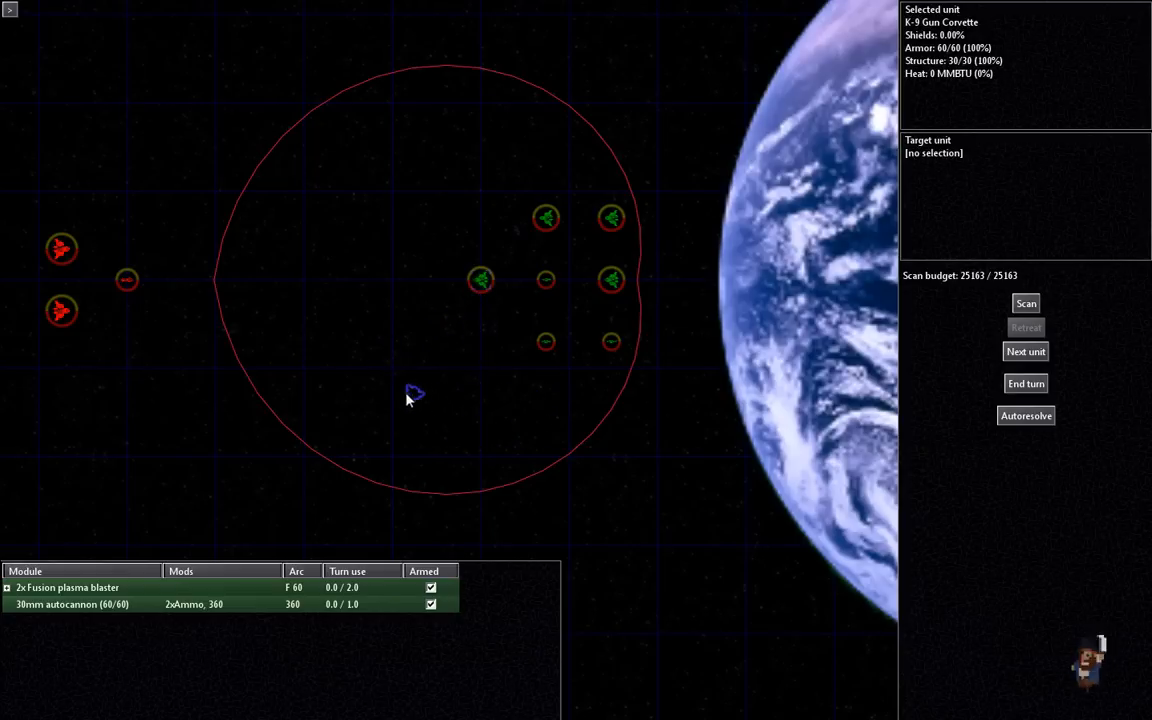
mouse_move(300, 248)
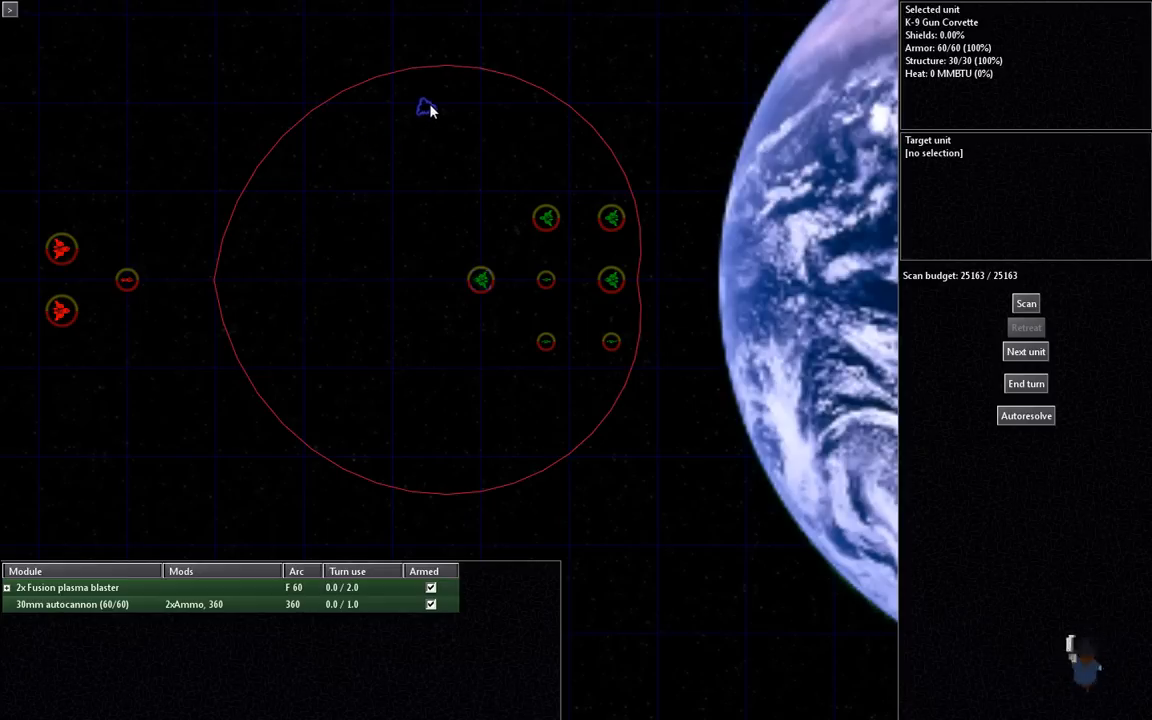
mouse_move(476, 96)
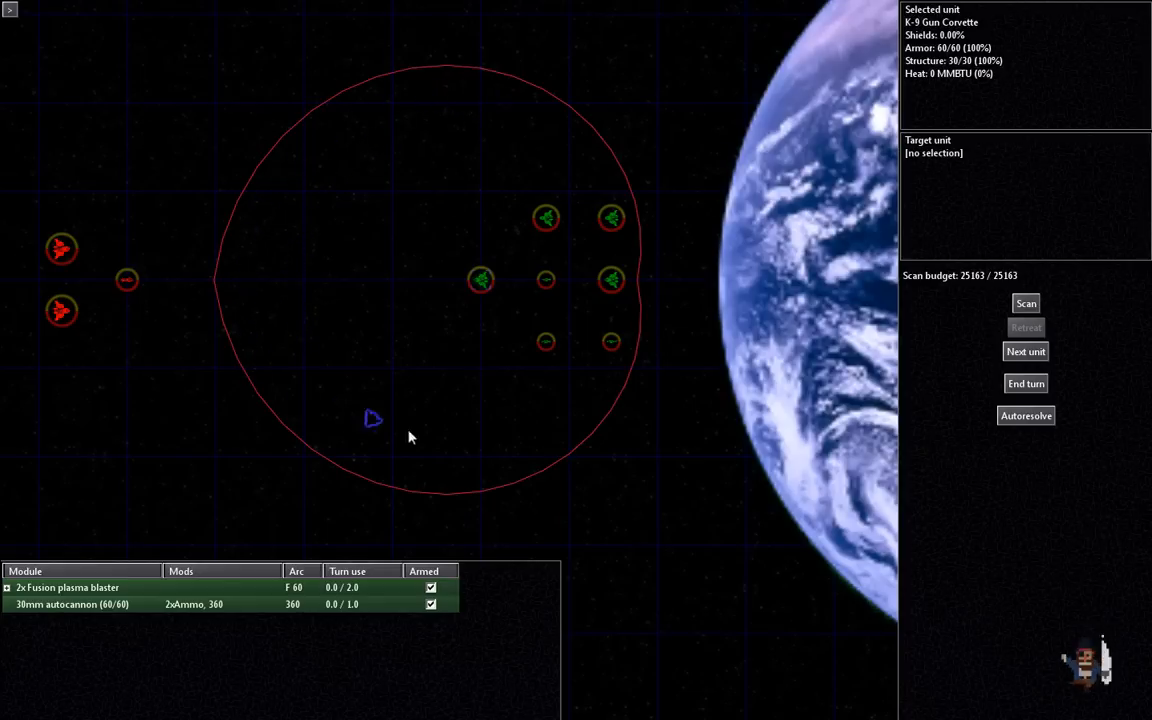
click(480, 280)
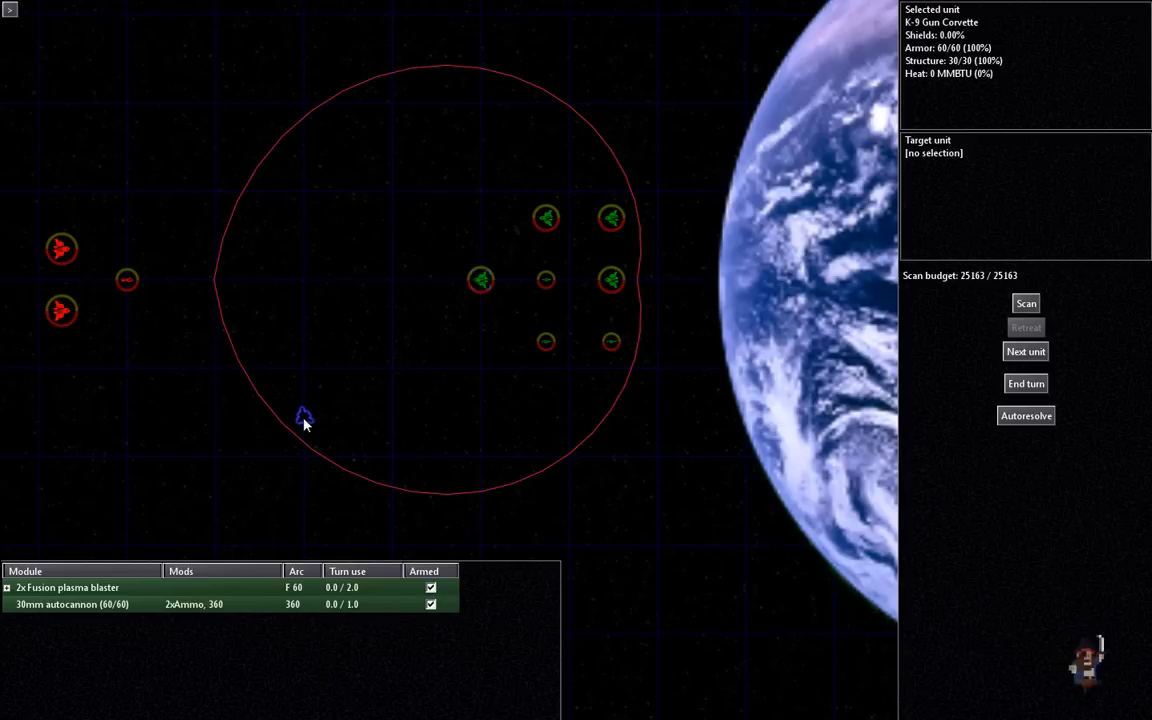
click(546, 280)
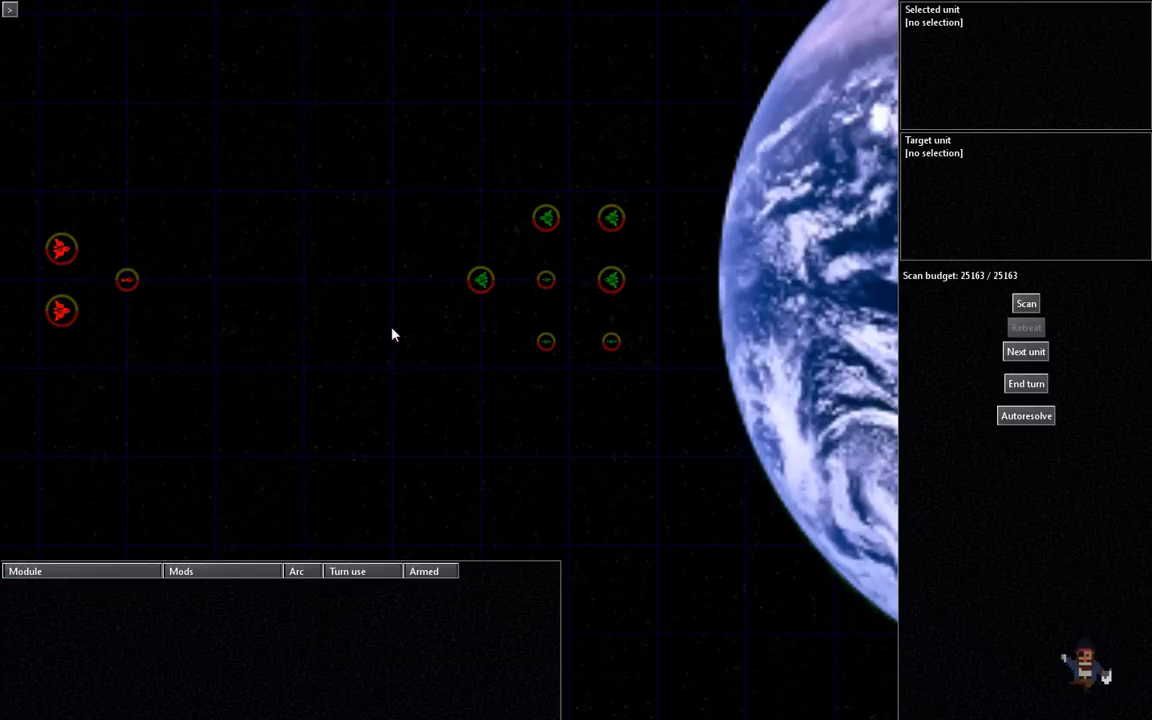
Step: Confirm the corvette's move, set destinations for the fighter, K-9 and K-10 corvettes, and target the alien bomber
click(546, 280)
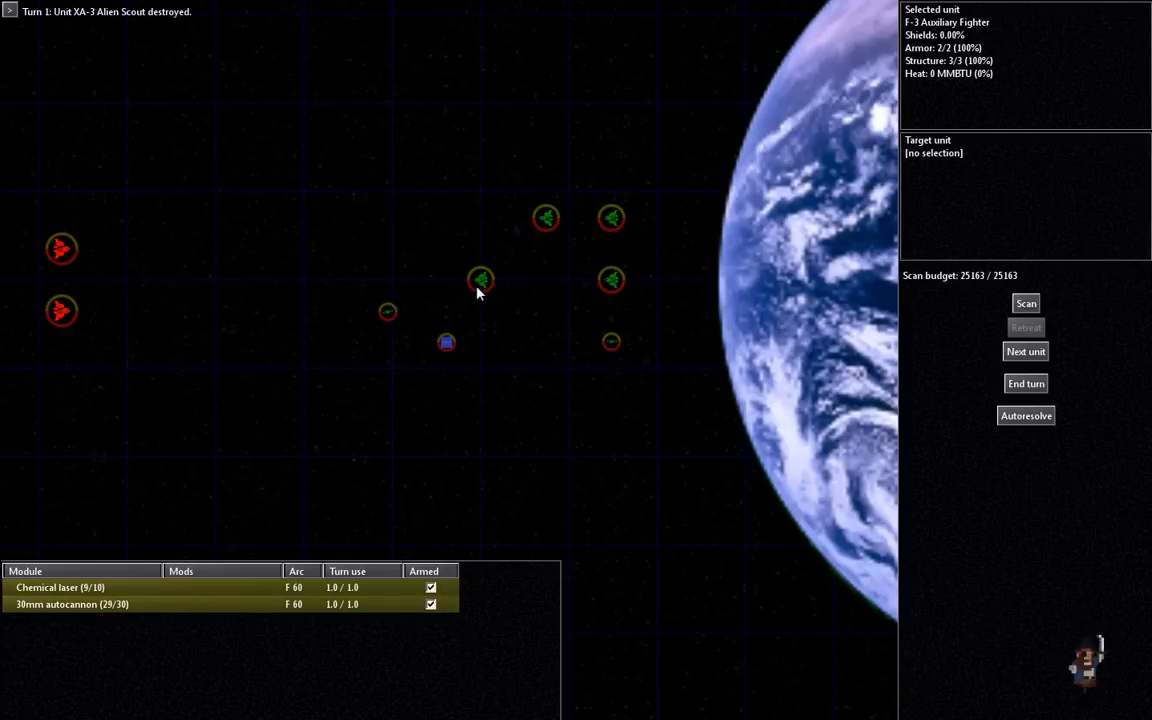
click(480, 280)
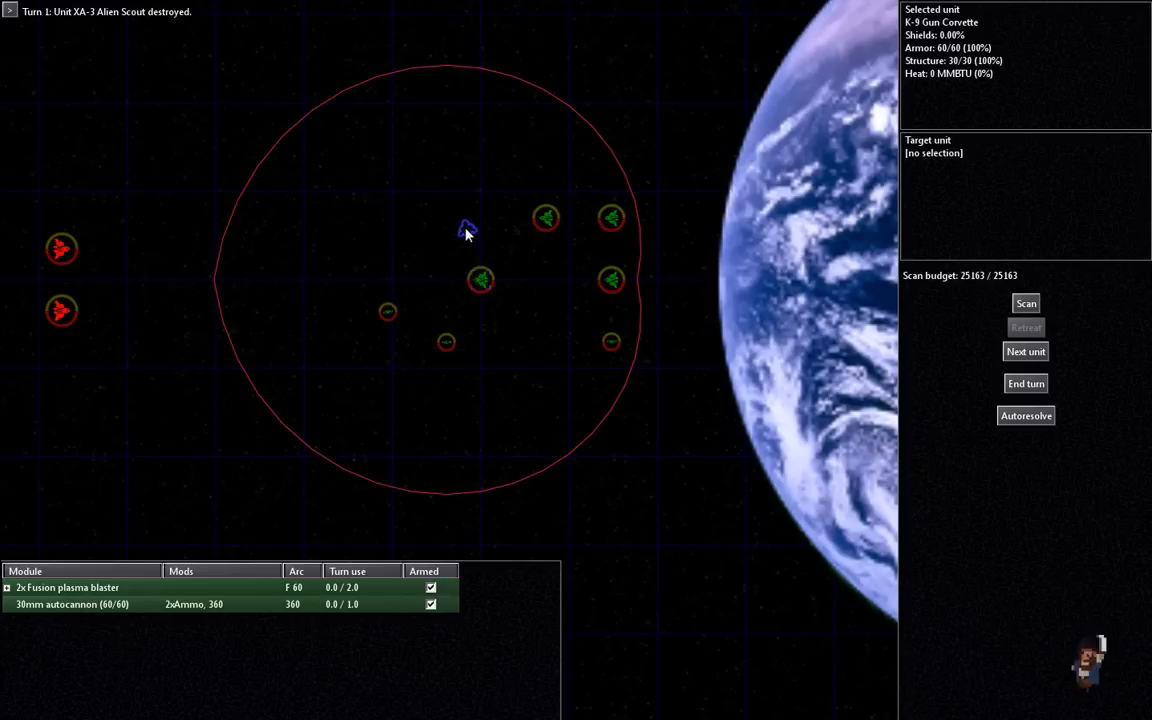
click(612, 342)
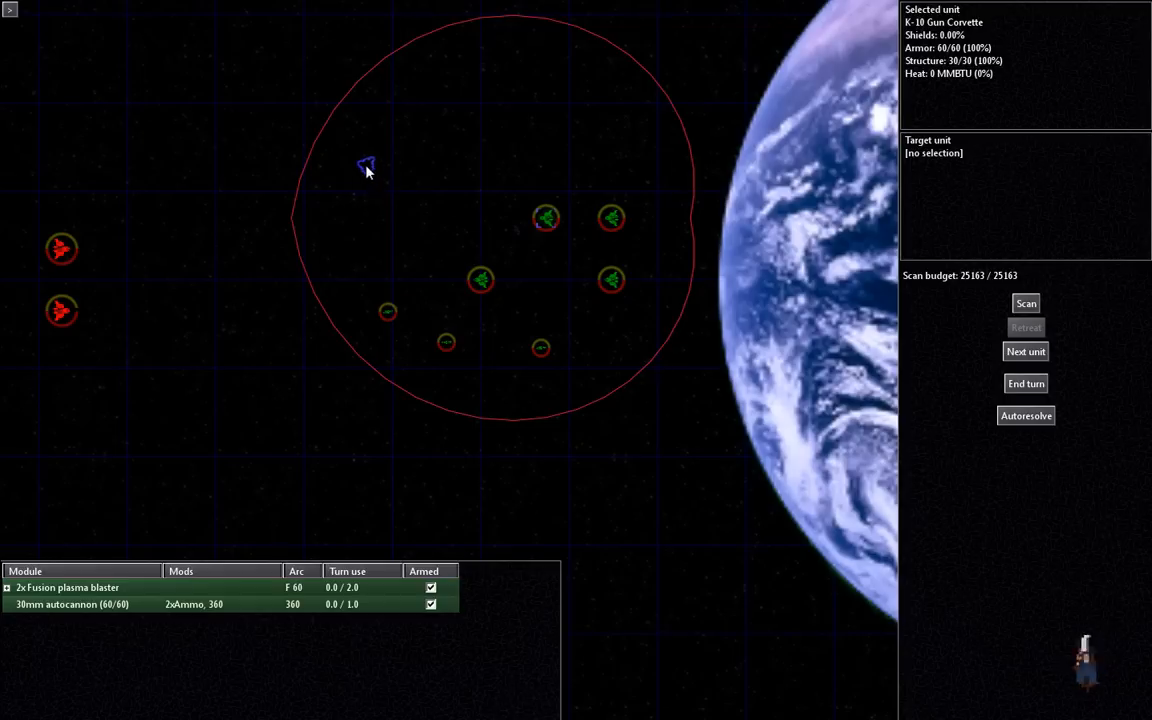
click(610, 218)
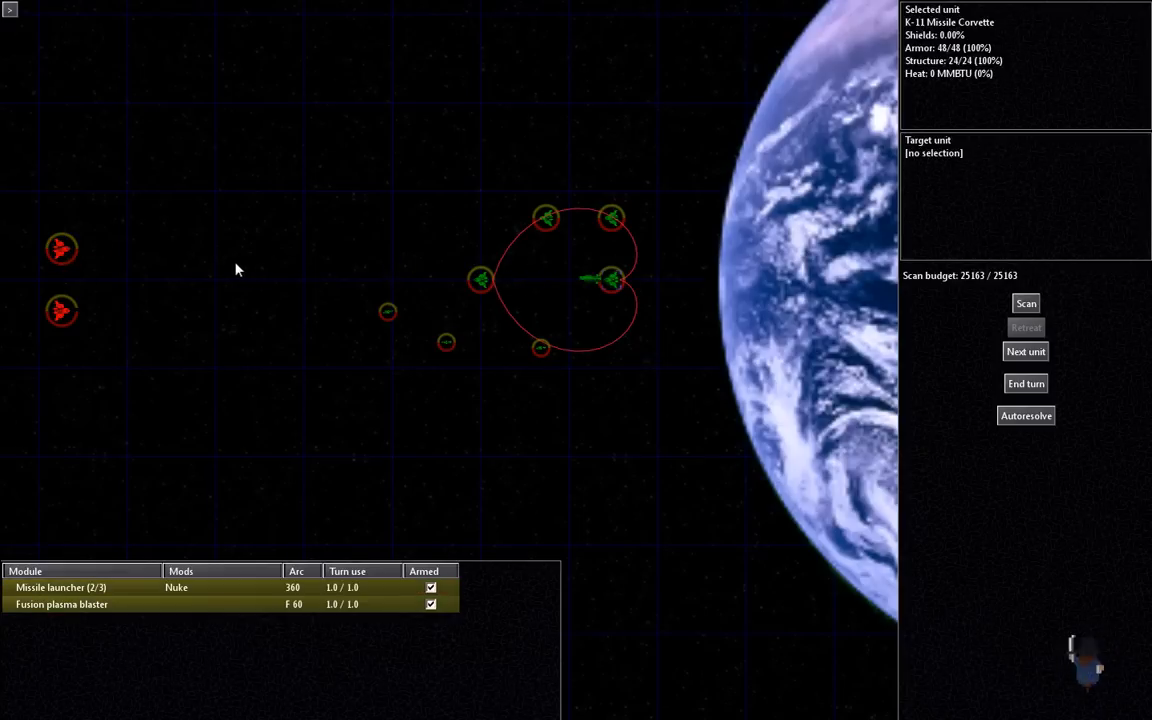
mouse_move(444, 328)
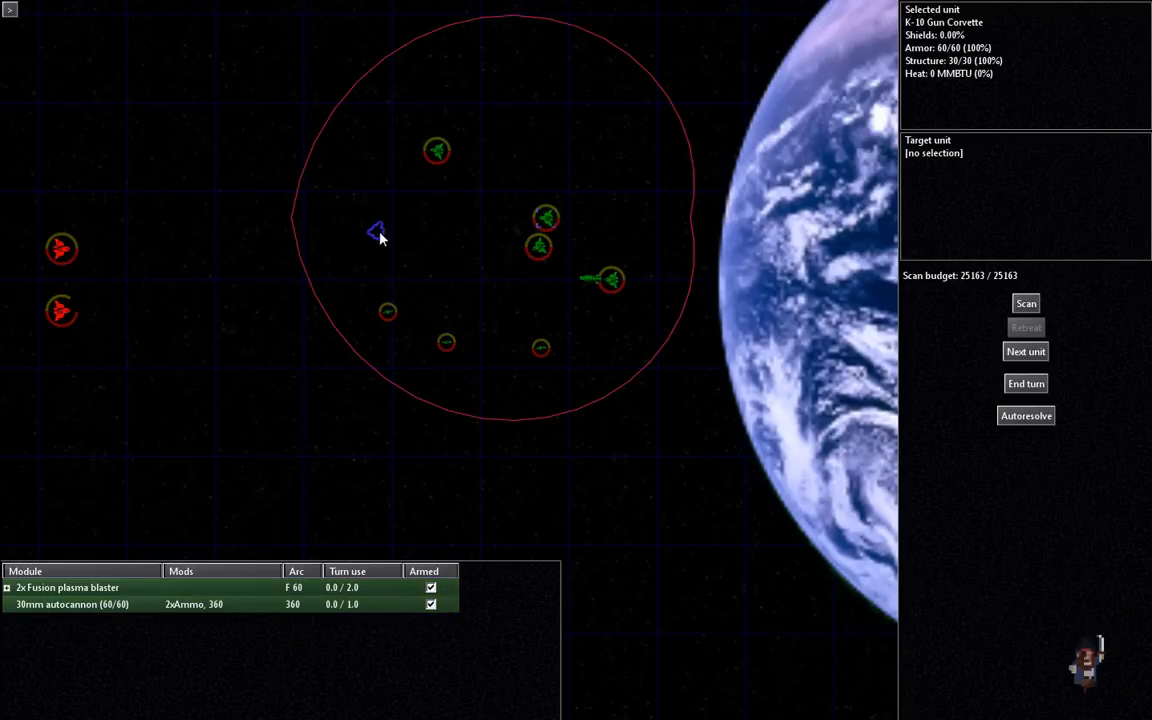
click(378, 232)
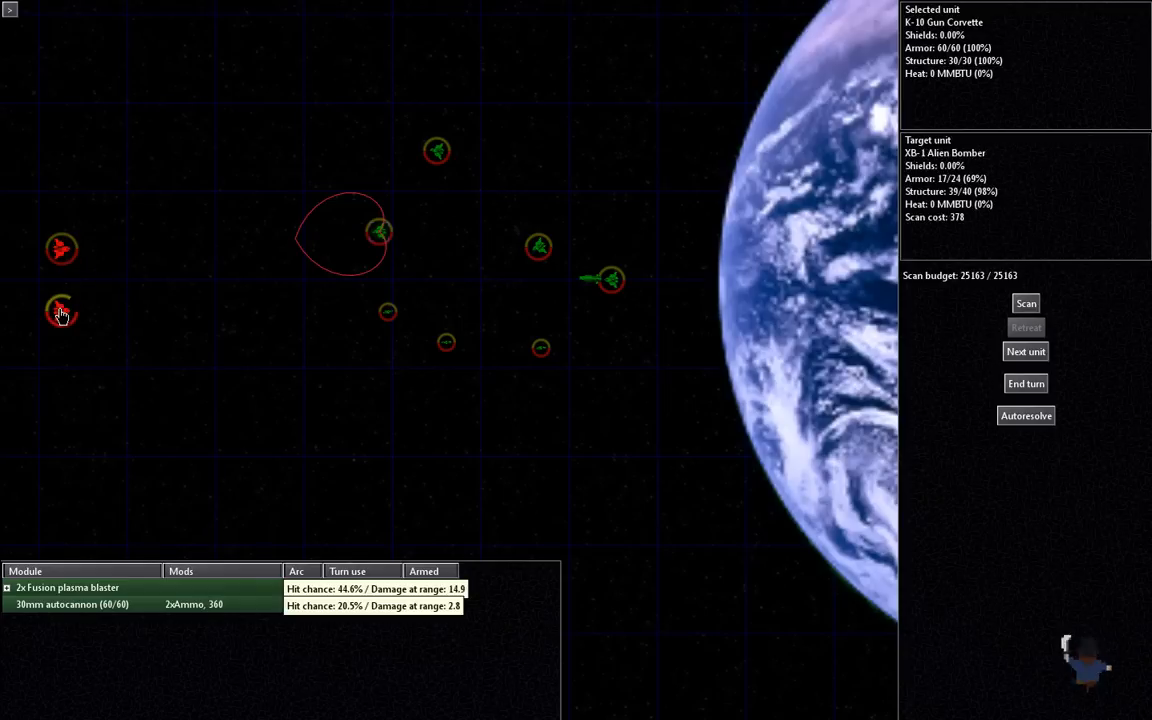
click(60, 312)
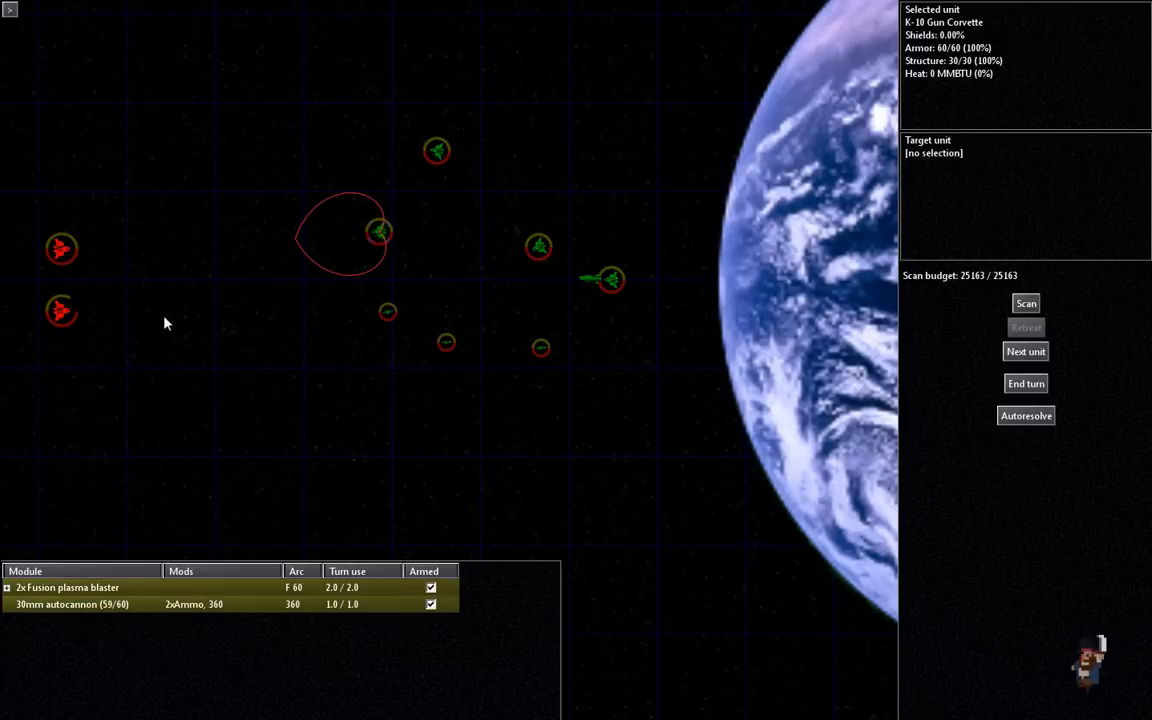
mouse_move(38, 32)
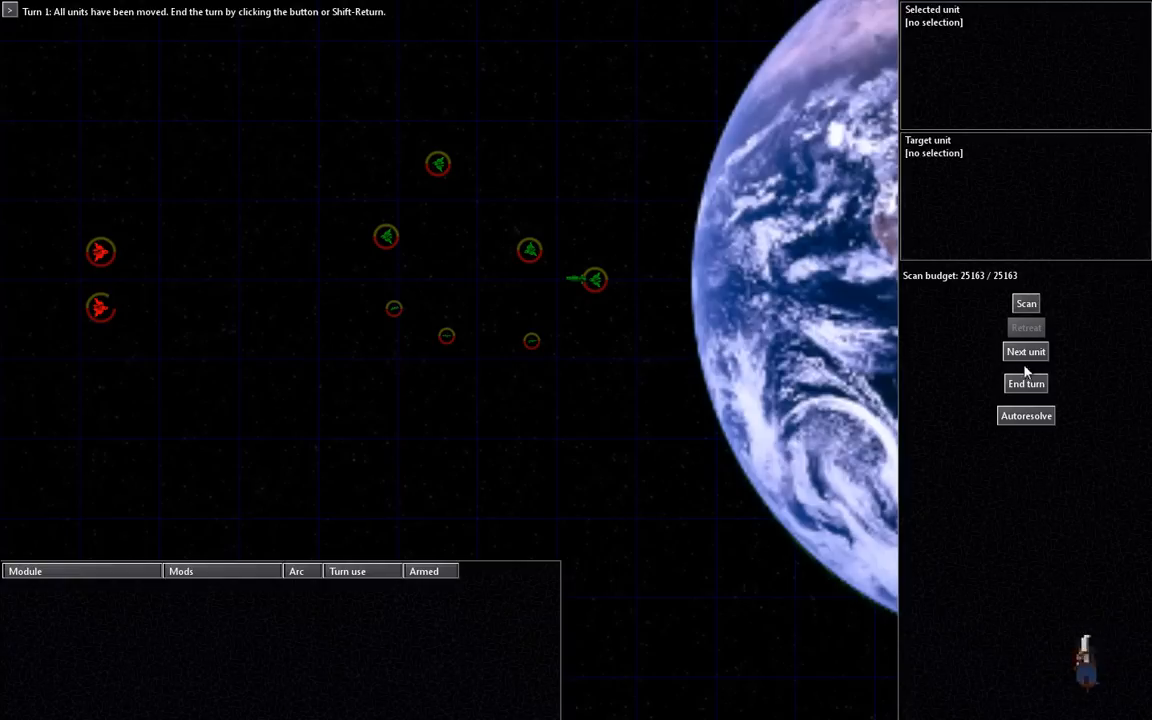
Step: Scan the XB-2 Alien Bomber for 378 scan budget, review its crew and modules, and close the report
click(100, 252)
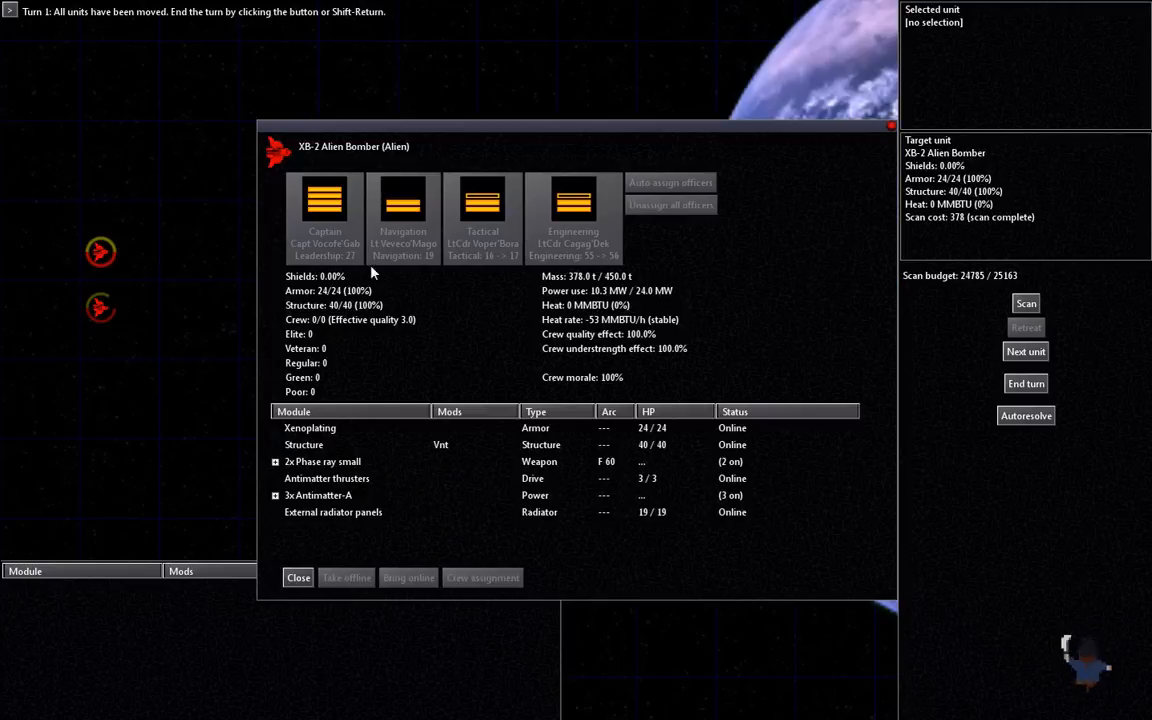
mouse_move(618, 292)
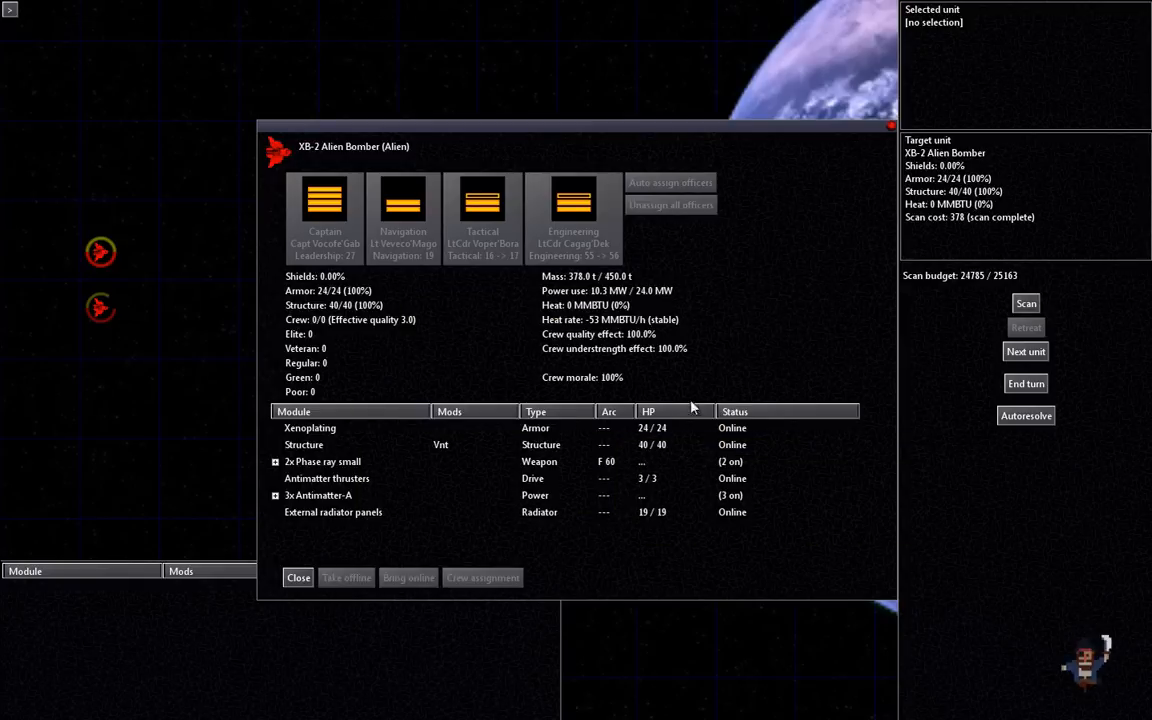
mouse_move(400, 412)
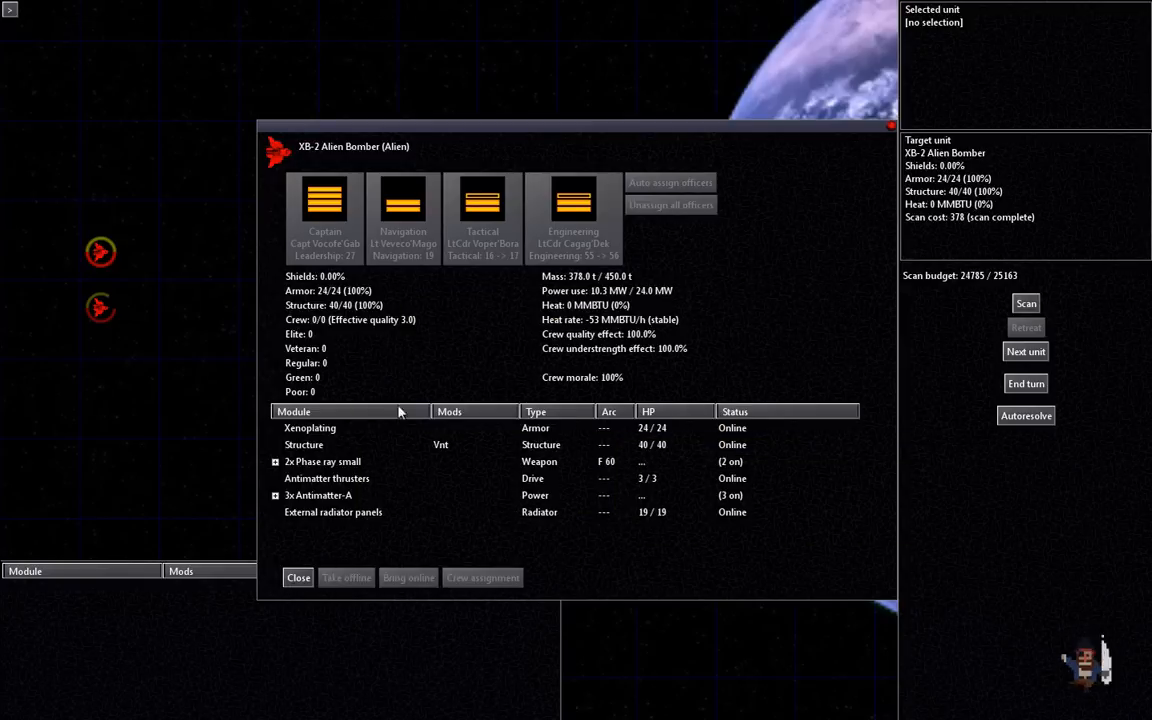
click(298, 576)
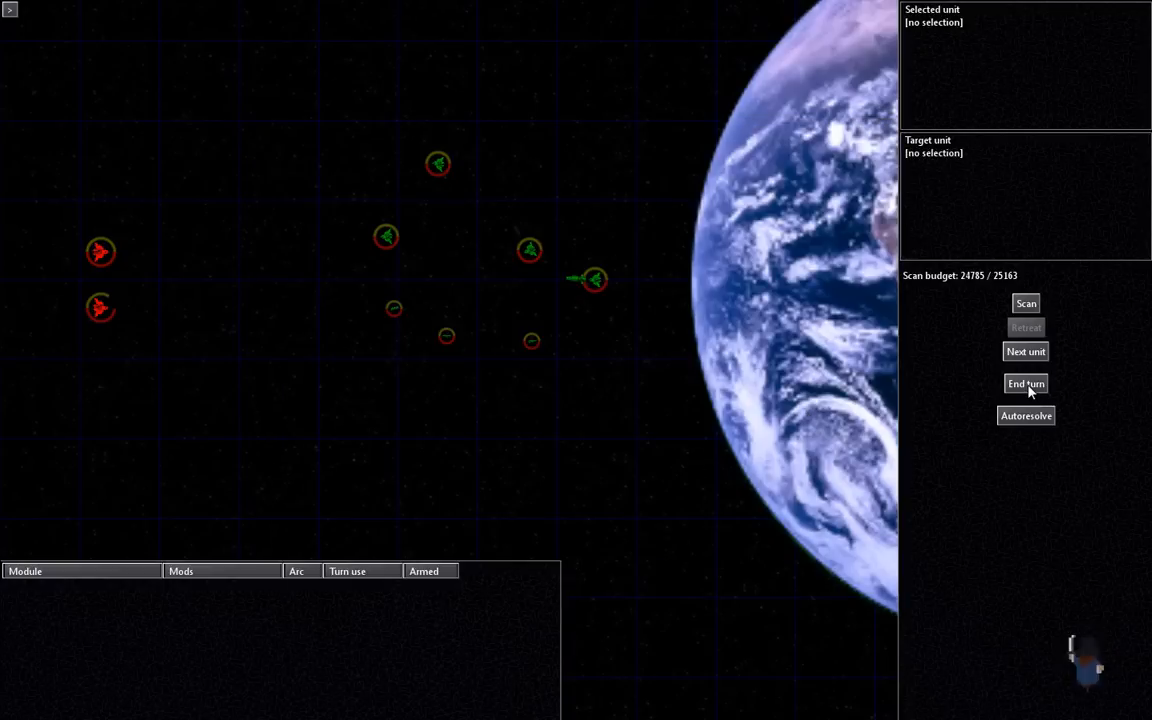
Step: End turn 1, then move the K-10 corvette and target the damaged alien bomber in turn 2
click(1024, 384)
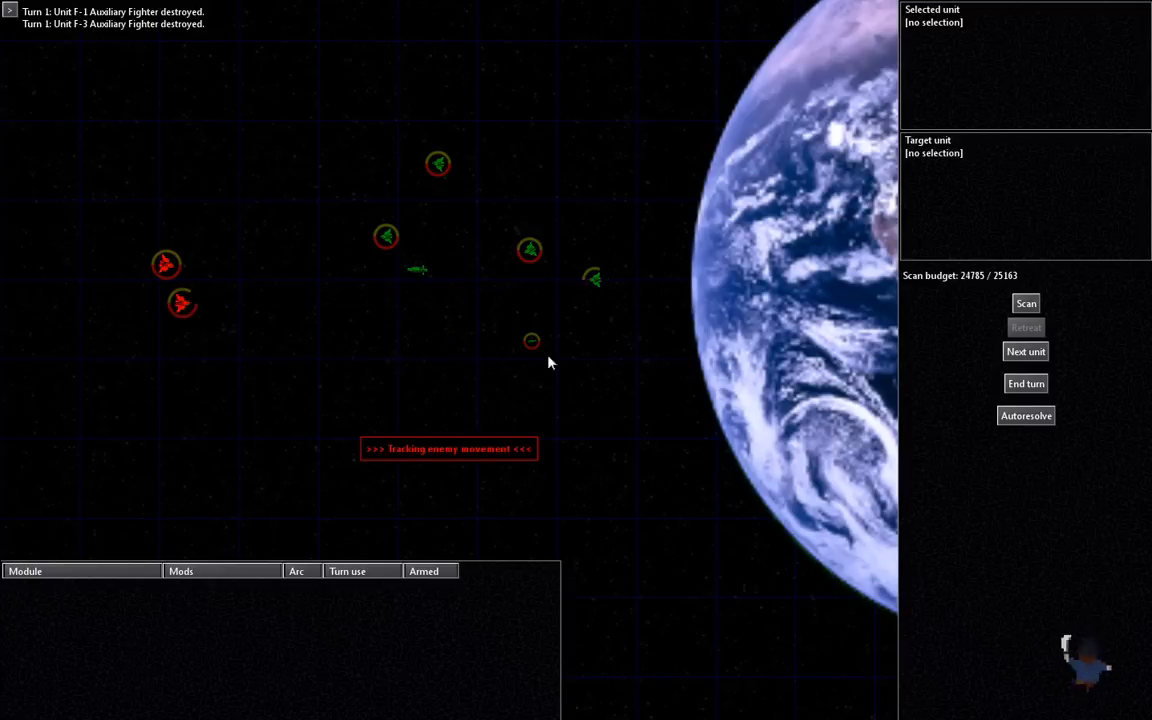
click(386, 236)
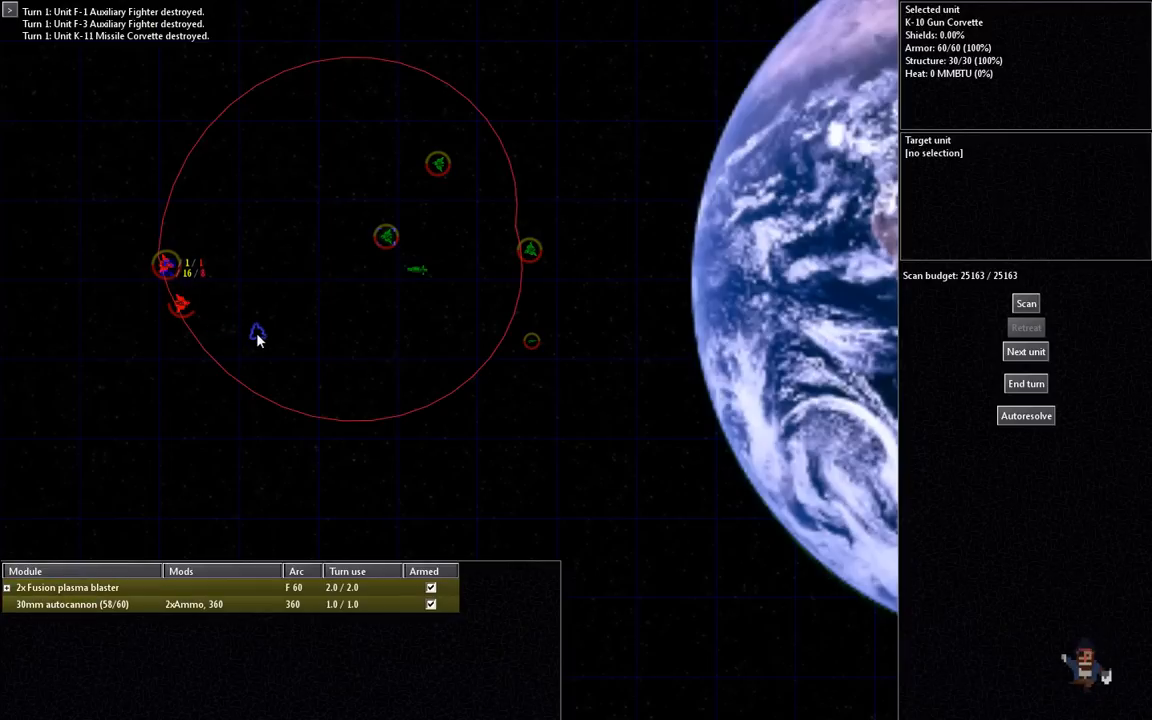
click(180, 304)
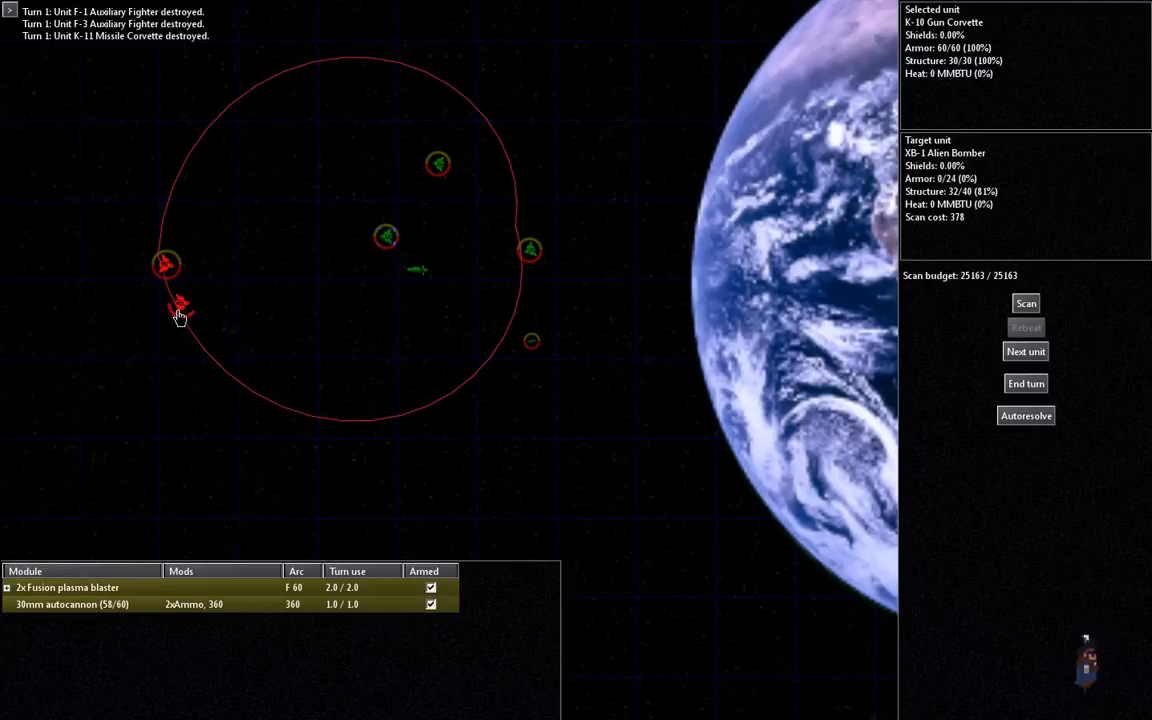
click(368, 256)
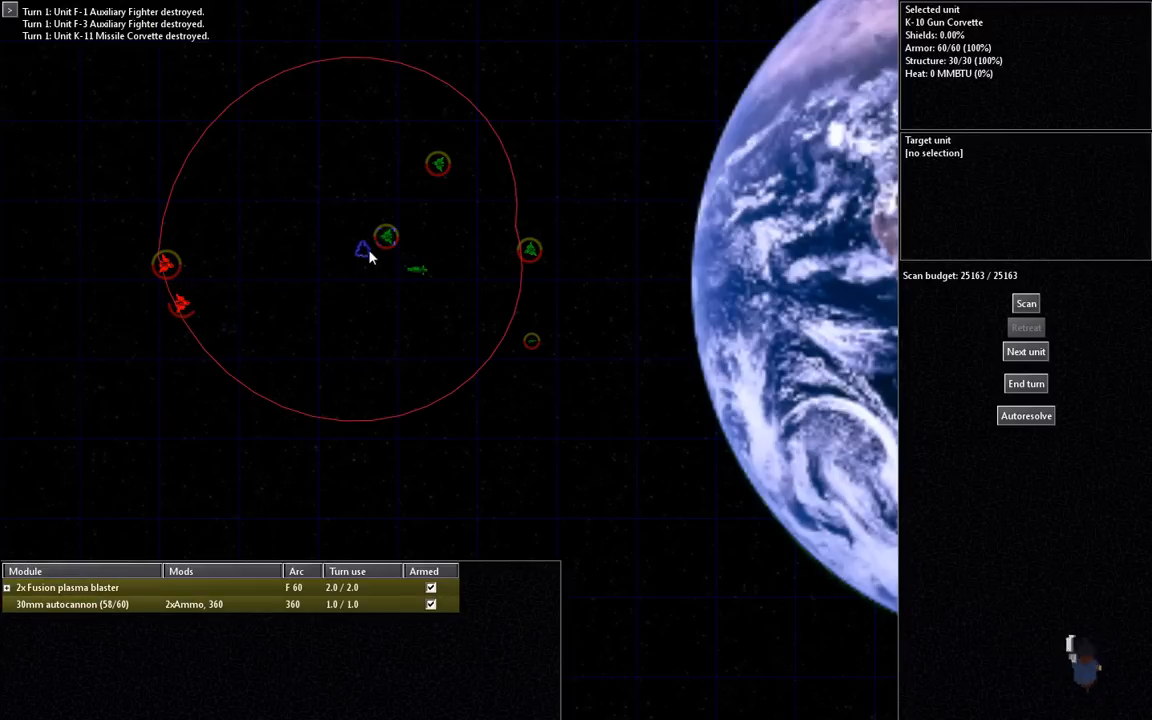
click(438, 164)
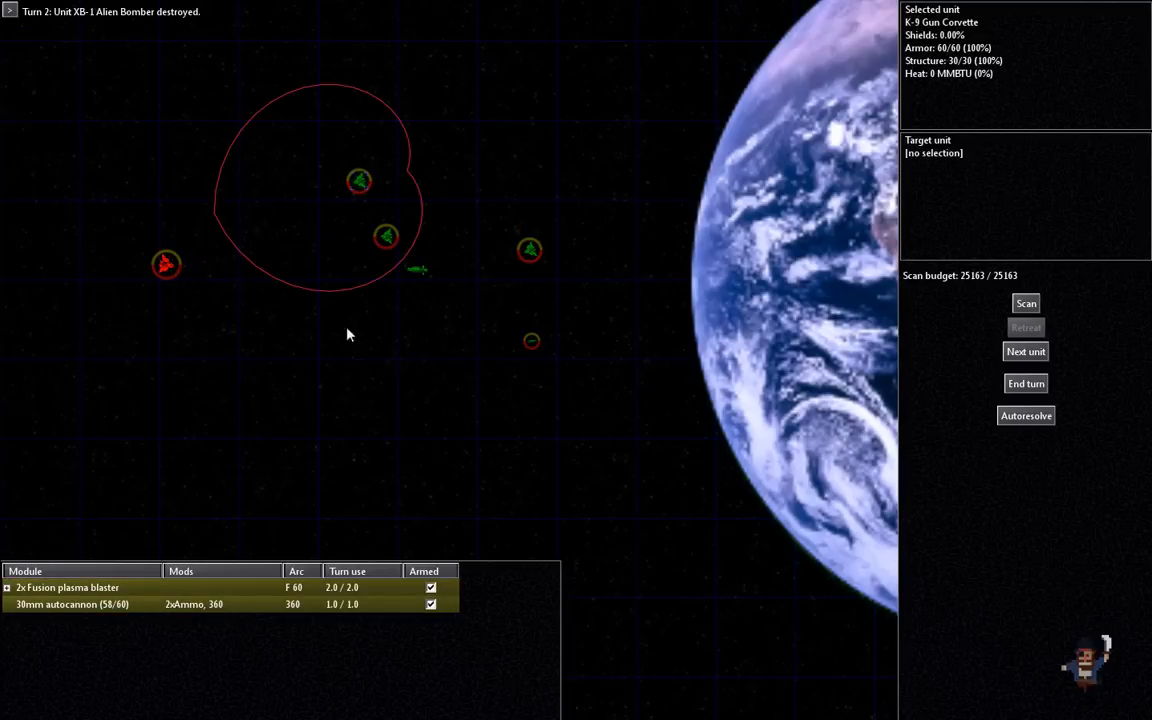
Step: Set destinations for the K-9 corvette and auxiliary fighter, then end turn 2 for a human victory
click(528, 250)
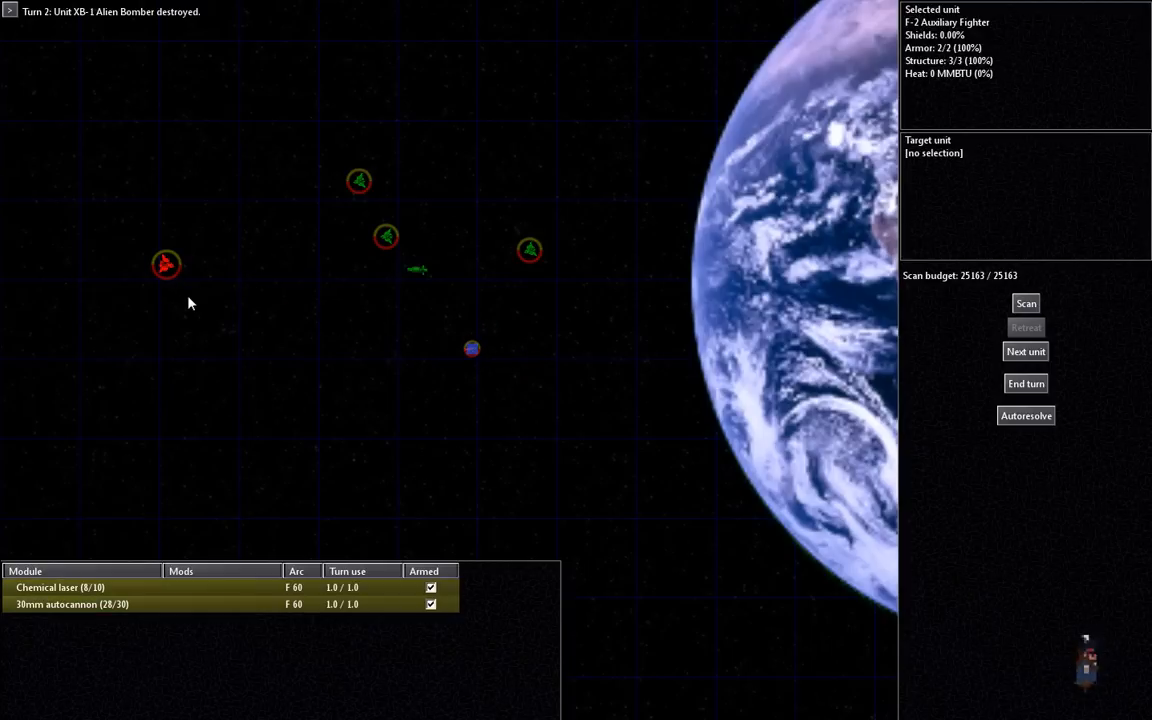
click(1024, 384)
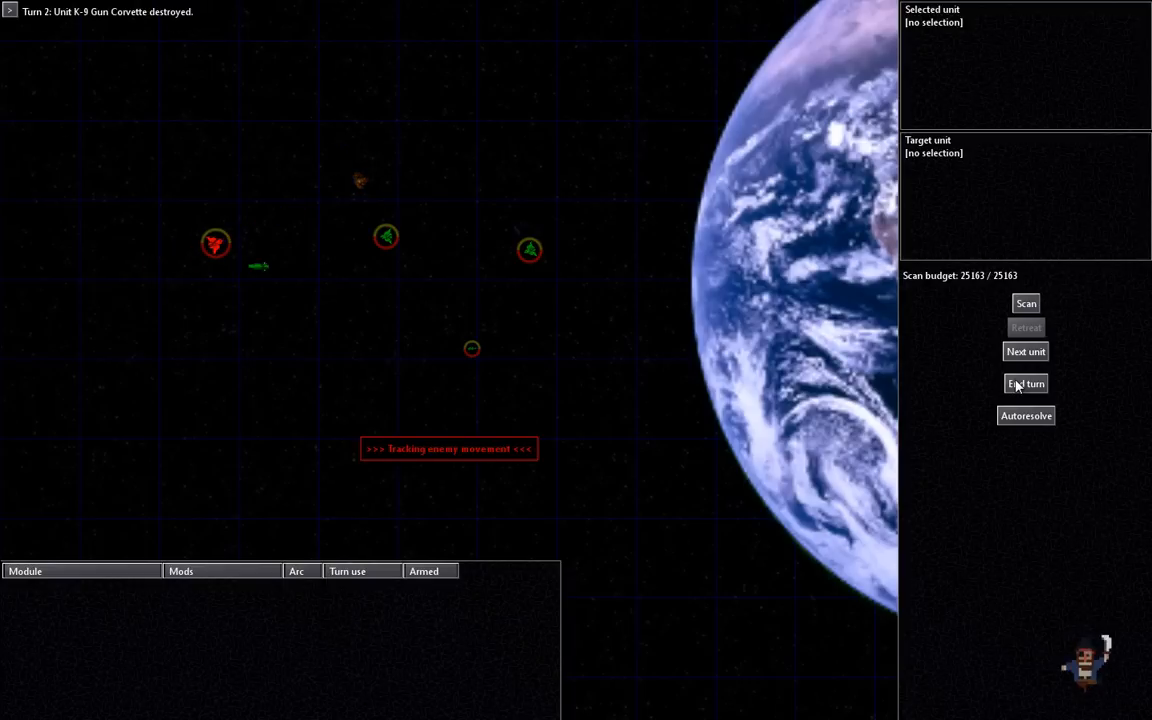
click(528, 248)
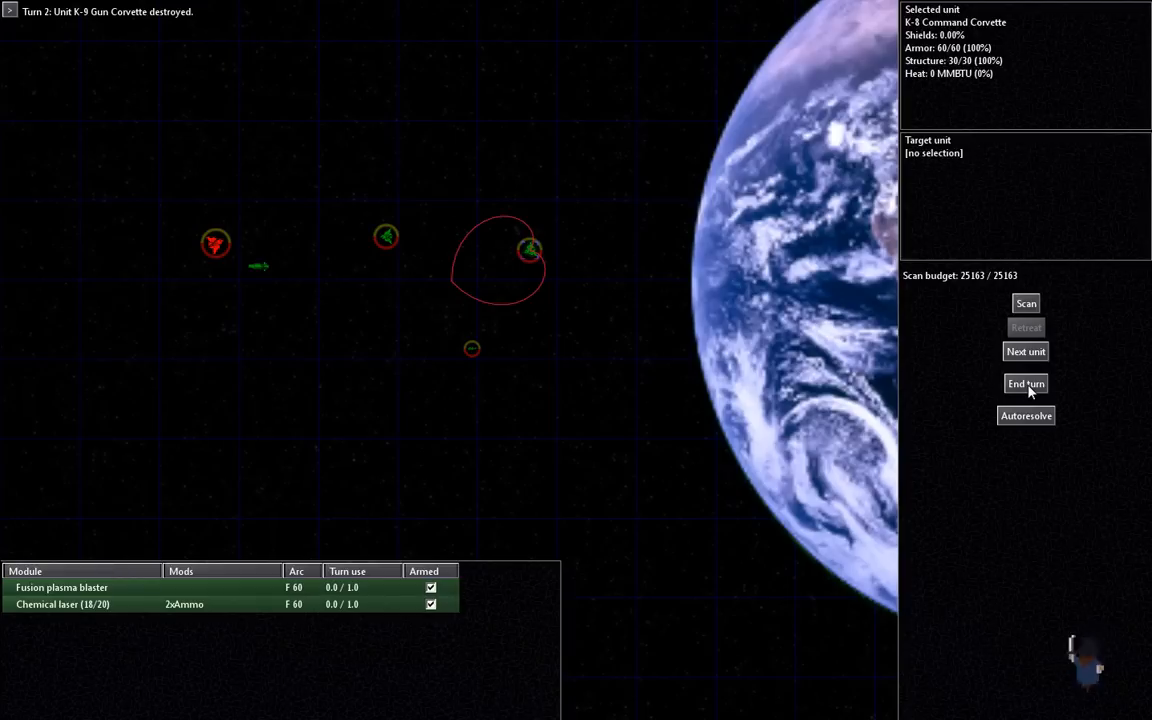
click(1024, 384)
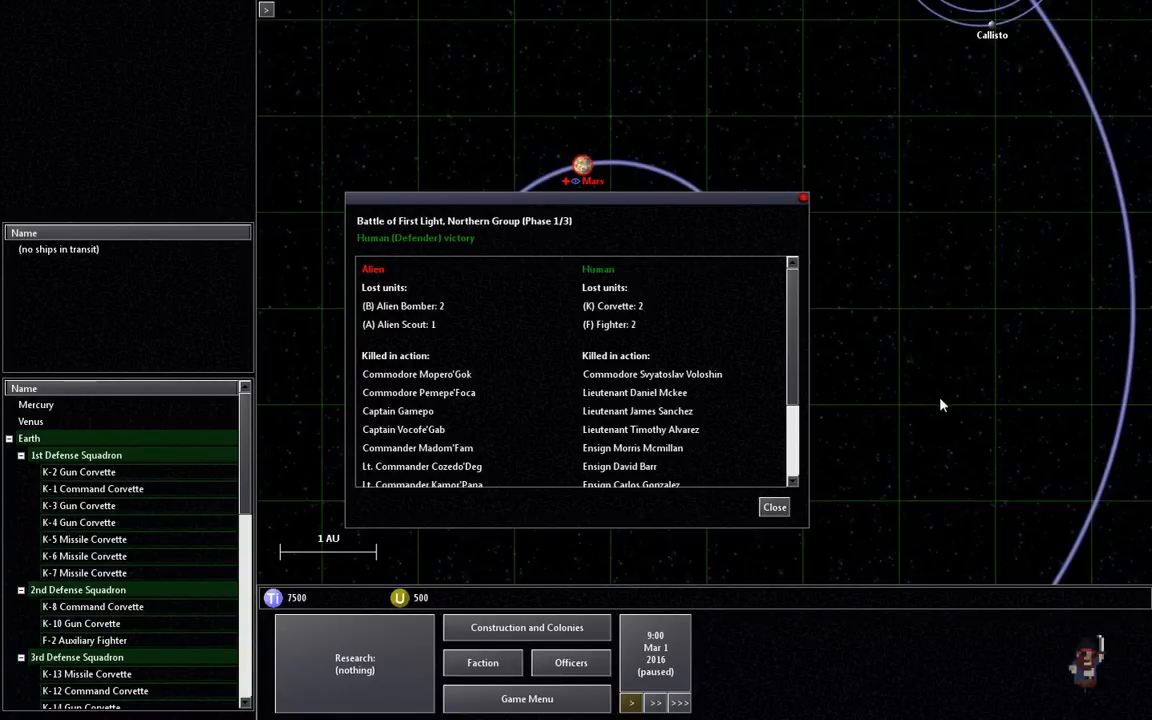
Step: Scroll through the Northern Group battle losses and close the report to reach the Victory in the North message
scroll(down, 3)
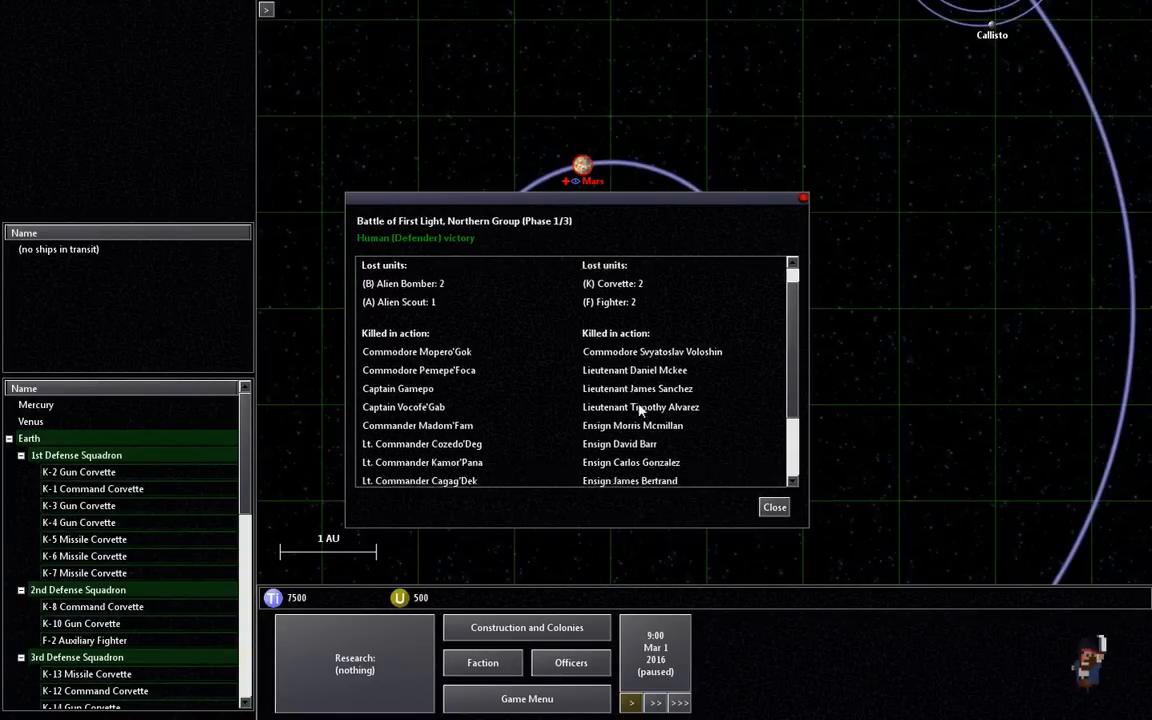
scroll(down, 3)
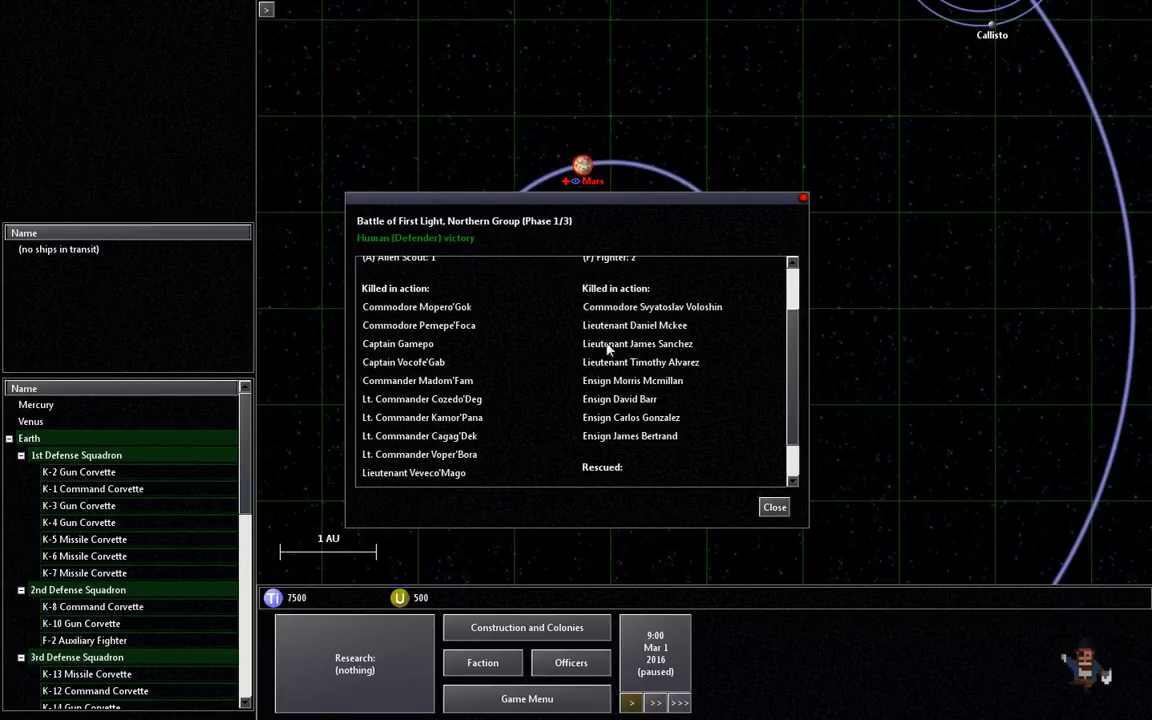
mouse_move(450, 414)
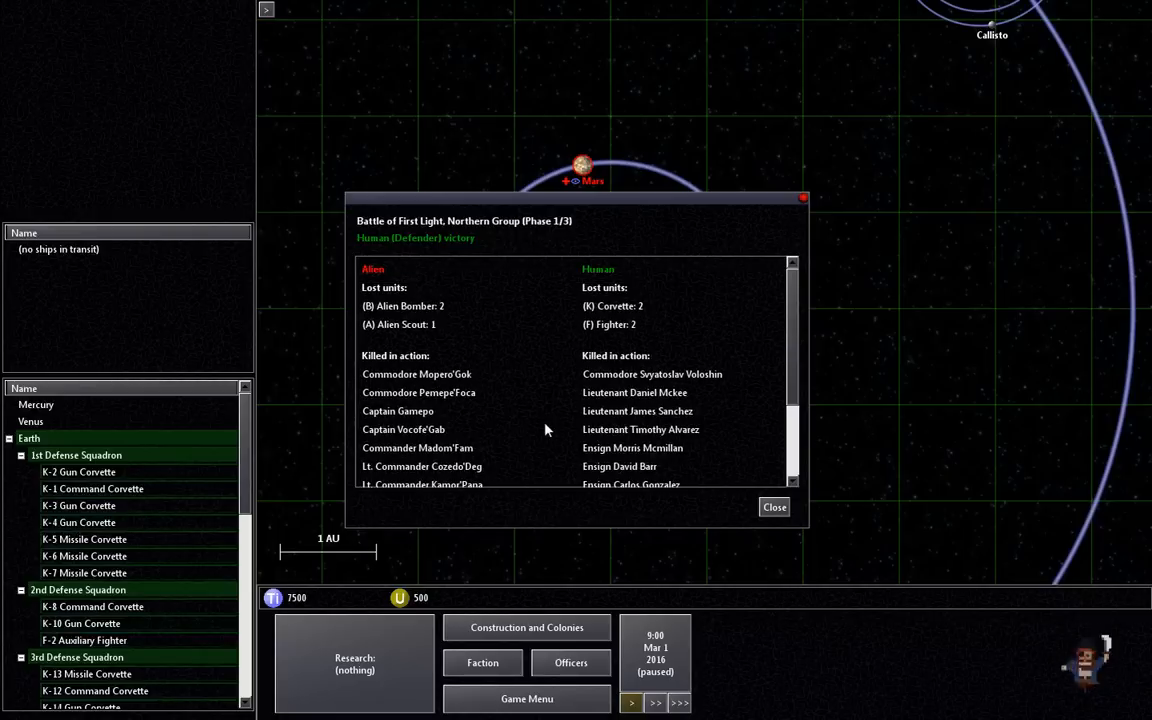
scroll(down, 3)
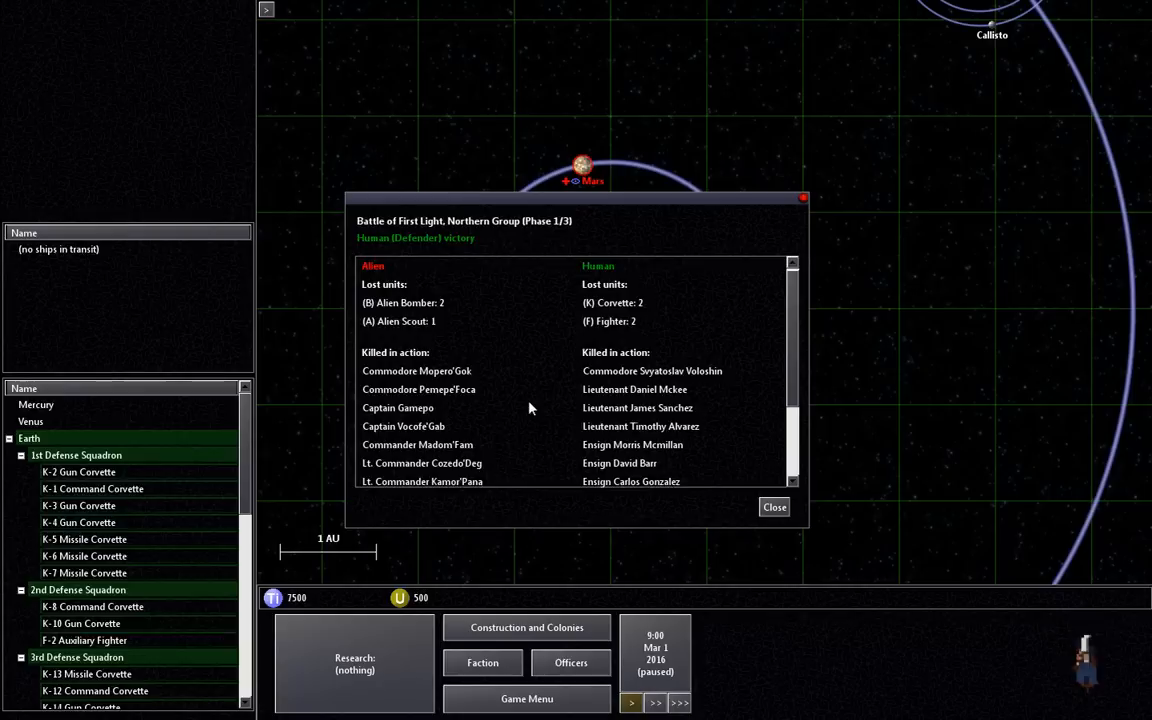
scroll(down, 3)
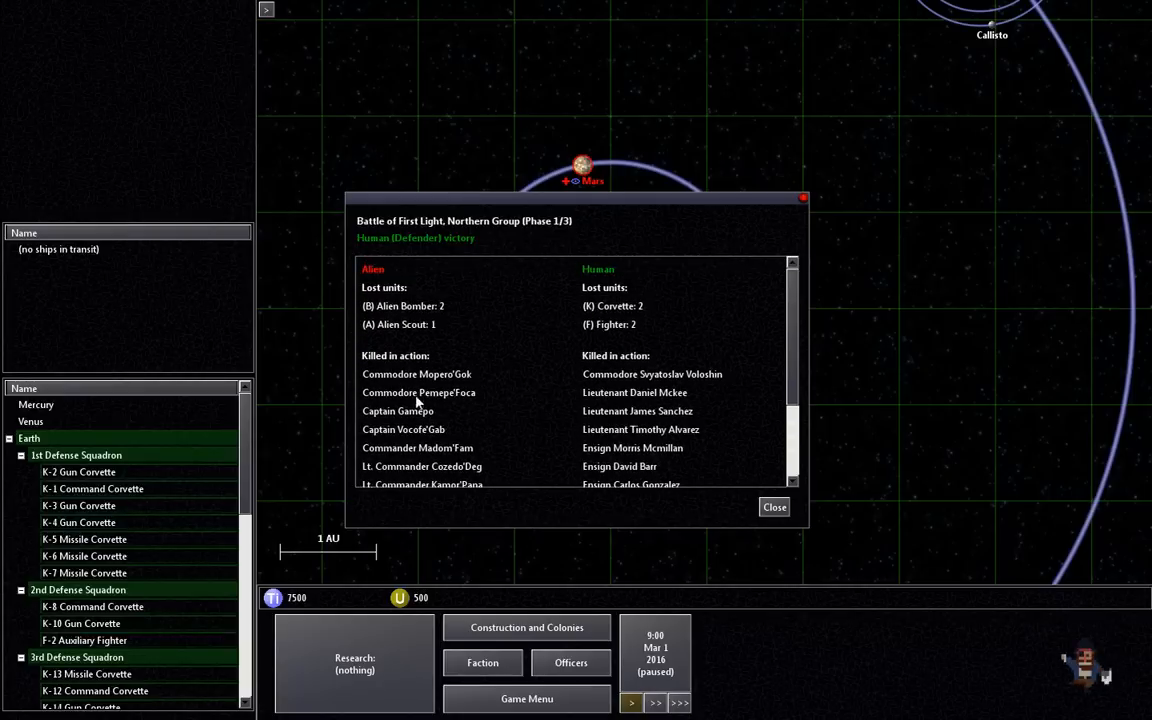
mouse_move(464, 400)
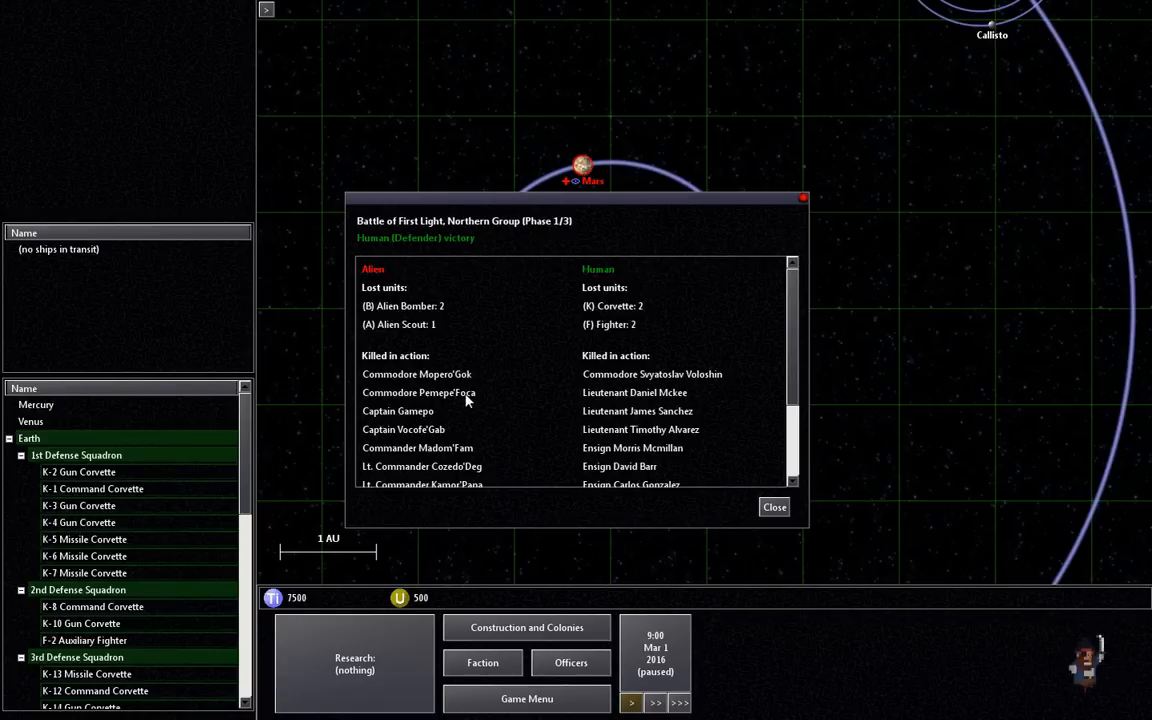
scroll(down, 3)
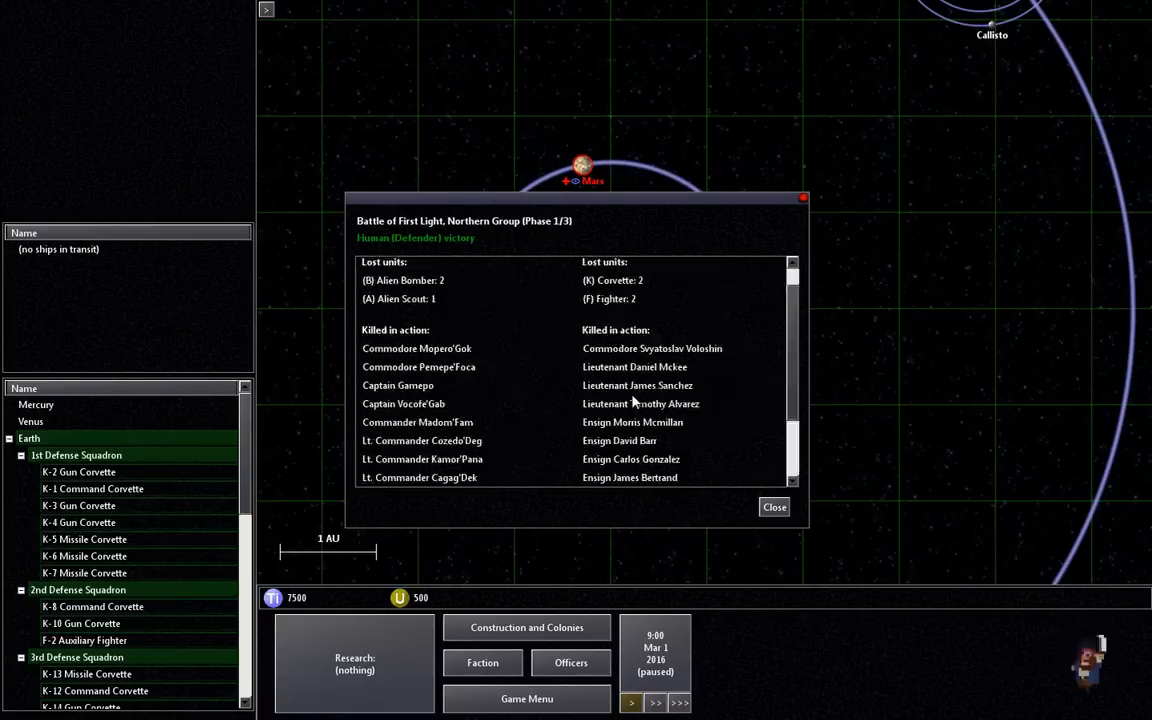
click(772, 508)
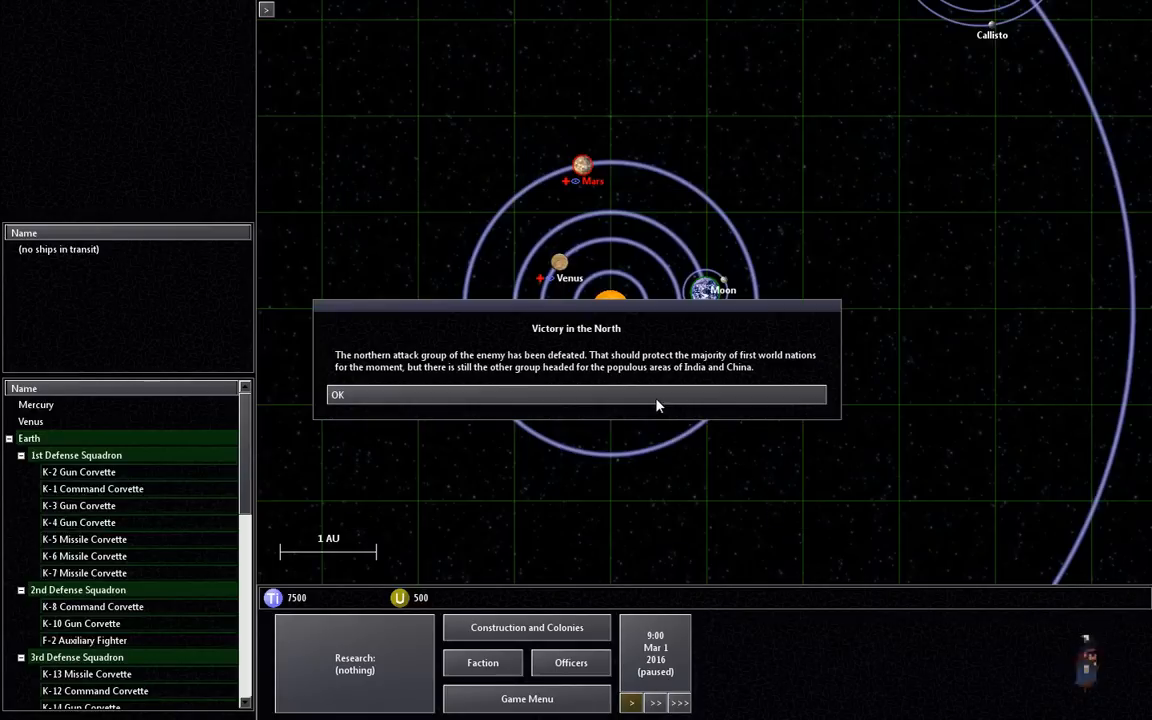
Step: Dismiss the victory message, reload the battle with Defensive posture, disable tutorial popups, and resume the fight
click(576, 394)
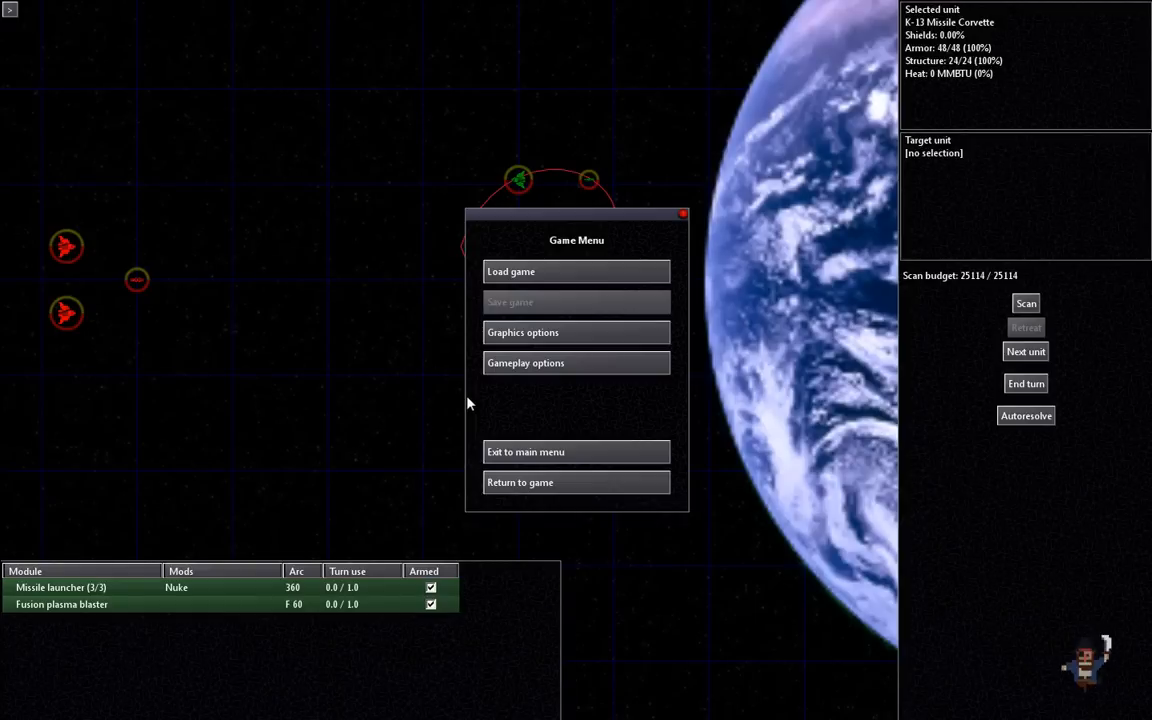
click(576, 272)
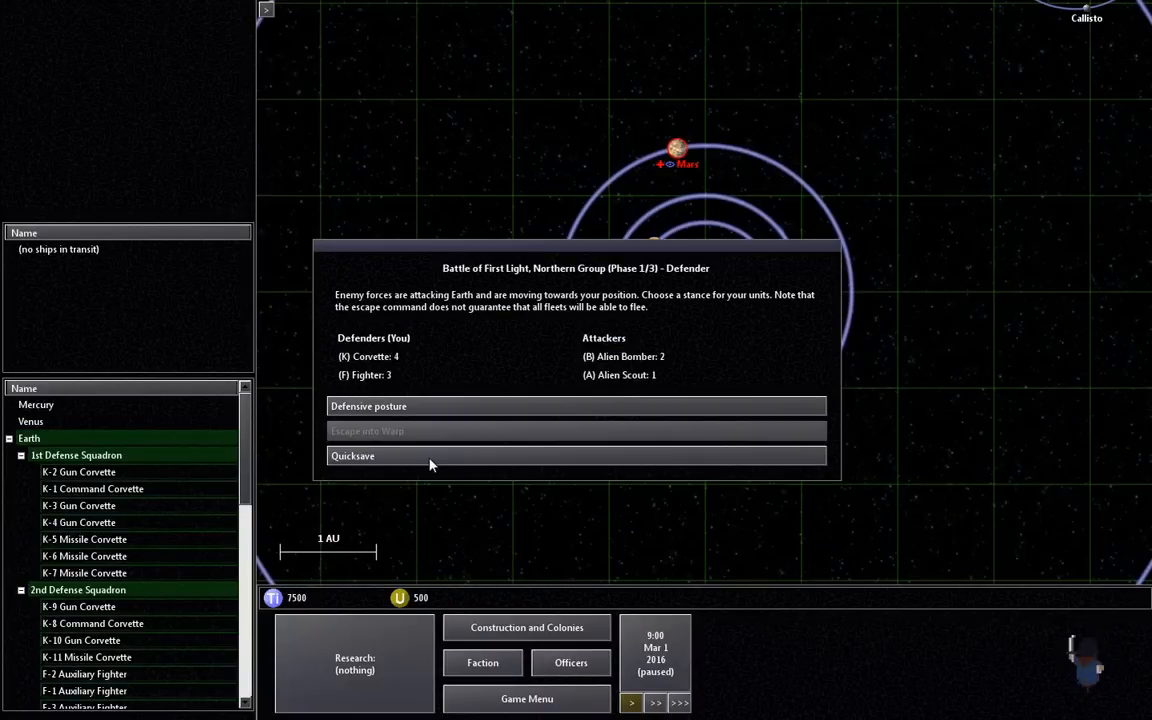
mouse_move(490, 412)
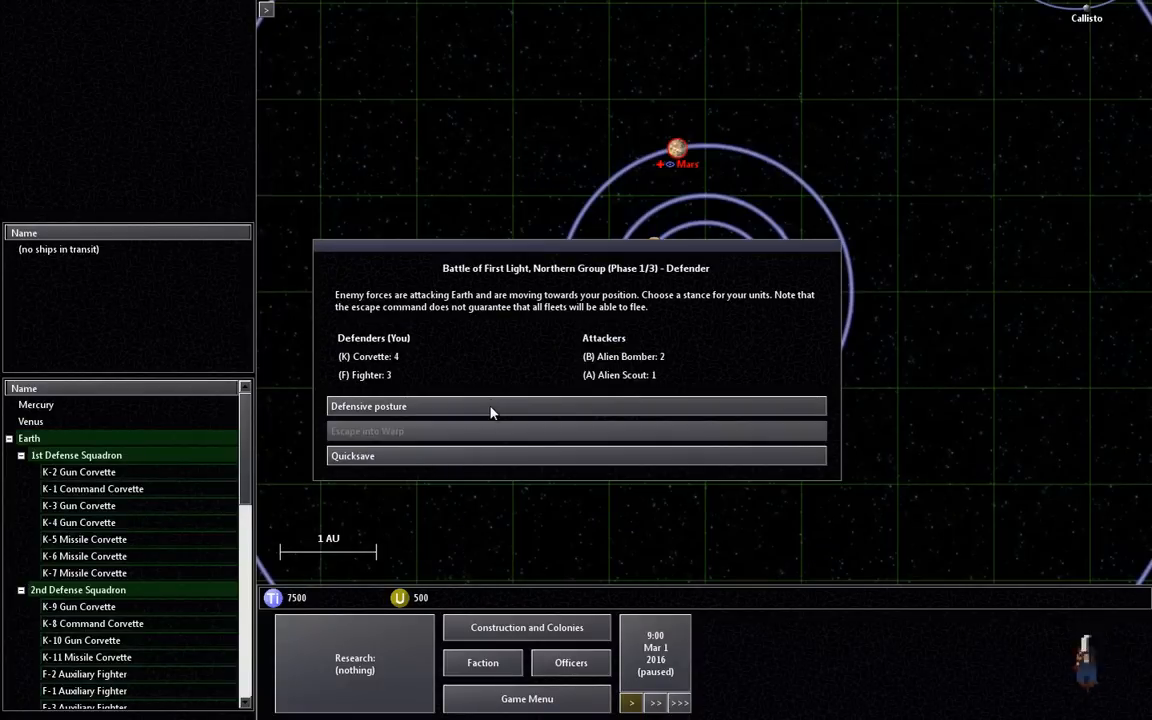
click(576, 406)
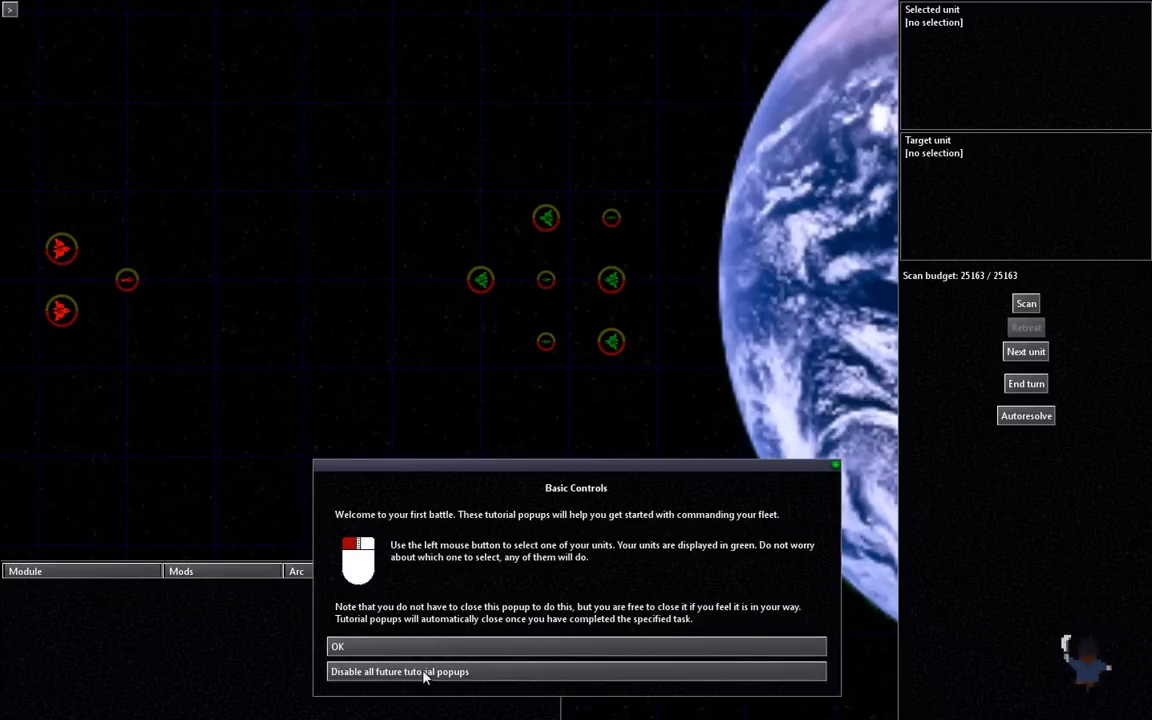
click(400, 672)
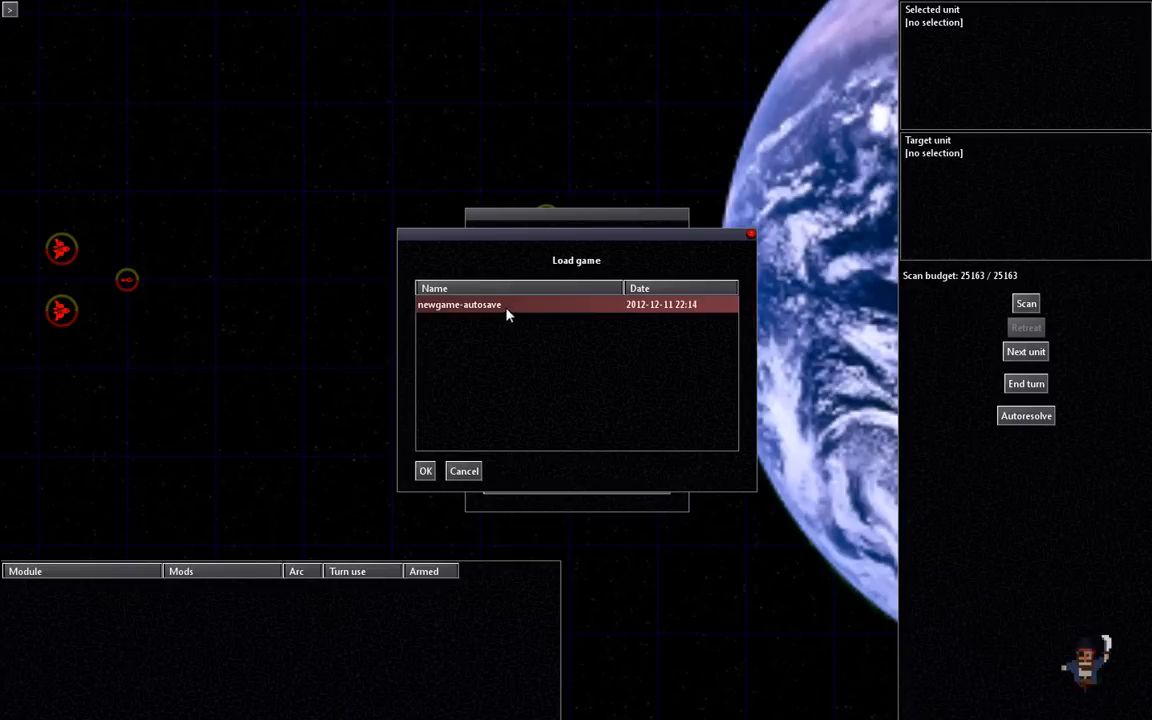
click(464, 470)
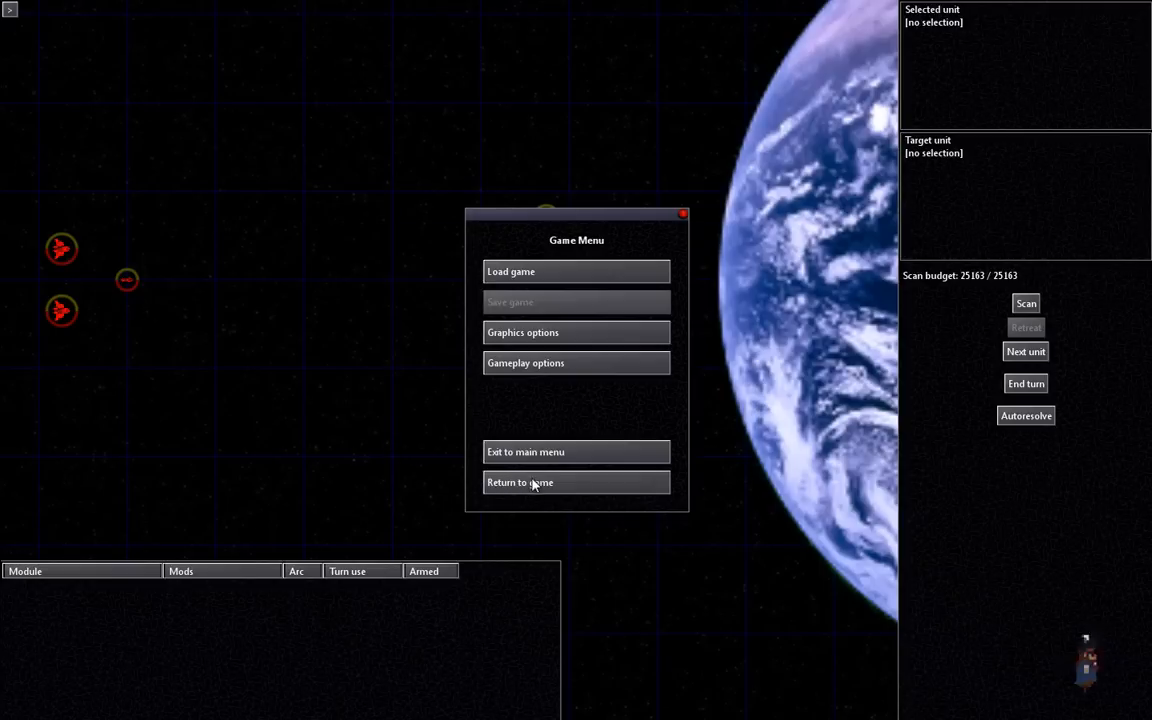
click(520, 482)
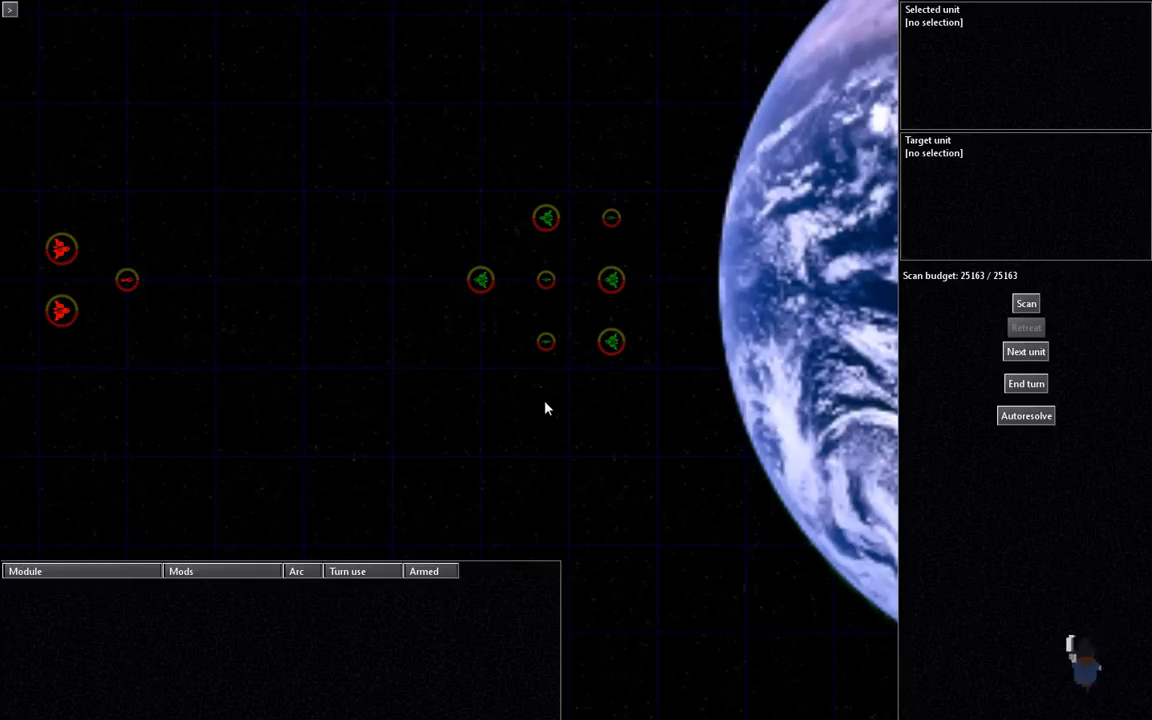
Step: Select the friendly ships including the auxiliary fighter and autoresolve the northern battle to victory
click(364, 276)
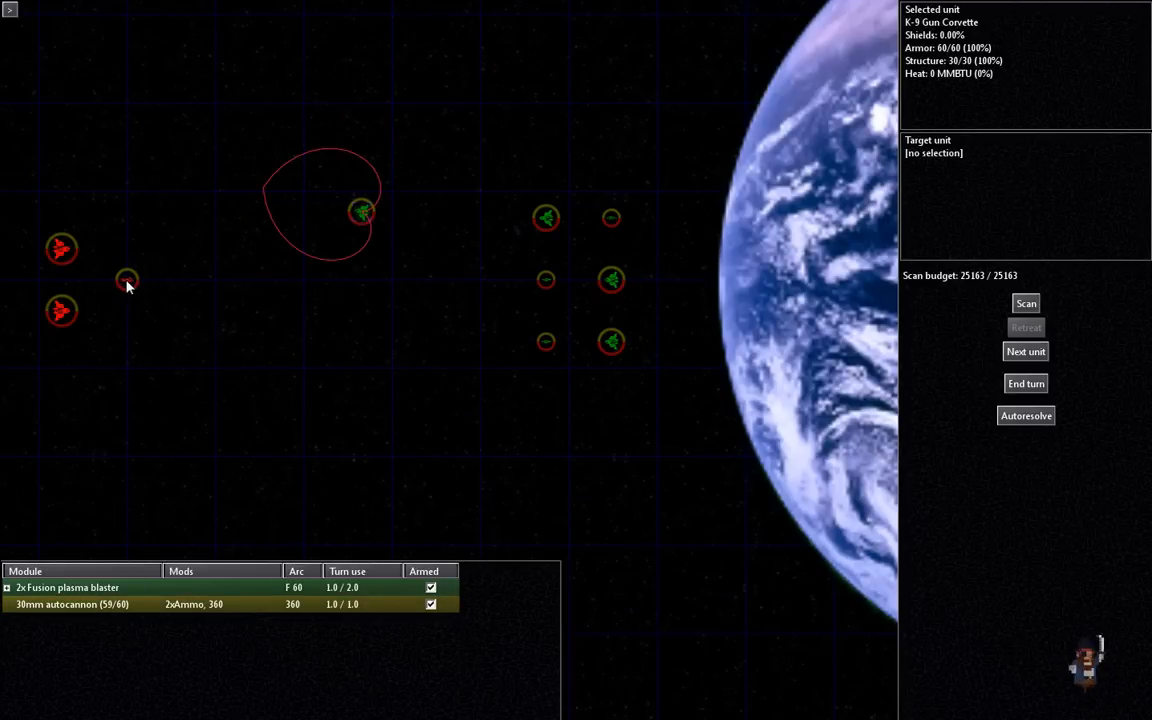
click(546, 218)
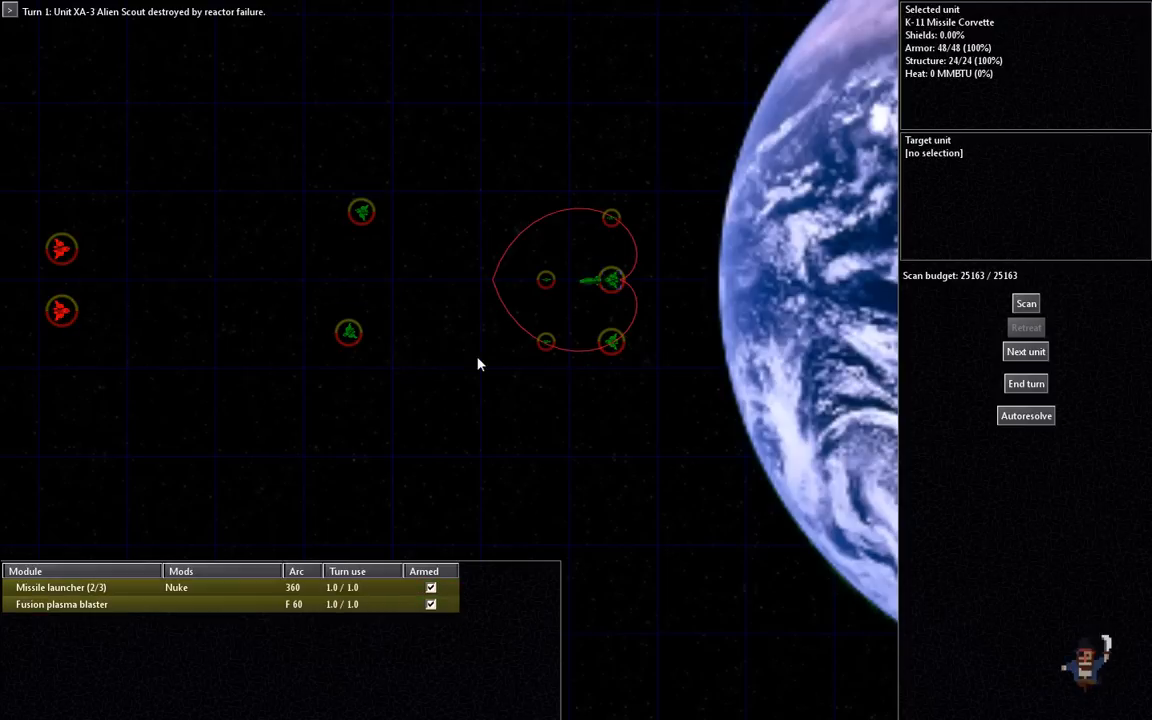
click(612, 344)
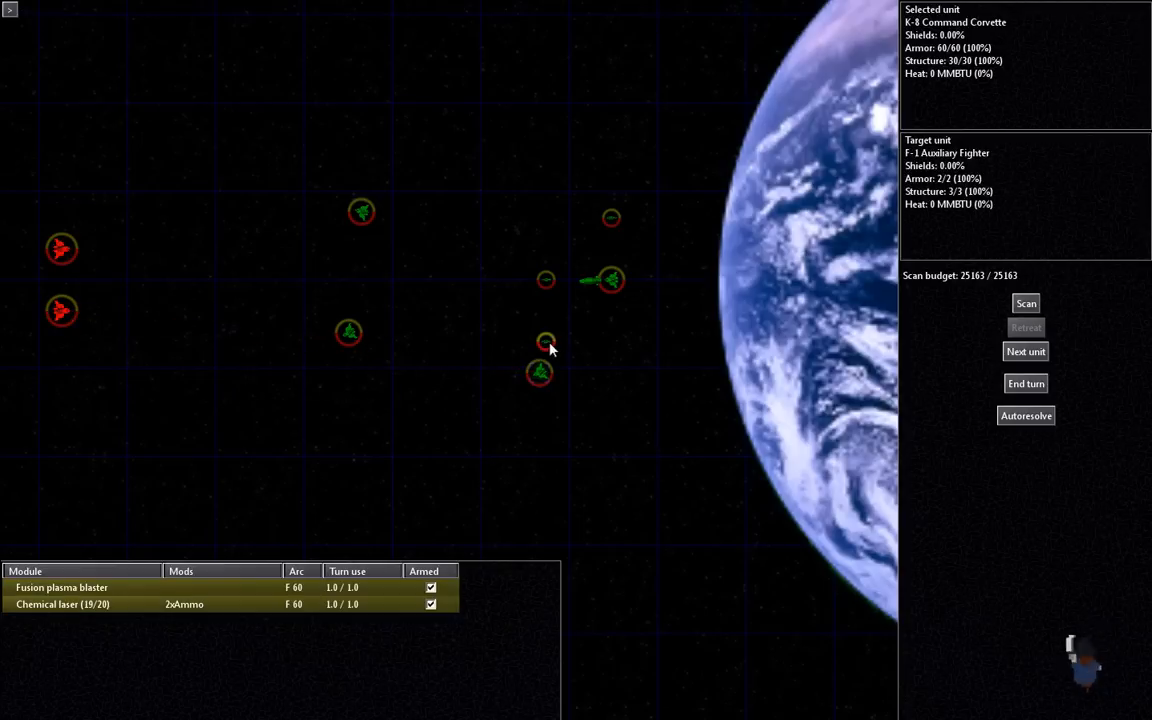
click(544, 342)
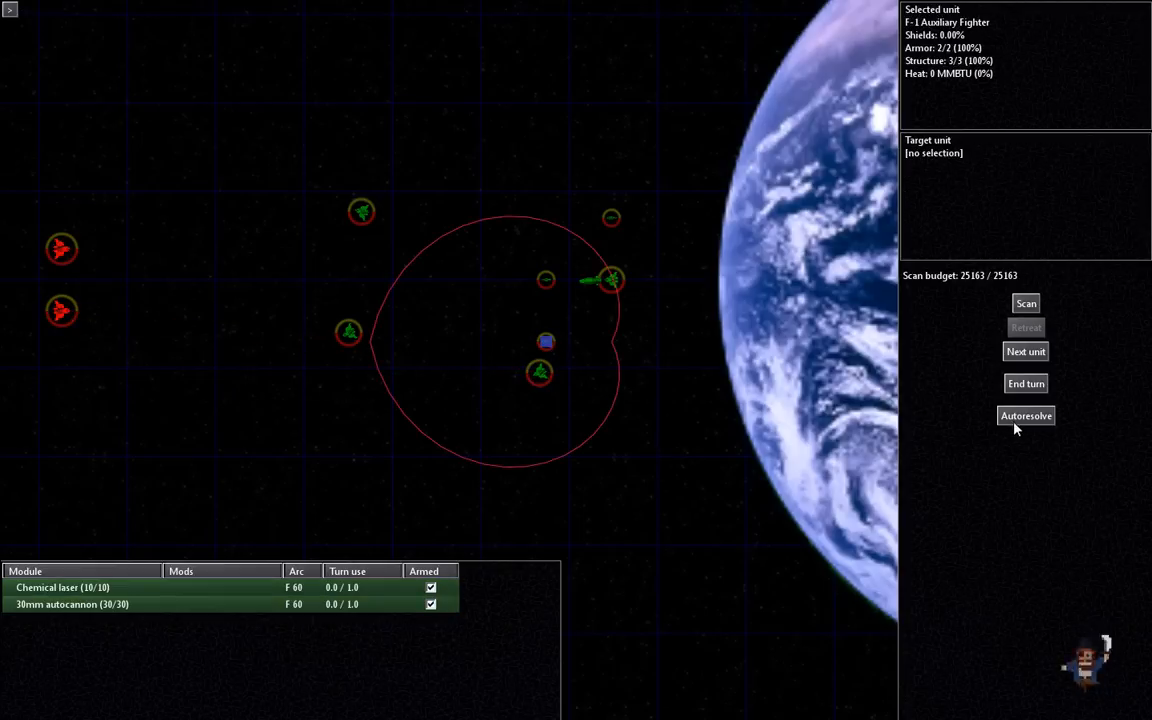
click(1024, 414)
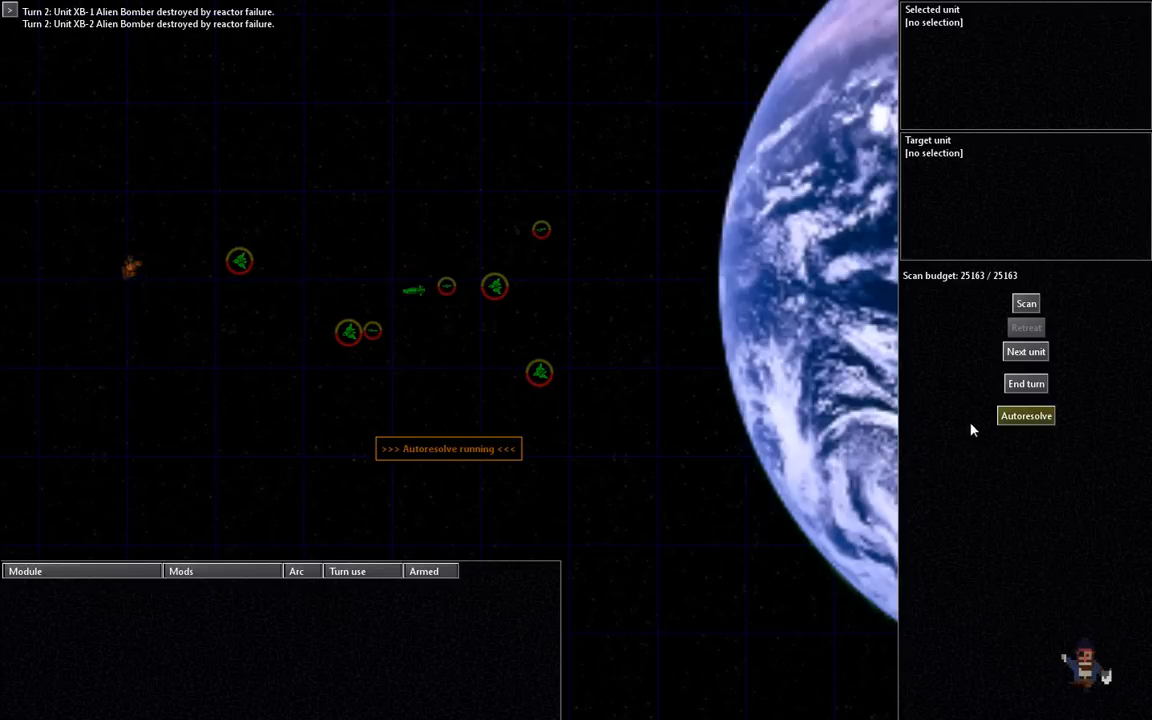
click(1024, 414)
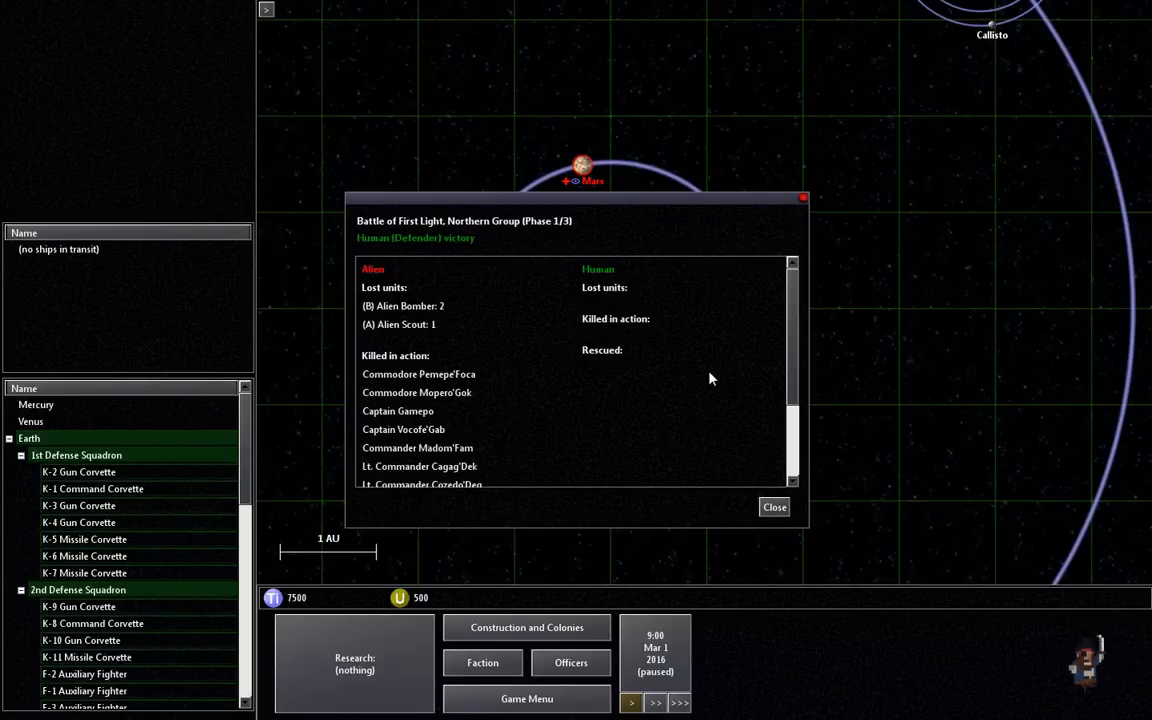
Step: Close the northern report and autoresolve the southern battle against the alien bombers and scout
scroll(down, 3)
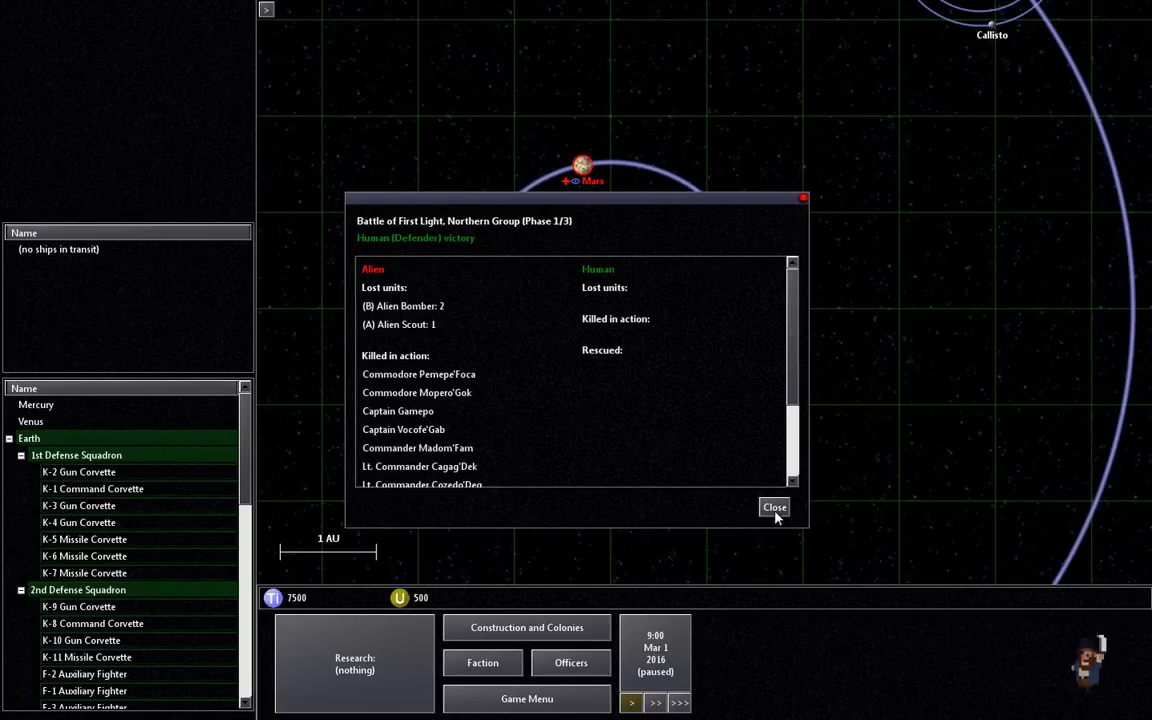
click(774, 508)
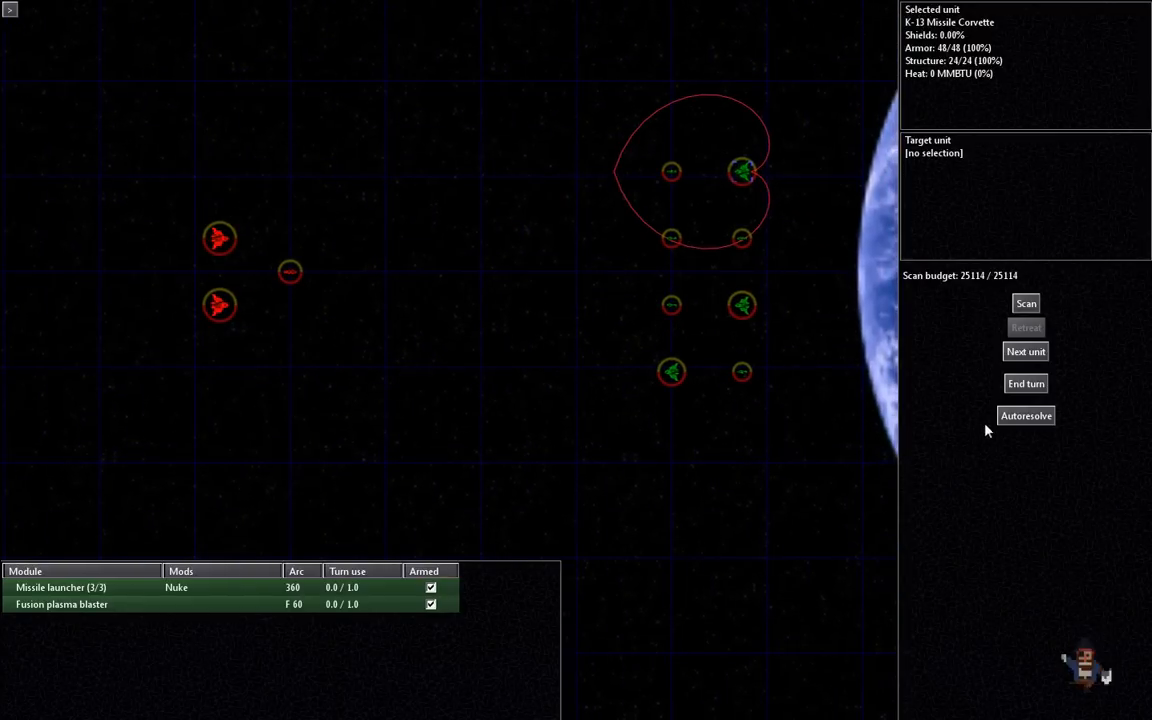
click(1024, 414)
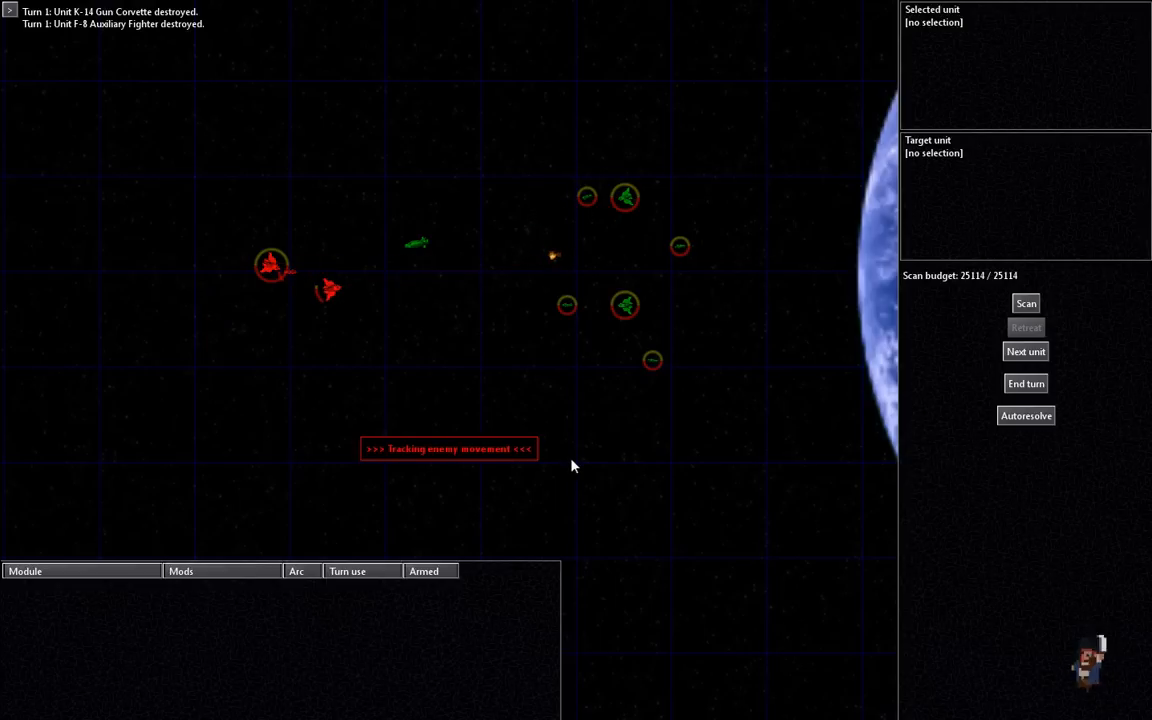
click(624, 198)
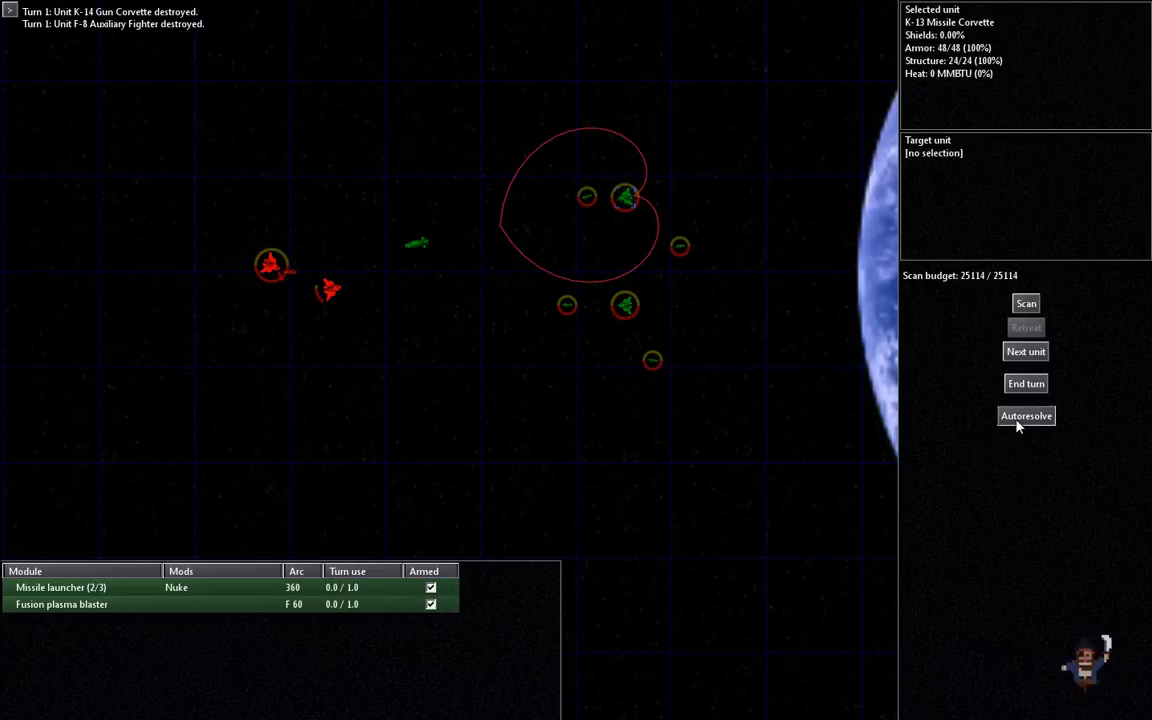
click(1024, 414)
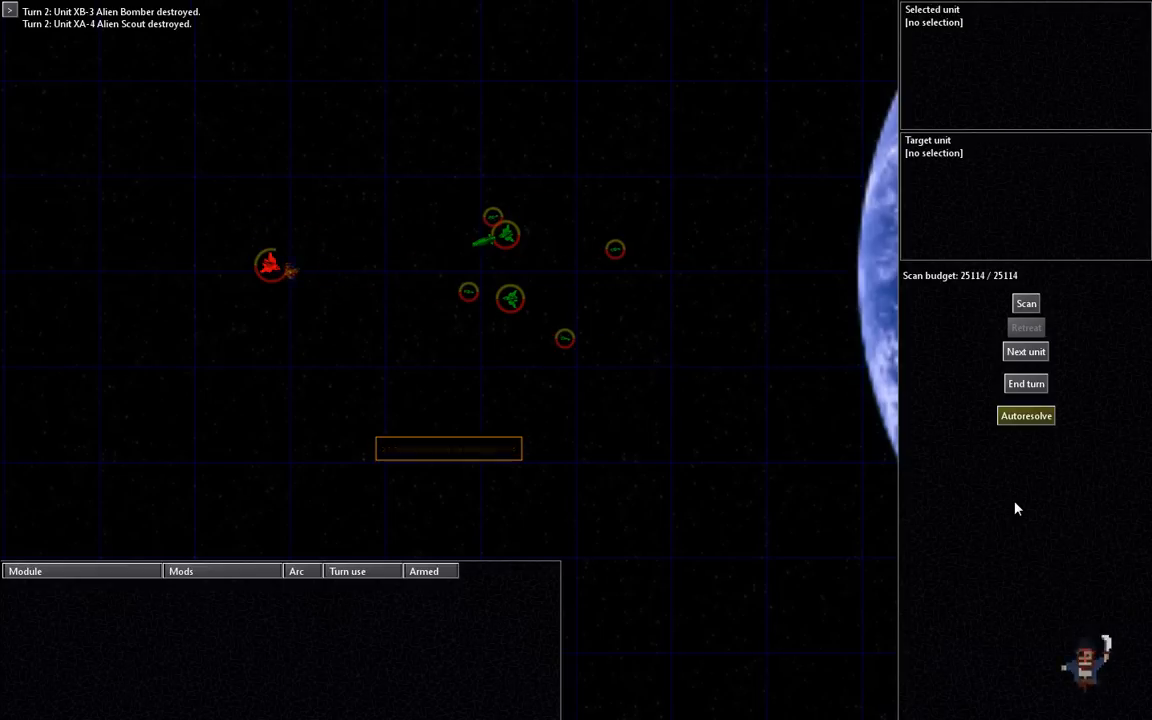
click(1024, 414)
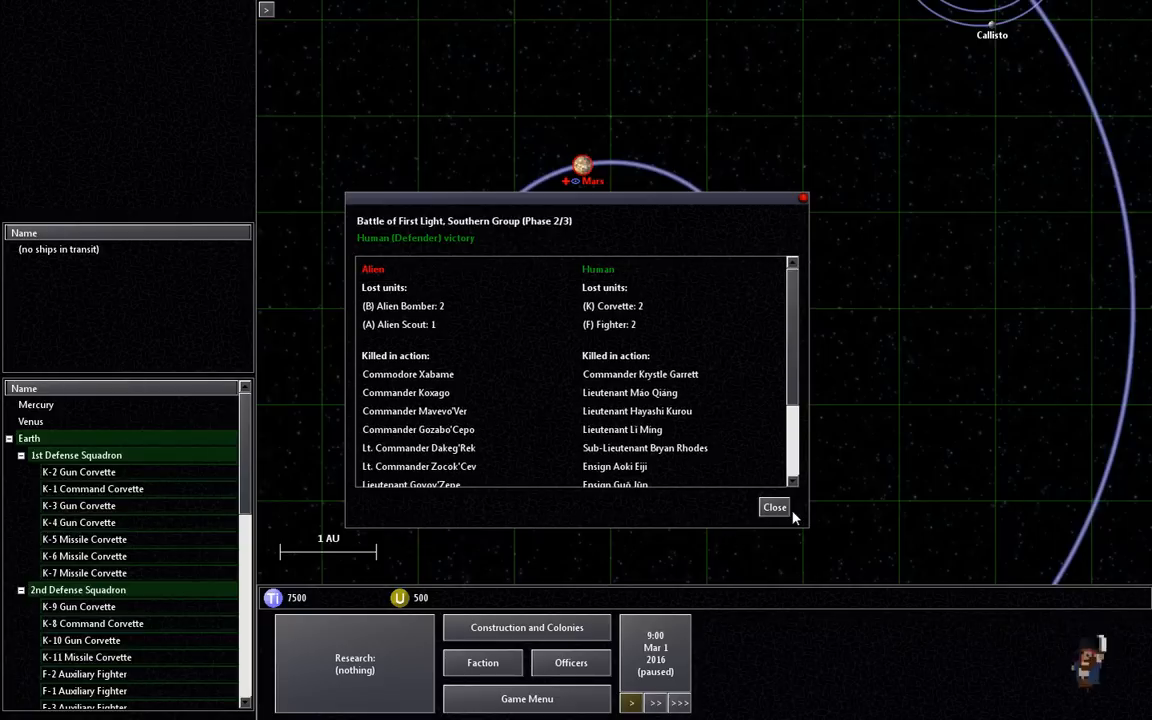
Step: Close the southern report and autoresolve the Phase 3/3 battle against the Alien Command Ship
click(774, 508)
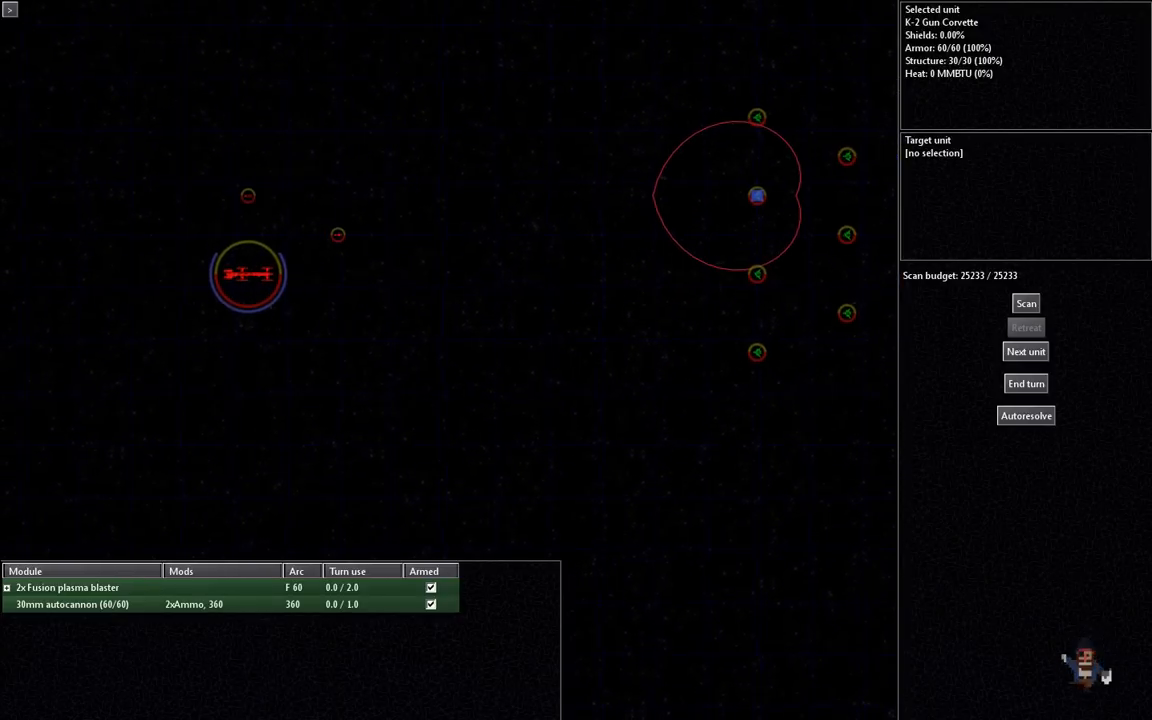
click(1024, 414)
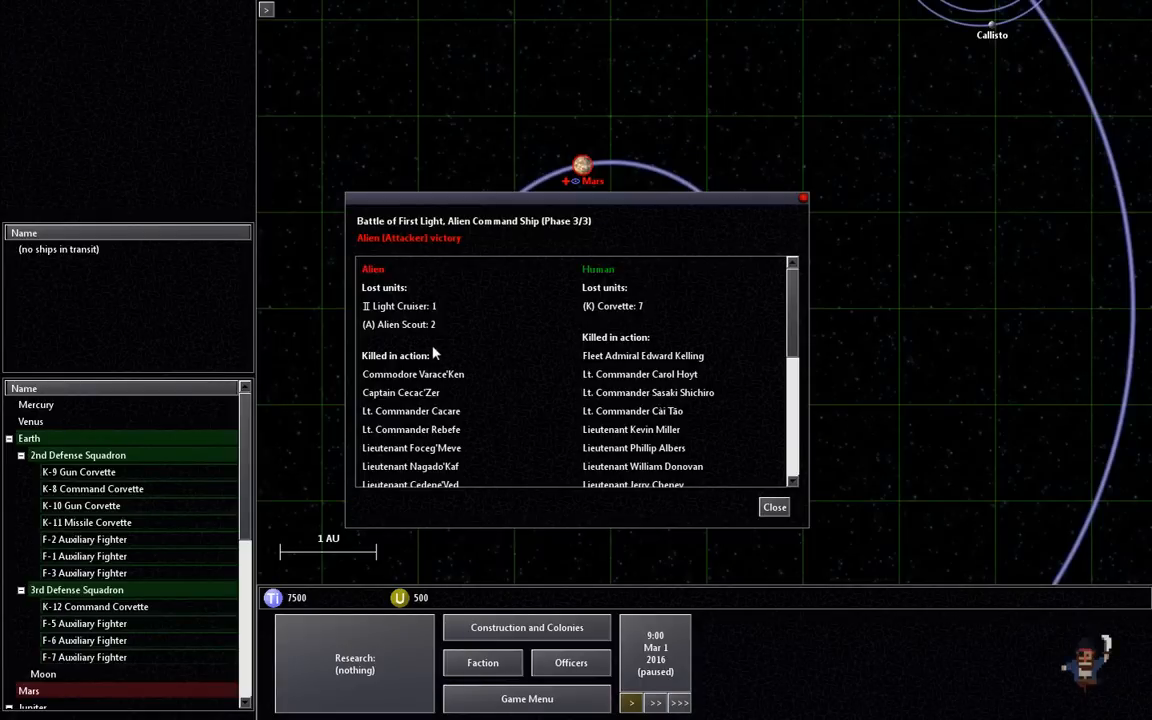
Step: Close the command ship battle report and reload the newgame-autosave after Game Over
click(774, 508)
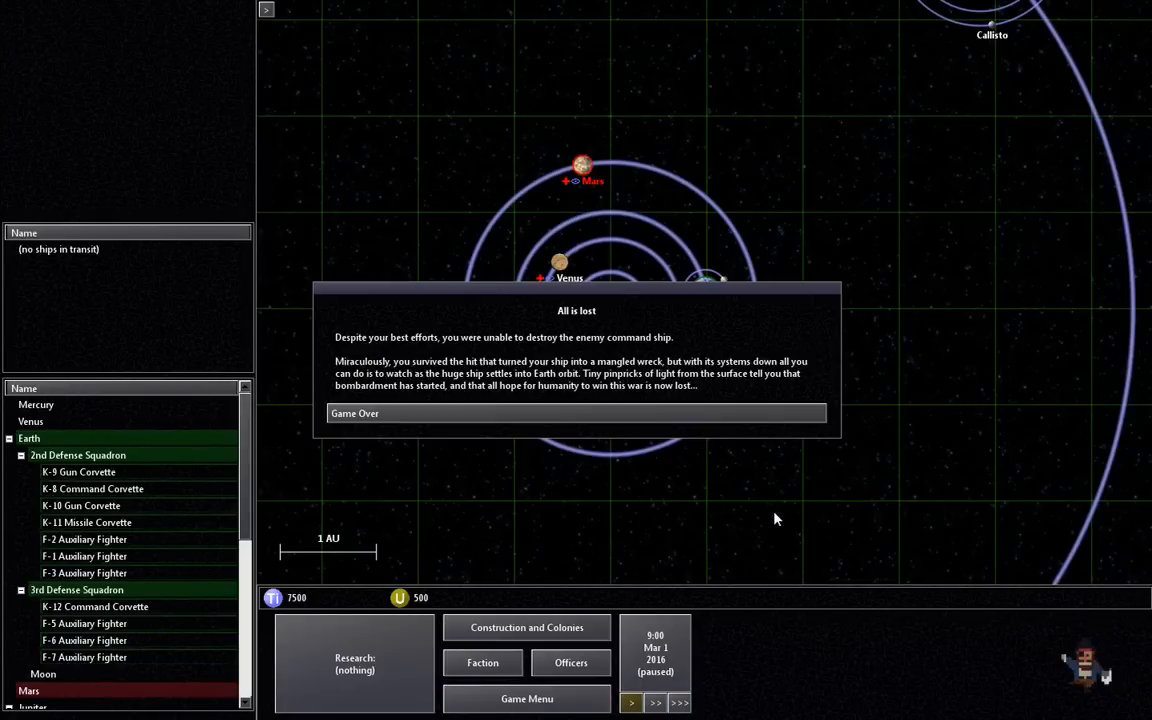
mouse_move(578, 428)
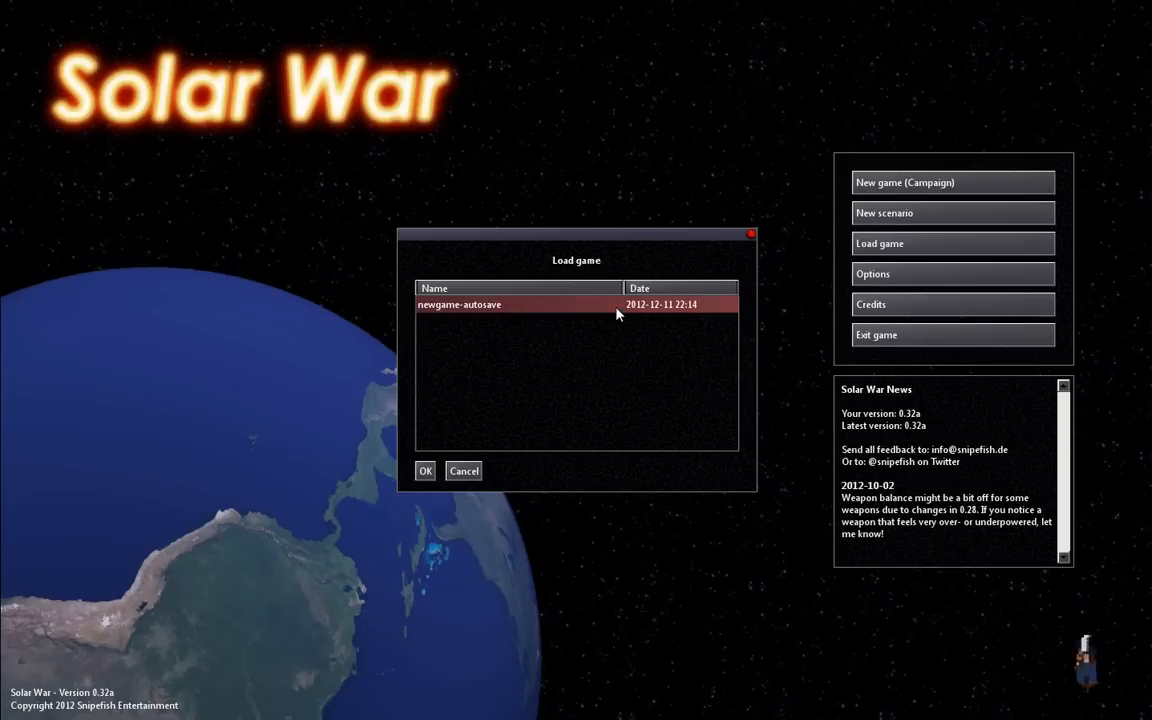
click(424, 472)
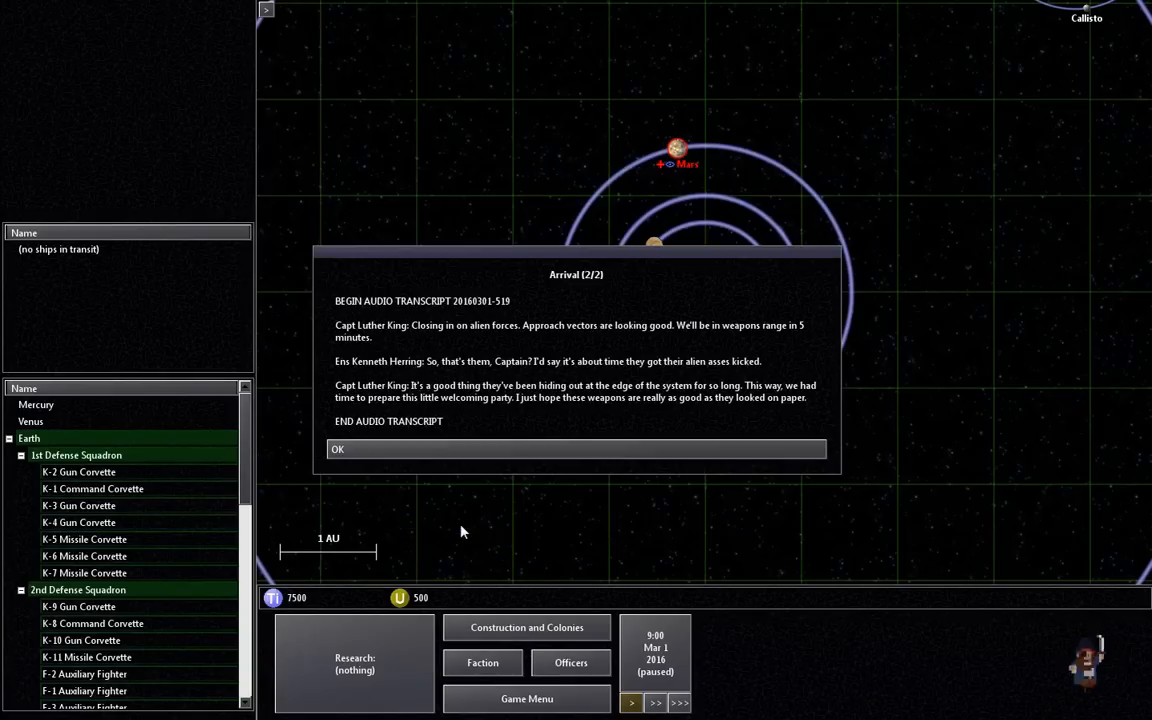
Step: Dismiss the arrival transcript so the 'Command Ship destroyed' transcript comes up
click(576, 448)
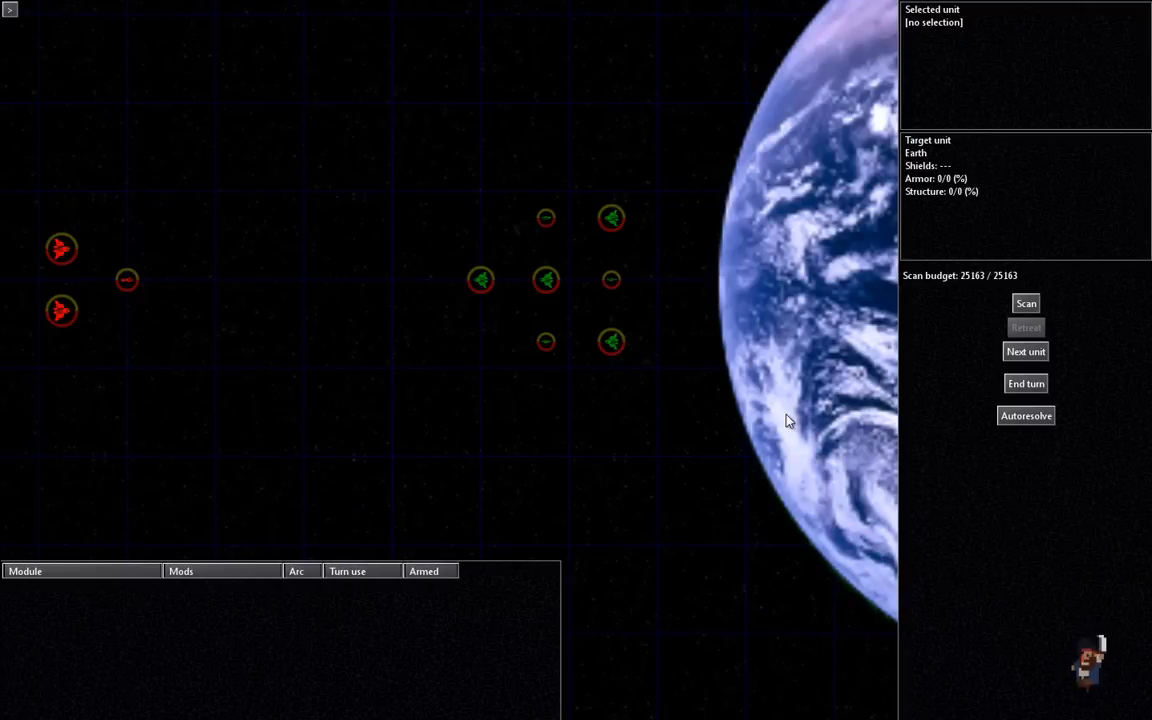
click(1026, 414)
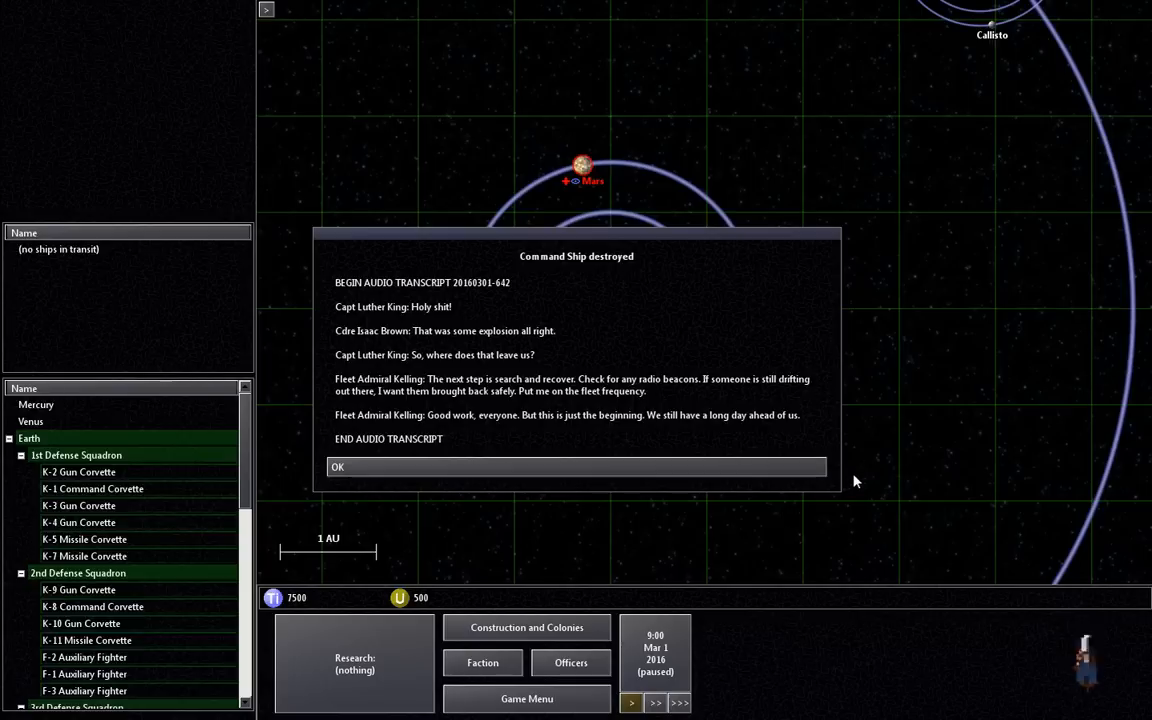
Step: Dismiss the destruction transcript and the diplomacy tip, returning to the solar system map
click(576, 468)
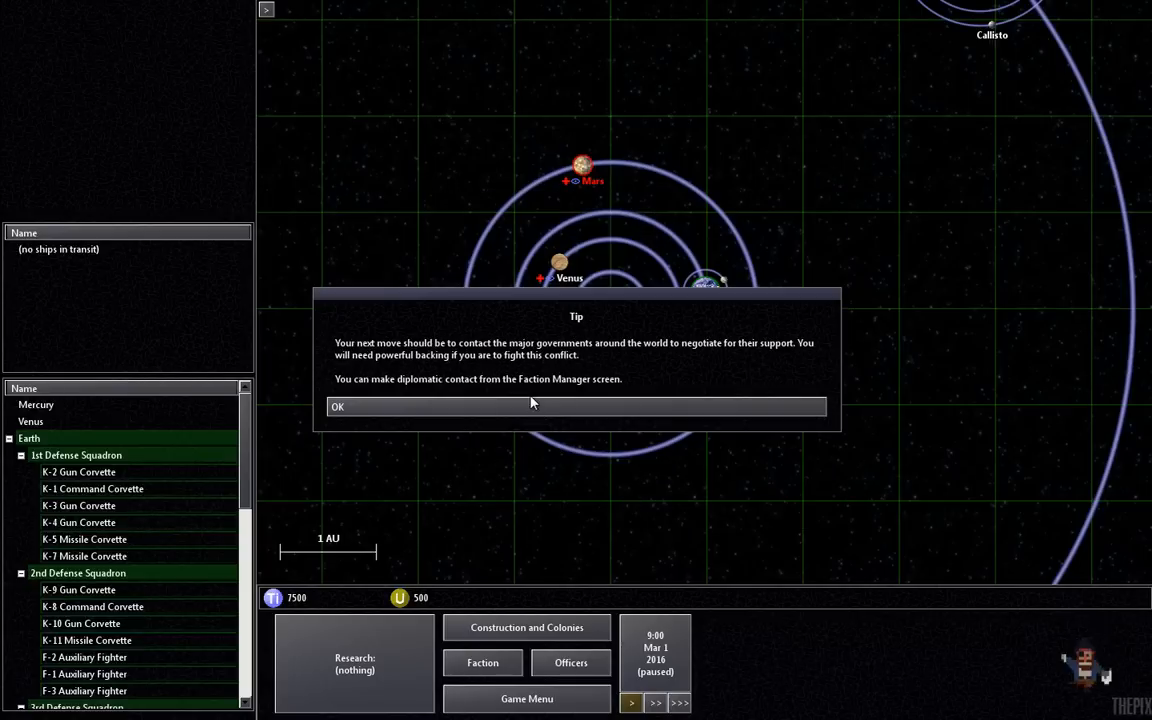
click(576, 406)
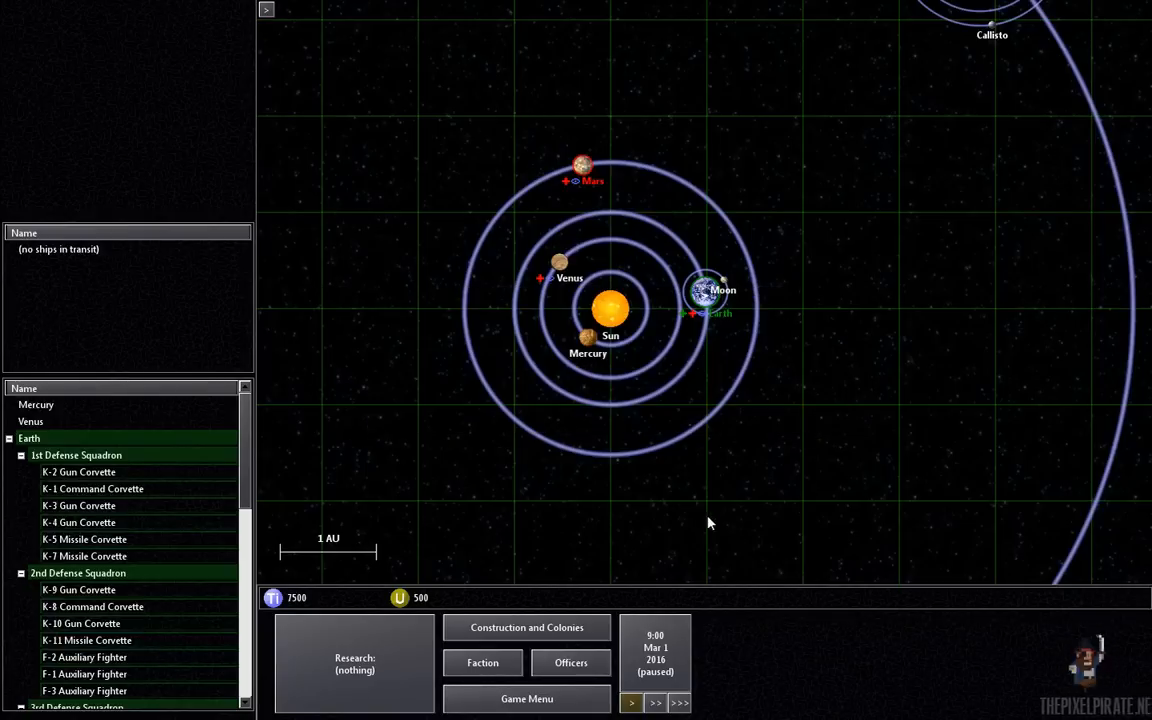
mouse_move(604, 386)
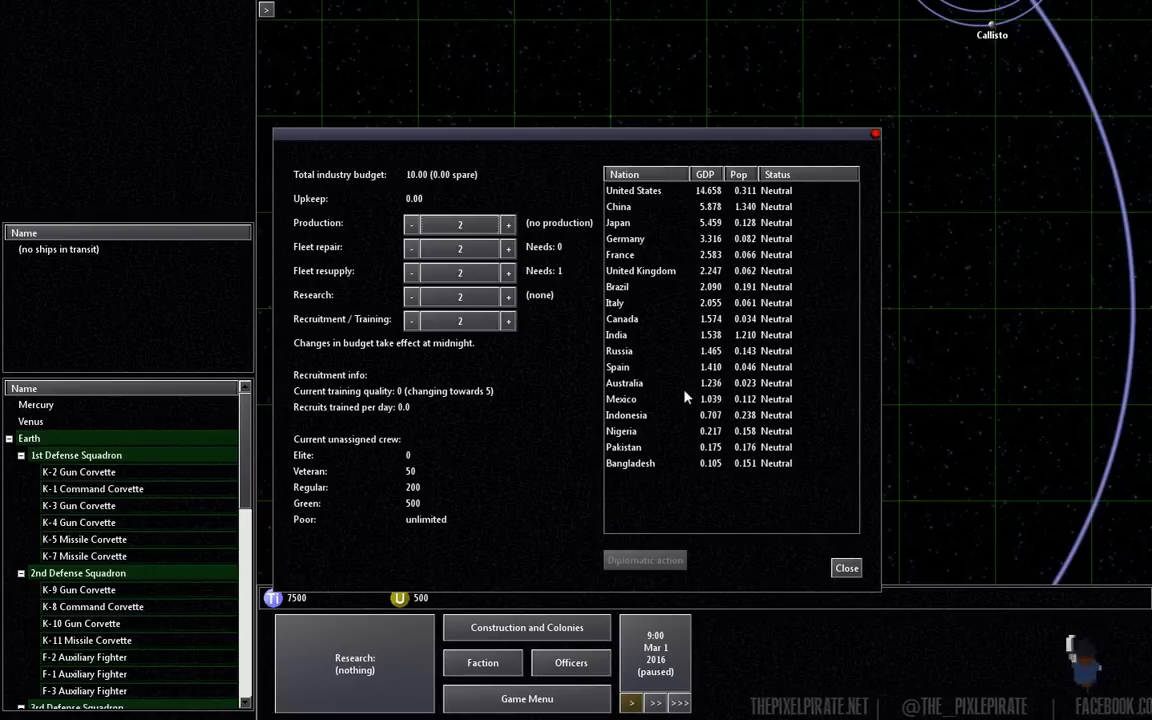
mouse_move(640, 204)
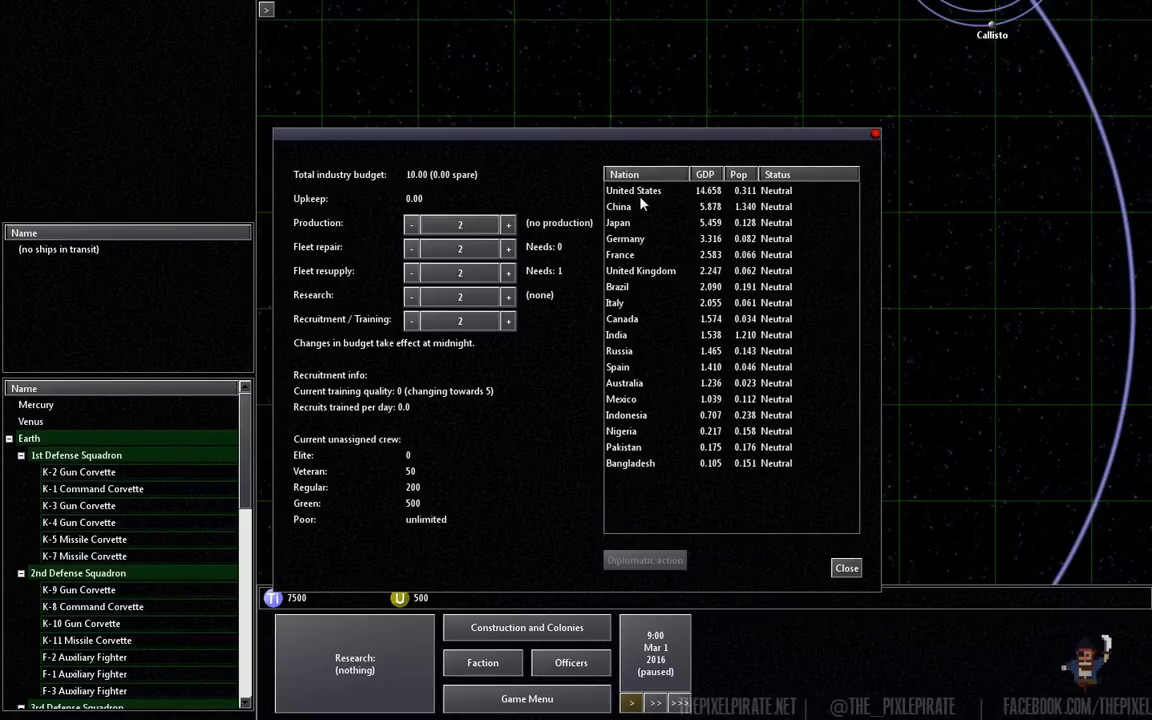
Step: Browse United States, France and Bangladesh in the nations list, ending on United States
click(632, 190)
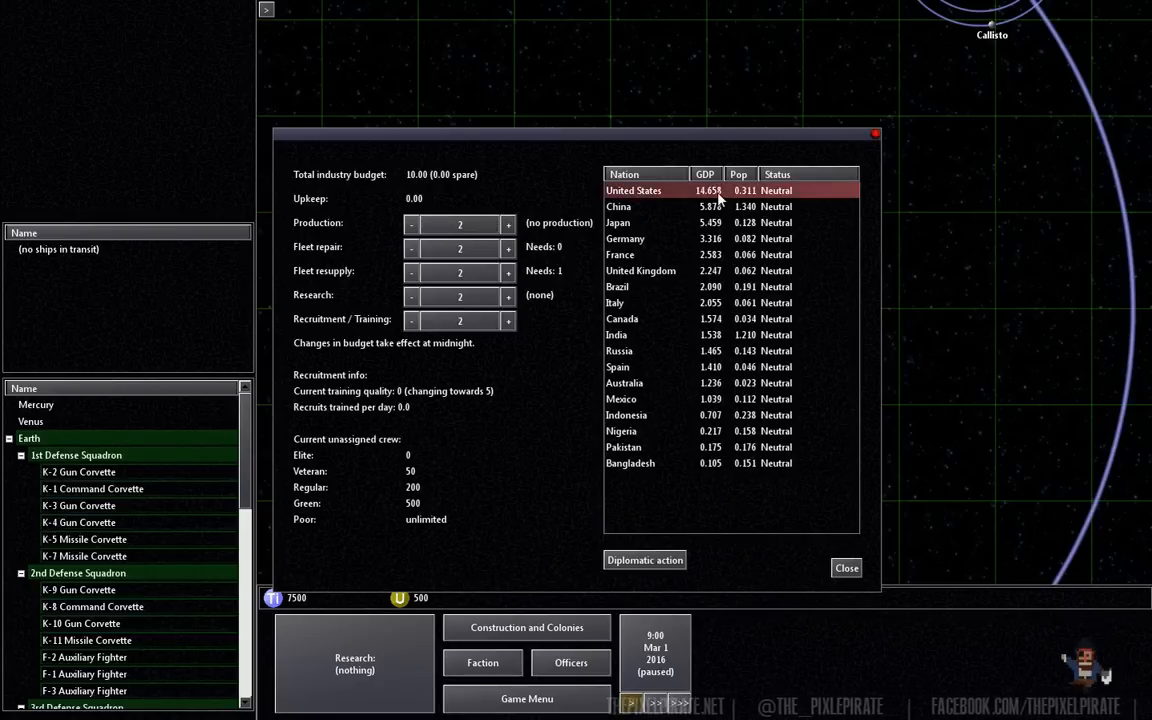
mouse_move(756, 220)
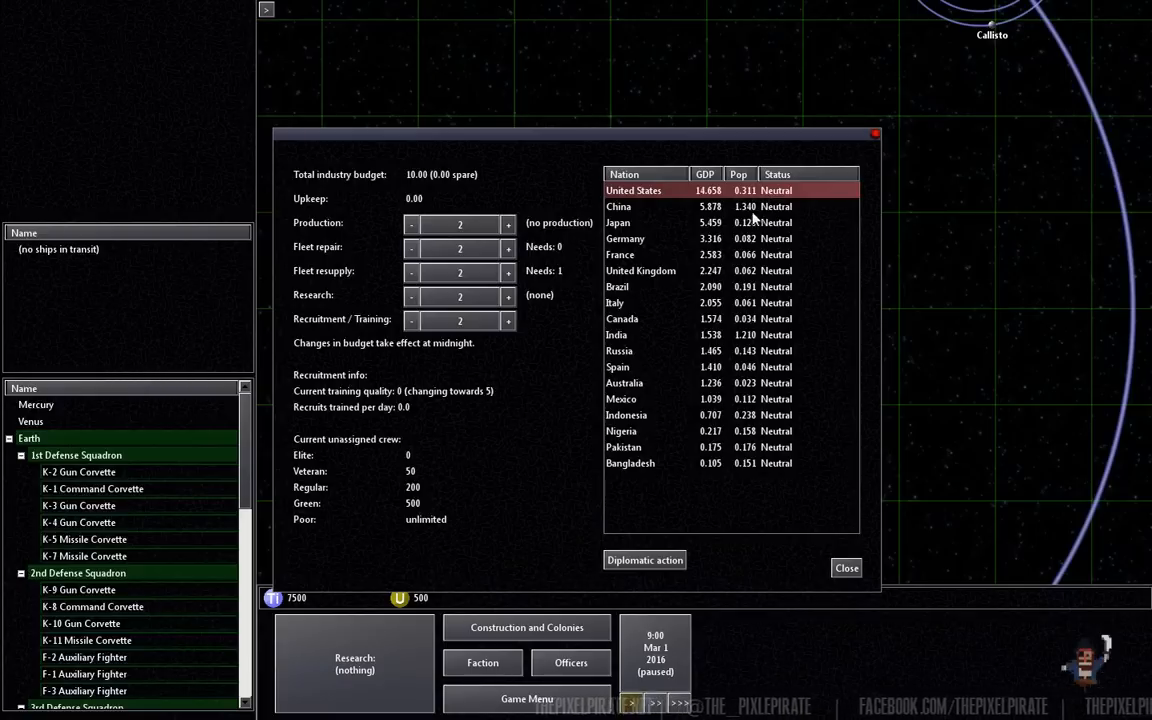
click(620, 254)
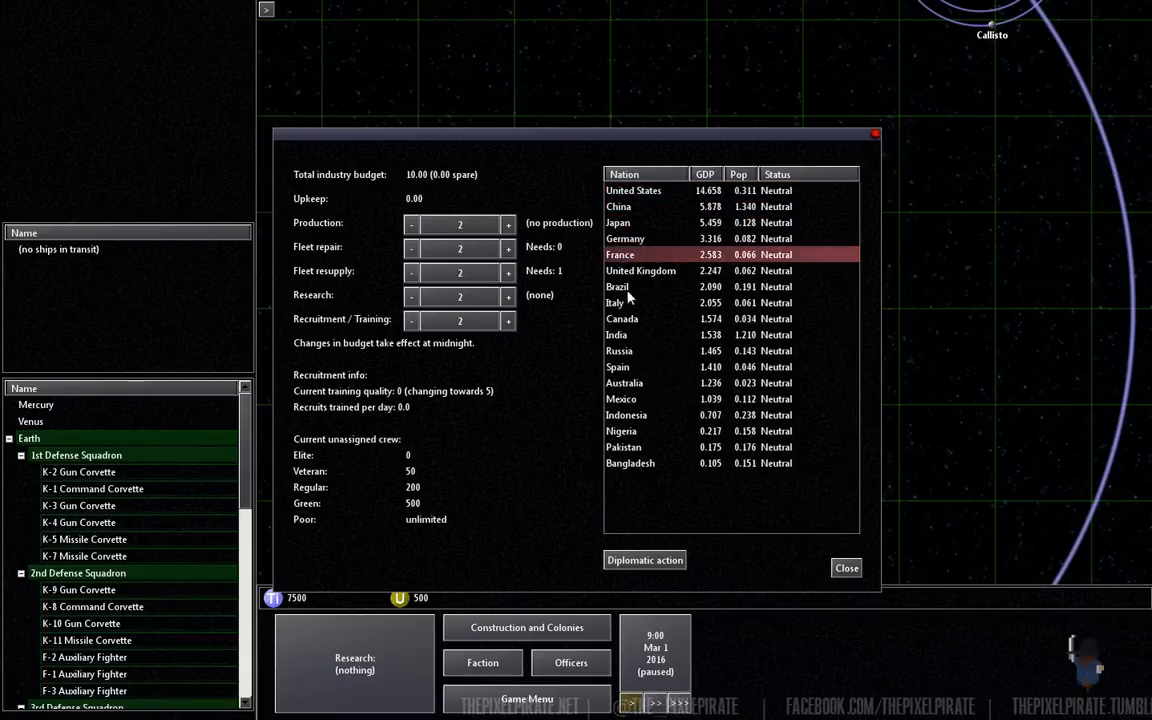
click(630, 464)
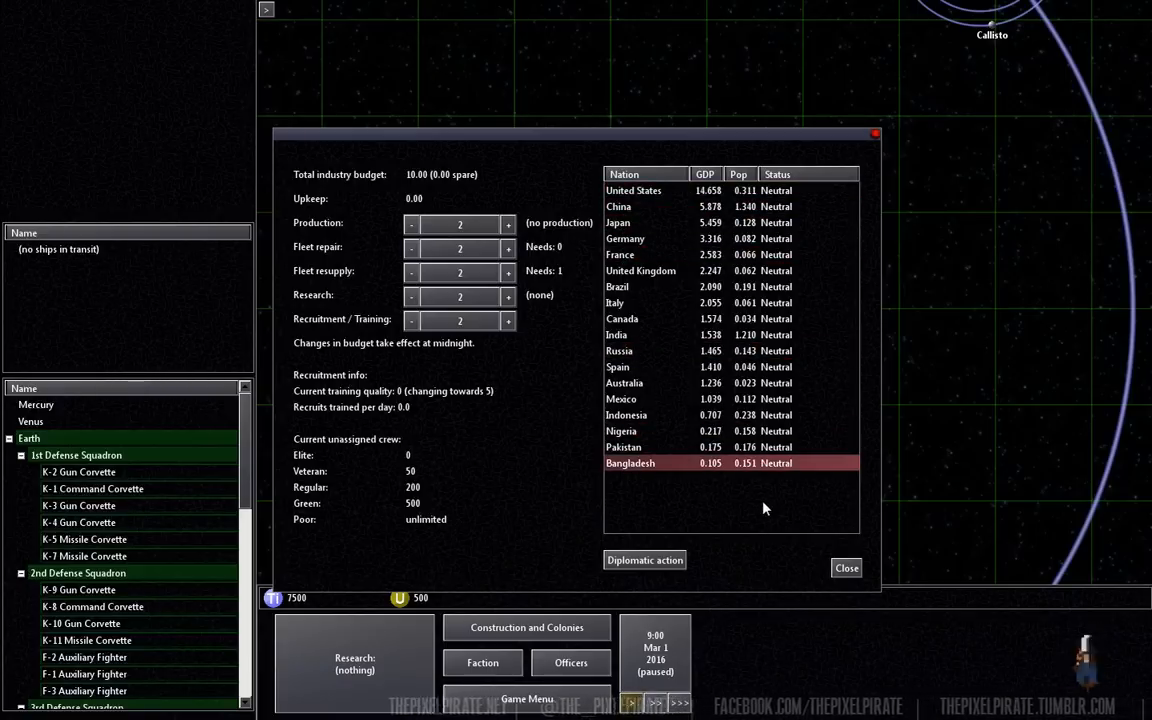
mouse_move(808, 488)
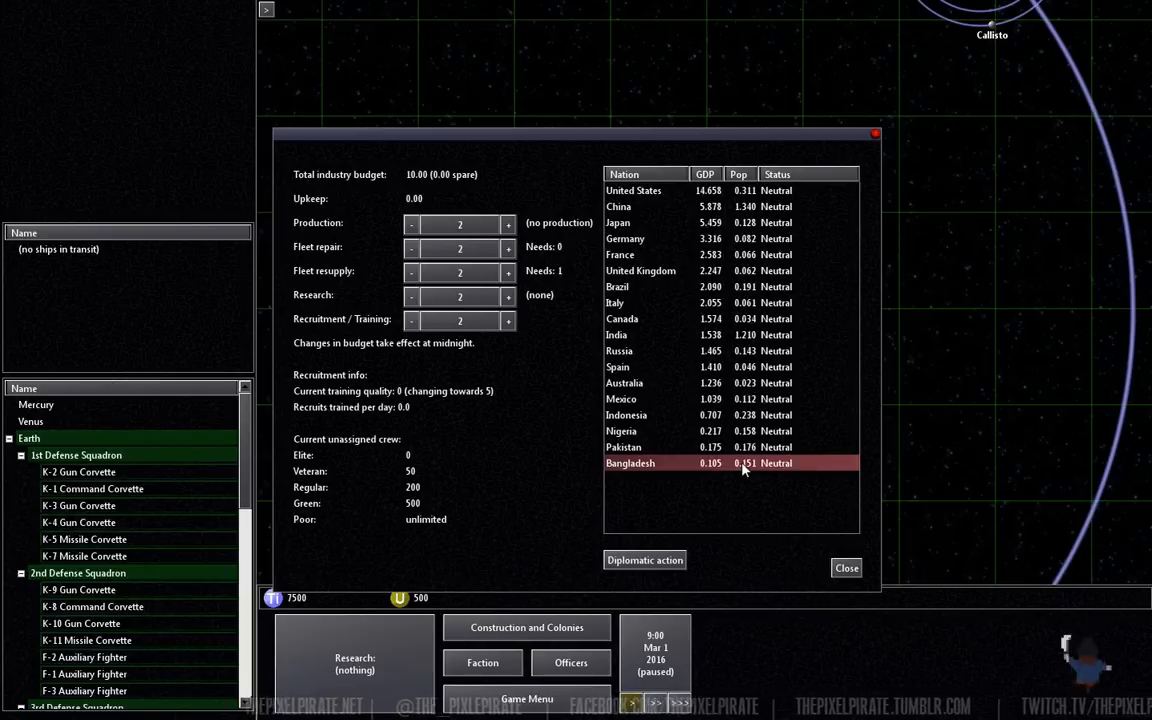
click(632, 190)
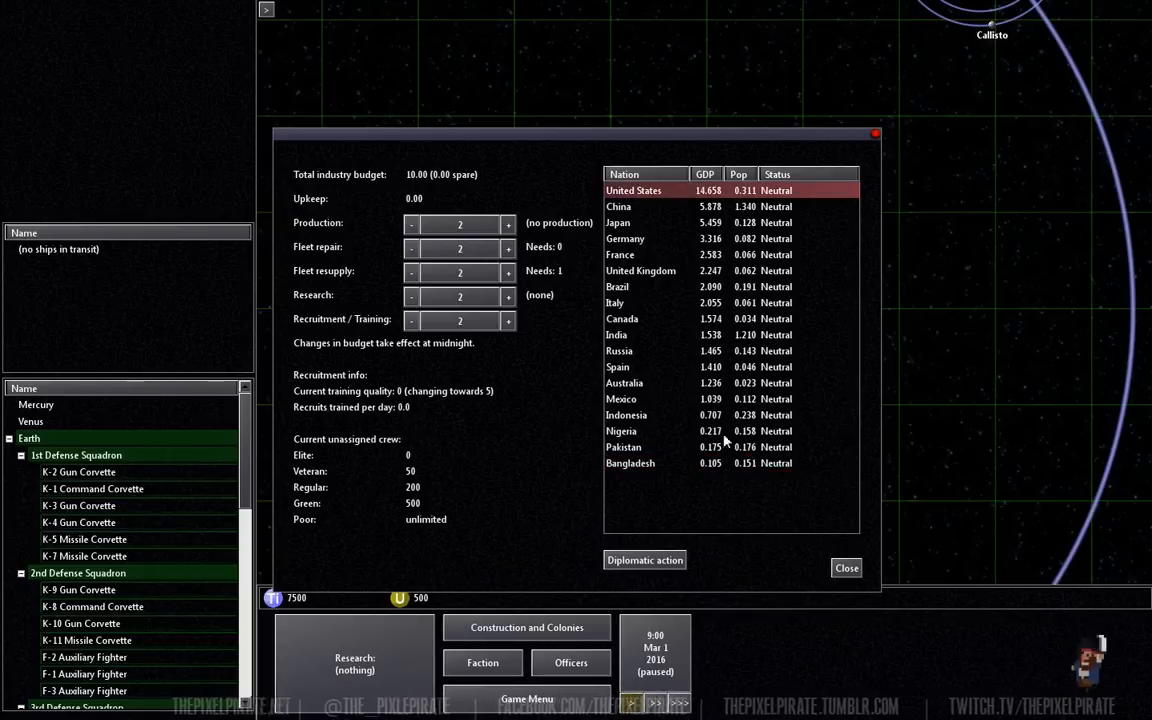
Step: Offer the United States an alliance, negotiate personally and invite it to the supervisory council
click(644, 560)
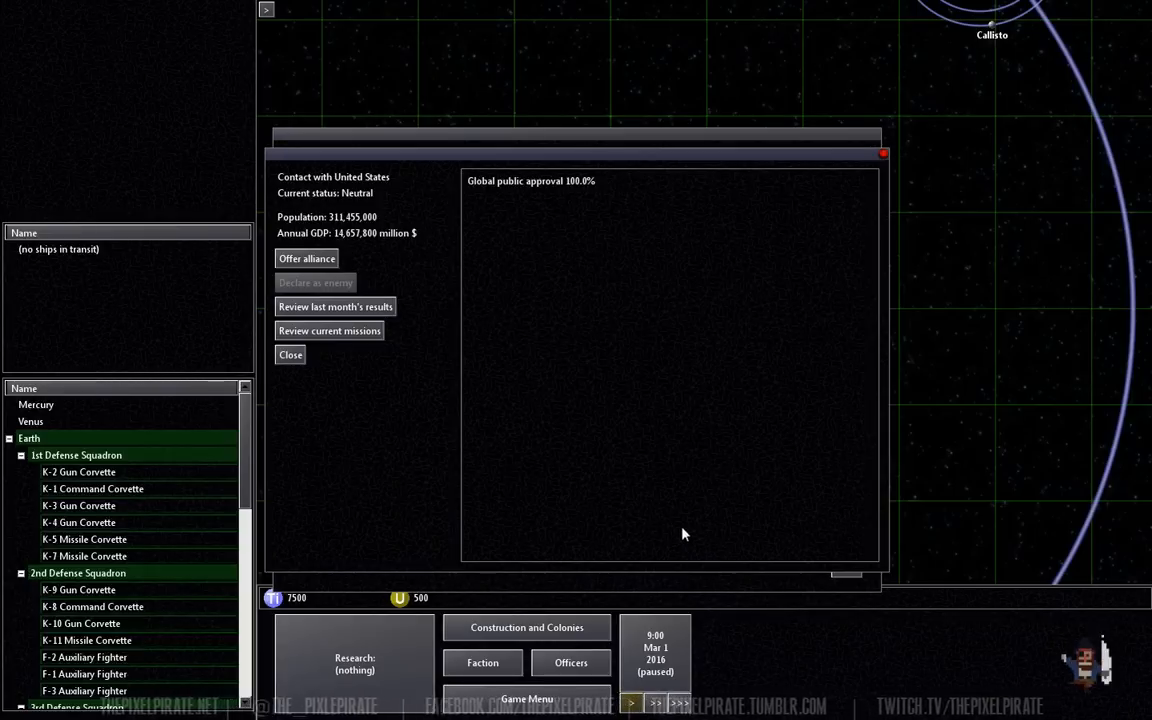
mouse_move(592, 304)
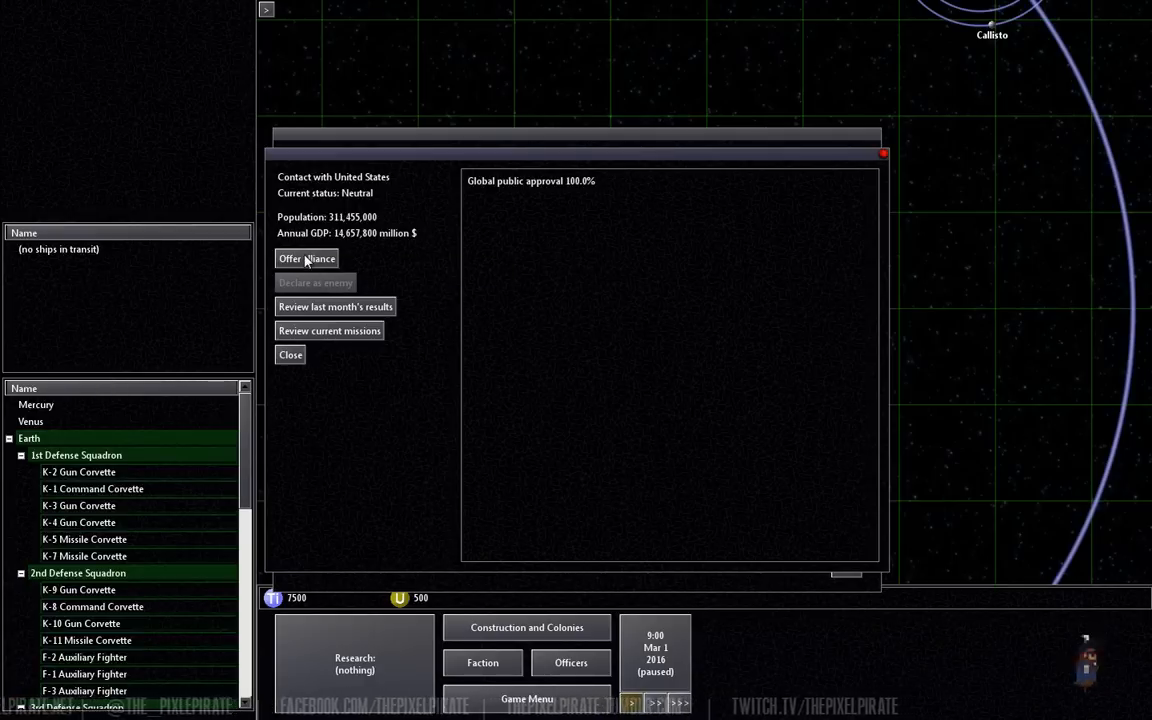
click(336, 306)
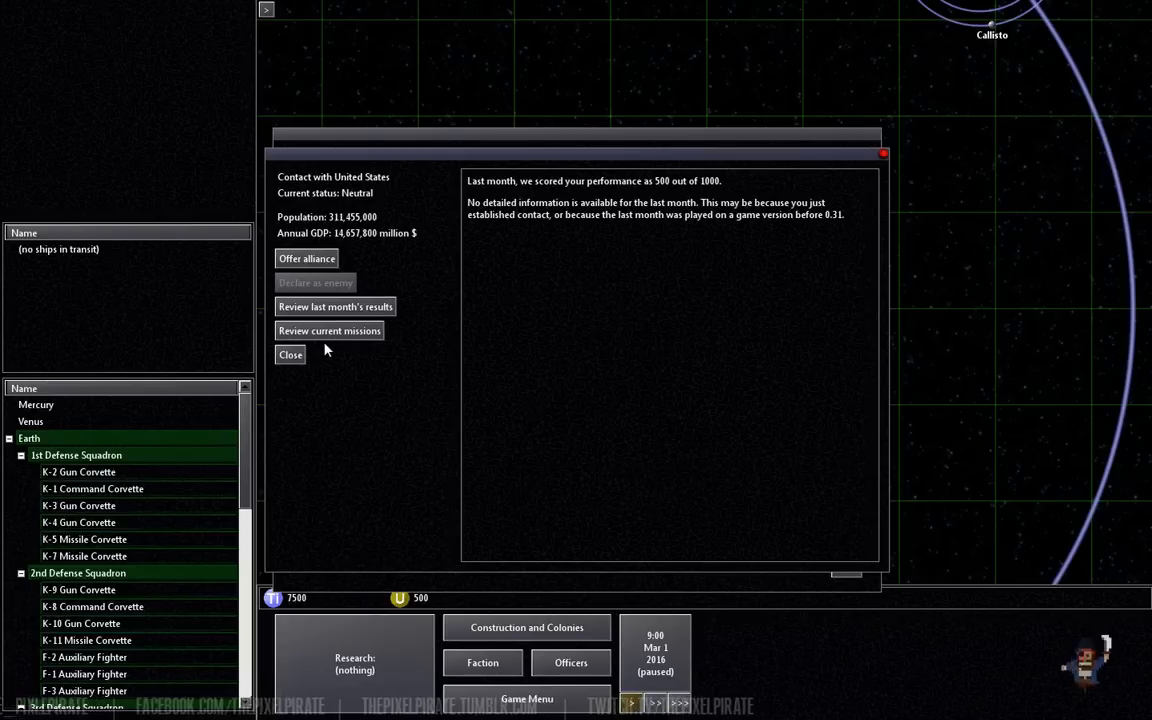
click(328, 332)
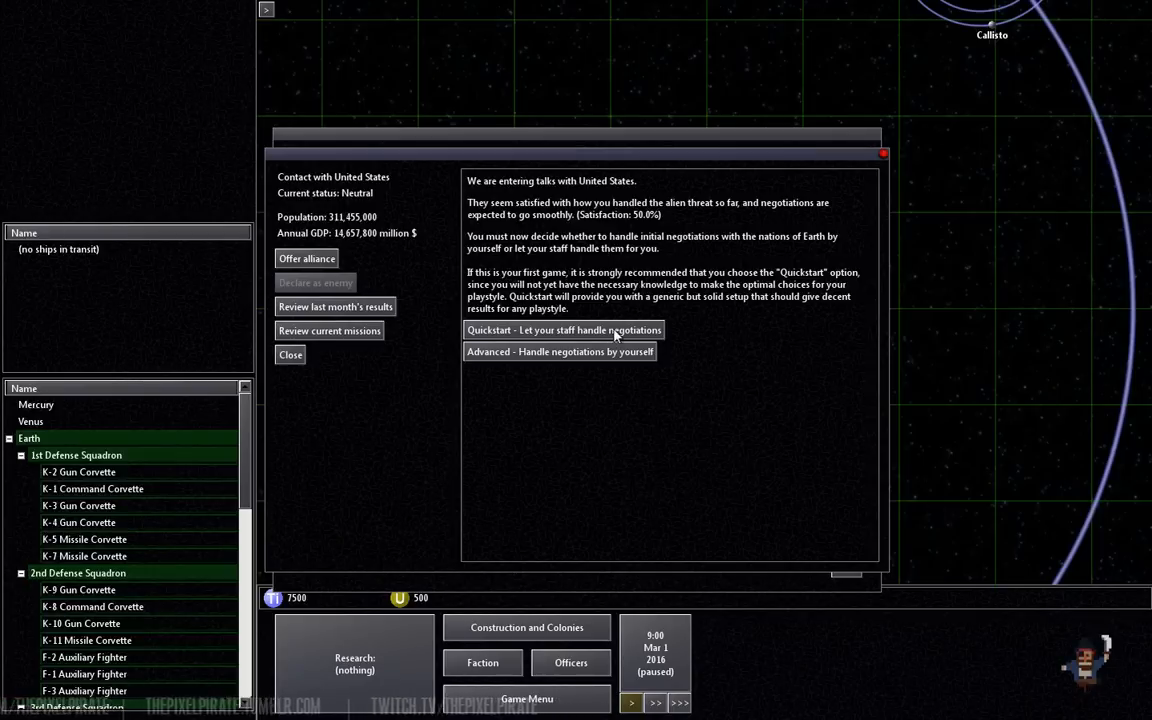
mouse_move(616, 360)
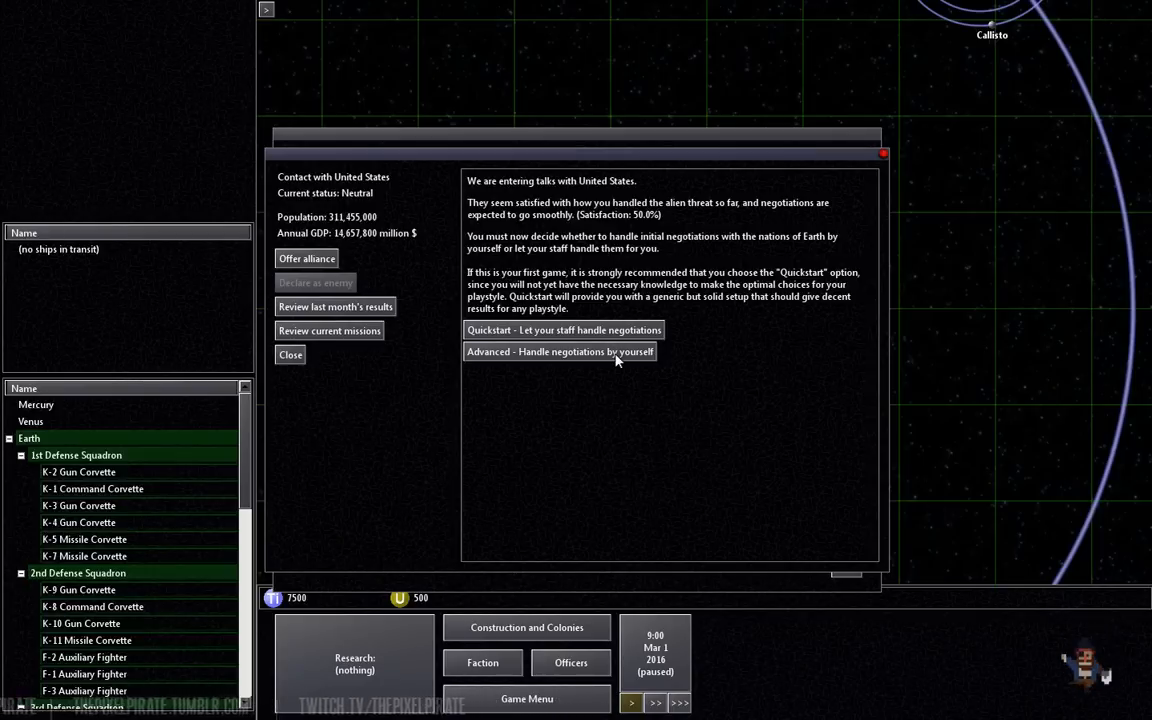
click(560, 352)
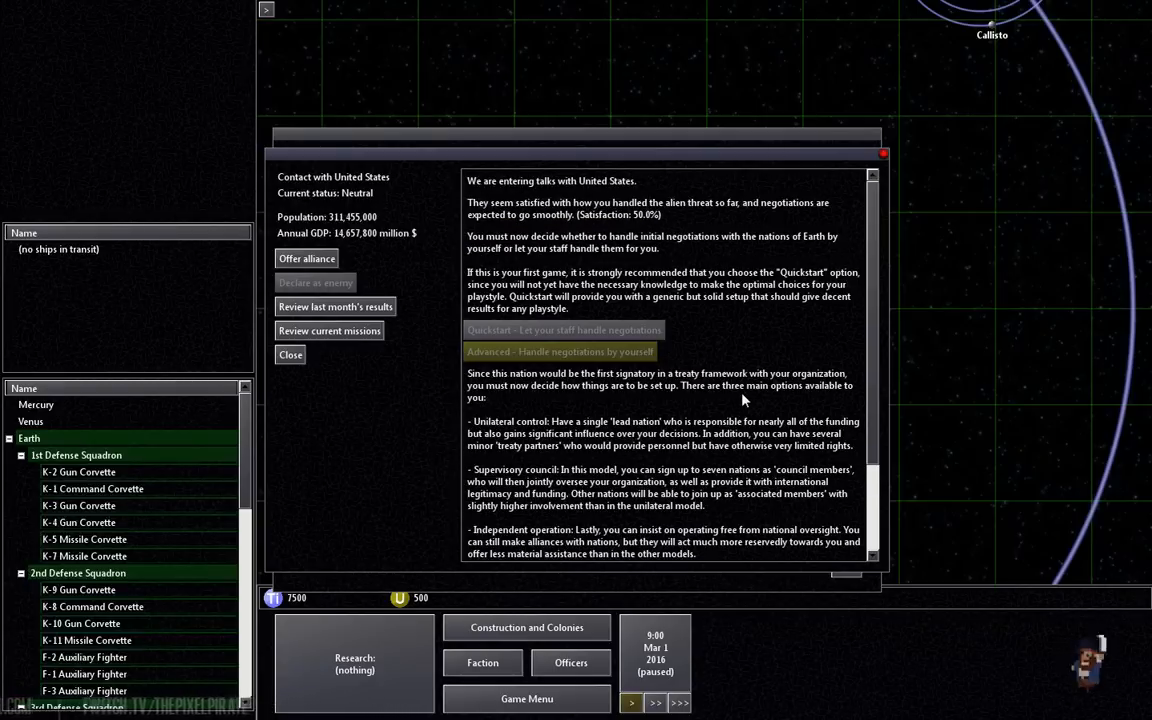
scroll(down, 3)
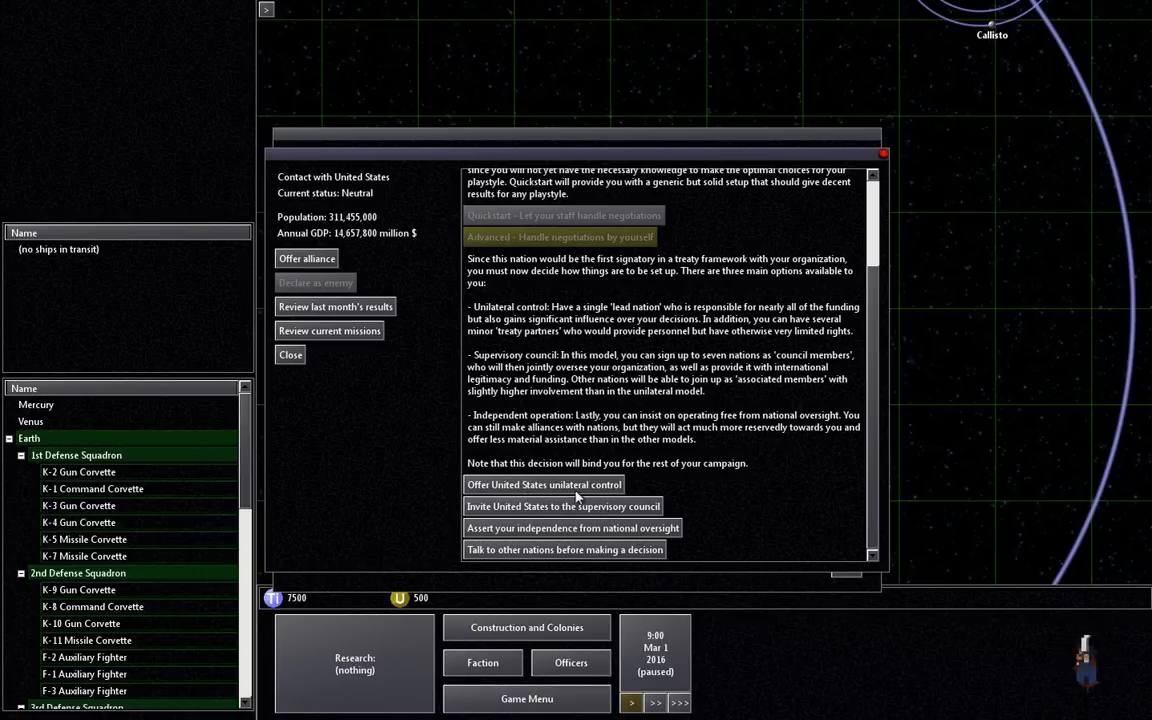
mouse_move(710, 500)
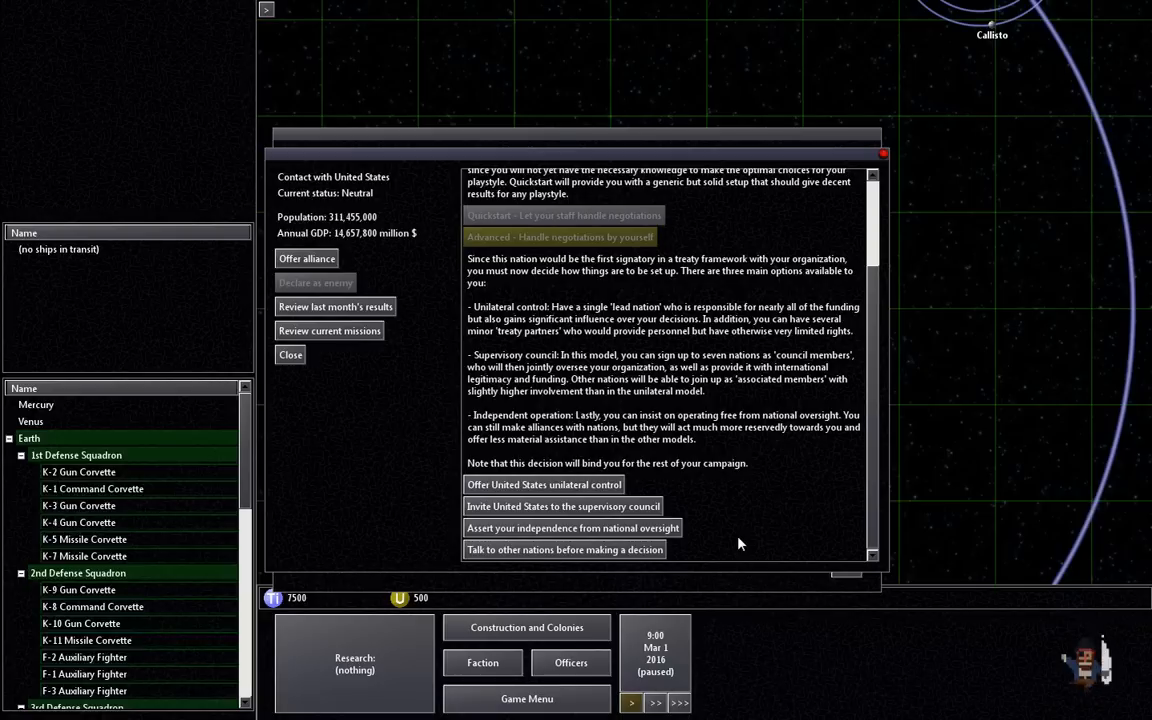
mouse_move(756, 500)
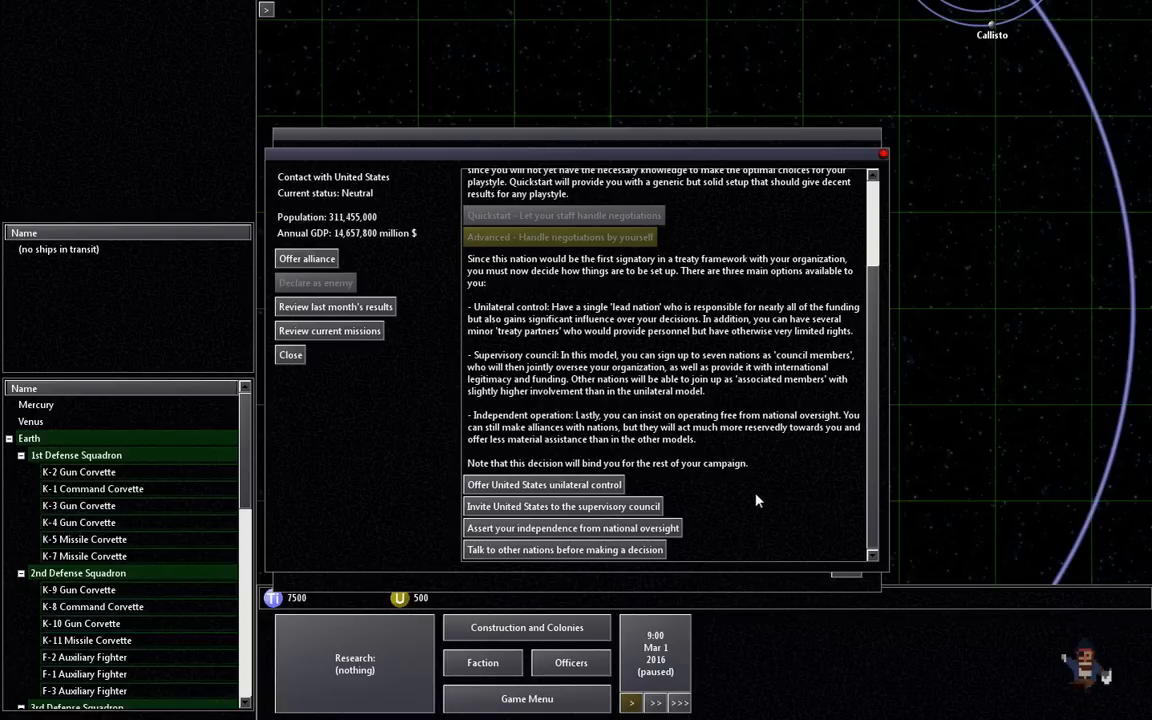
mouse_move(724, 512)
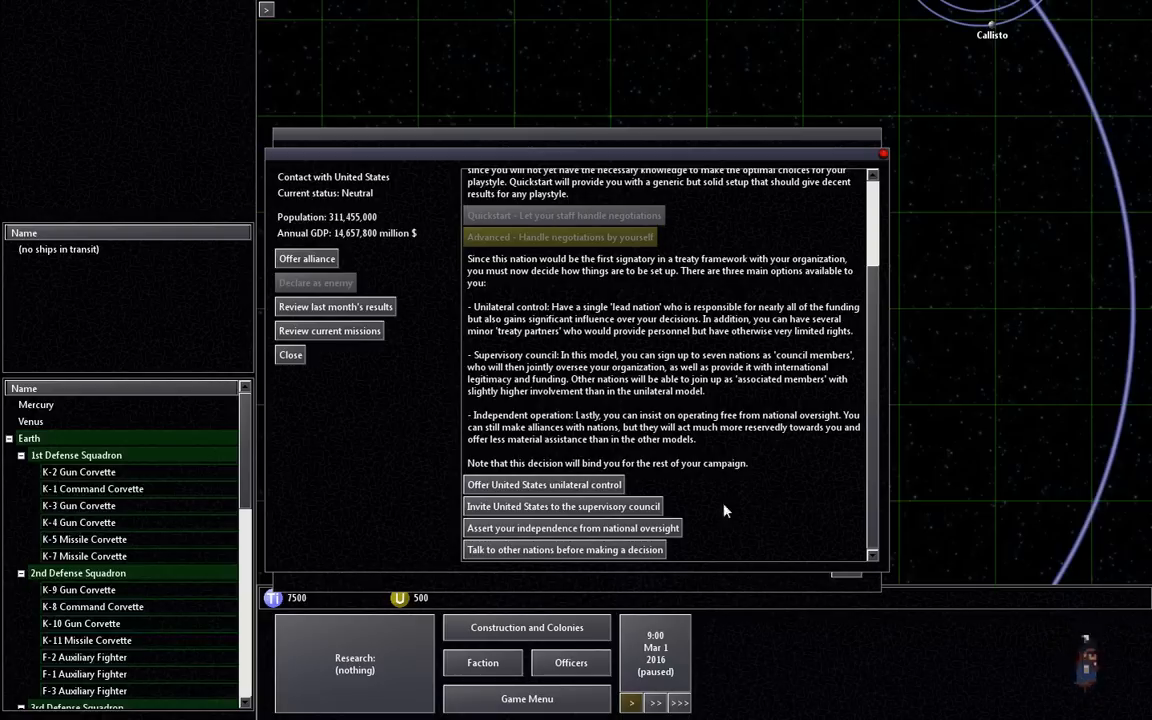
click(562, 506)
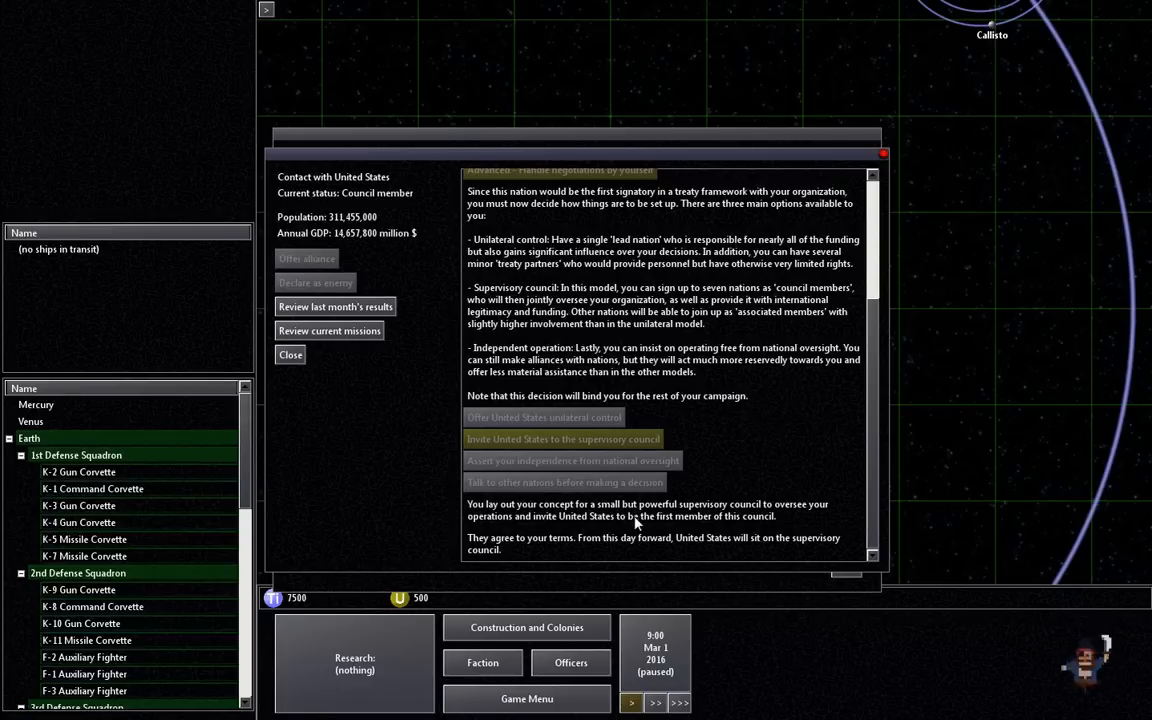
mouse_move(696, 556)
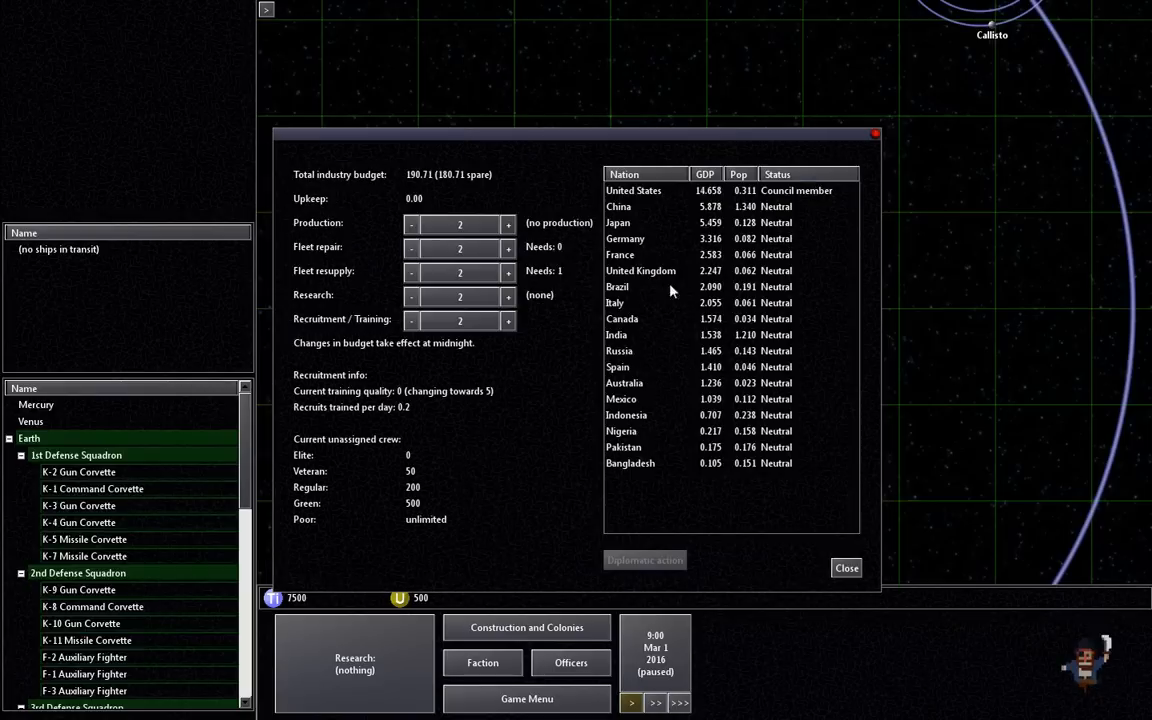
Step: Offer Japan an alliance and invite it to the supervisory council
click(618, 206)
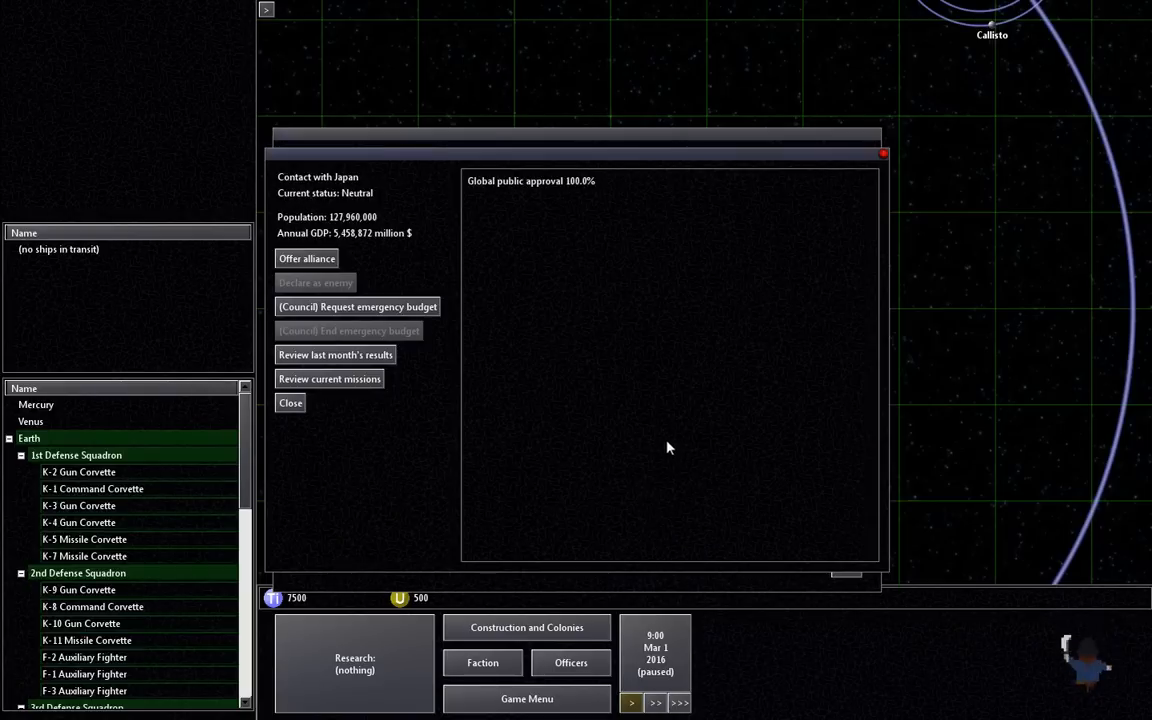
click(306, 258)
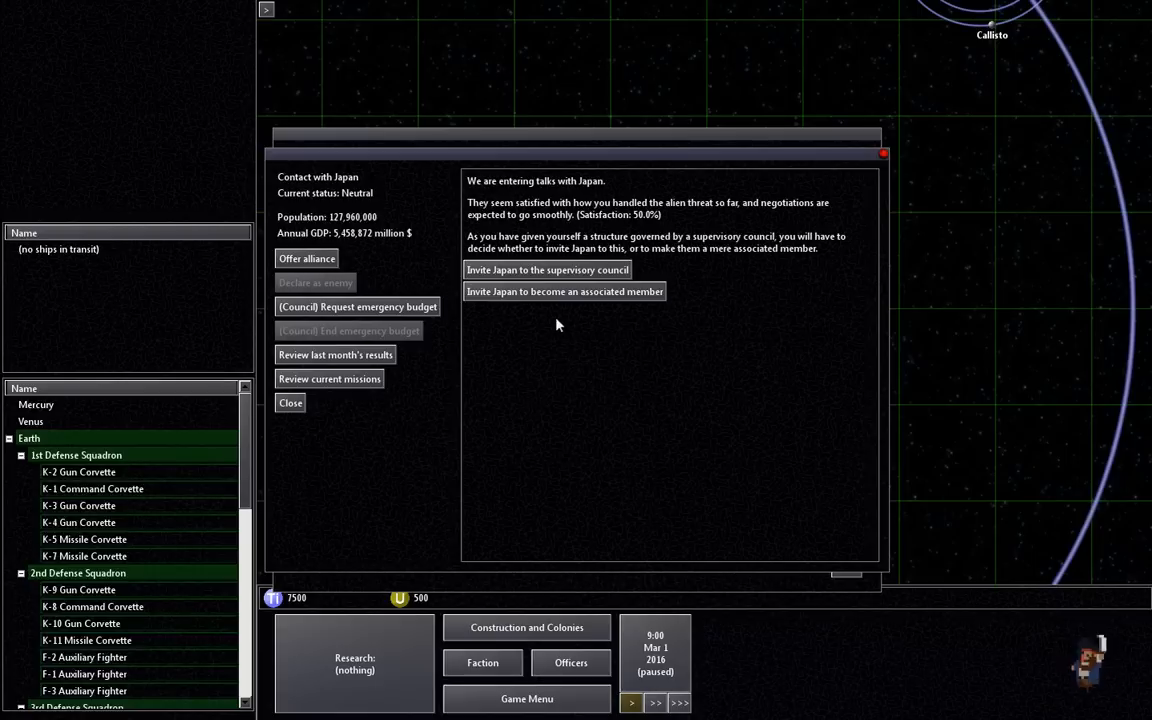
mouse_move(548, 292)
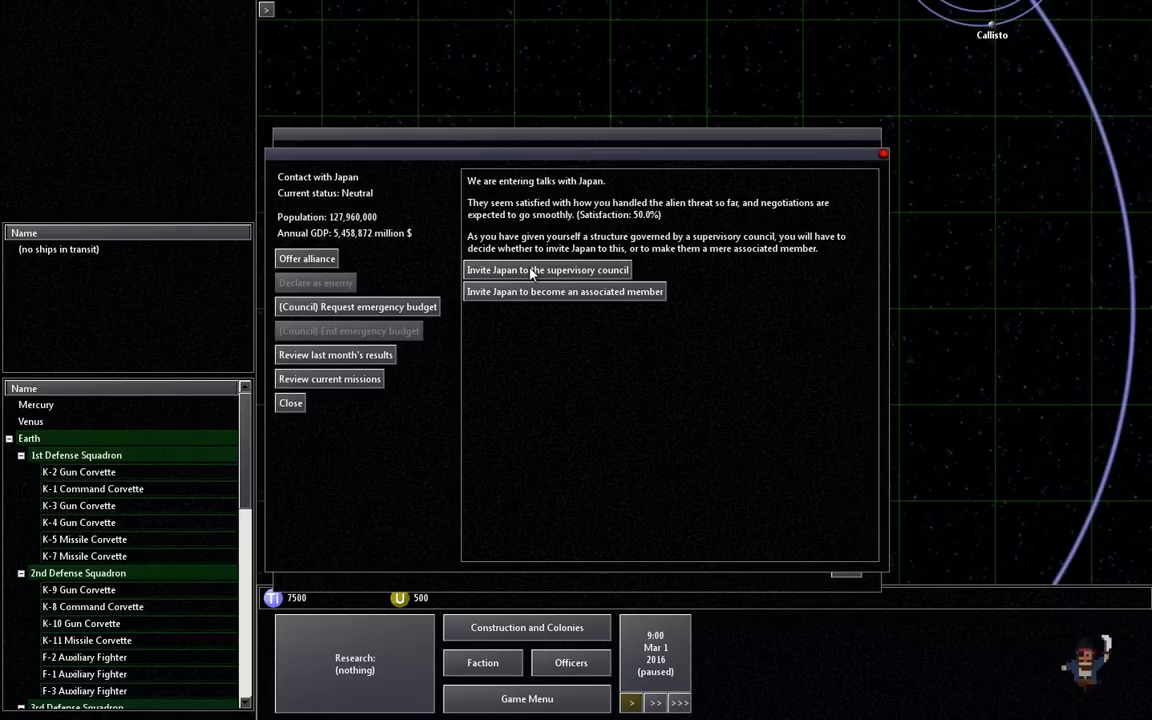
click(548, 270)
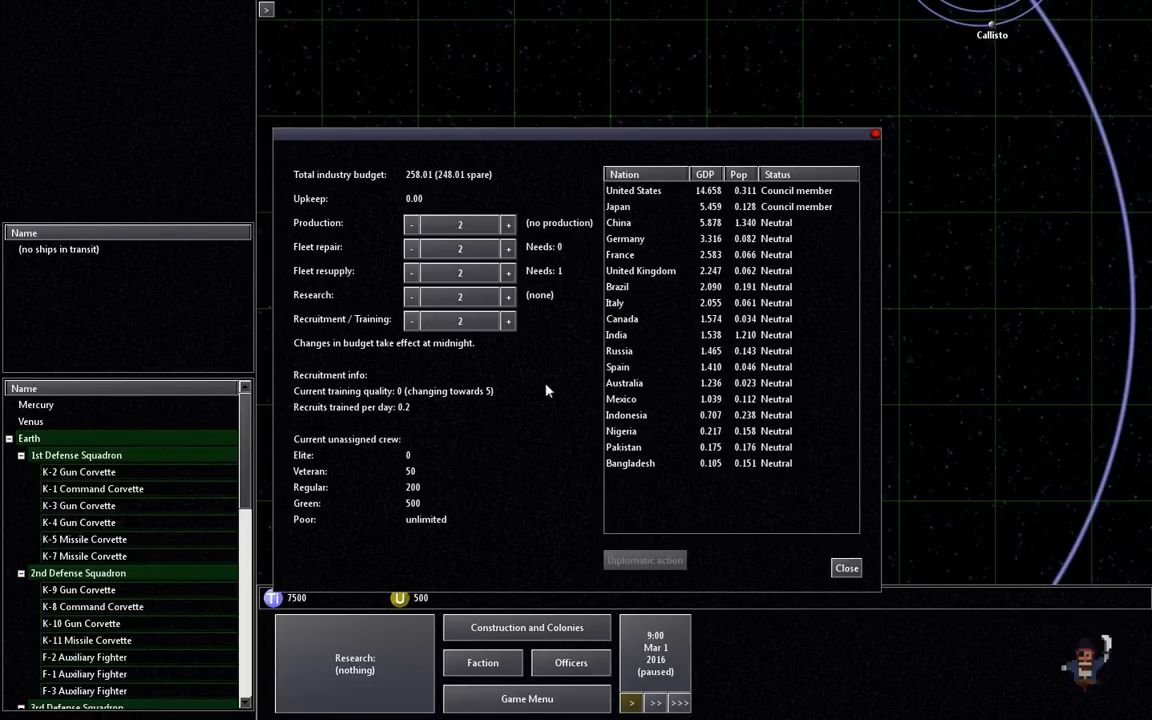
mouse_move(528, 364)
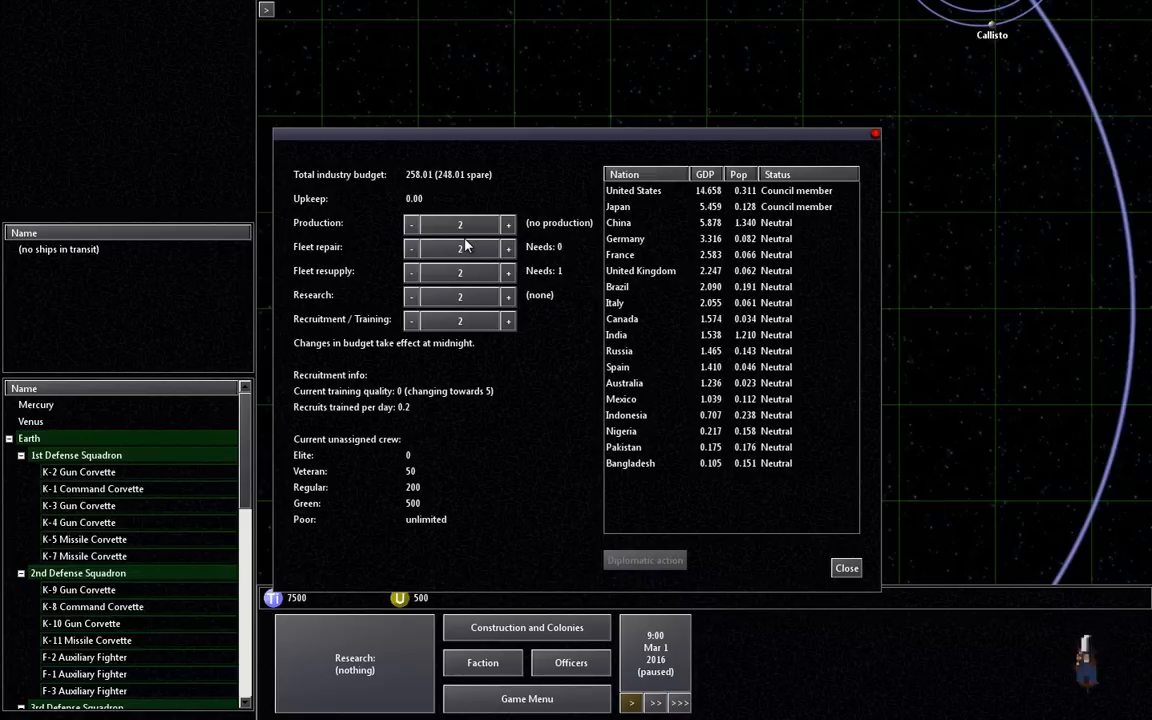
Step: Set fleet resupply and research to 7 and recruitment/training to 4, then close the budget window
click(508, 248)
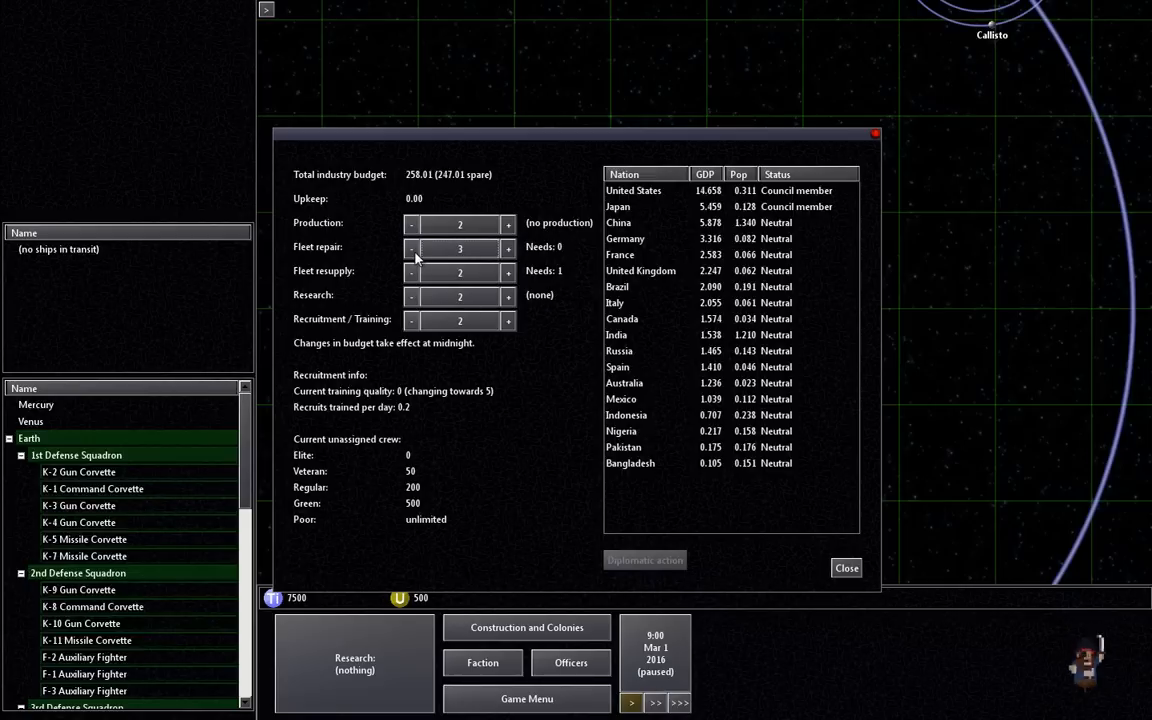
click(410, 248)
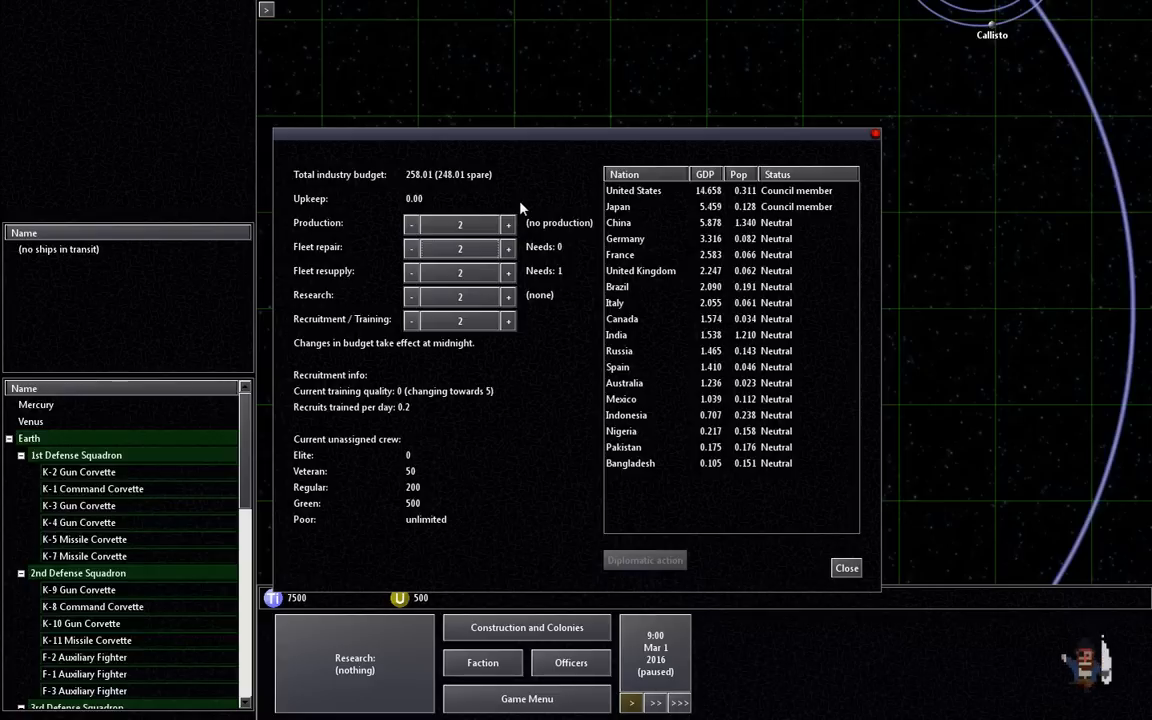
mouse_move(456, 252)
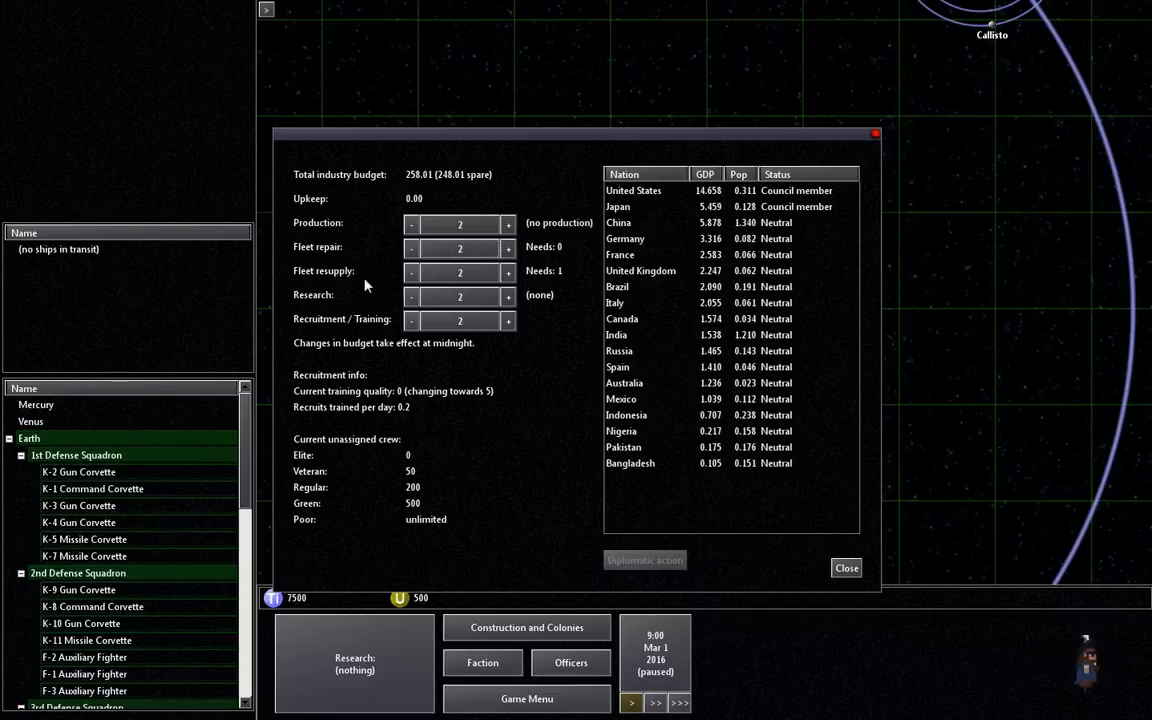
mouse_move(338, 284)
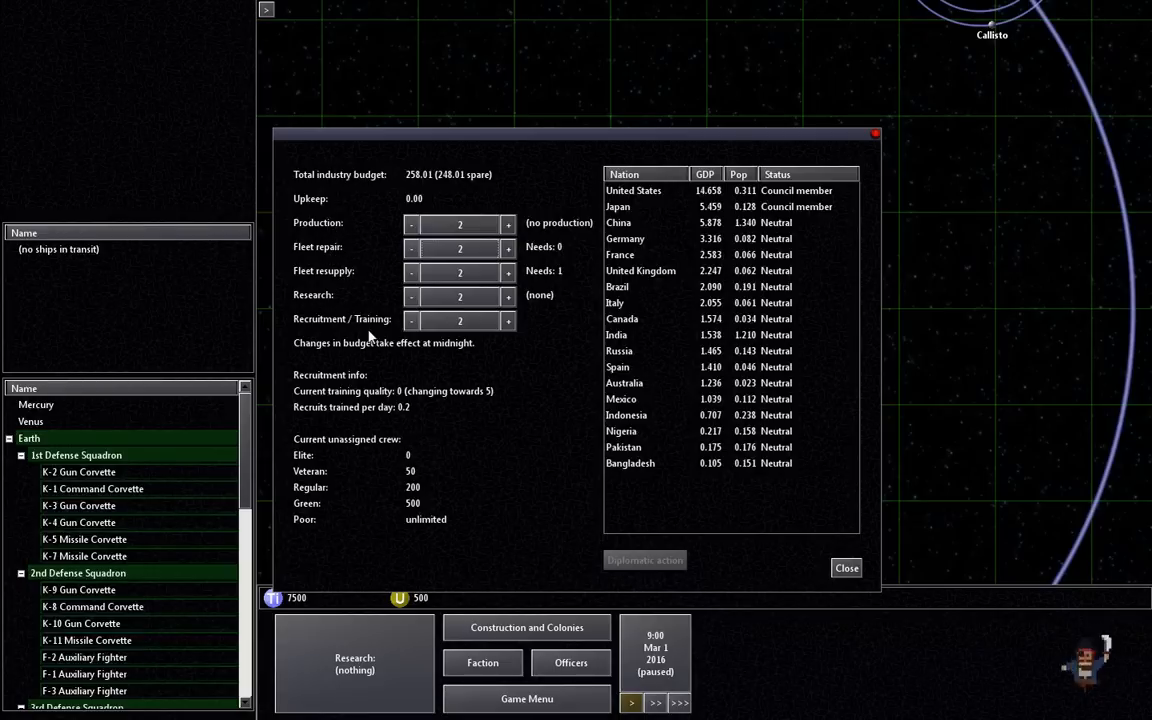
mouse_move(342, 358)
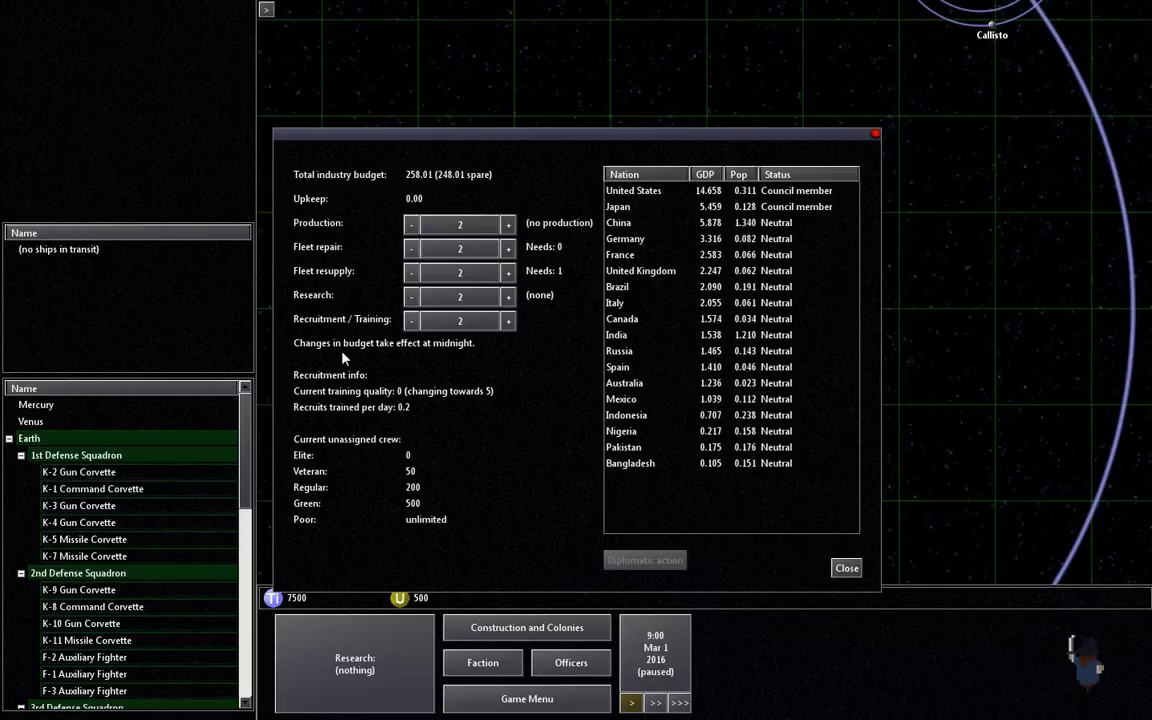
mouse_move(350, 466)
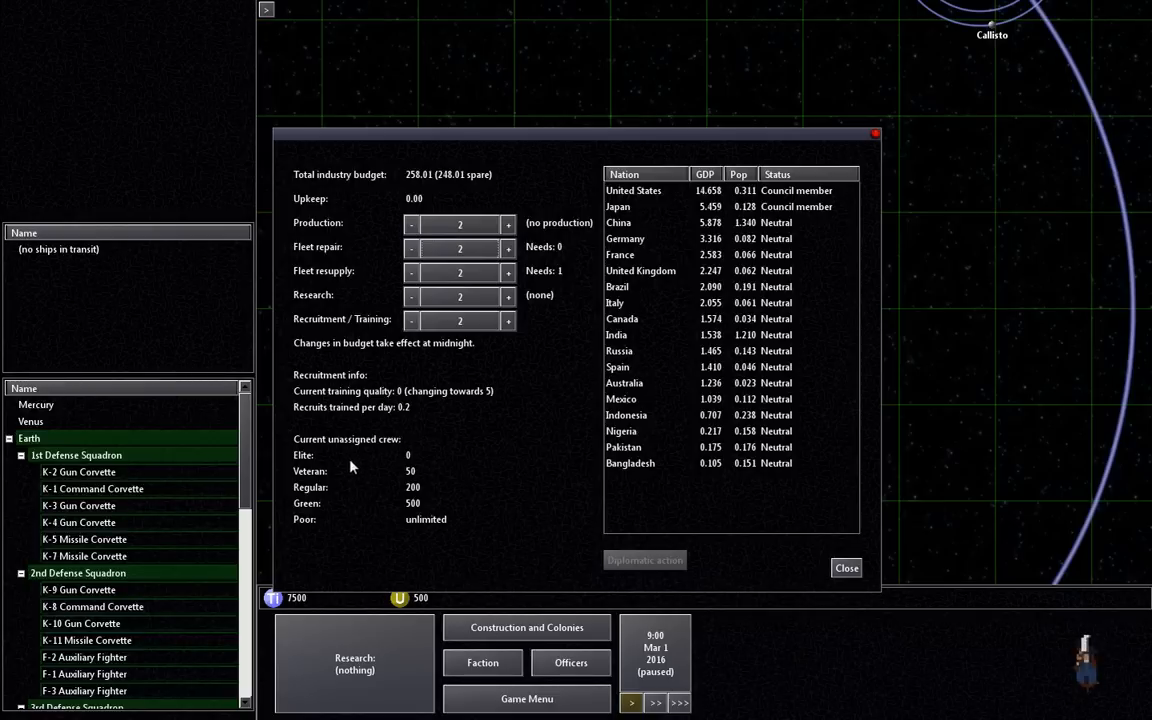
mouse_move(444, 486)
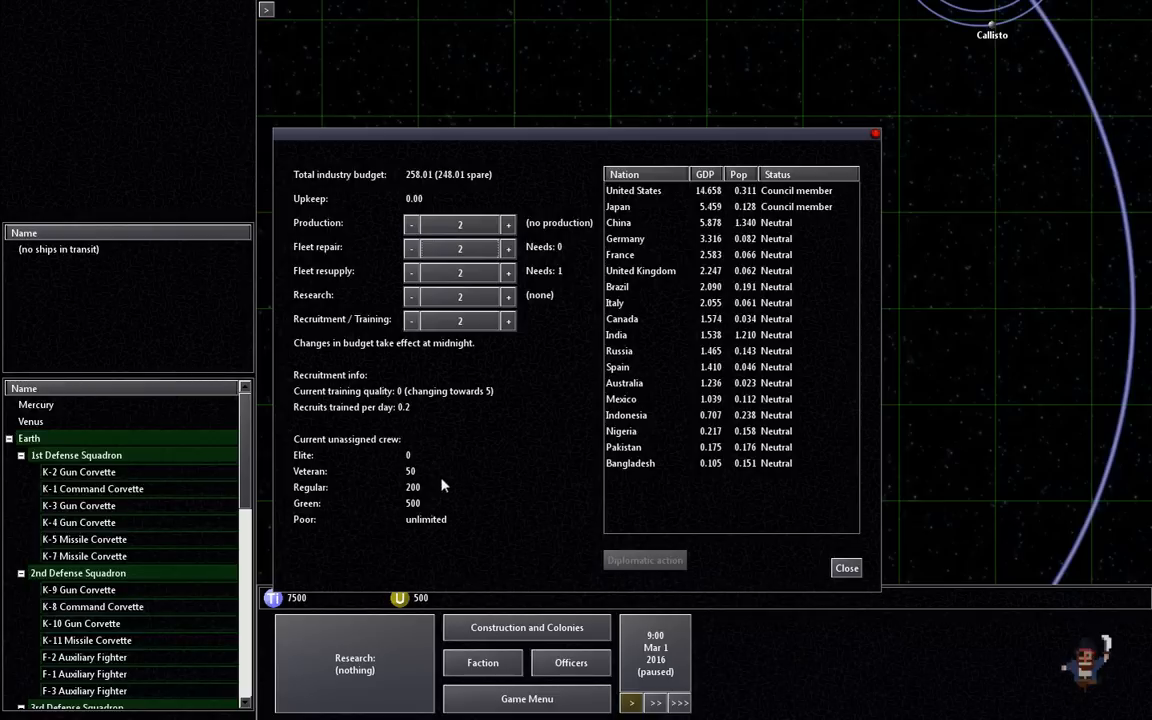
mouse_move(412, 468)
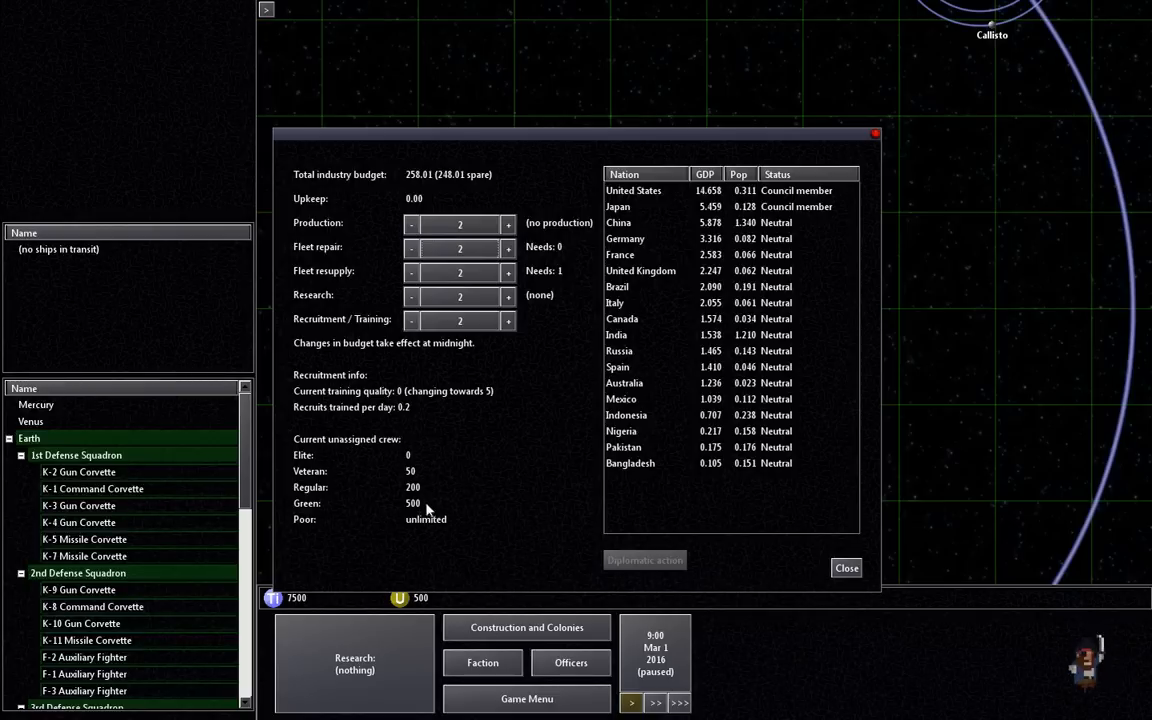
mouse_move(640, 448)
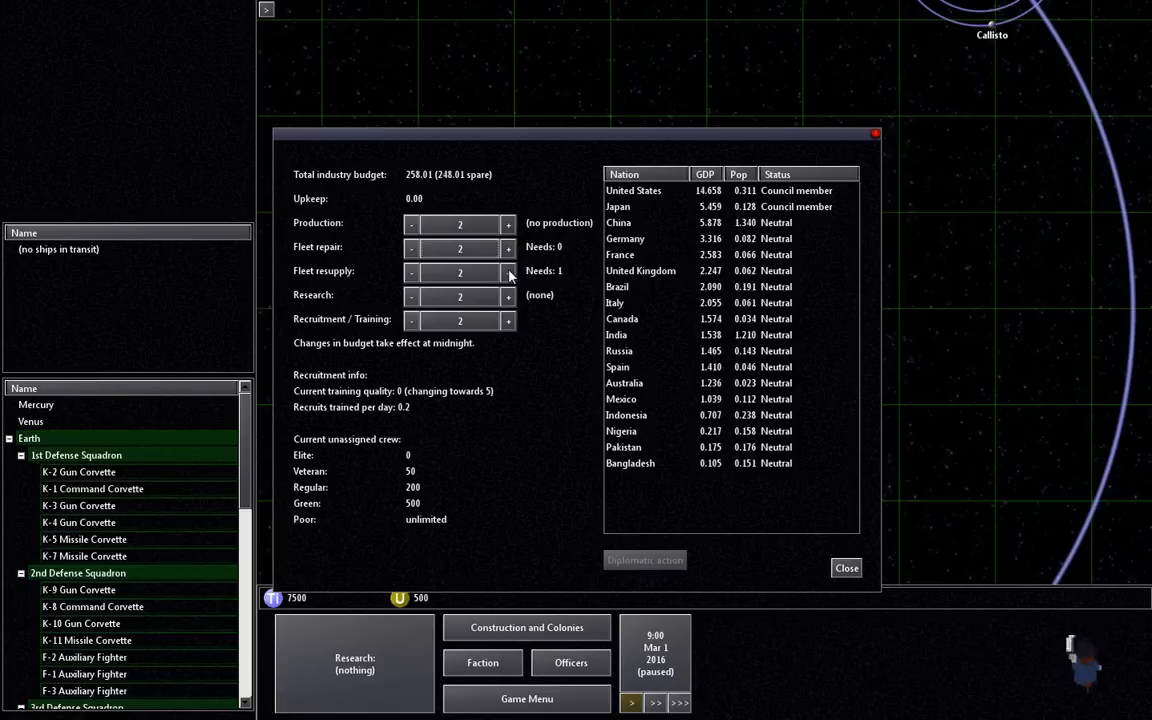
click(508, 272)
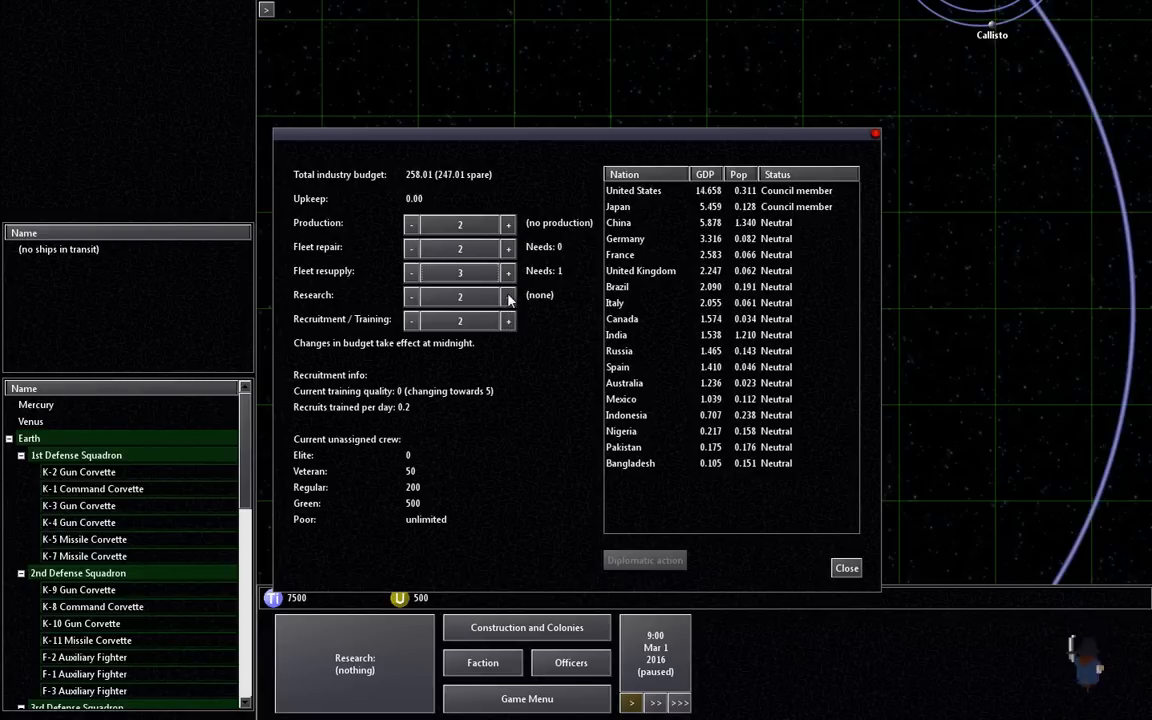
click(508, 296)
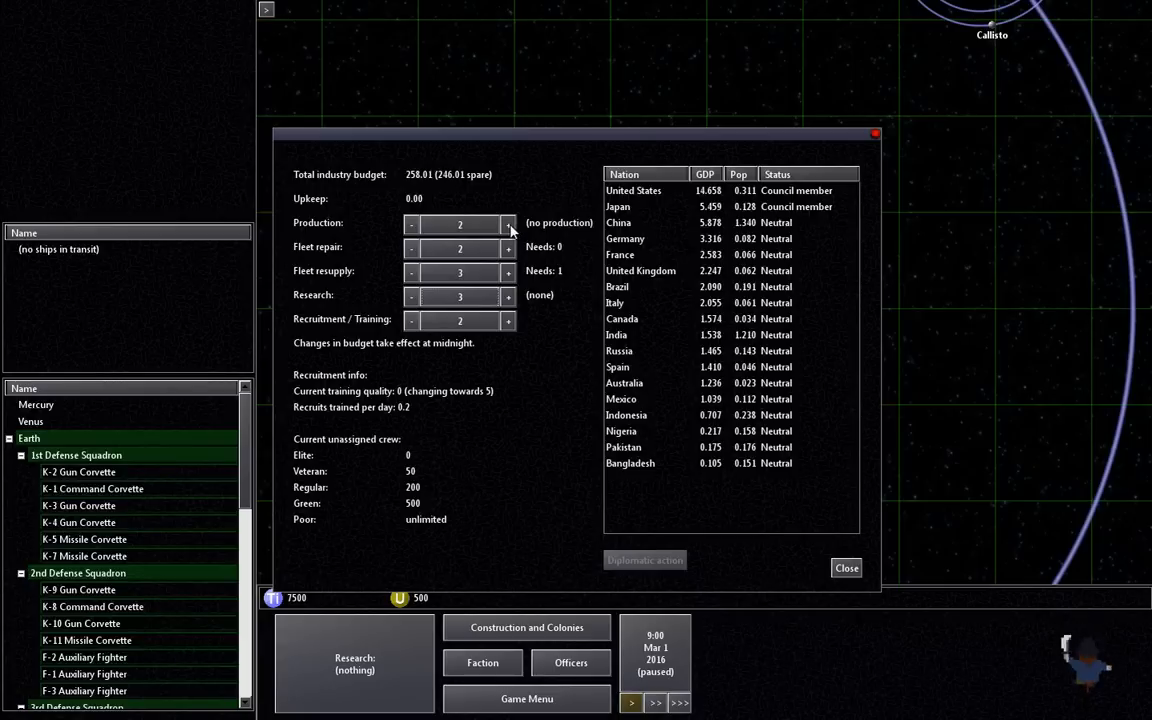
mouse_move(508, 300)
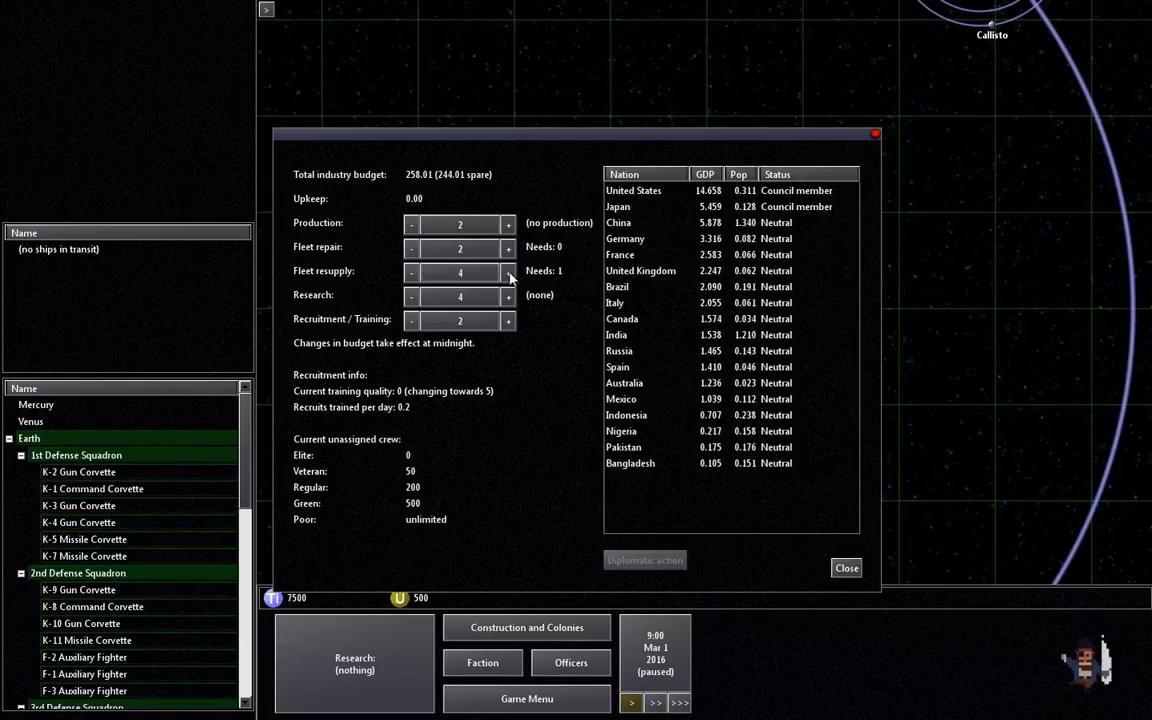
click(508, 272)
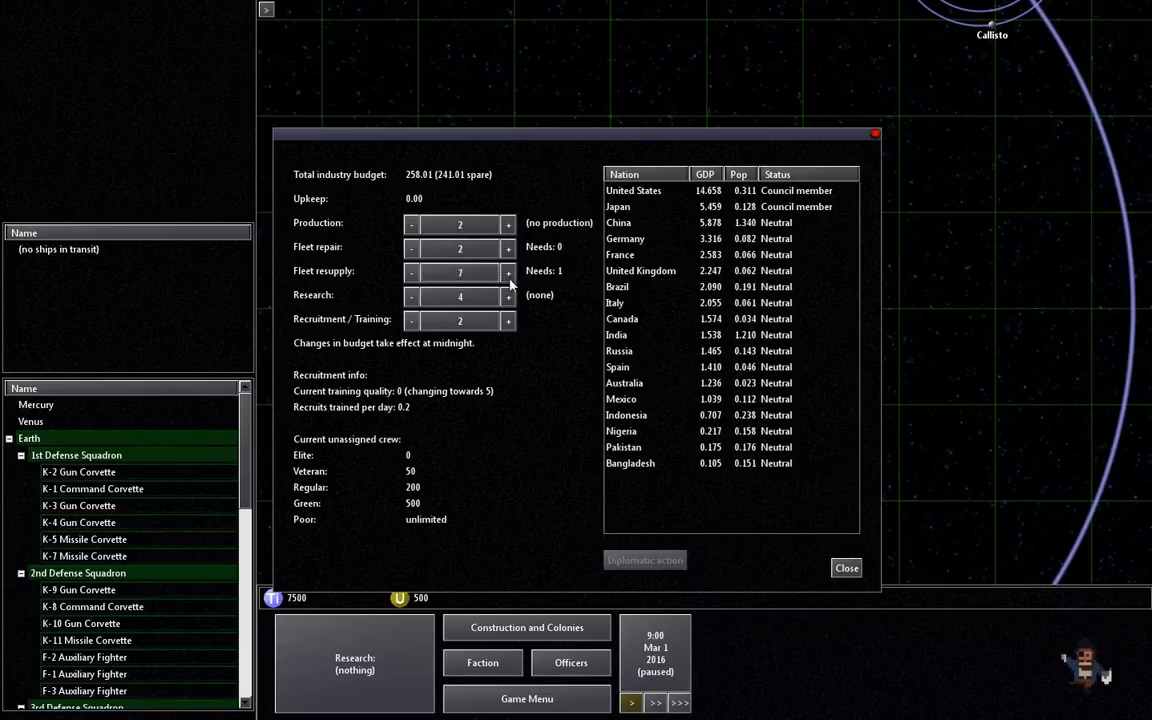
click(508, 248)
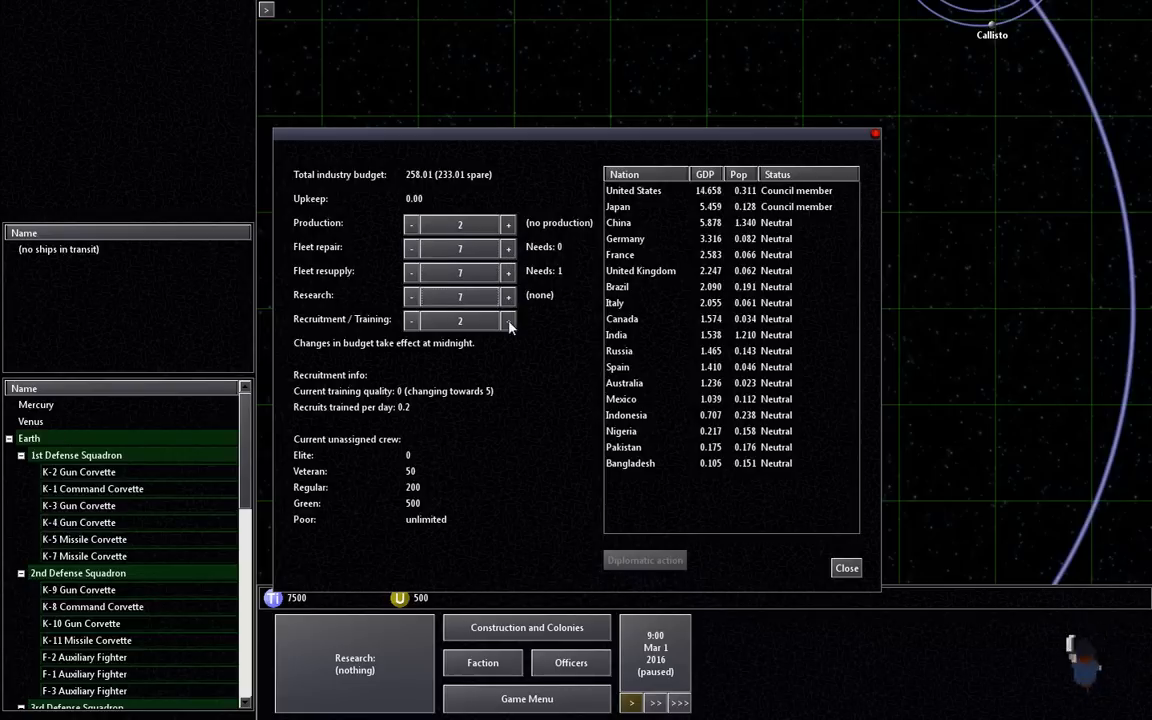
click(508, 320)
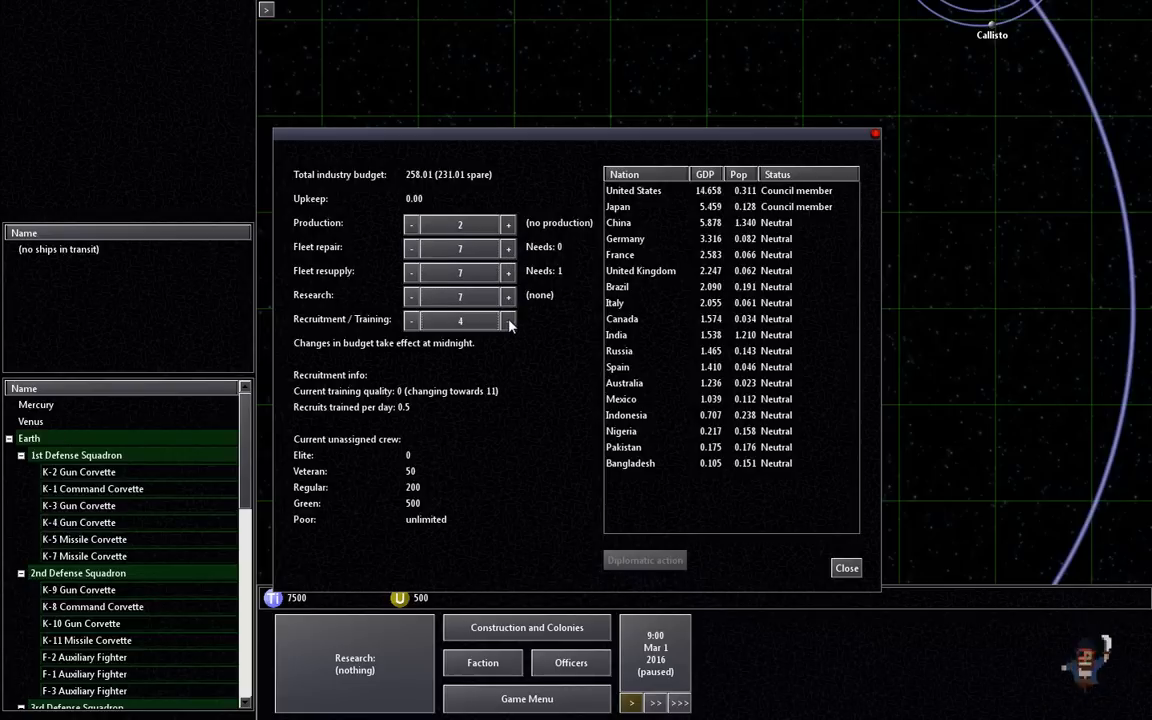
mouse_move(576, 404)
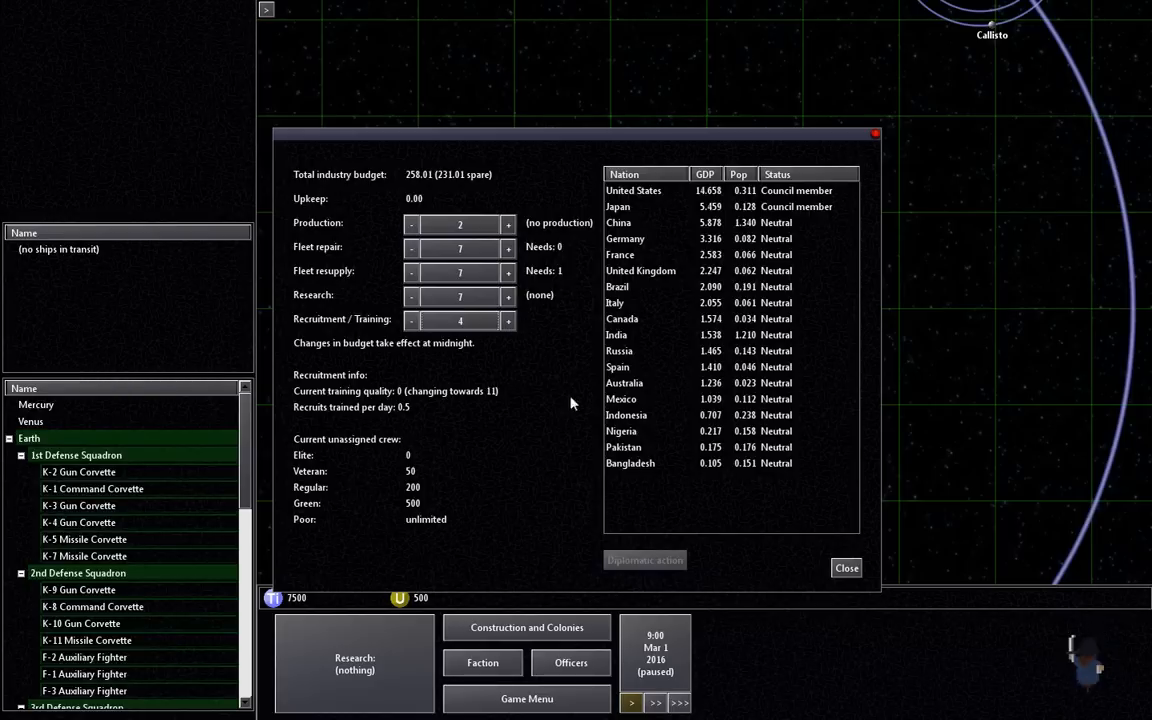
mouse_move(350, 366)
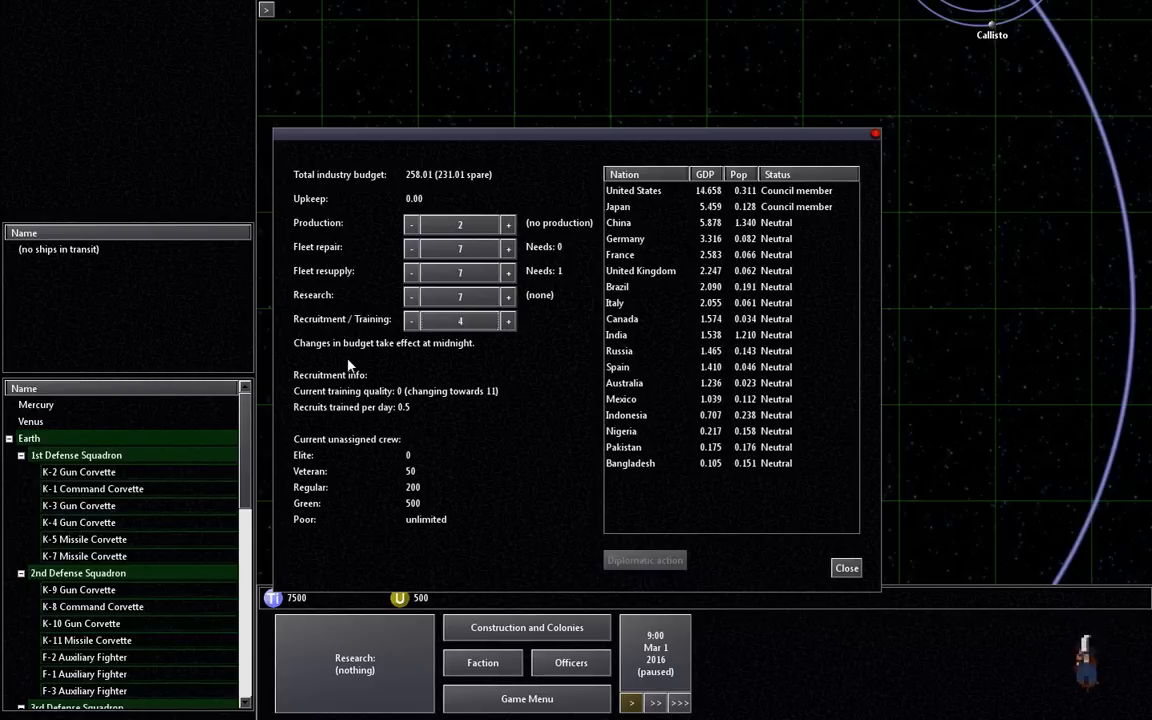
click(844, 568)
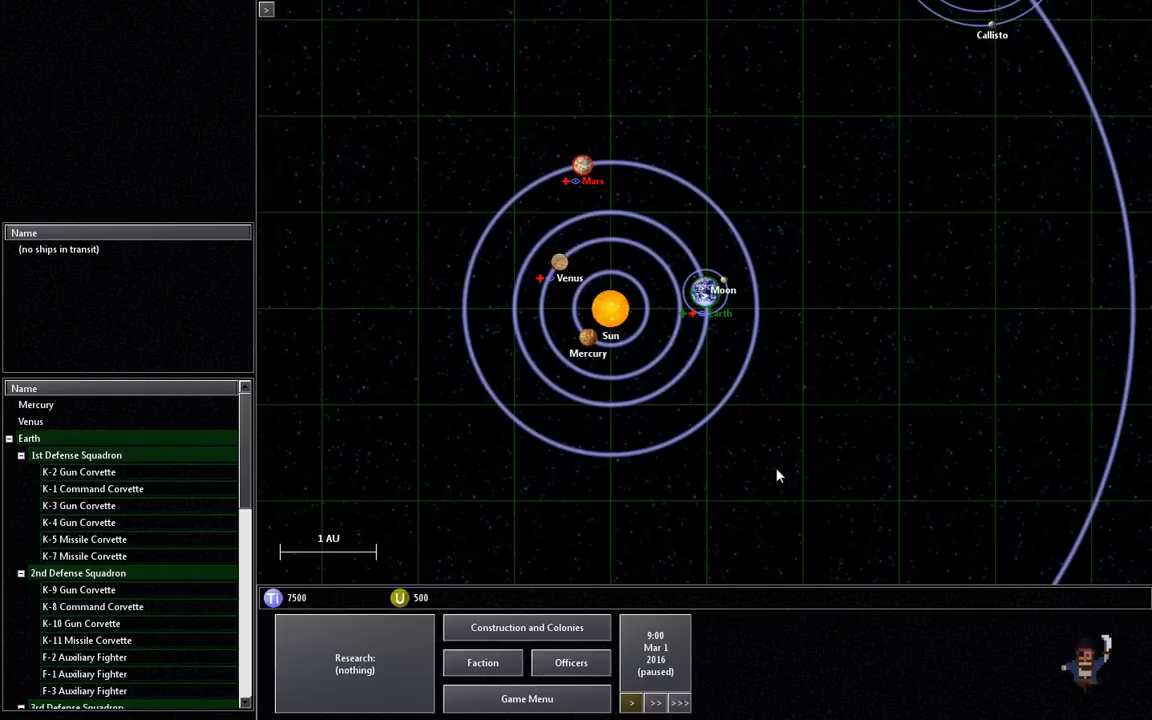
mouse_move(508, 680)
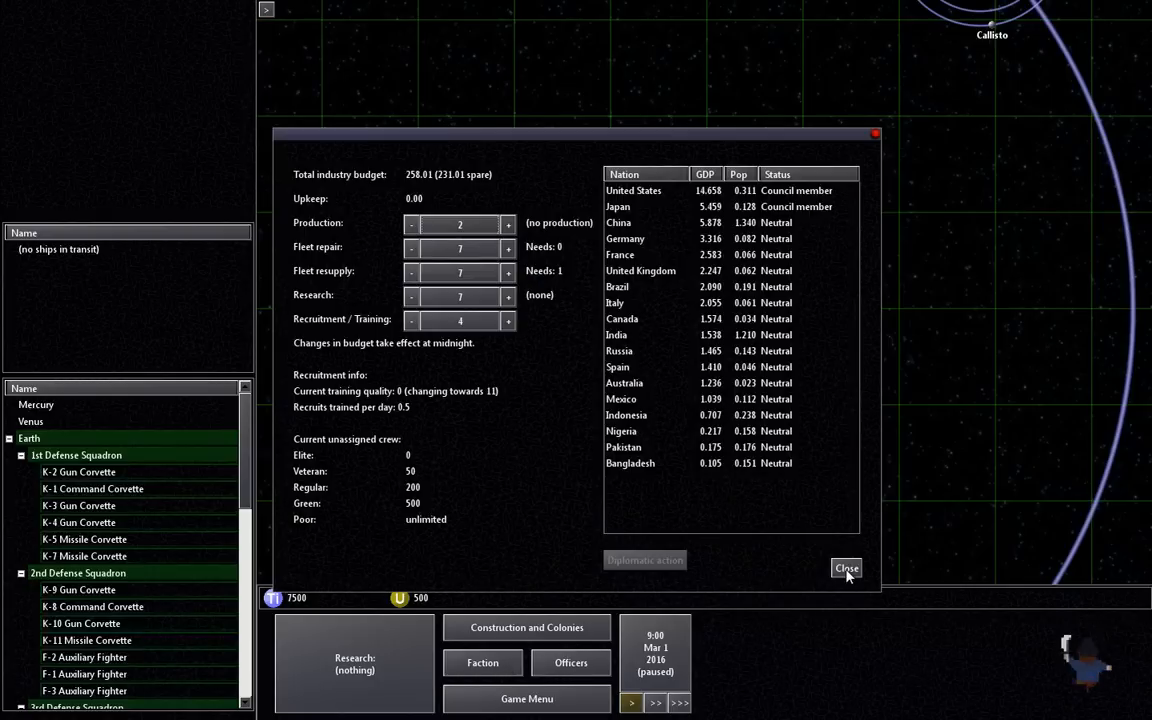
Step: Close the budget window and switch Earth's colony to building a K: Gun Corvette
click(844, 568)
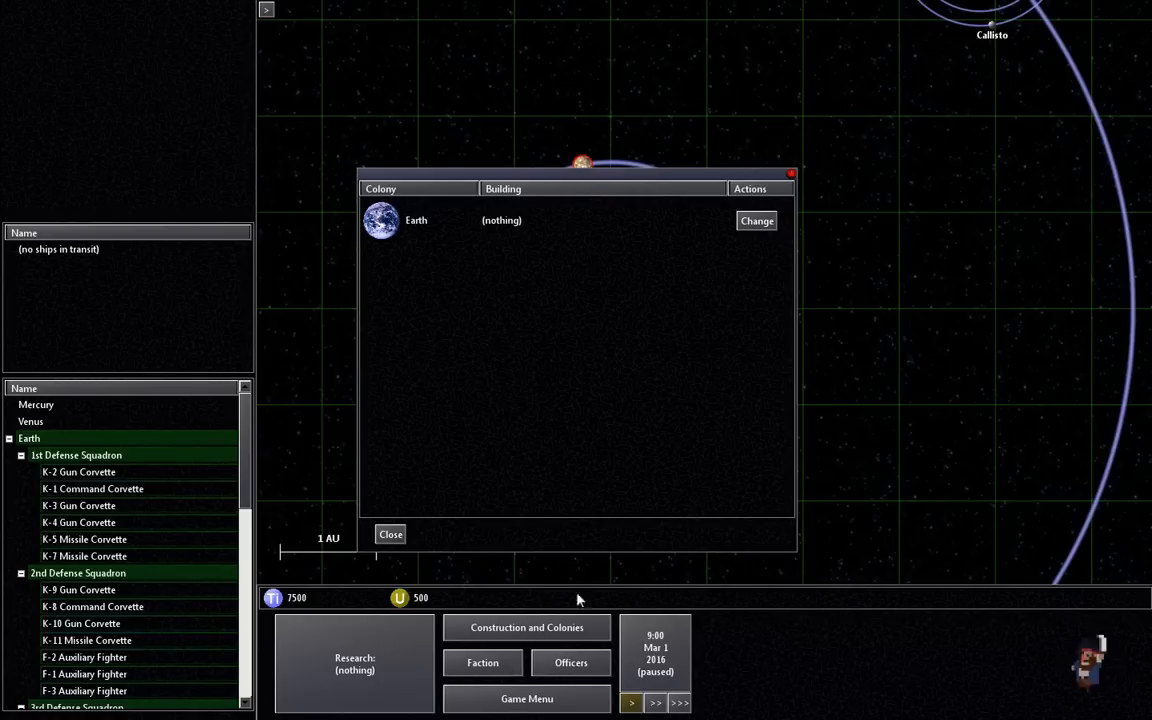
mouse_move(404, 230)
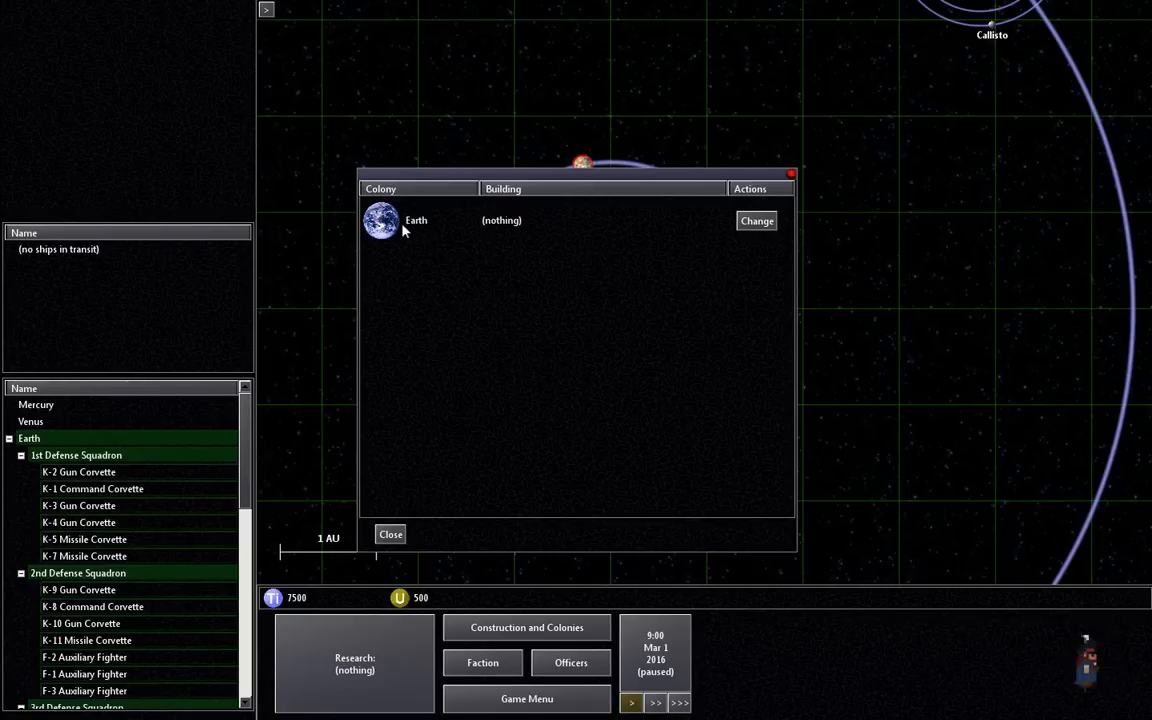
click(756, 220)
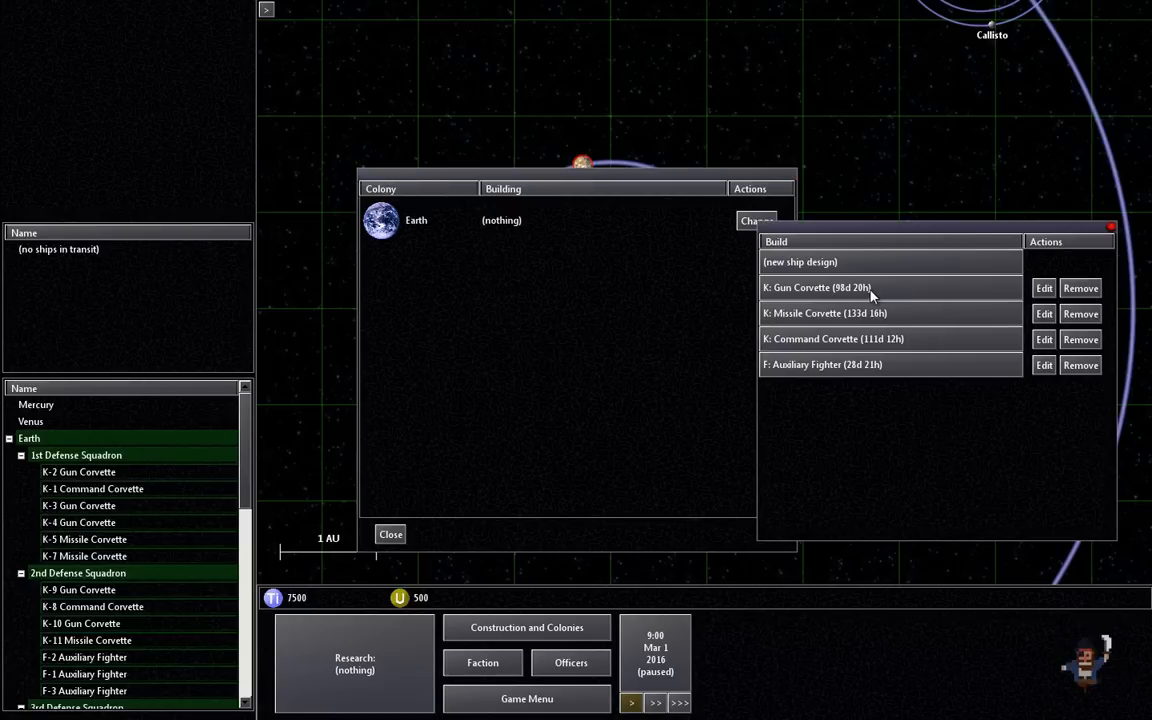
mouse_move(944, 296)
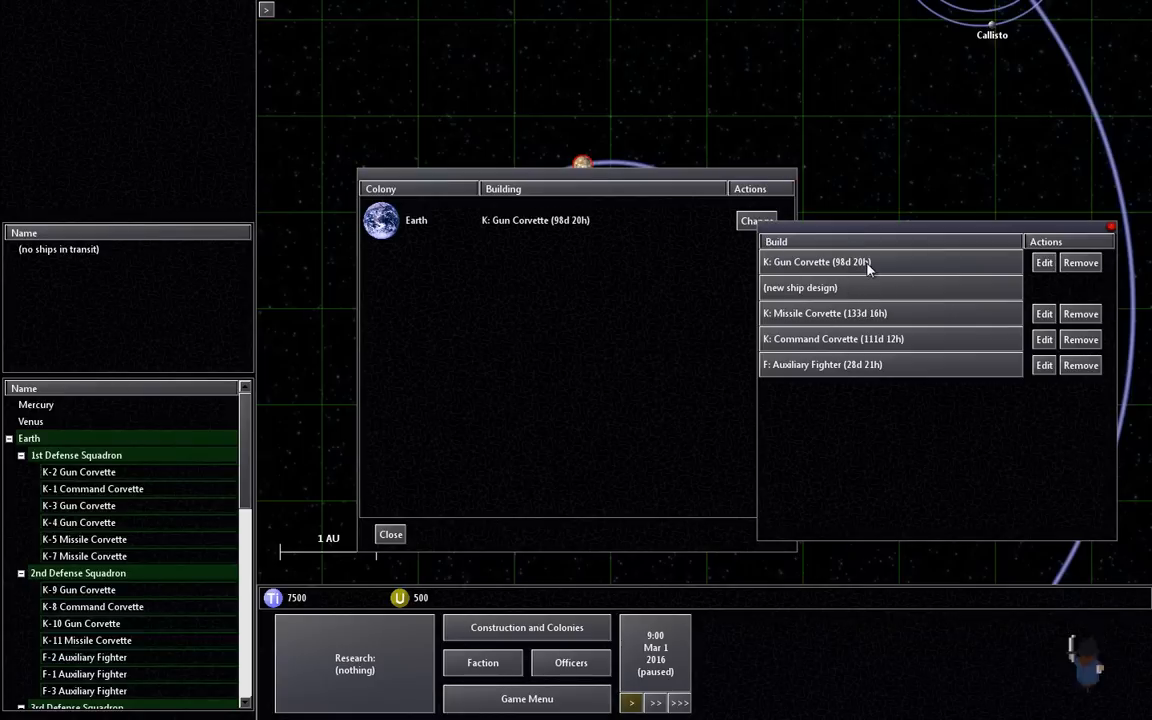
mouse_move(936, 344)
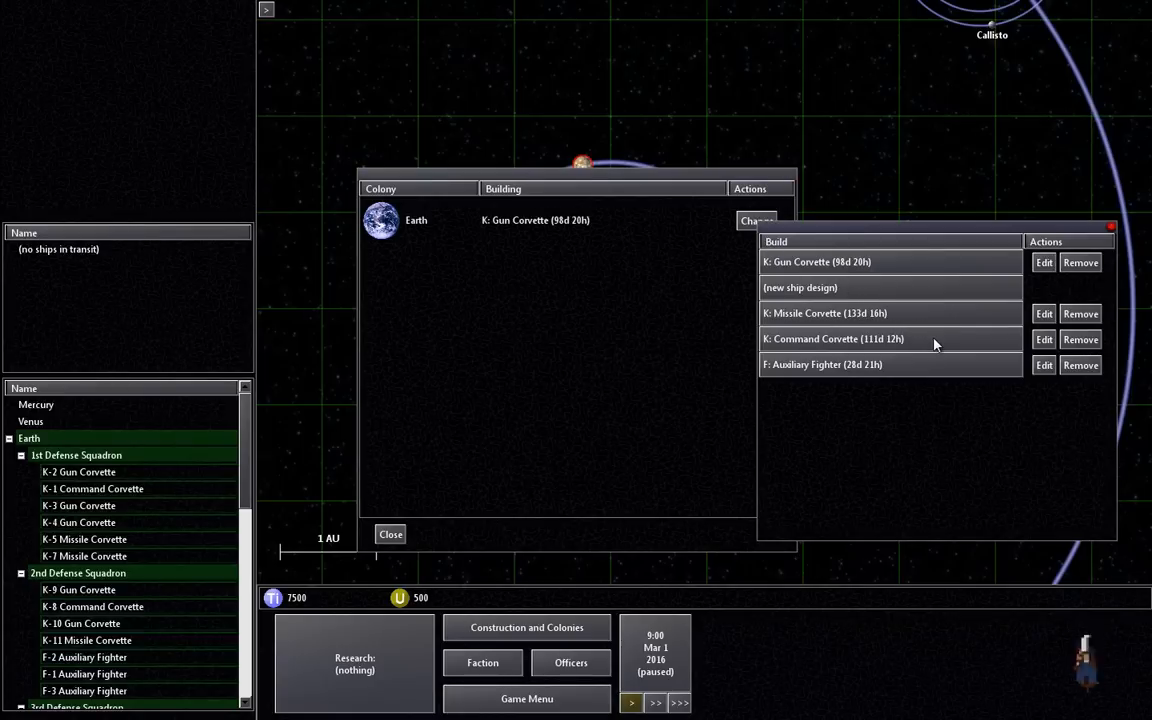
mouse_move(936, 320)
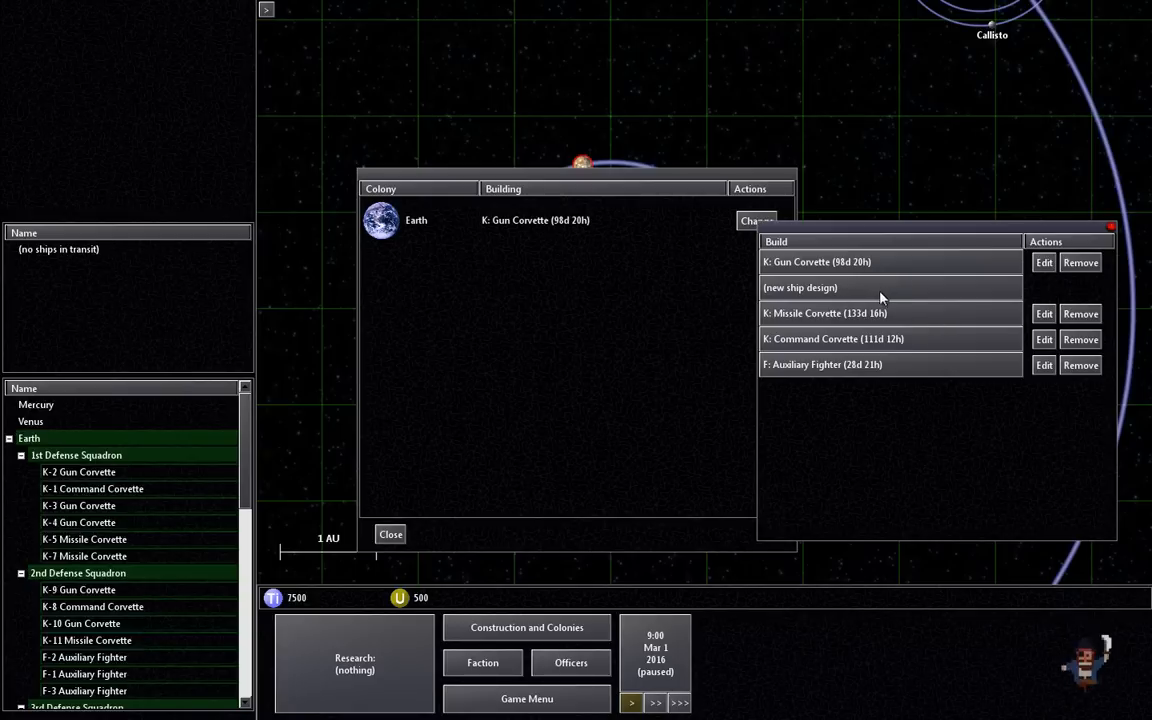
click(800, 288)
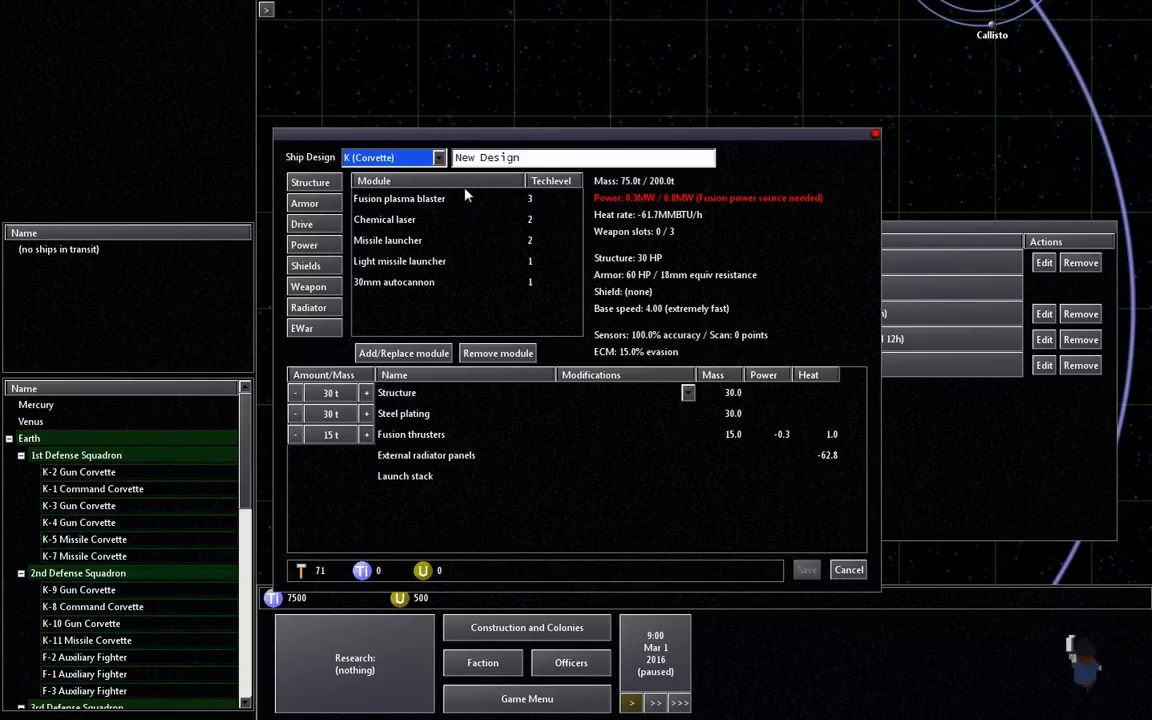
mouse_move(464, 310)
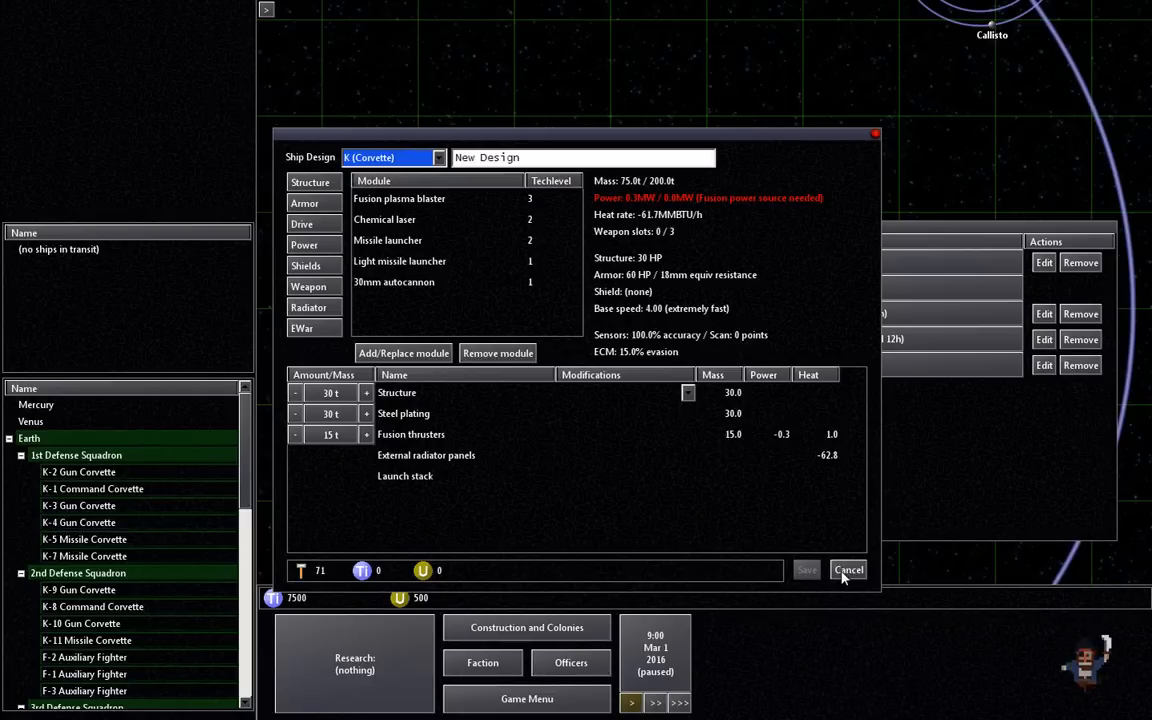
Step: Discard the unfinished corvette design without saving
click(848, 570)
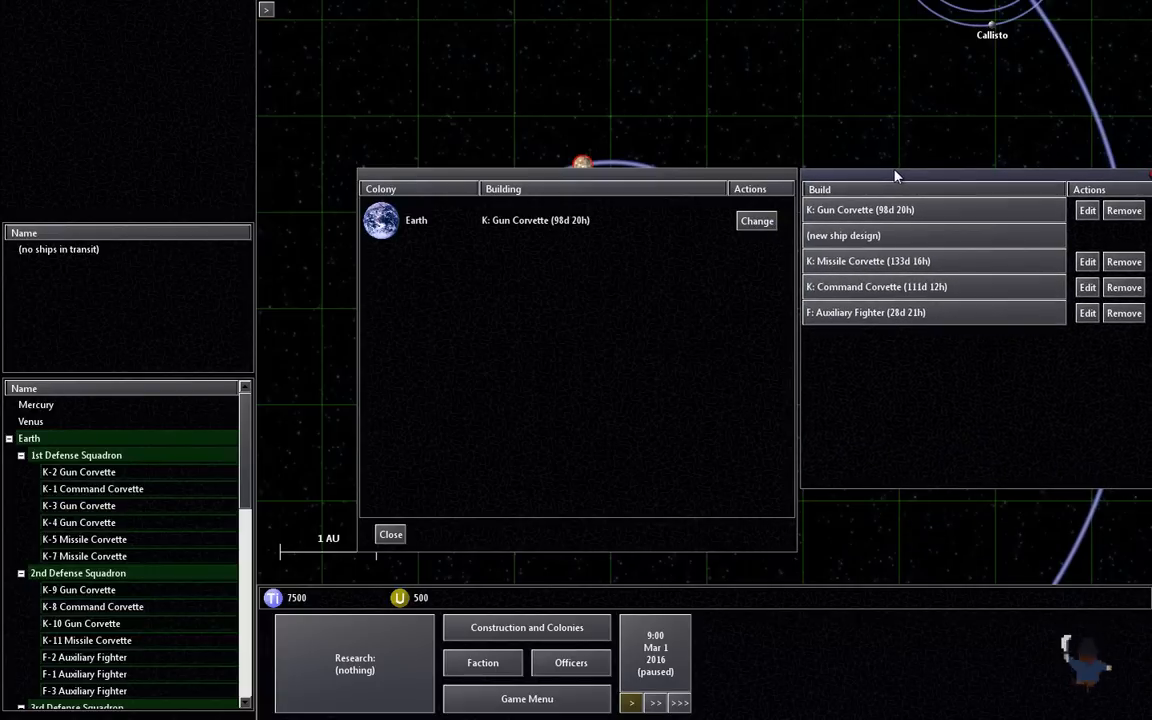
mouse_move(944, 346)
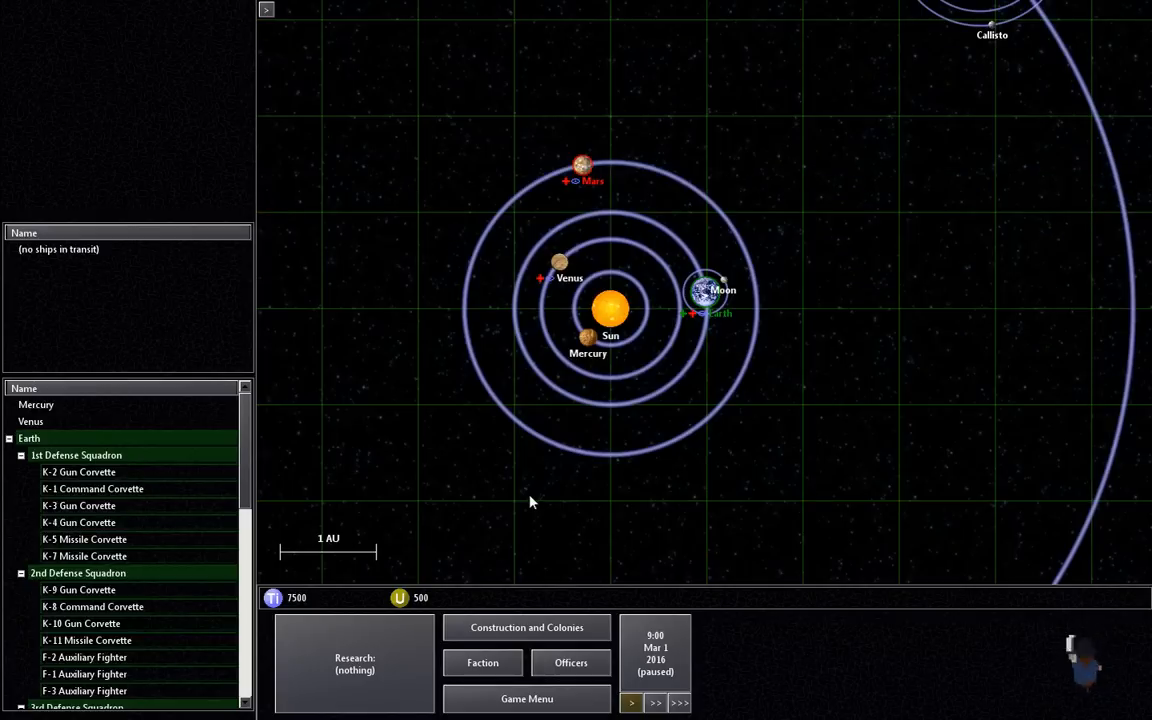
Step: Compare Basic computer, Fighter hull, EMP warhead and Computer Mk2 in the research tree
click(354, 664)
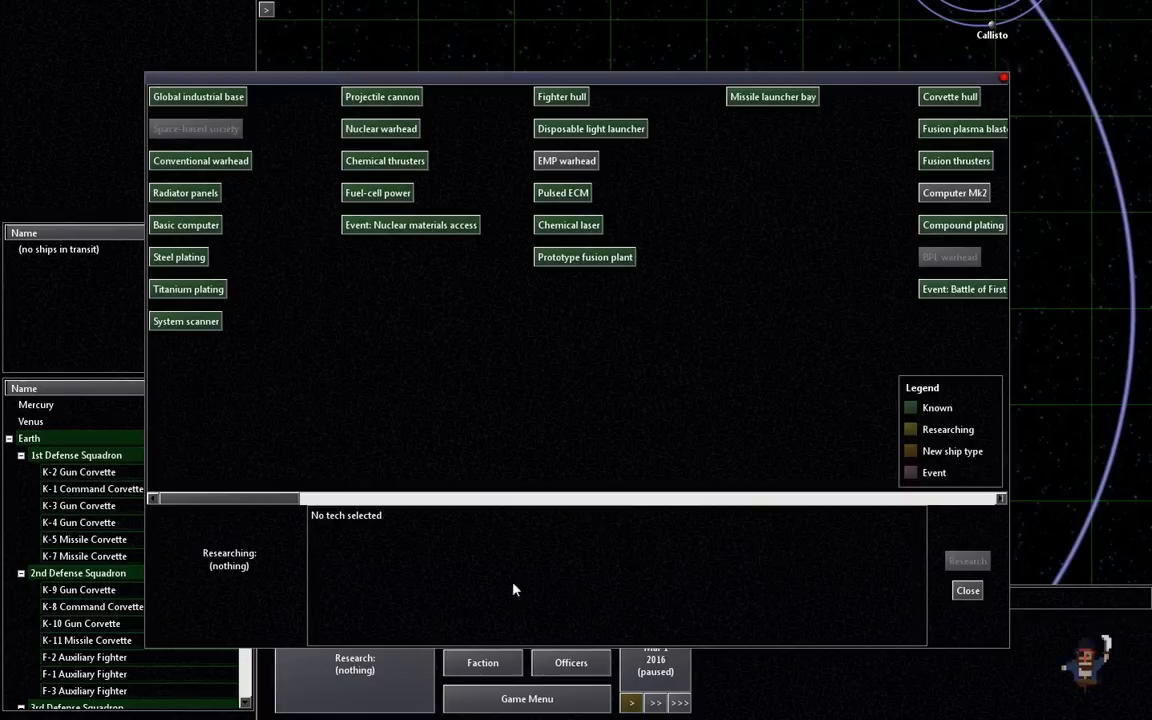
mouse_move(646, 430)
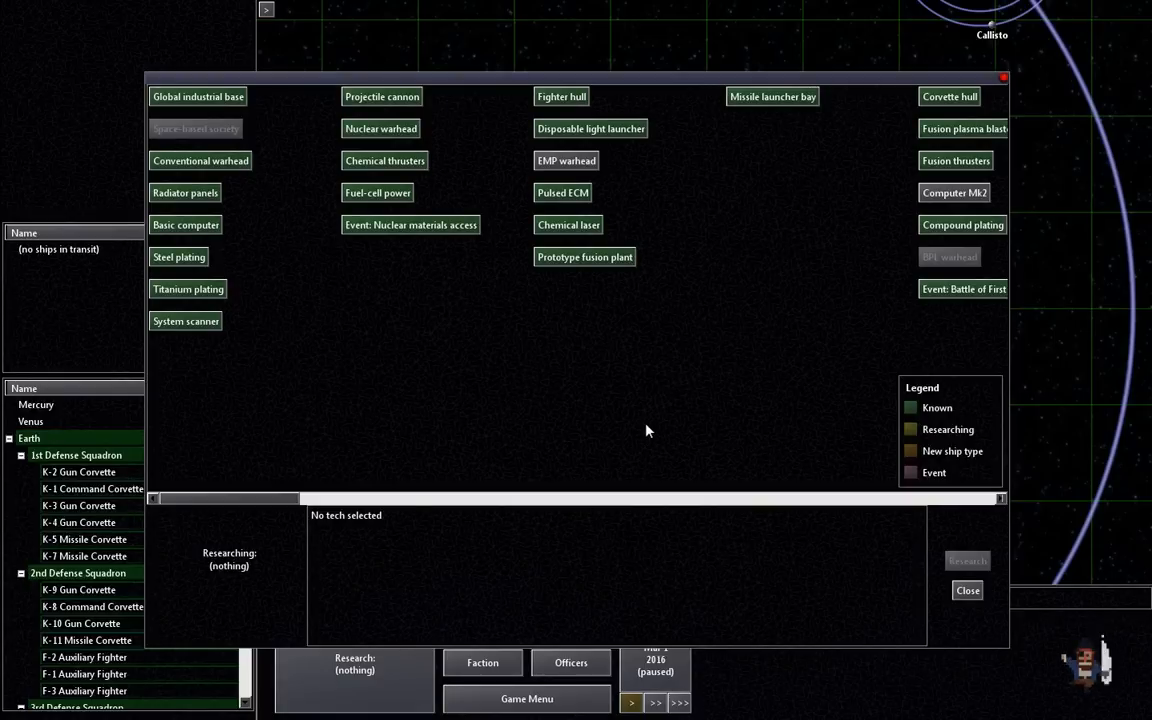
mouse_move(902, 336)
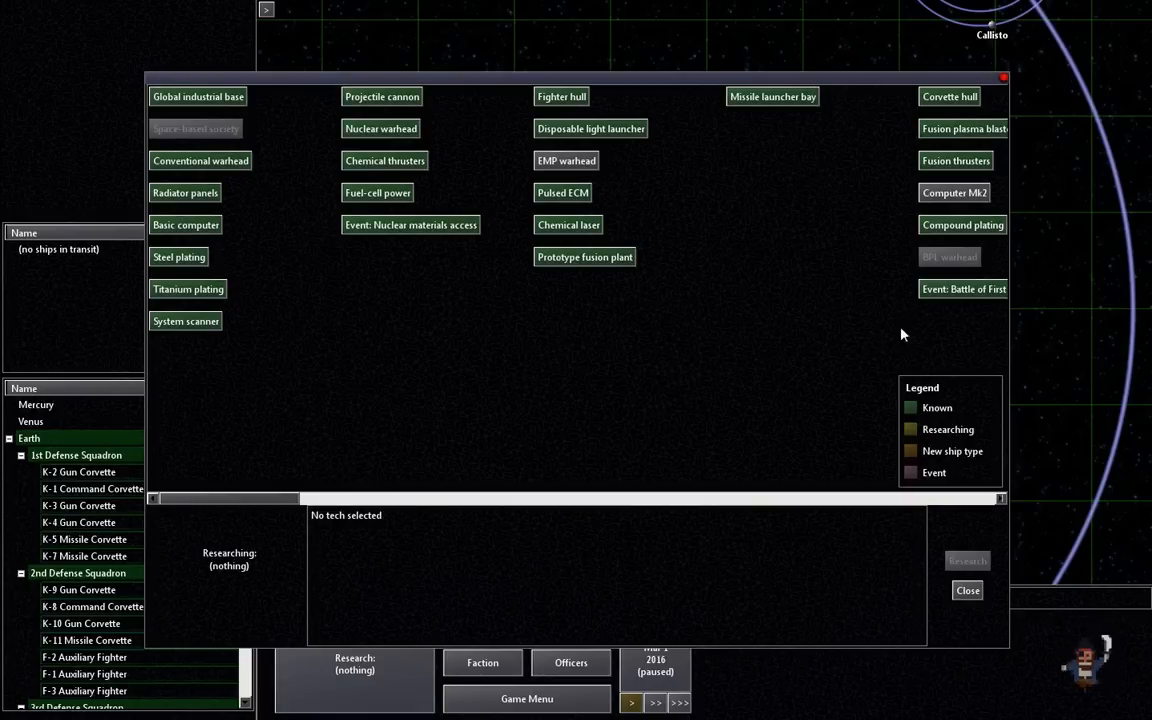
mouse_move(196, 106)
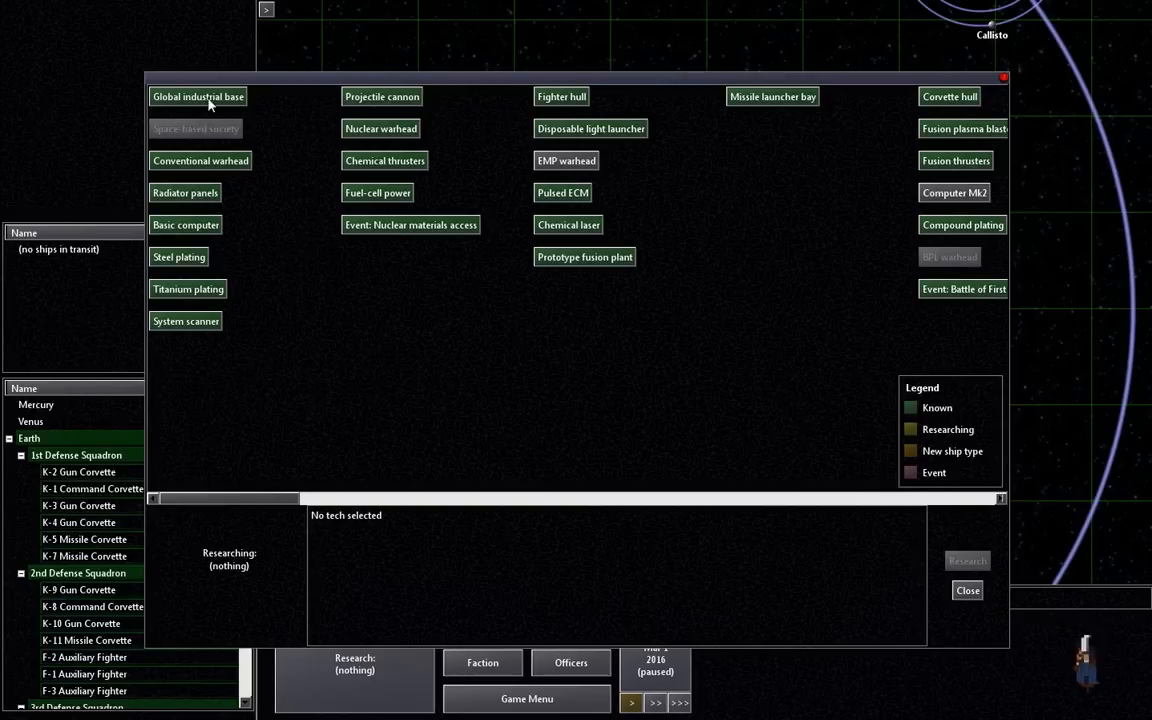
mouse_move(164, 172)
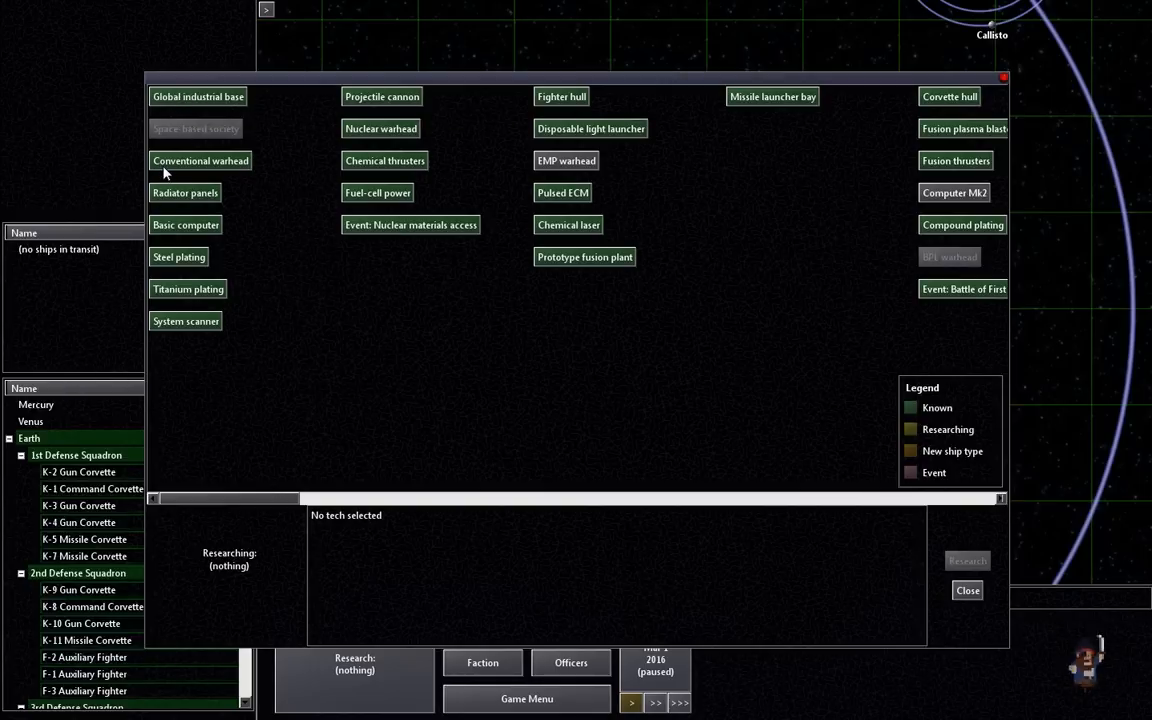
mouse_move(220, 252)
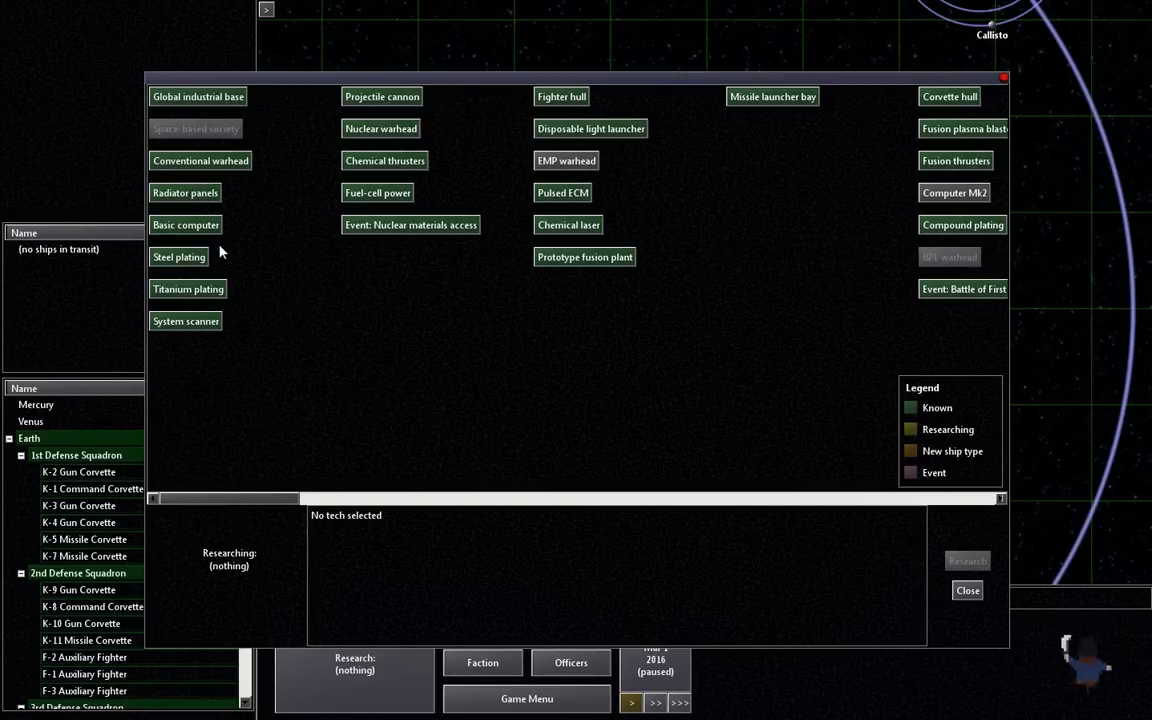
click(184, 224)
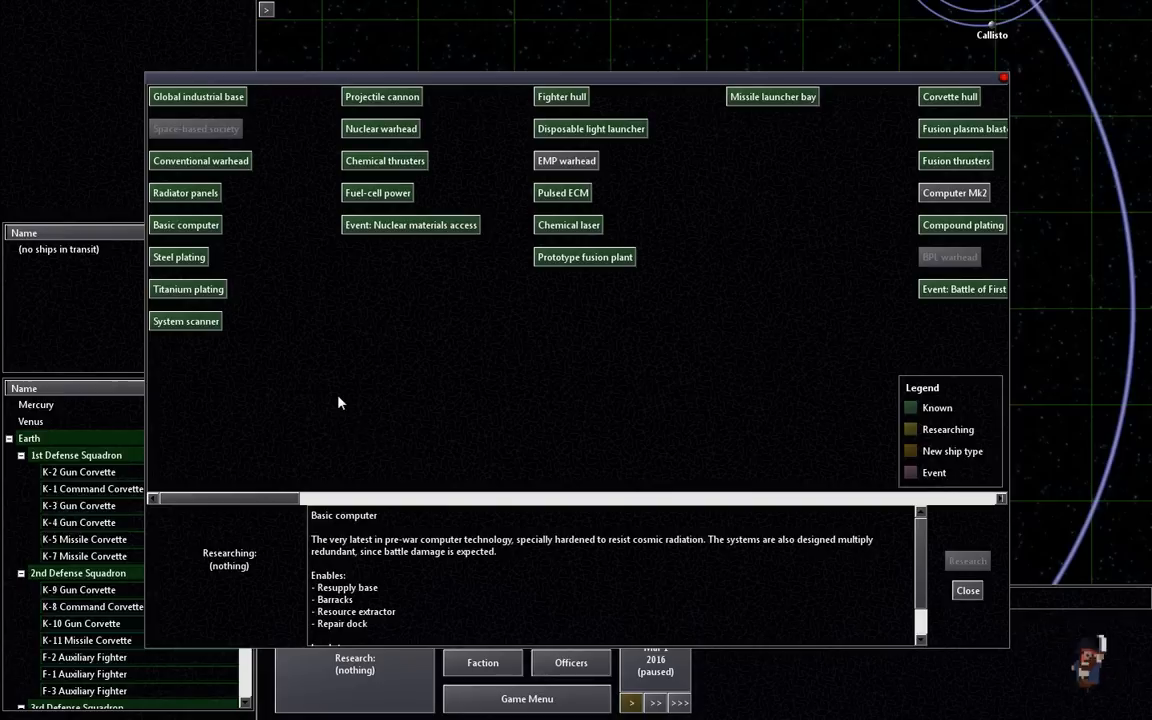
mouse_move(444, 556)
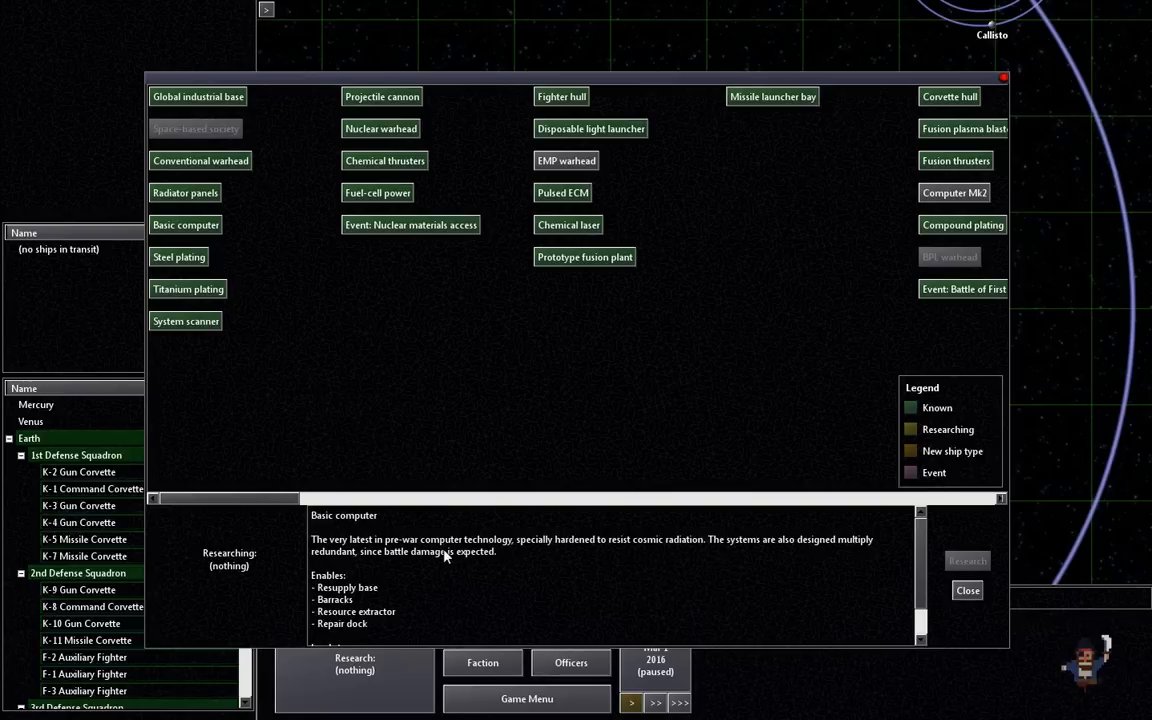
click(560, 96)
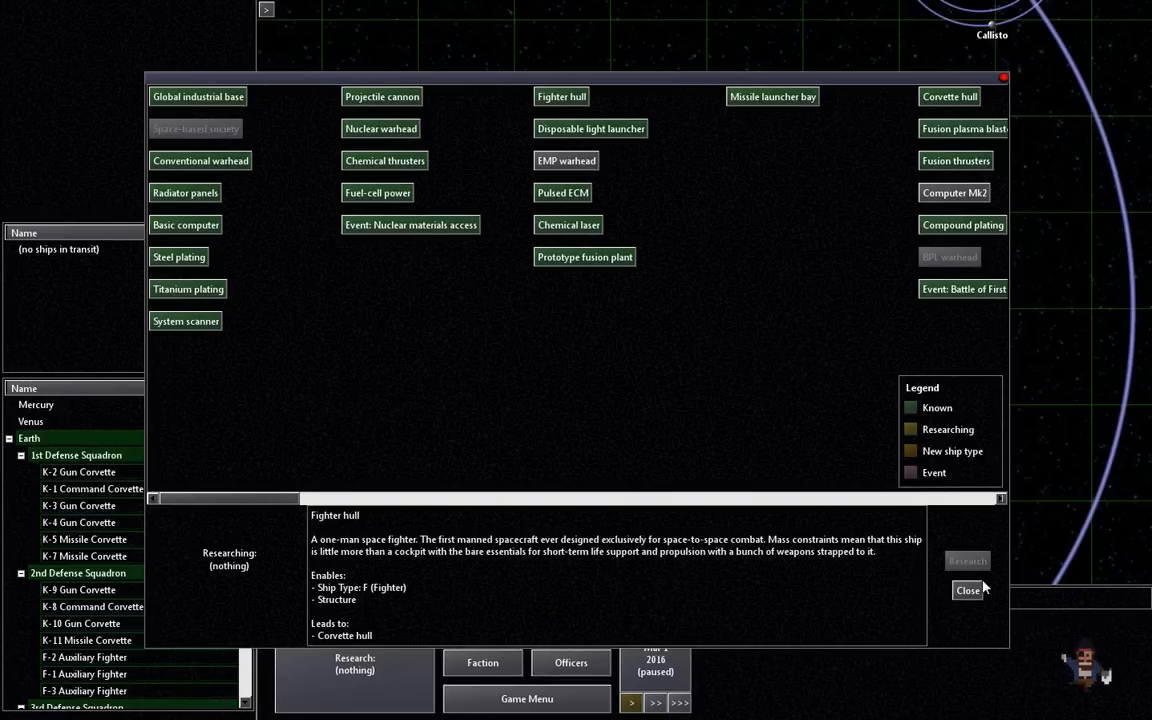
mouse_move(570, 220)
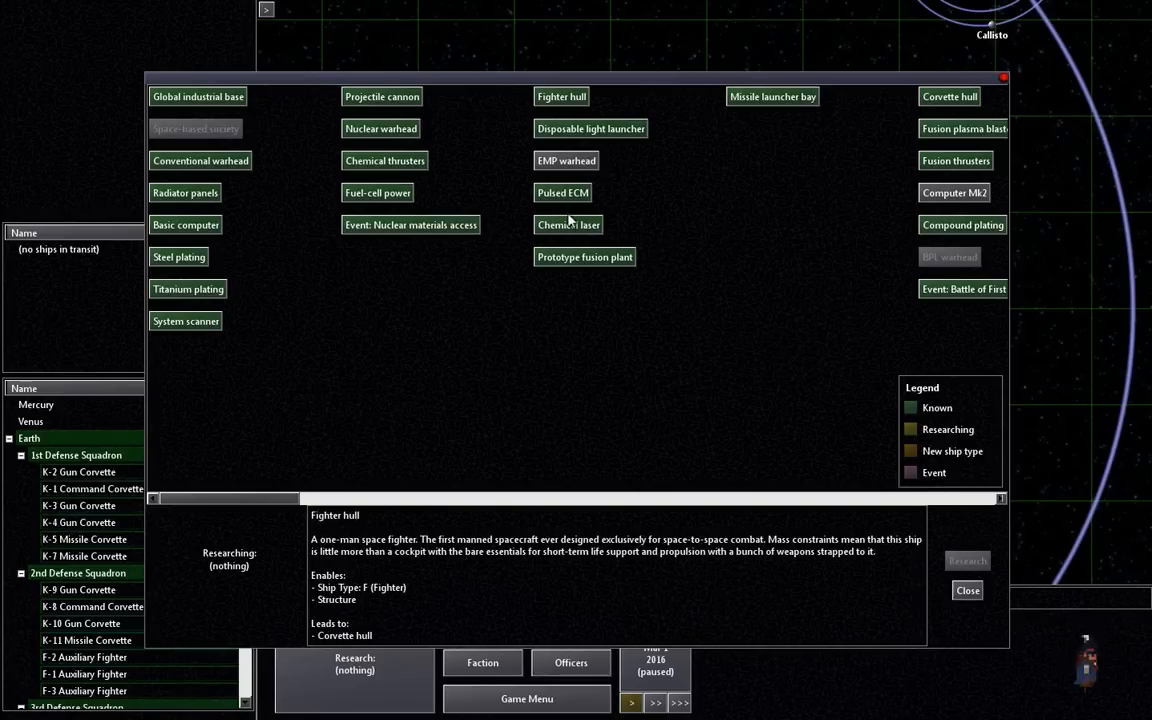
click(566, 160)
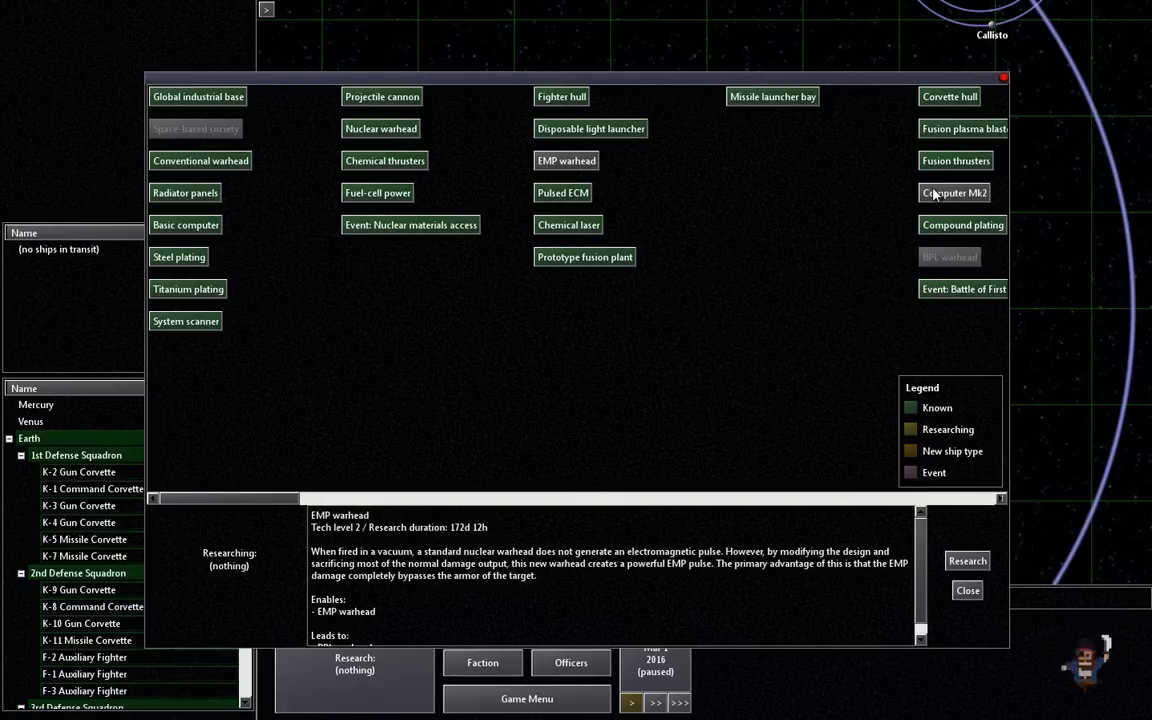
click(952, 192)
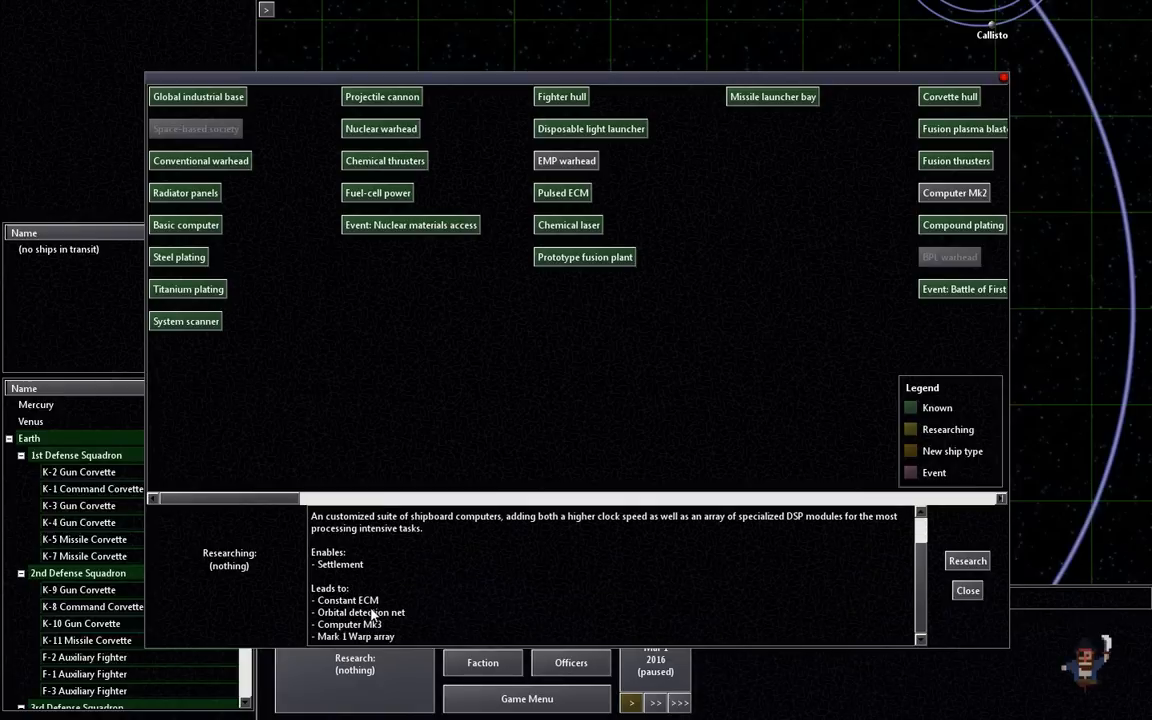
mouse_move(392, 644)
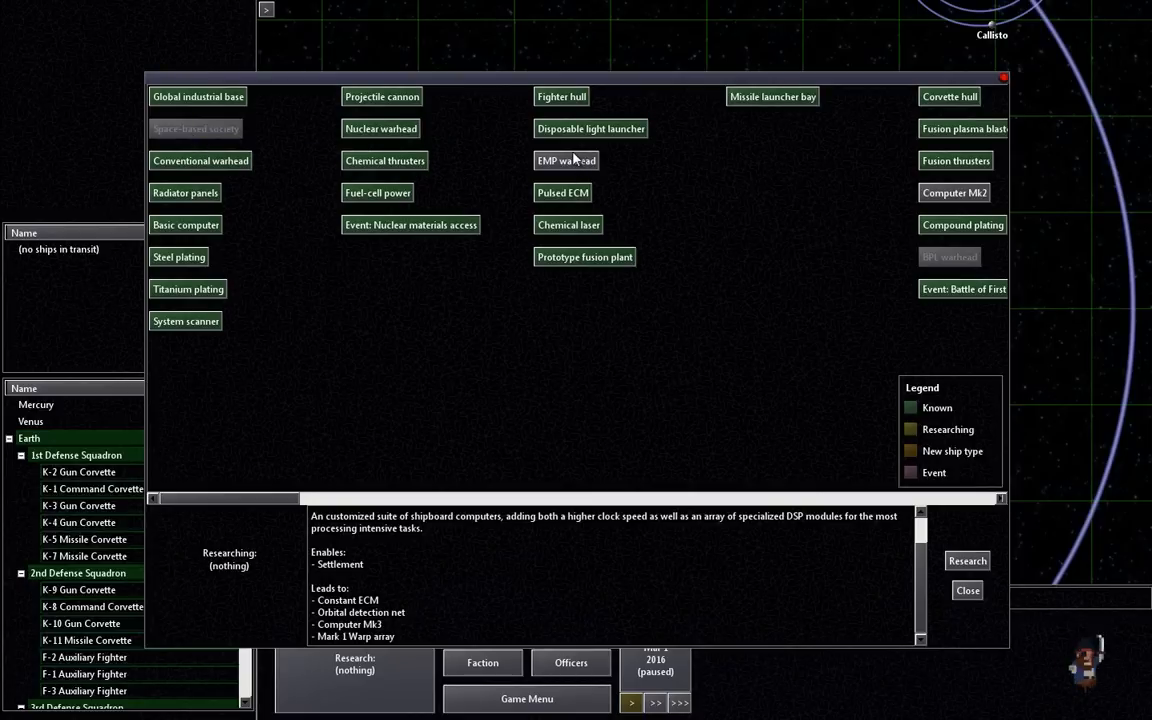
Step: Set research to Computer Mk2 and return to the solar system map
click(966, 560)
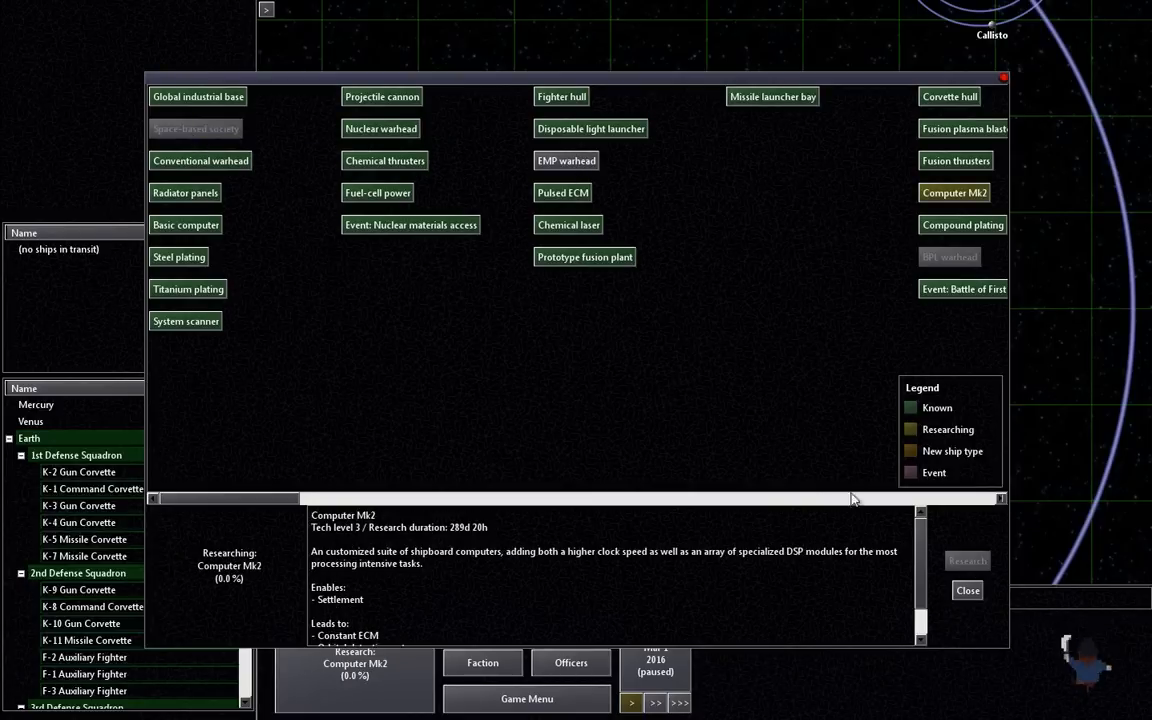
mouse_move(584, 360)
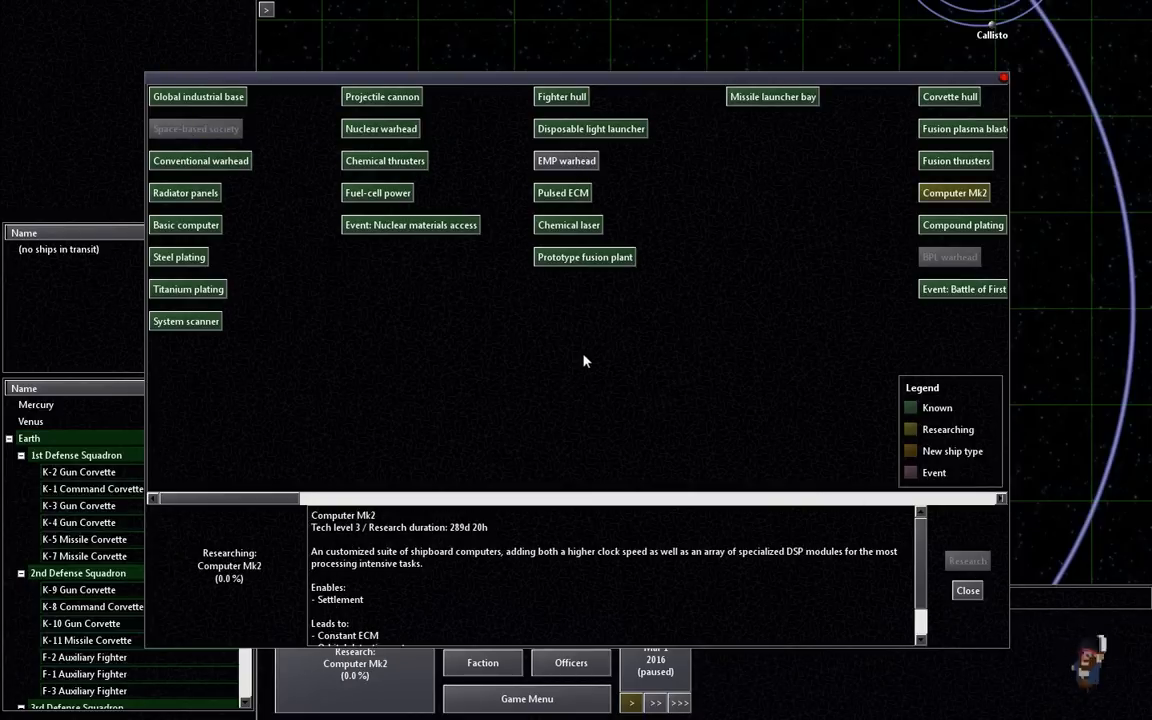
mouse_move(248, 590)
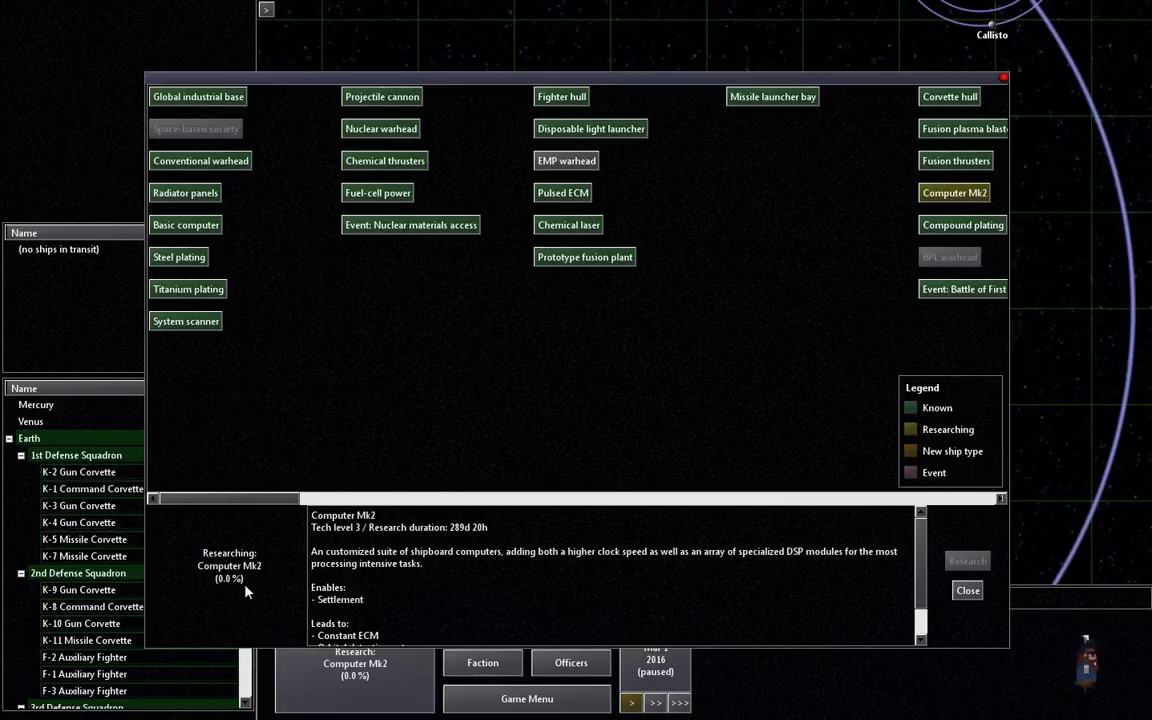
mouse_move(918, 612)
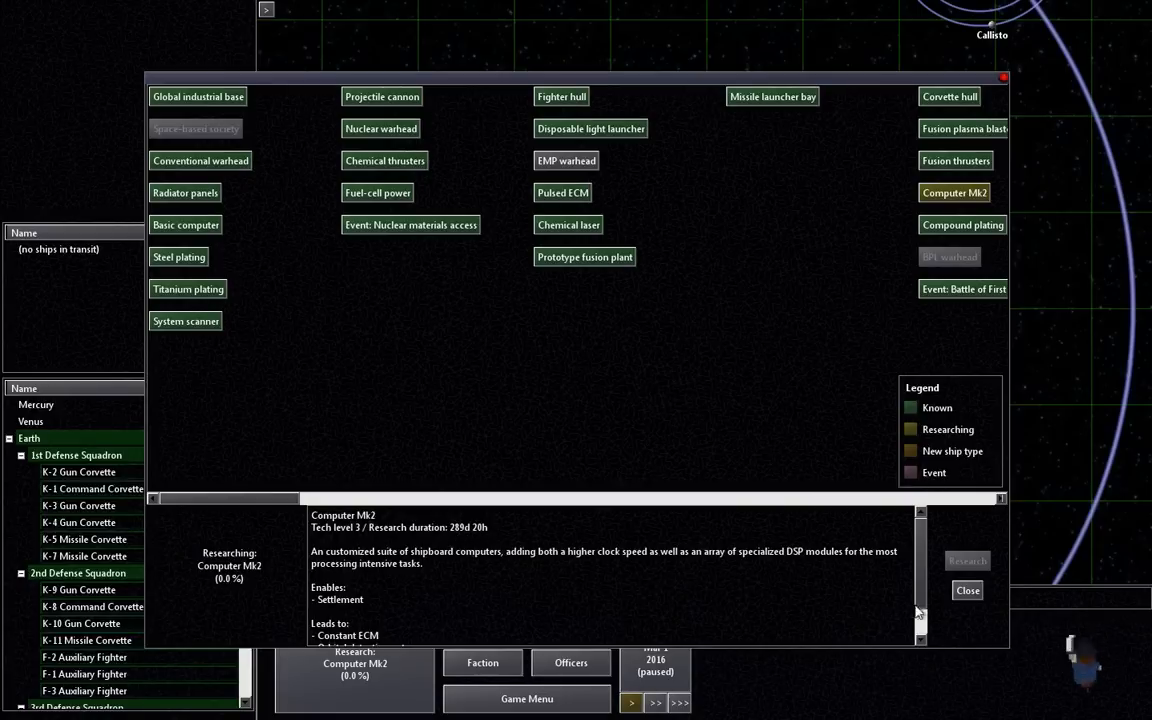
click(968, 590)
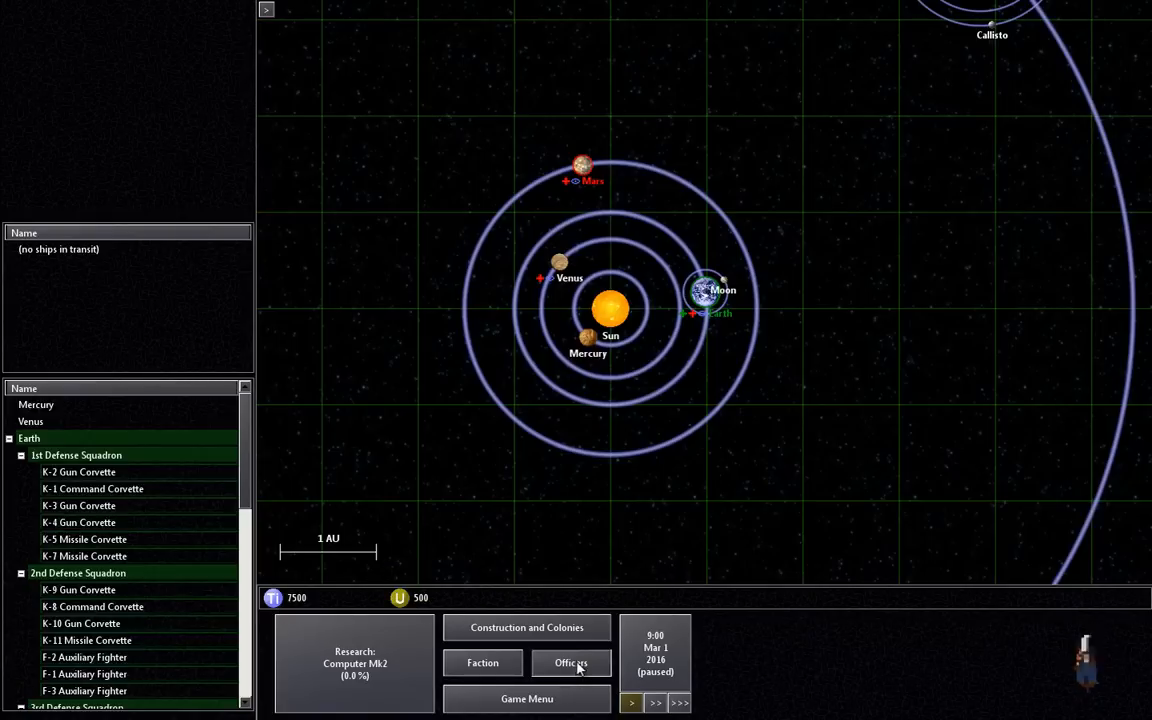
Step: Review the officer roster, then close it so campaign time resumes
click(570, 664)
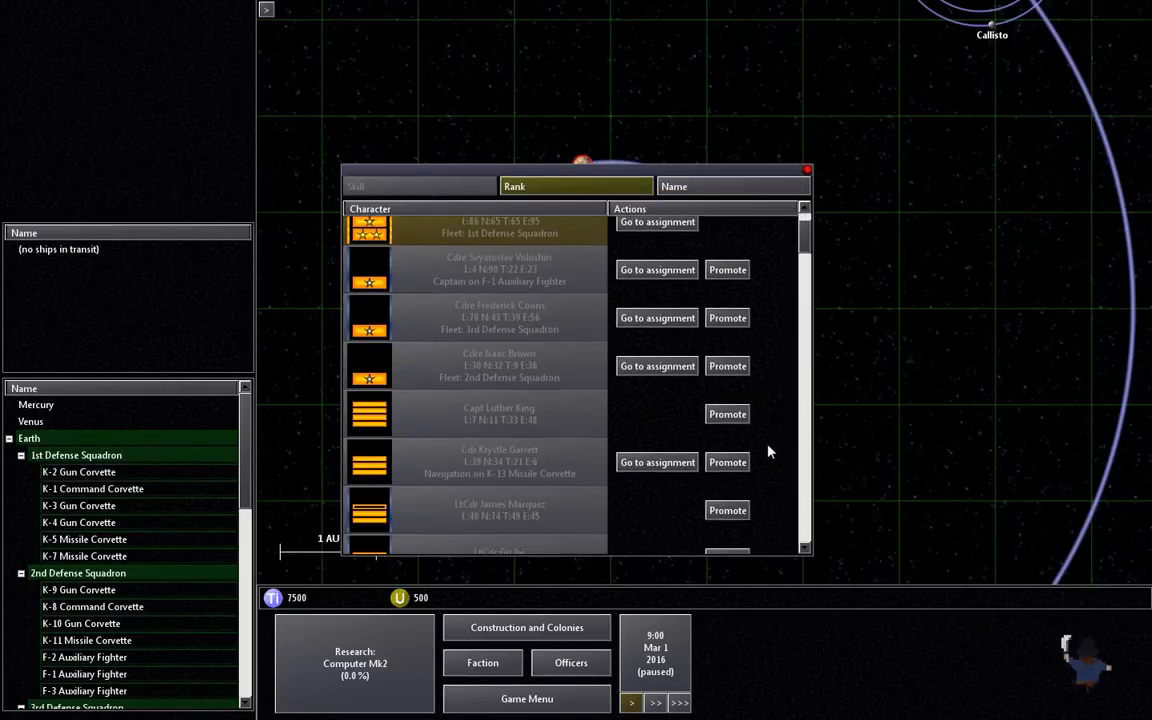
scroll(down, 3)
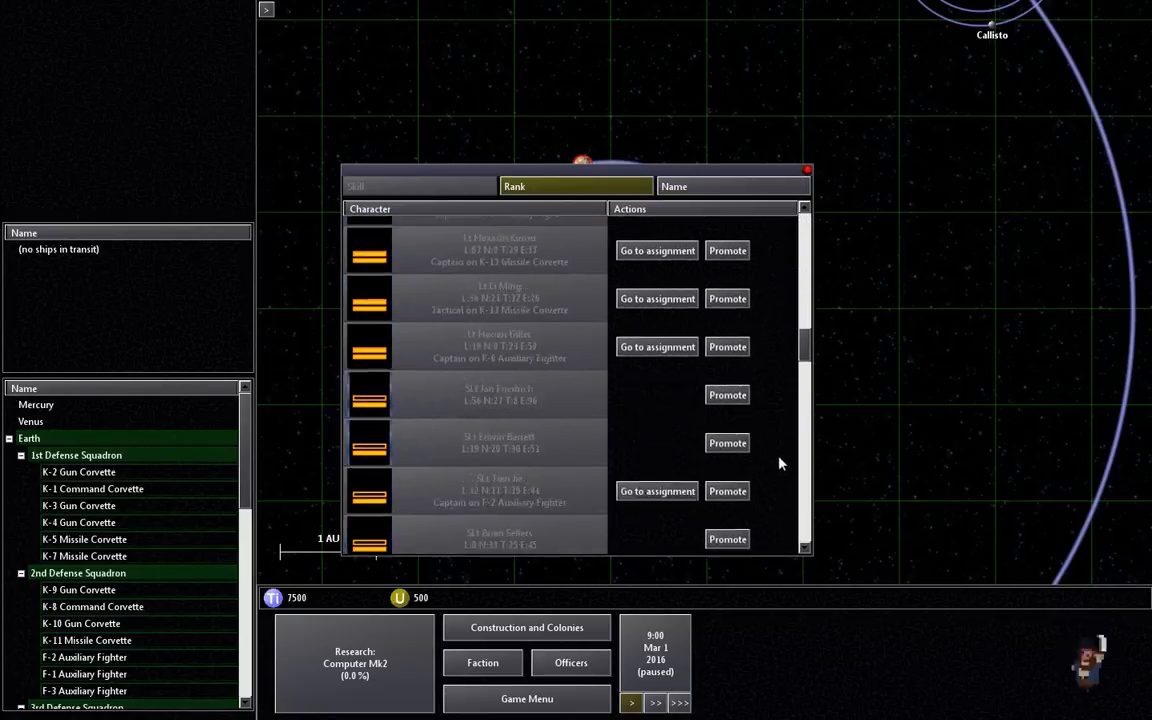
scroll(down, 3)
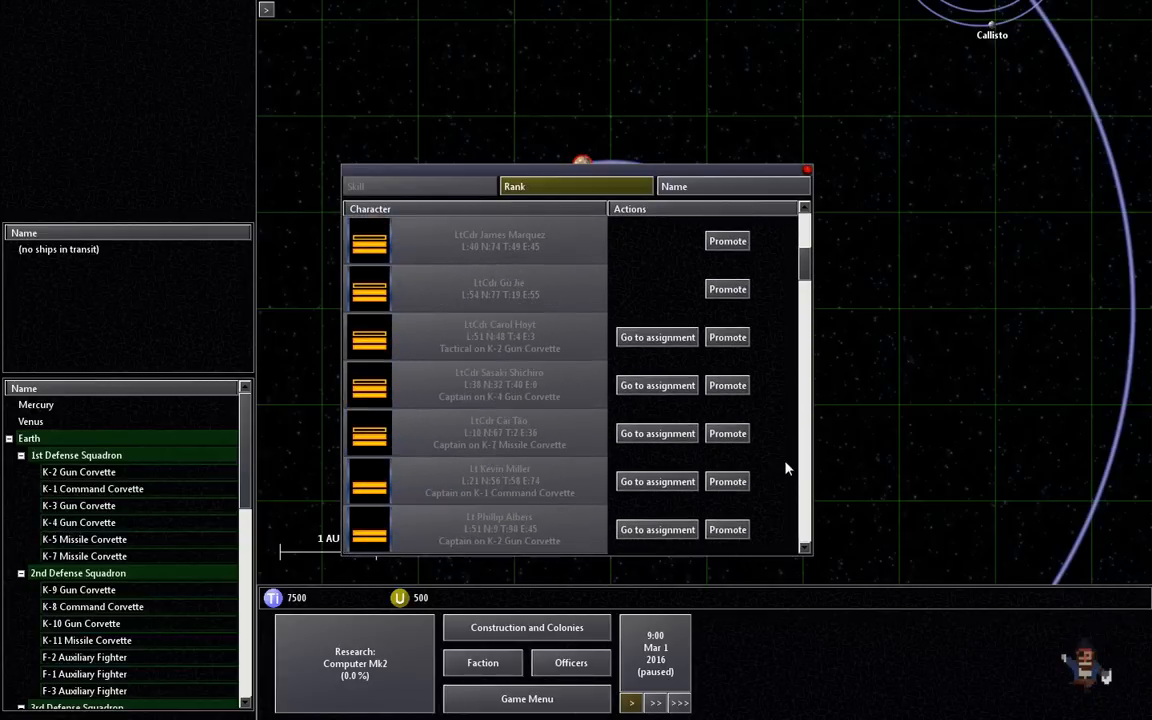
click(576, 186)
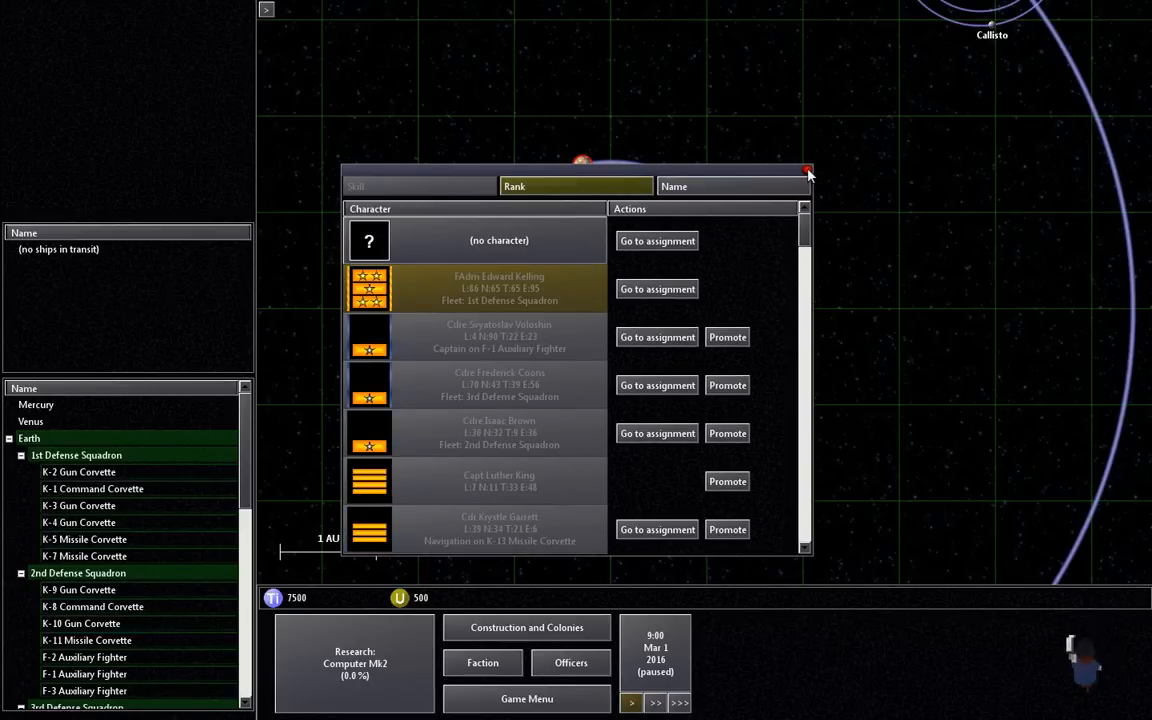
click(806, 172)
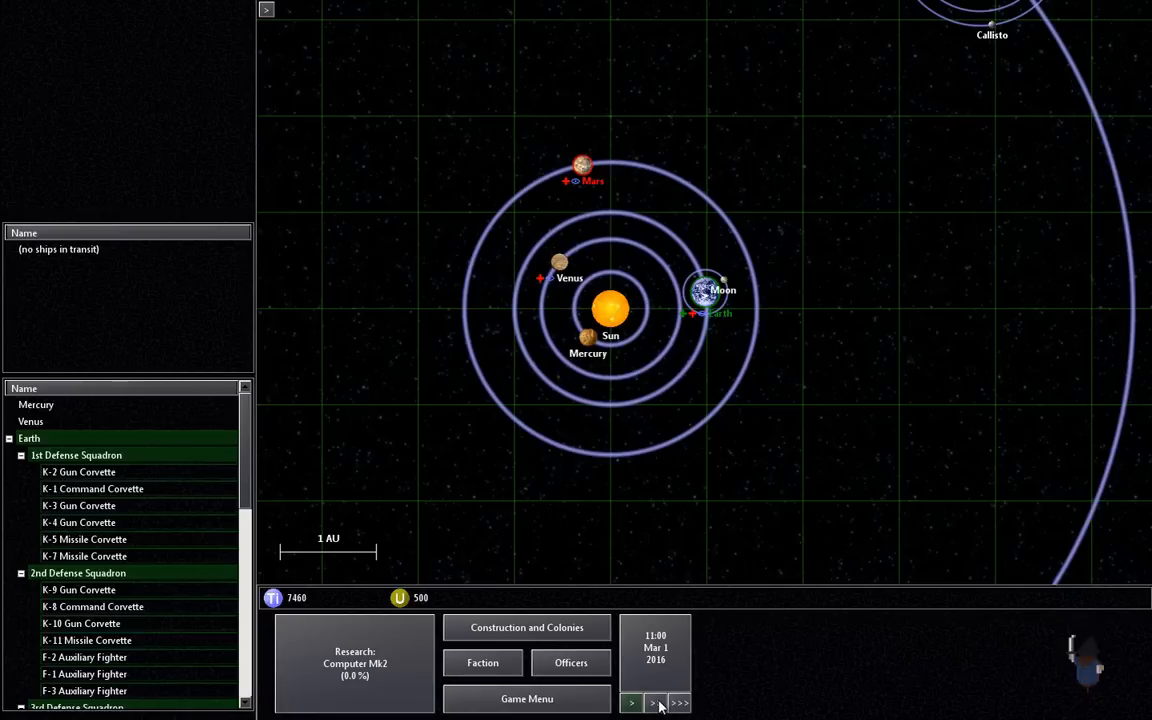
Step: Speed up game time twice to fast-forward toward the next event
click(654, 704)
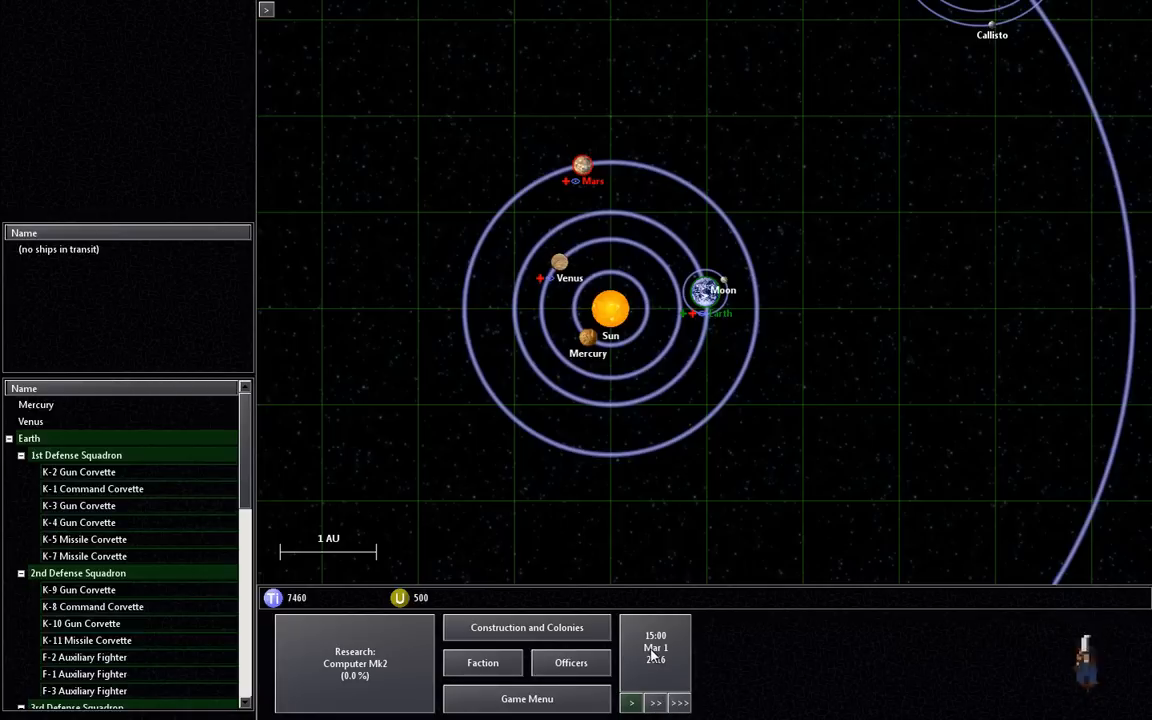
click(680, 702)
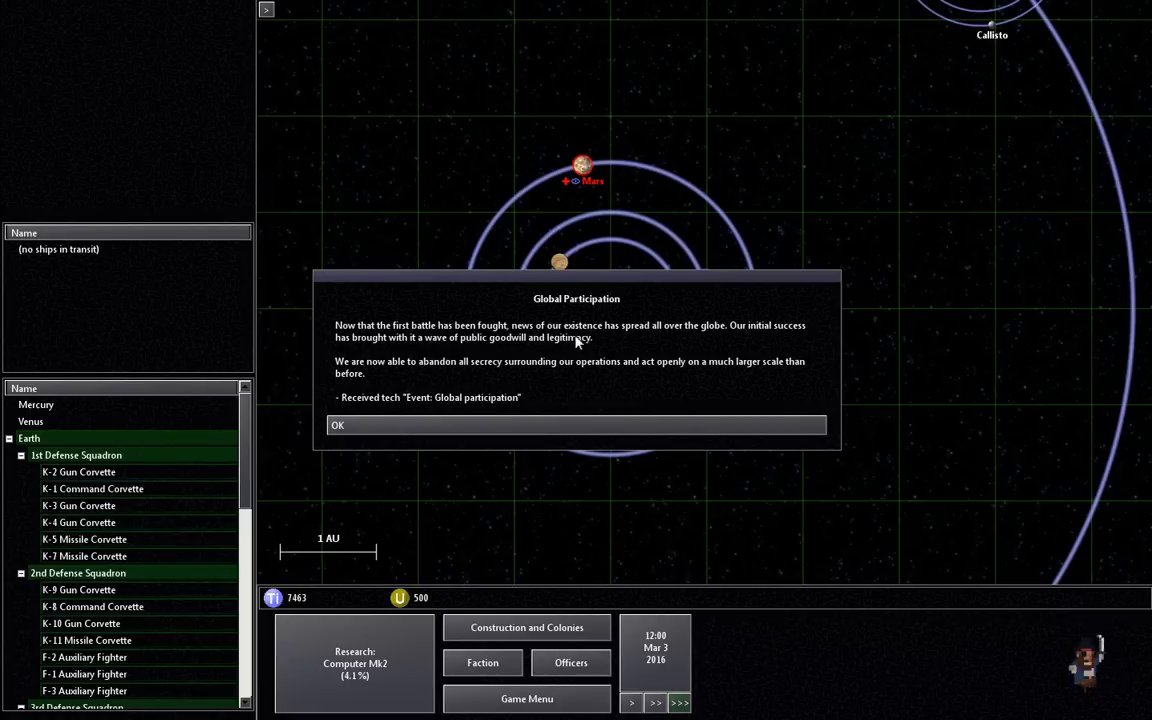
mouse_move(792, 344)
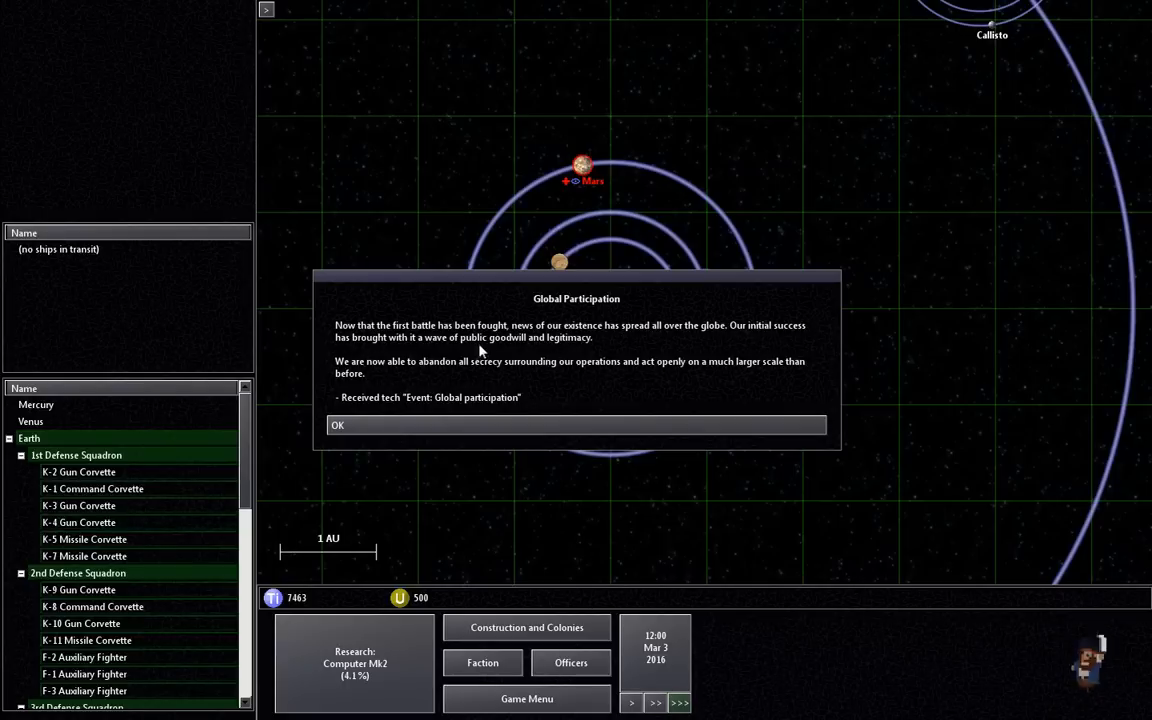
mouse_move(418, 374)
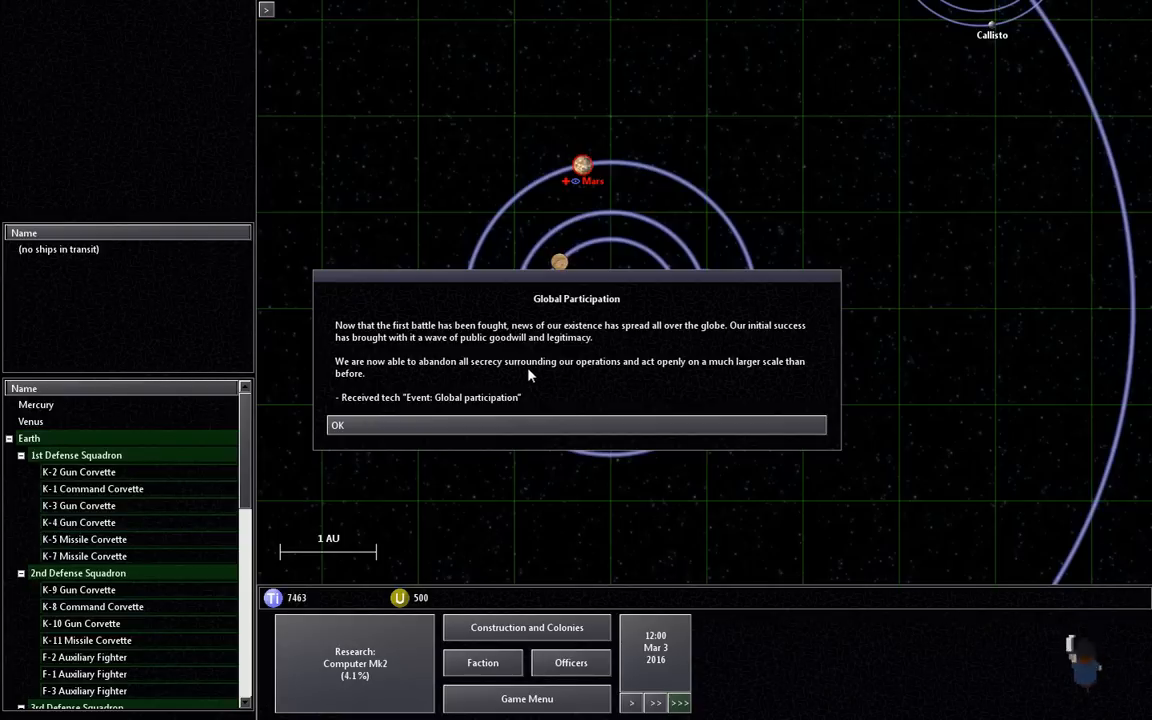
mouse_move(784, 376)
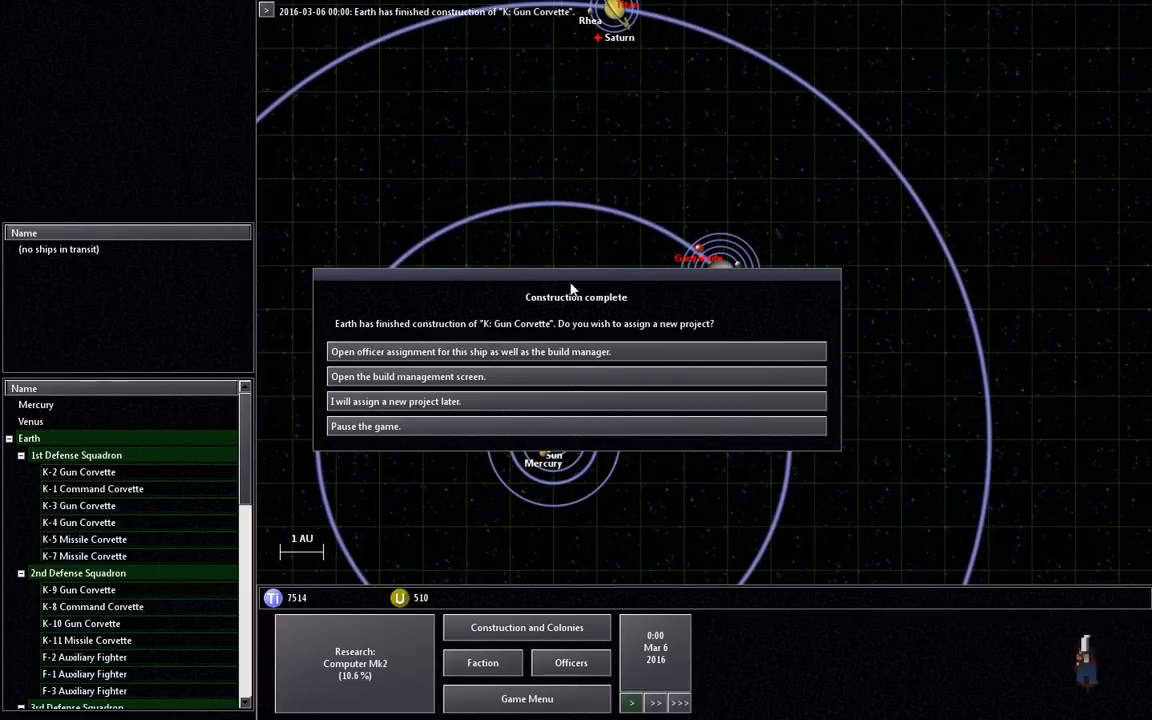
mouse_move(392, 344)
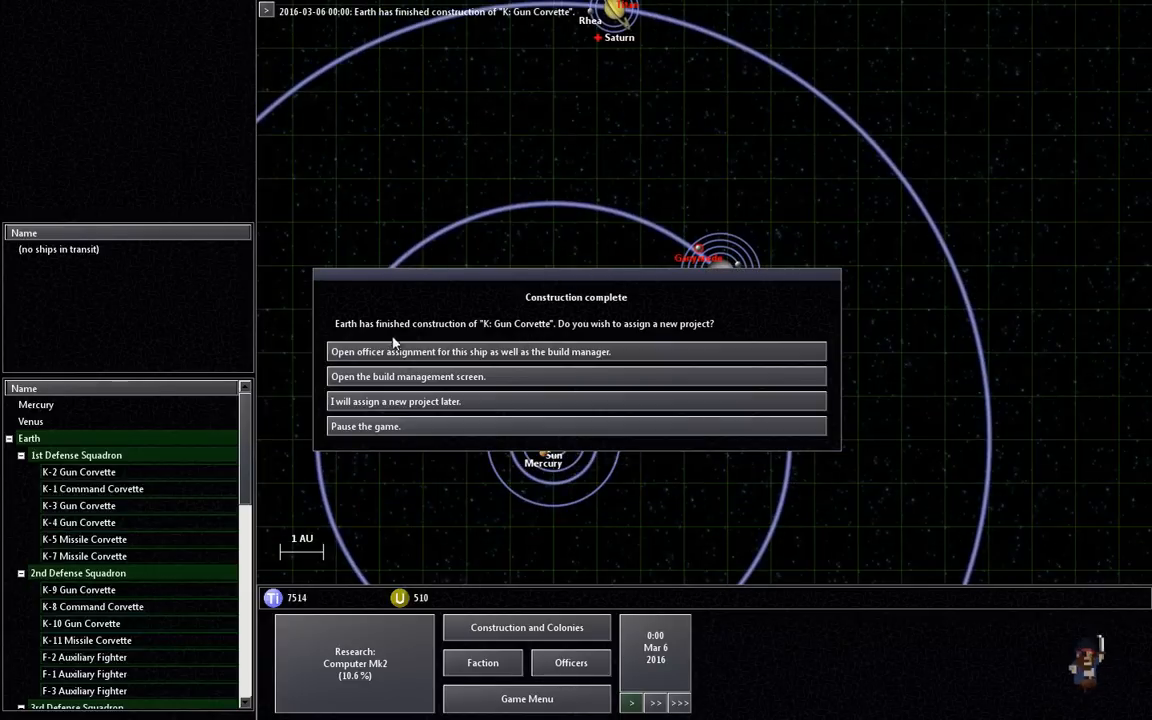
mouse_move(576, 340)
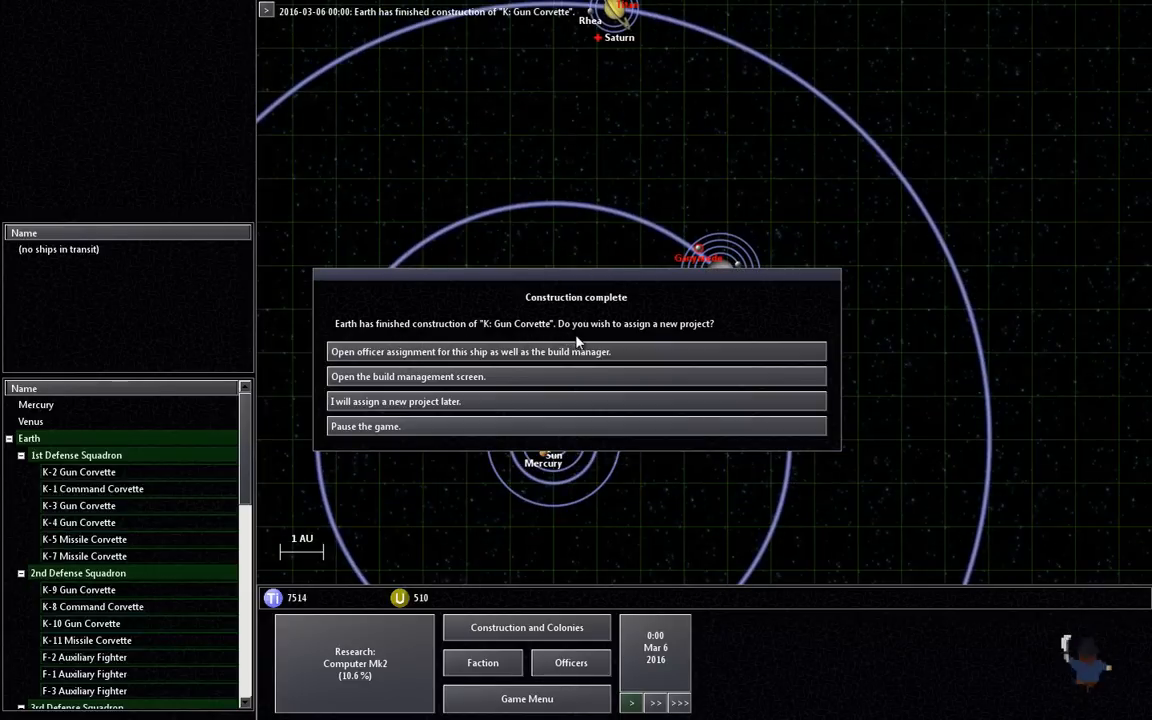
mouse_move(700, 338)
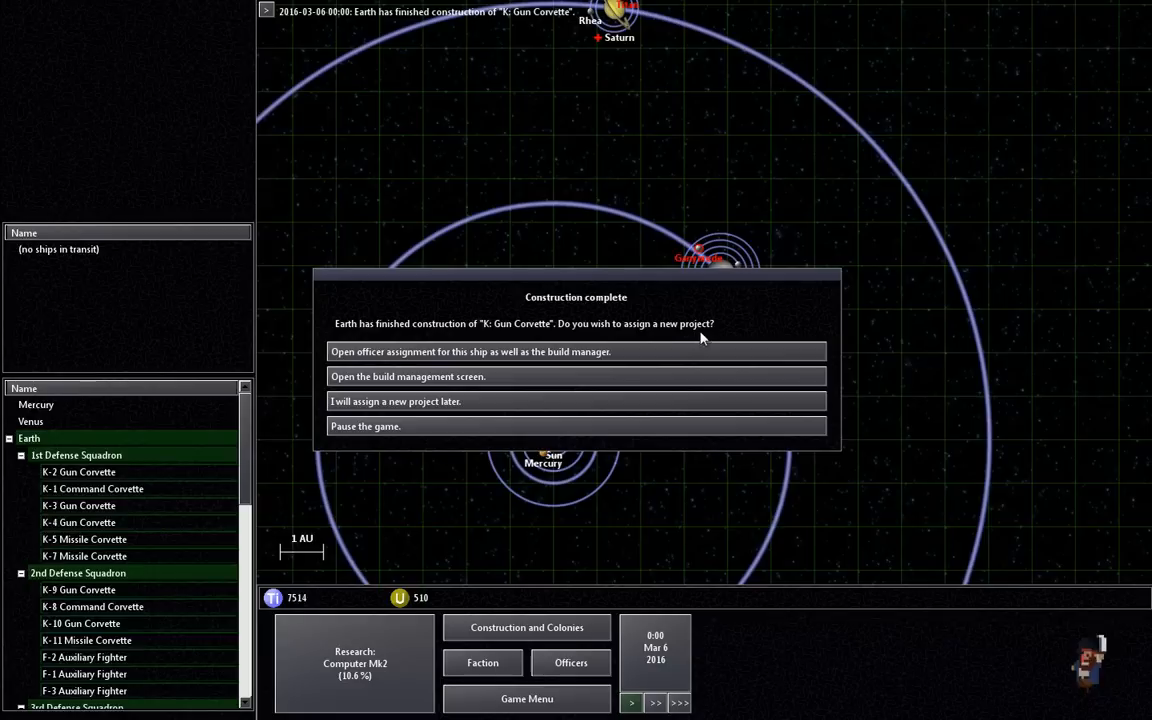
mouse_move(496, 356)
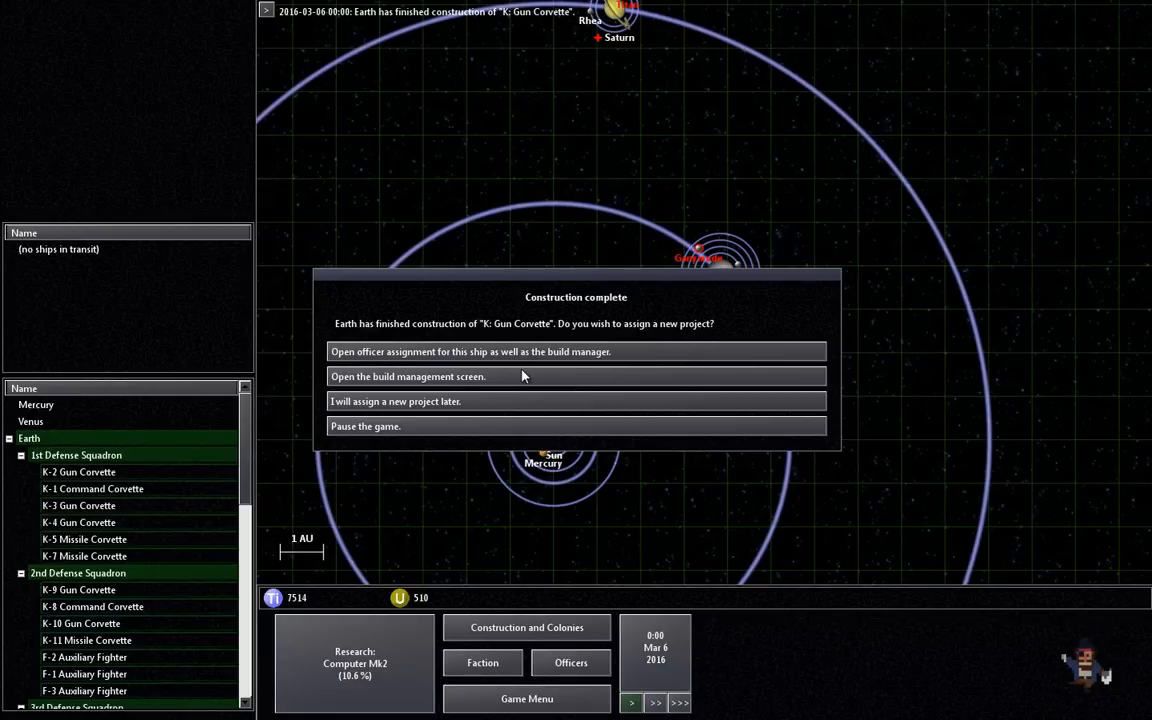
mouse_move(504, 424)
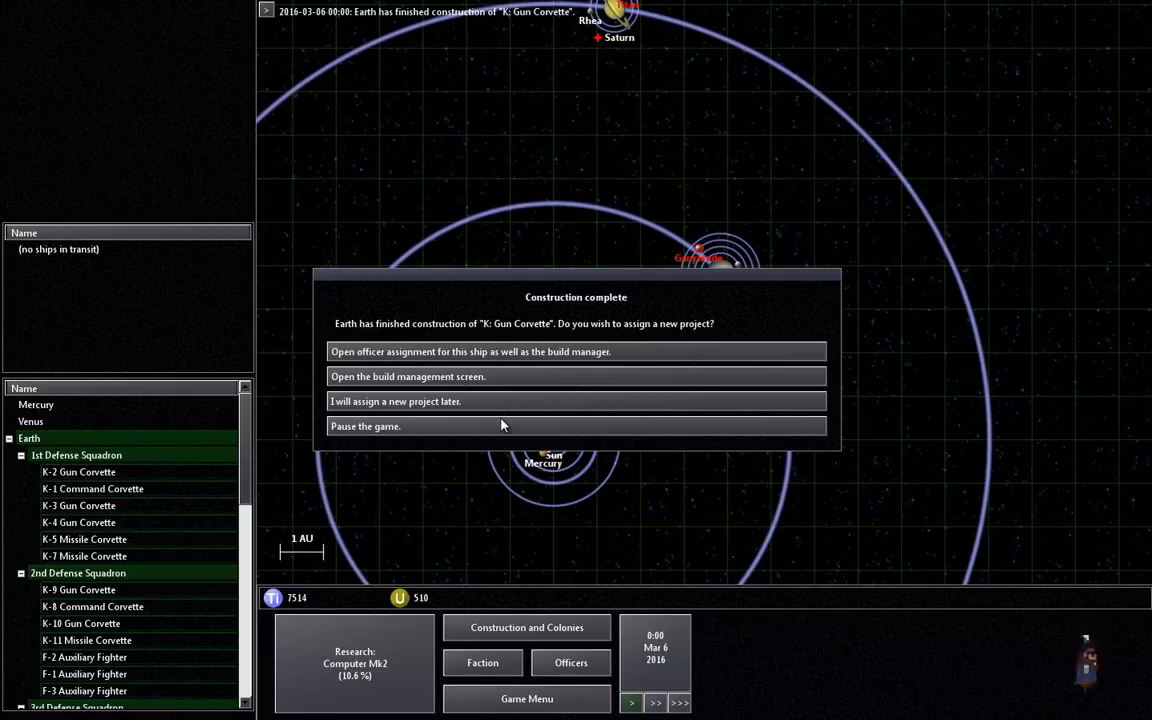
Step: Inspect the finished Gun Corvette design in Earth's build management and leave it unchanged
click(576, 376)
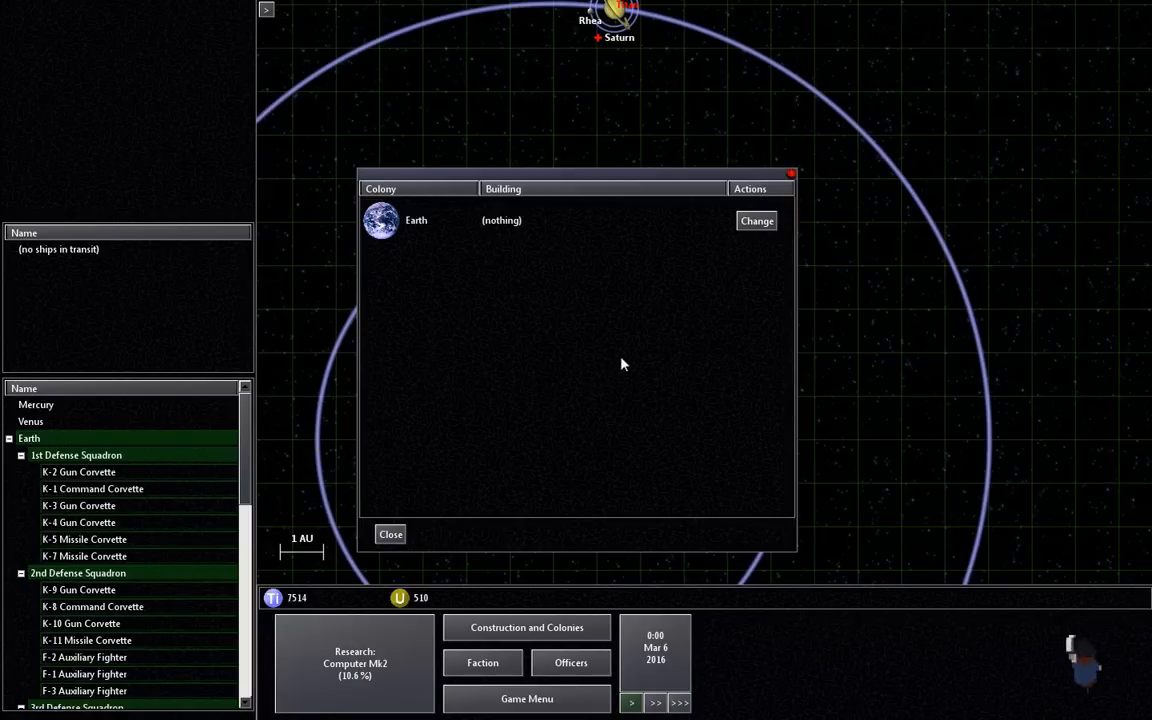
click(756, 220)
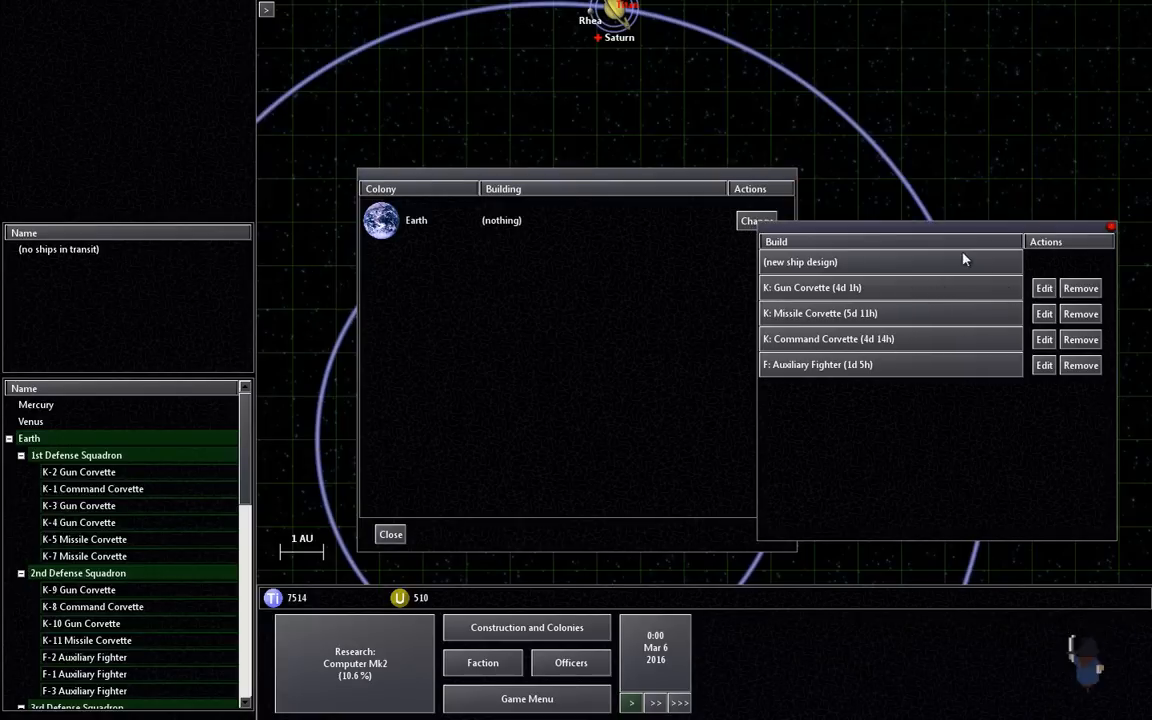
click(1044, 288)
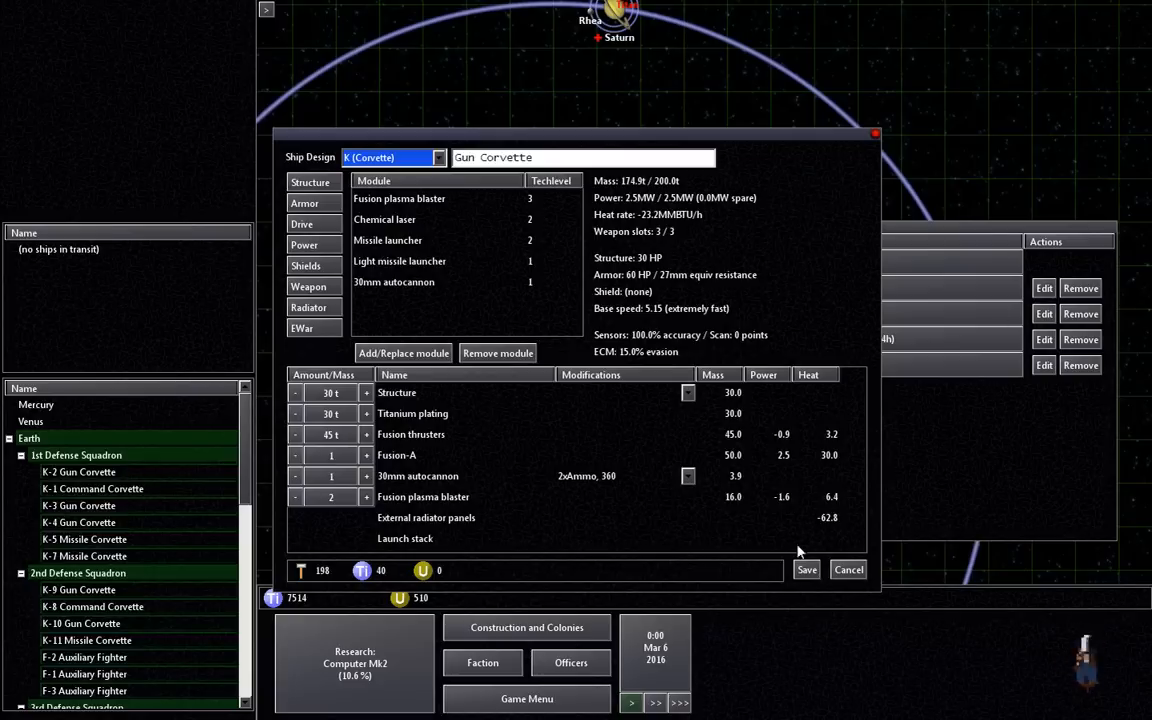
click(848, 568)
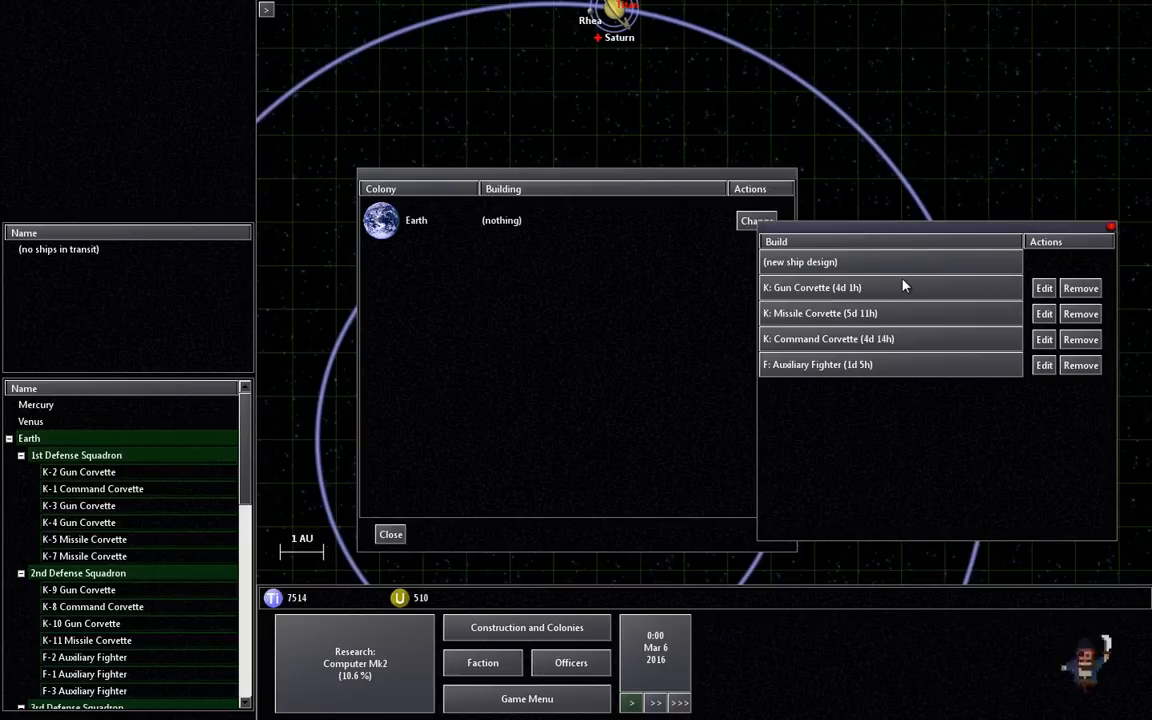
Step: Set Earth to build a K: Missile Corvette and return to the system map
click(820, 312)
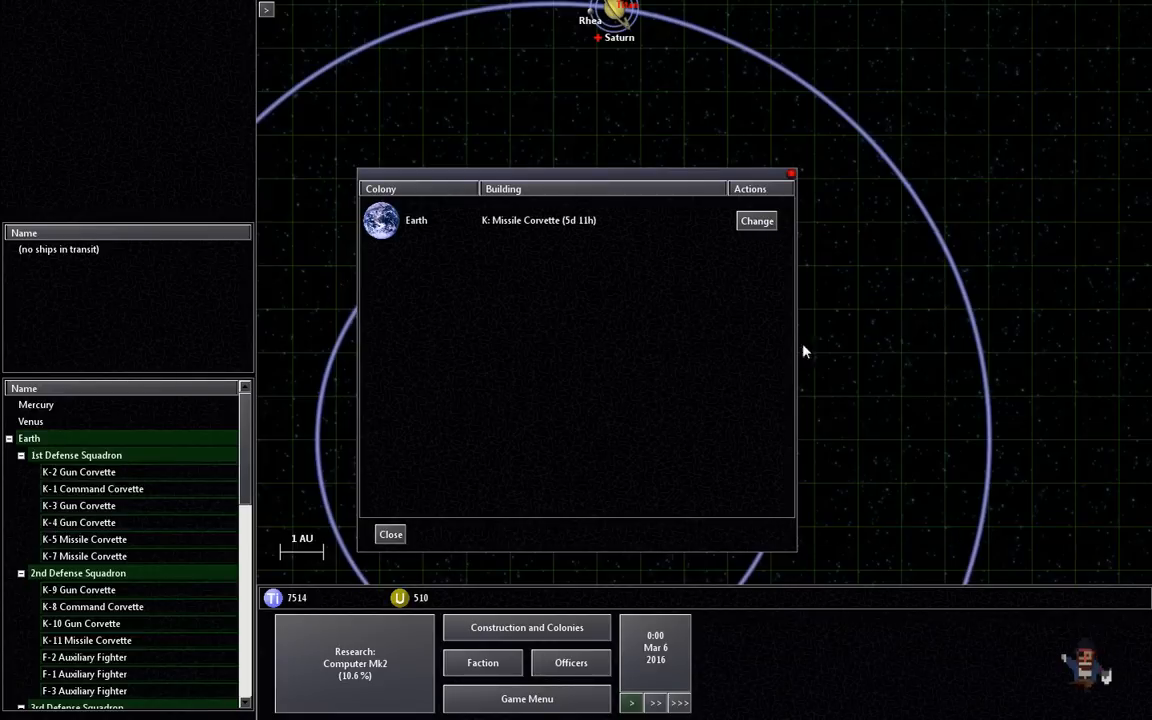
click(390, 534)
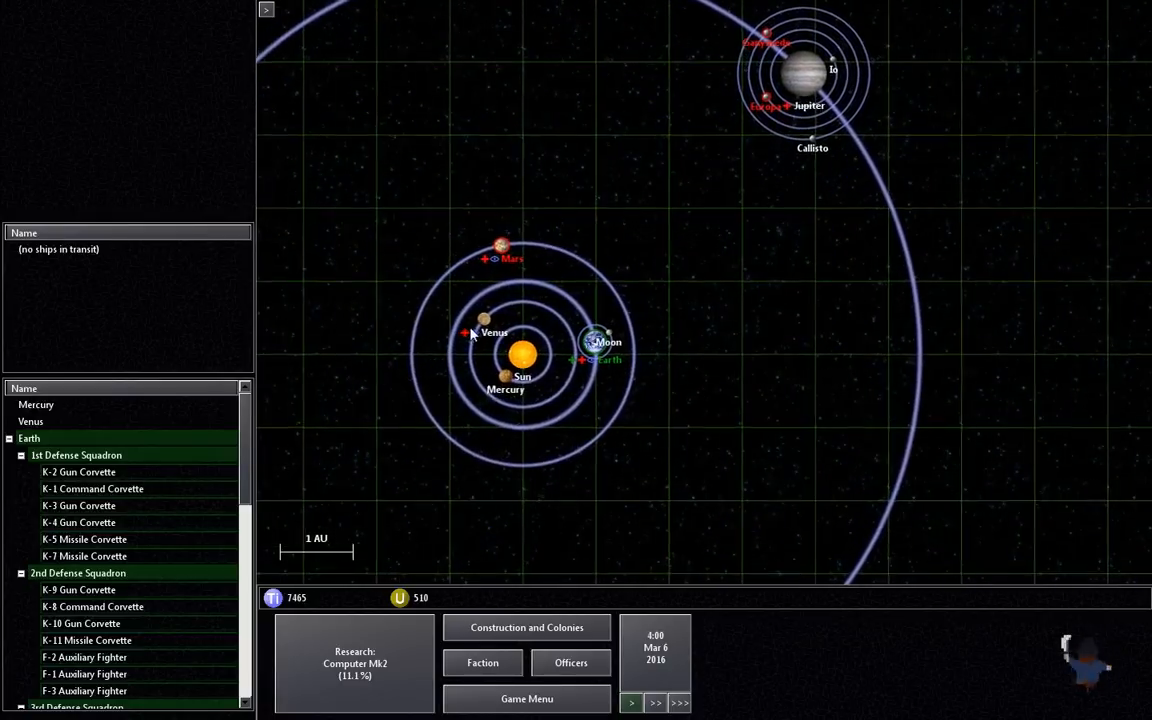
Step: Move the new K-15 Gun Corvette from New Ships into the 1st Defense Squadron
click(500, 248)
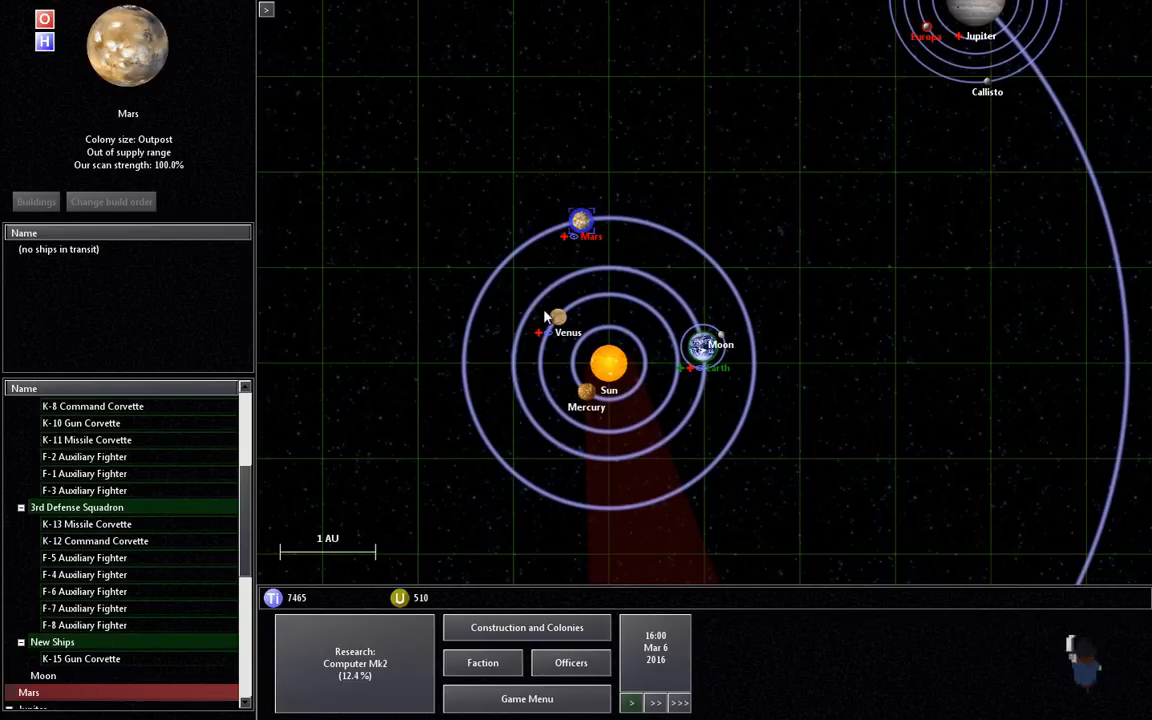
click(558, 318)
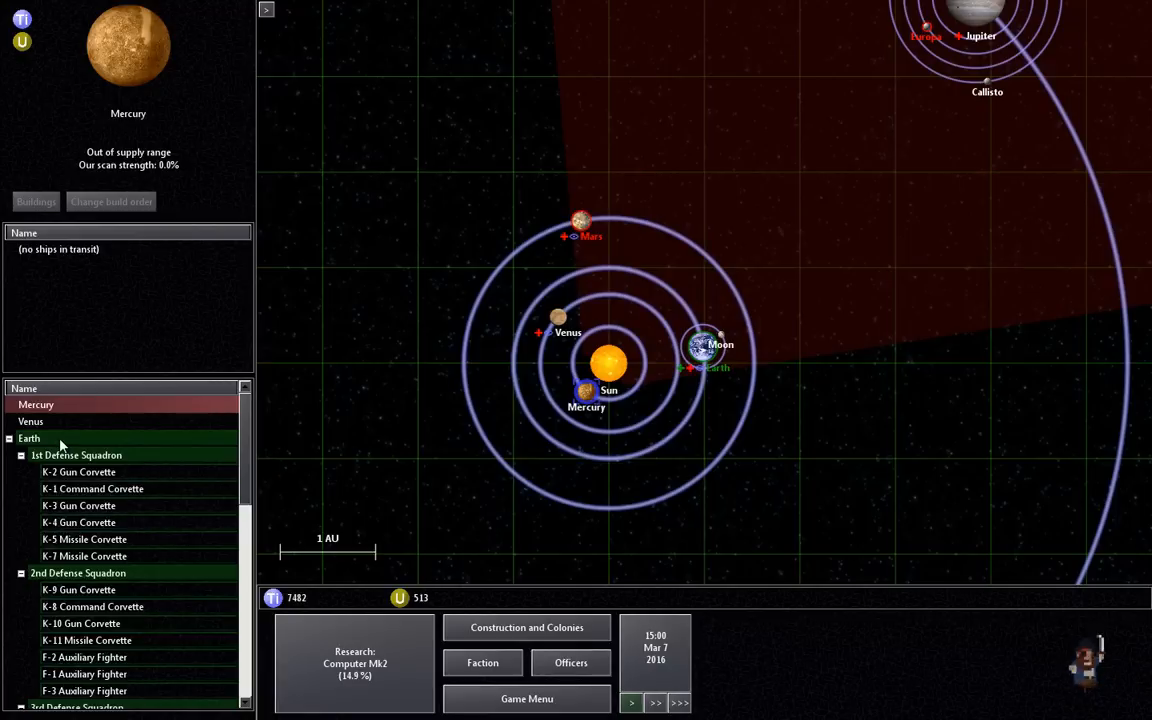
click(76, 456)
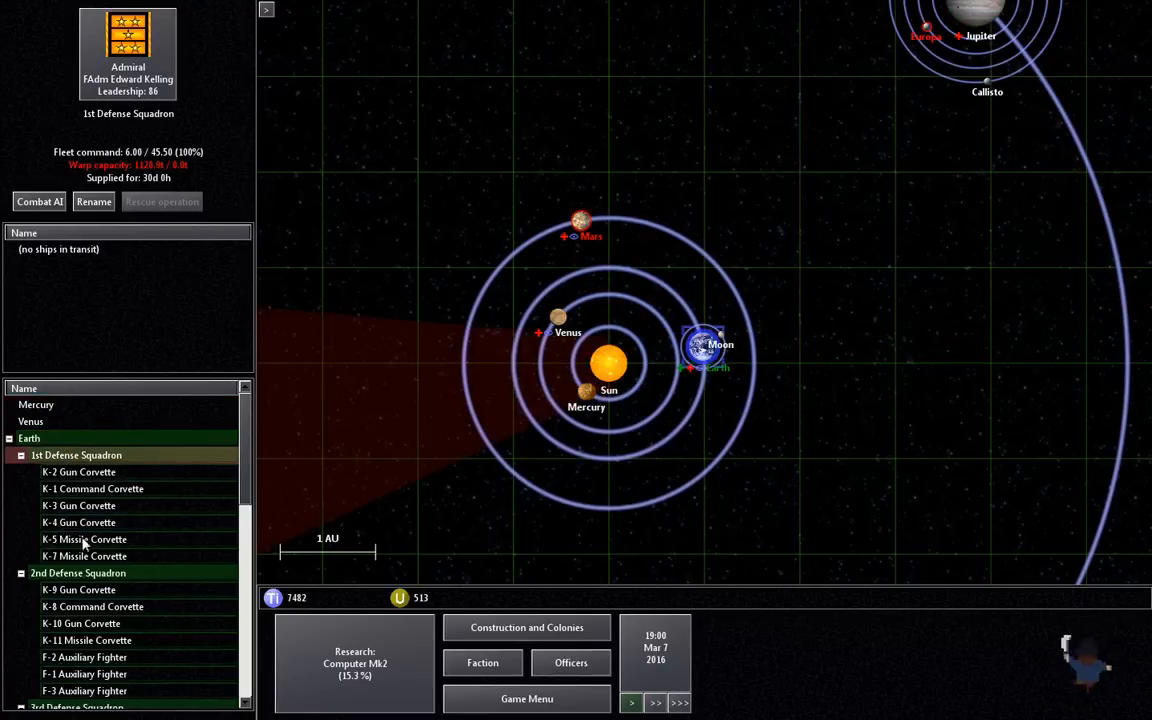
scroll(down, 3)
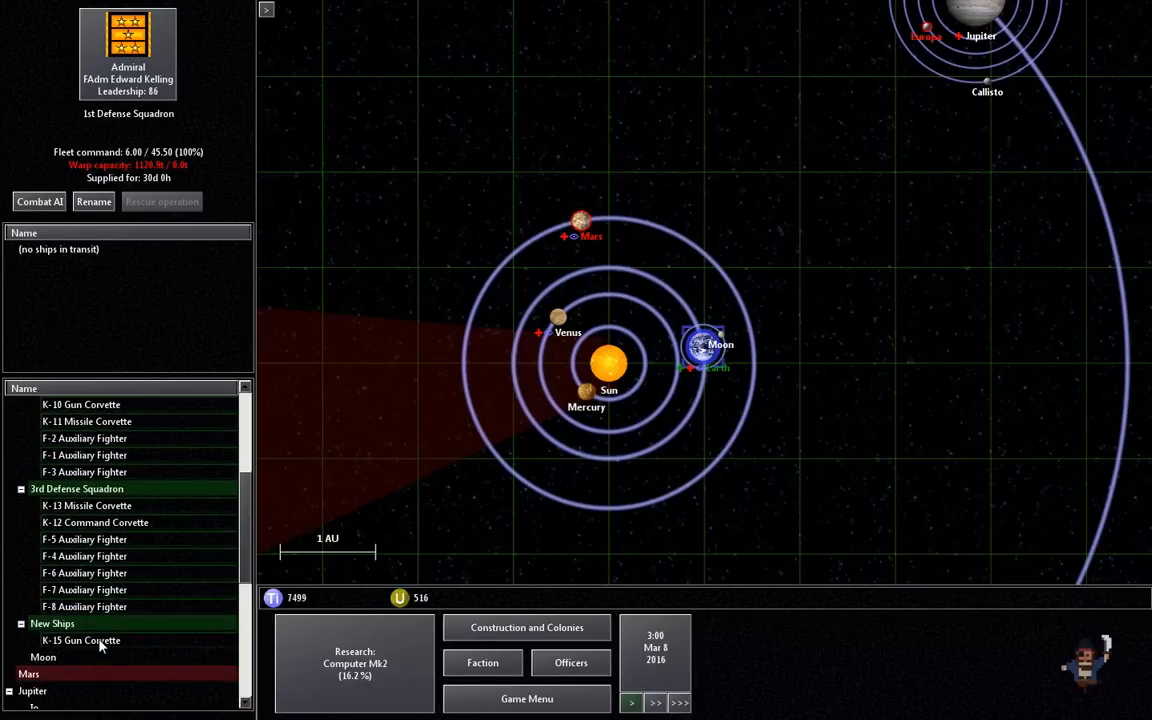
click(80, 640)
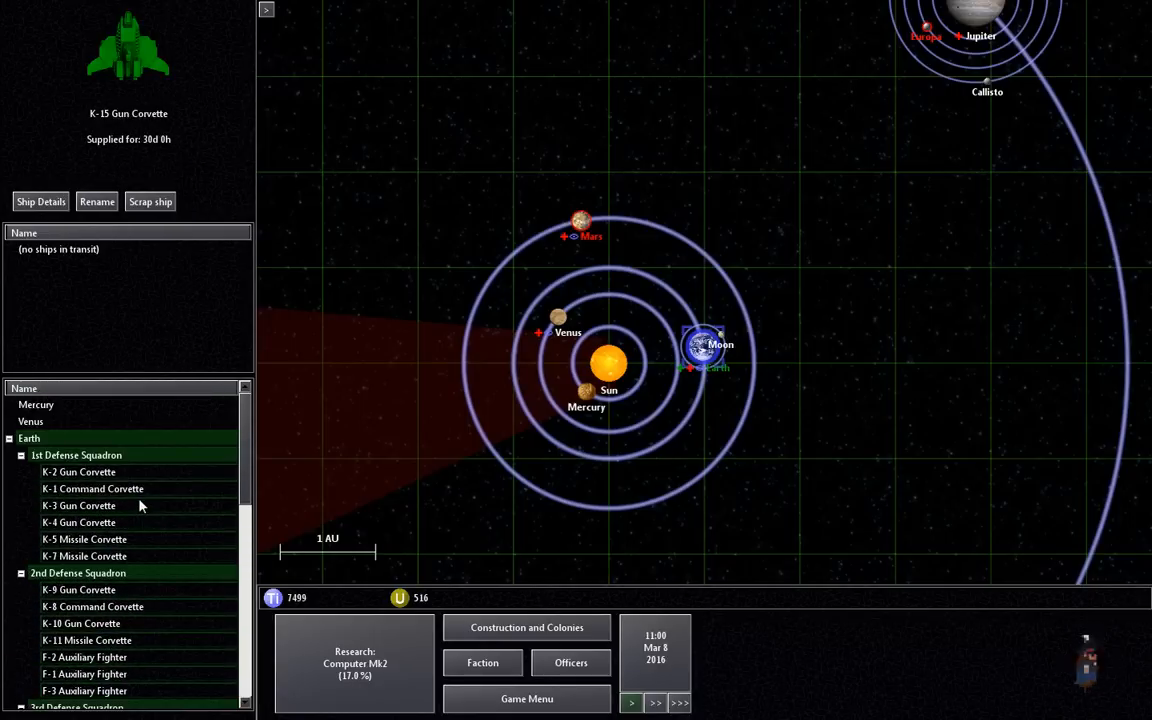
scroll(down, 3)
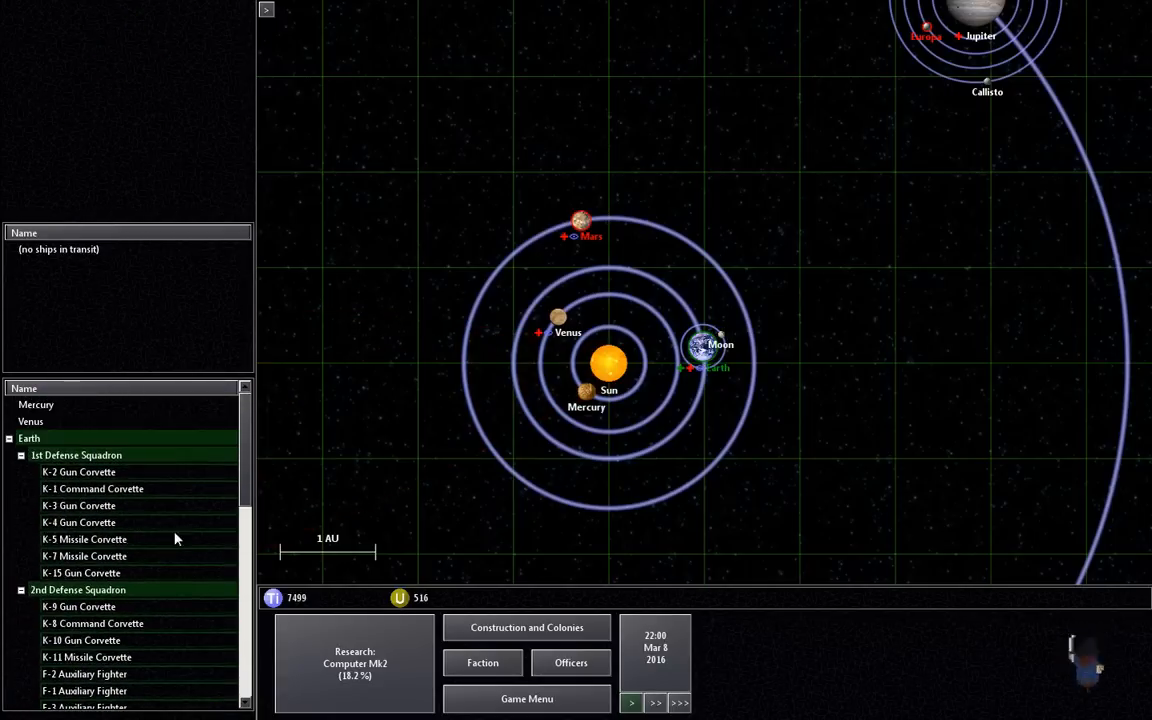
click(76, 456)
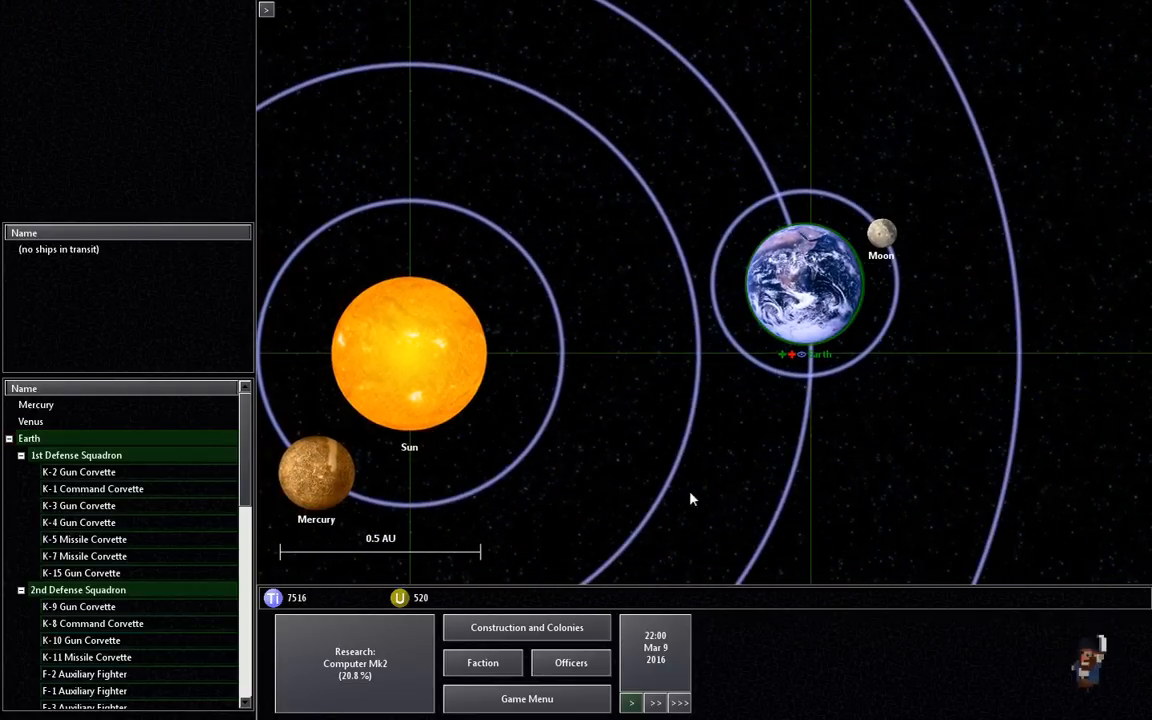
Step: Check Earth's construction and let time run until the missile corvette completes
click(36, 404)
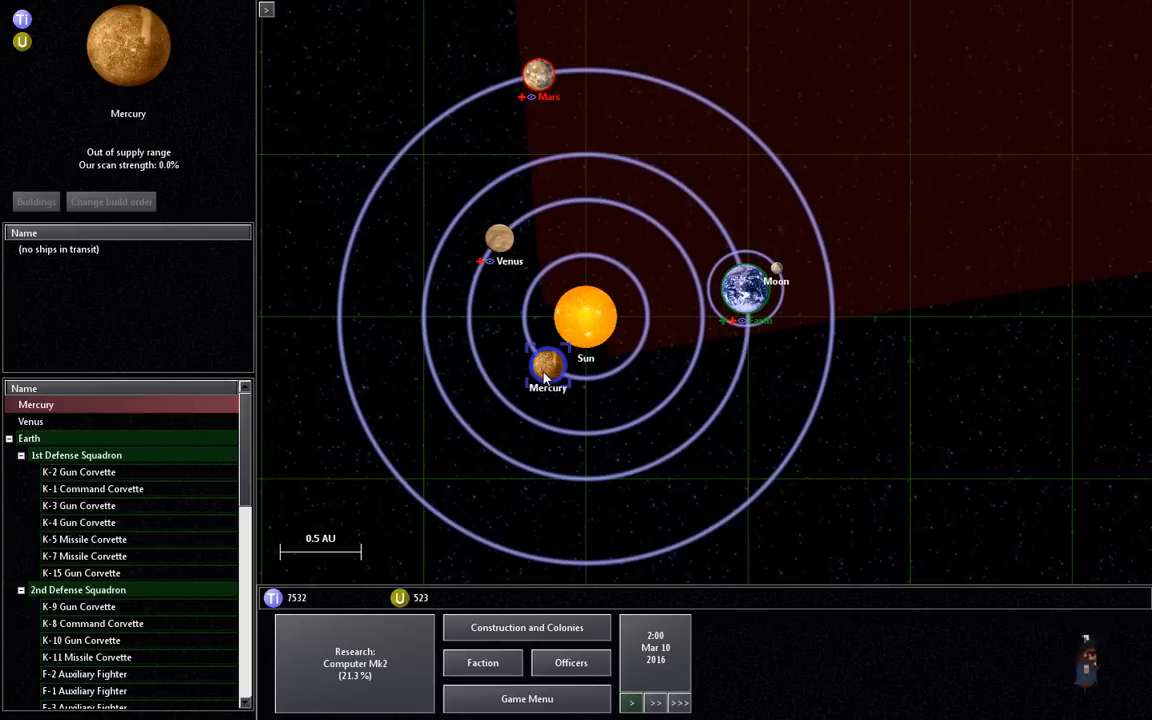
click(28, 438)
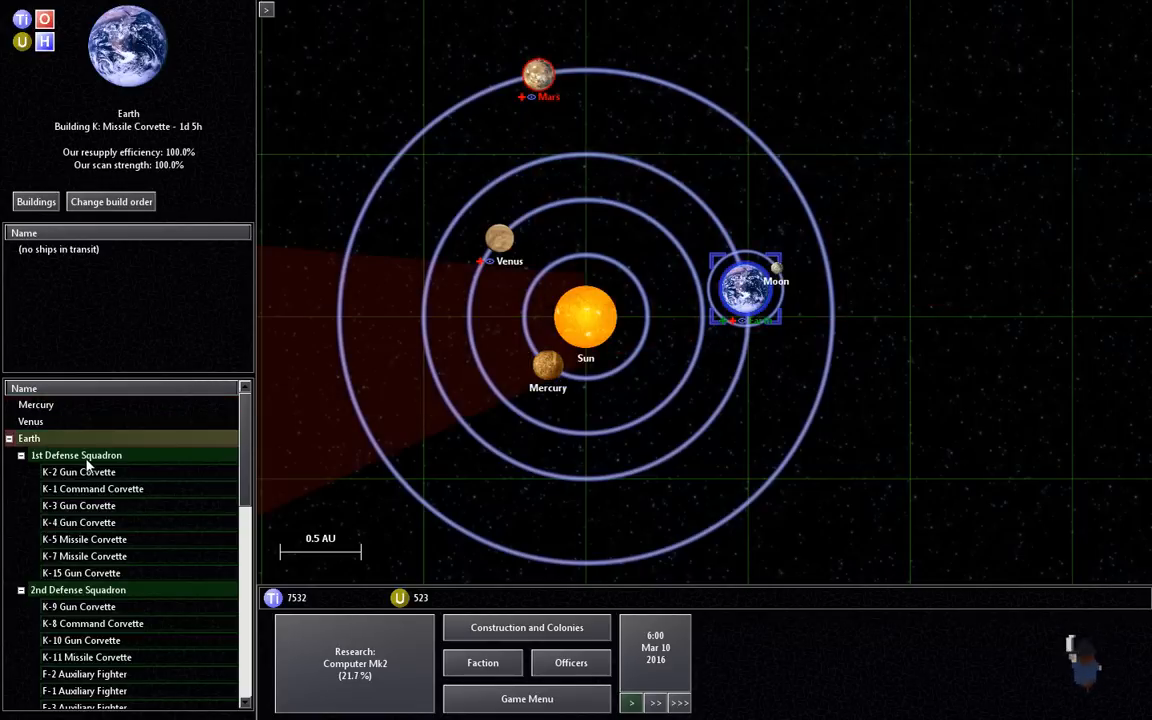
click(76, 456)
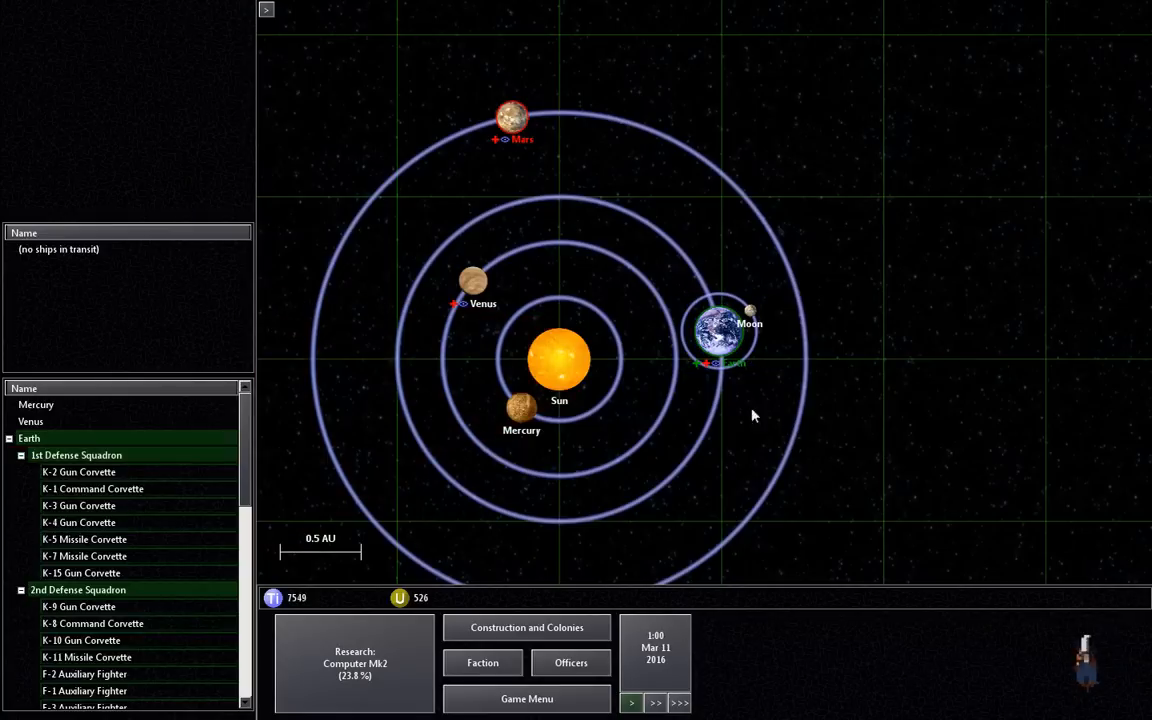
click(718, 330)
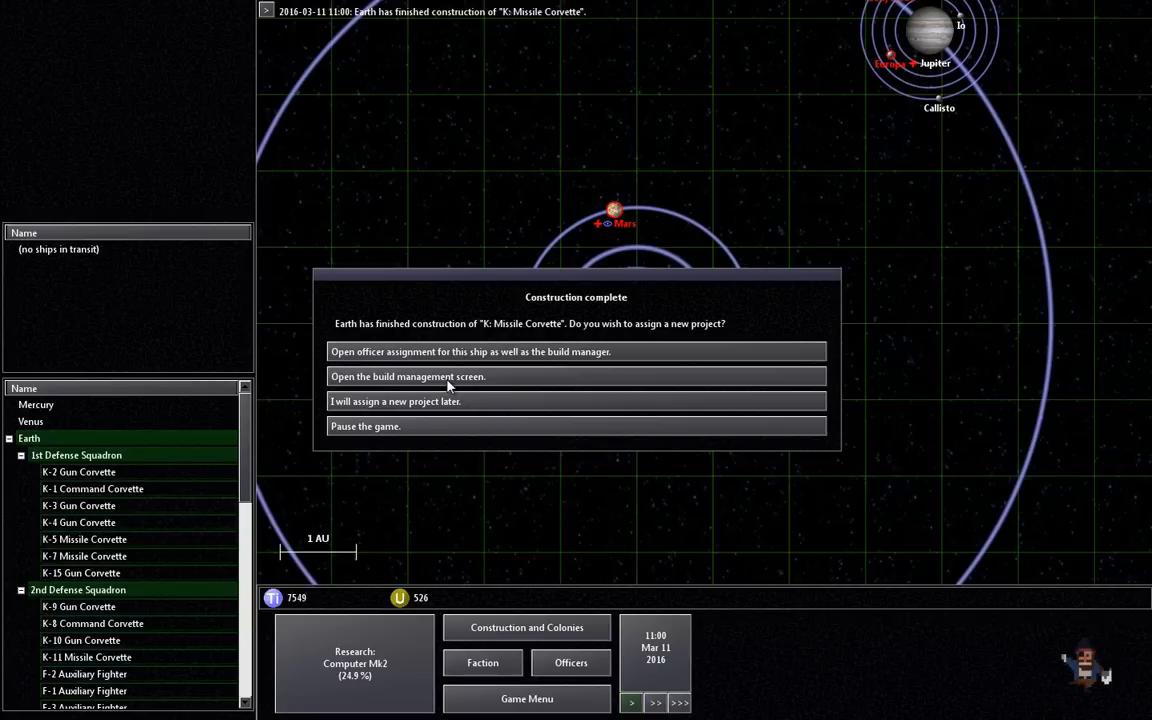
mouse_move(464, 380)
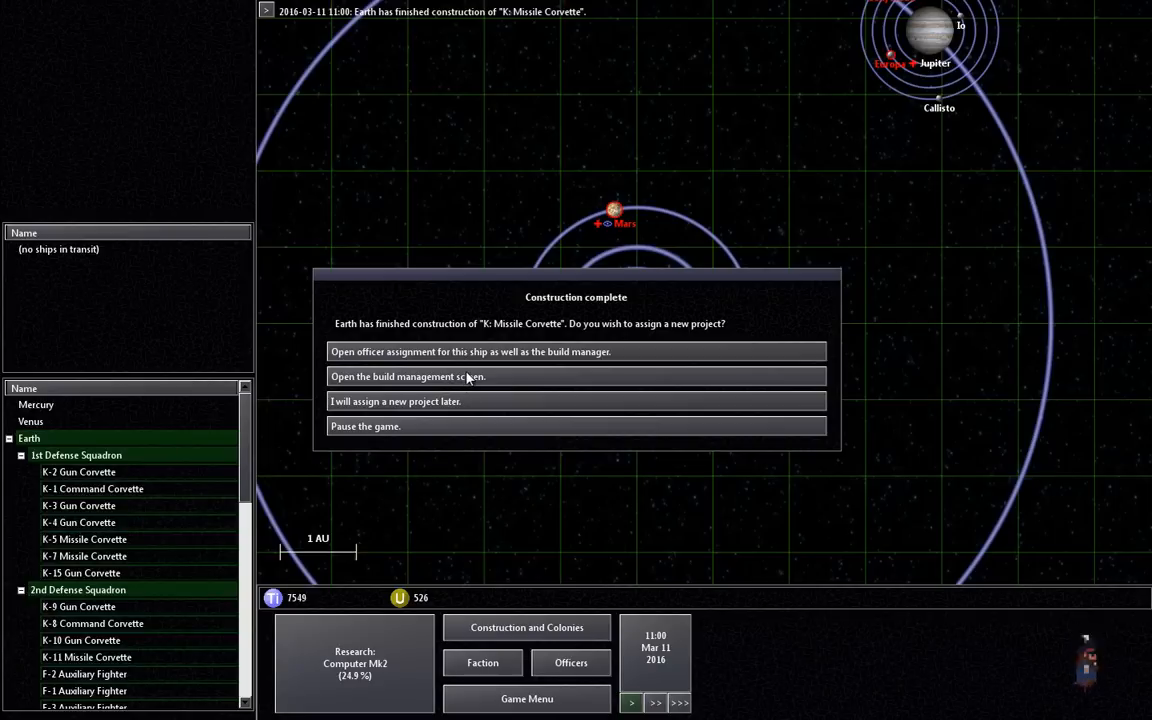
Step: Queue another K: Missile Corvette at Earth via build management and return to the map
click(576, 376)
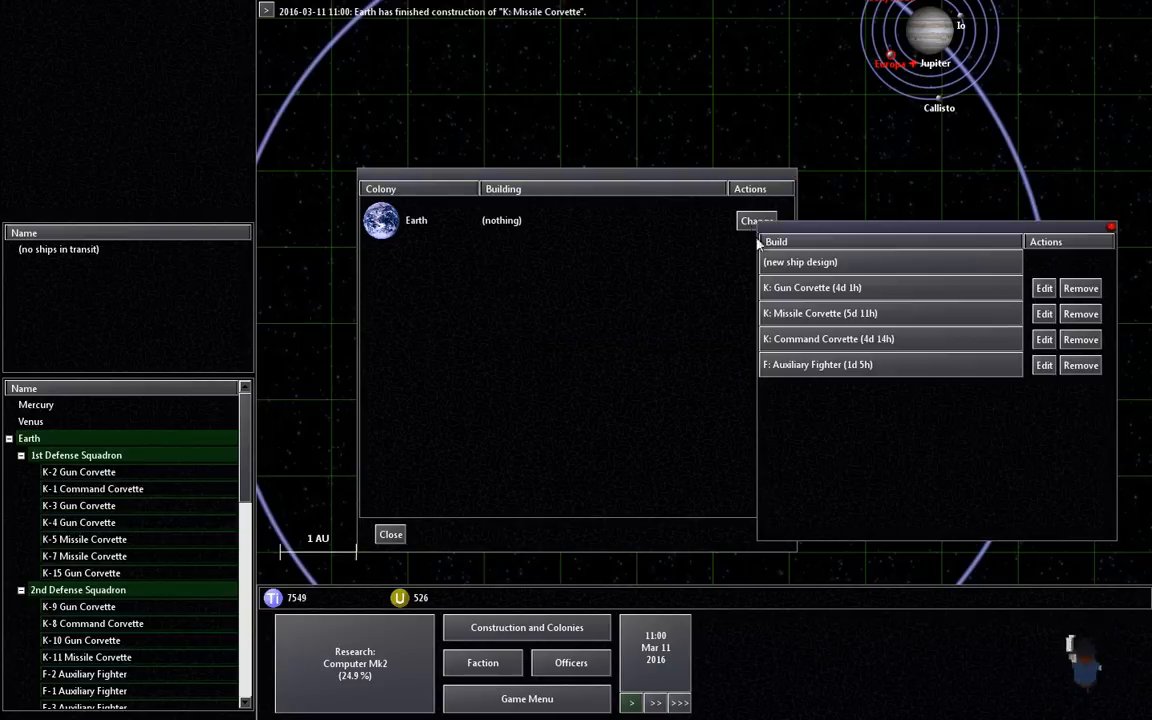
mouse_move(908, 324)
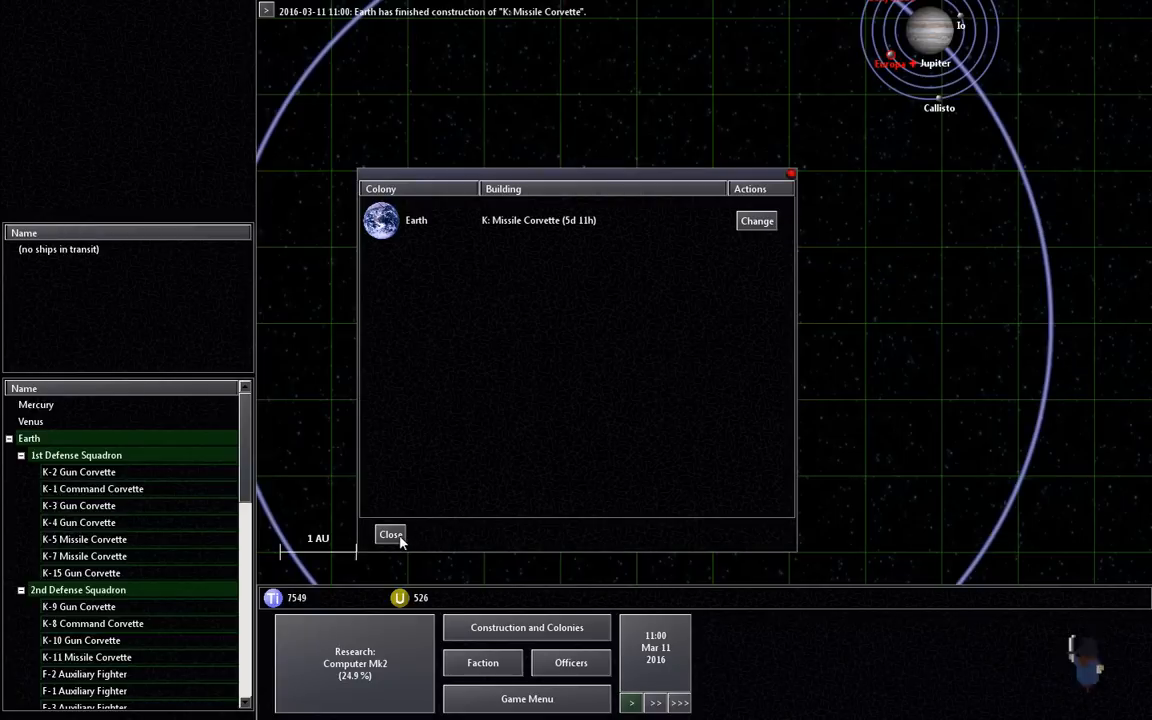
click(390, 534)
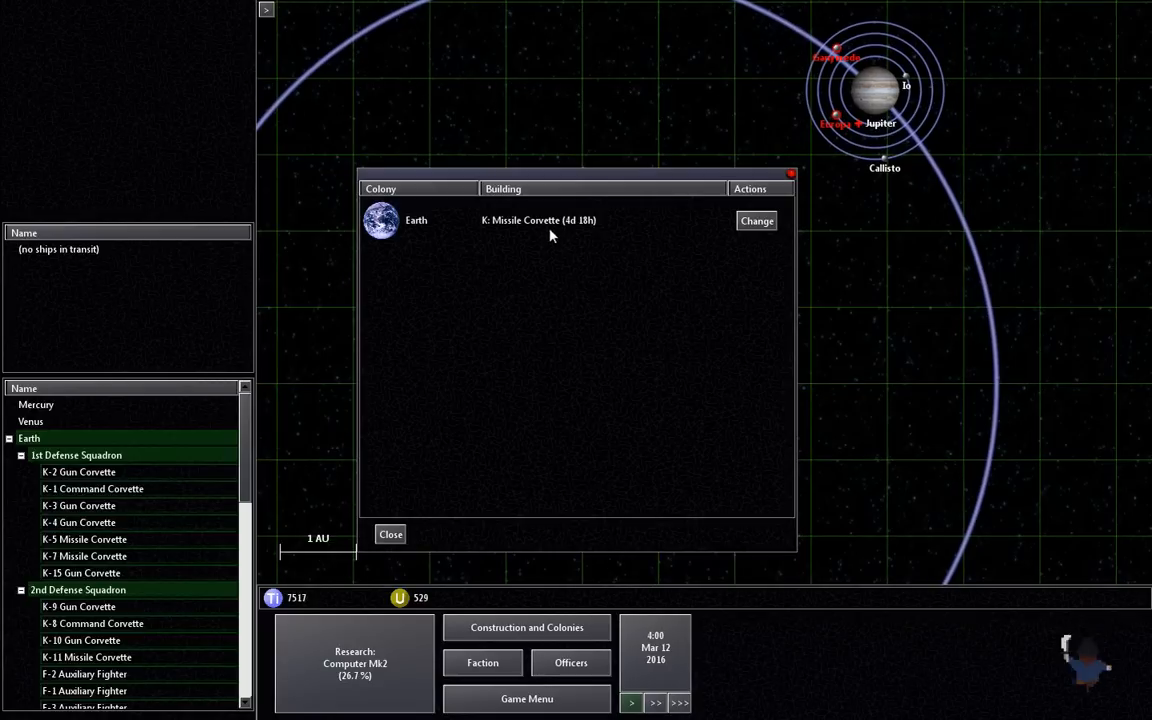
click(756, 220)
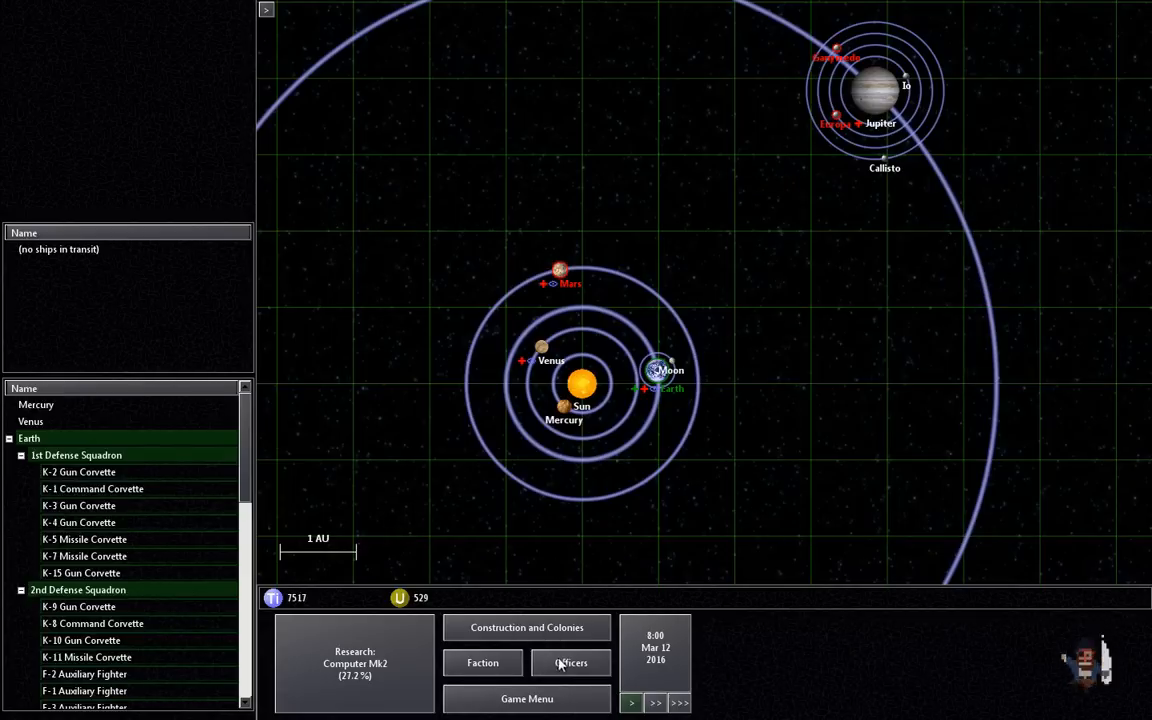
click(570, 662)
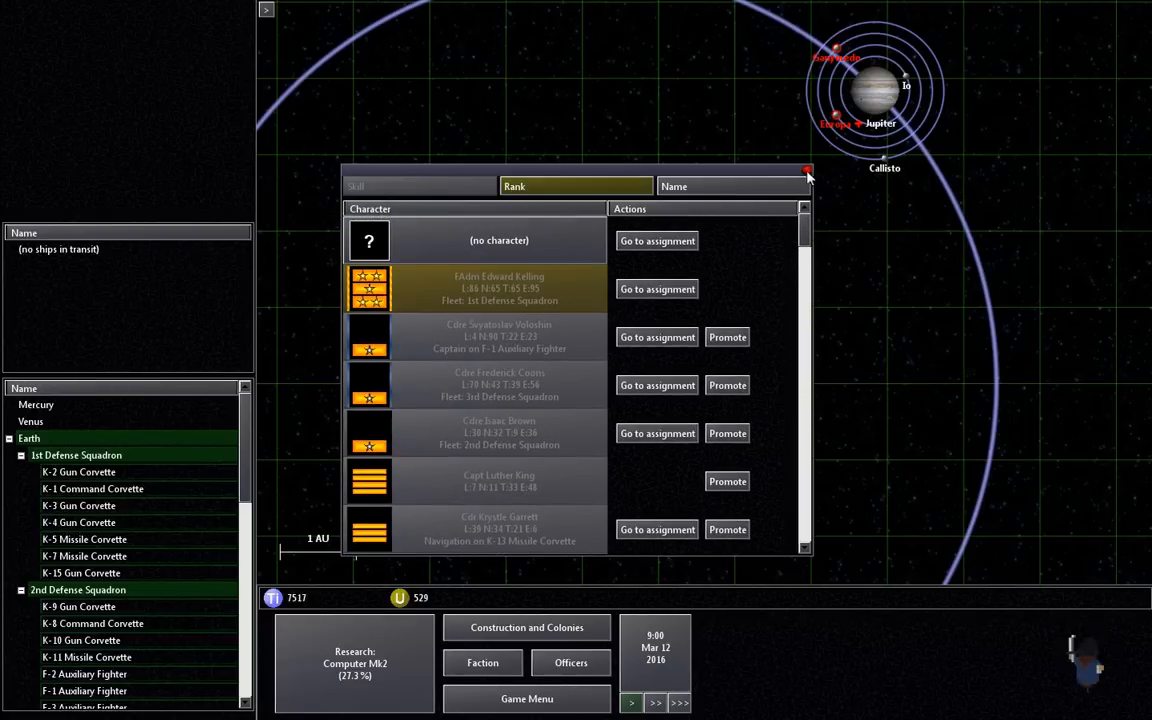
mouse_move(728, 336)
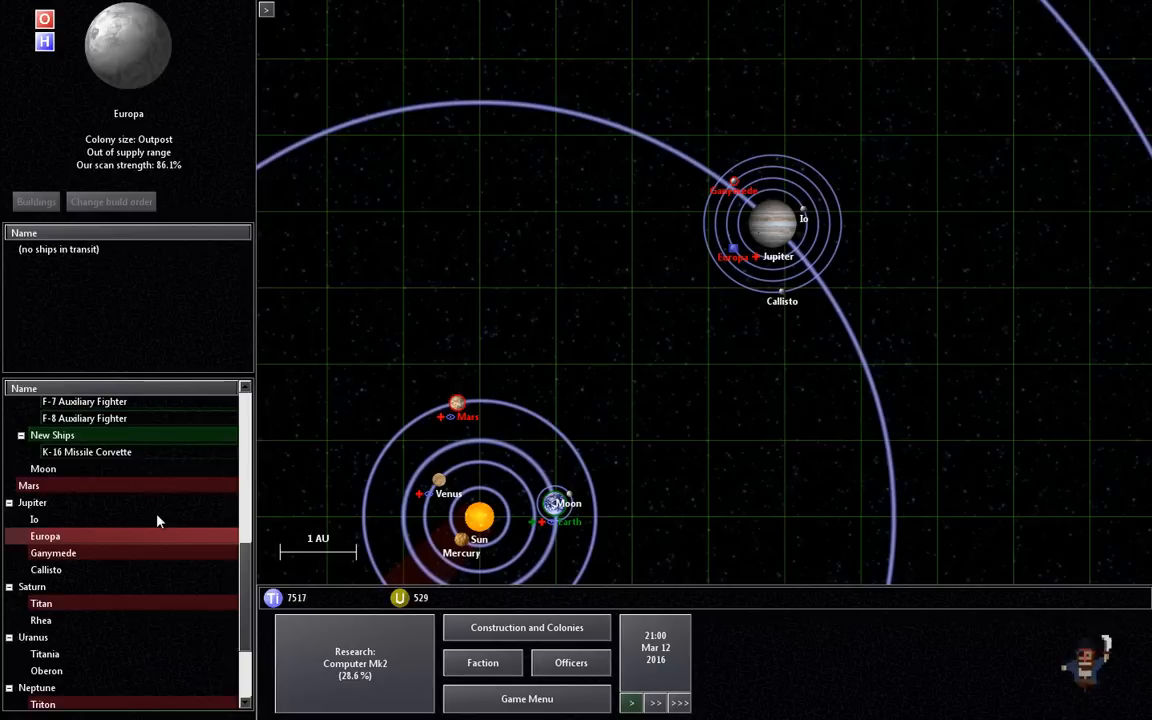
scroll(down, 3)
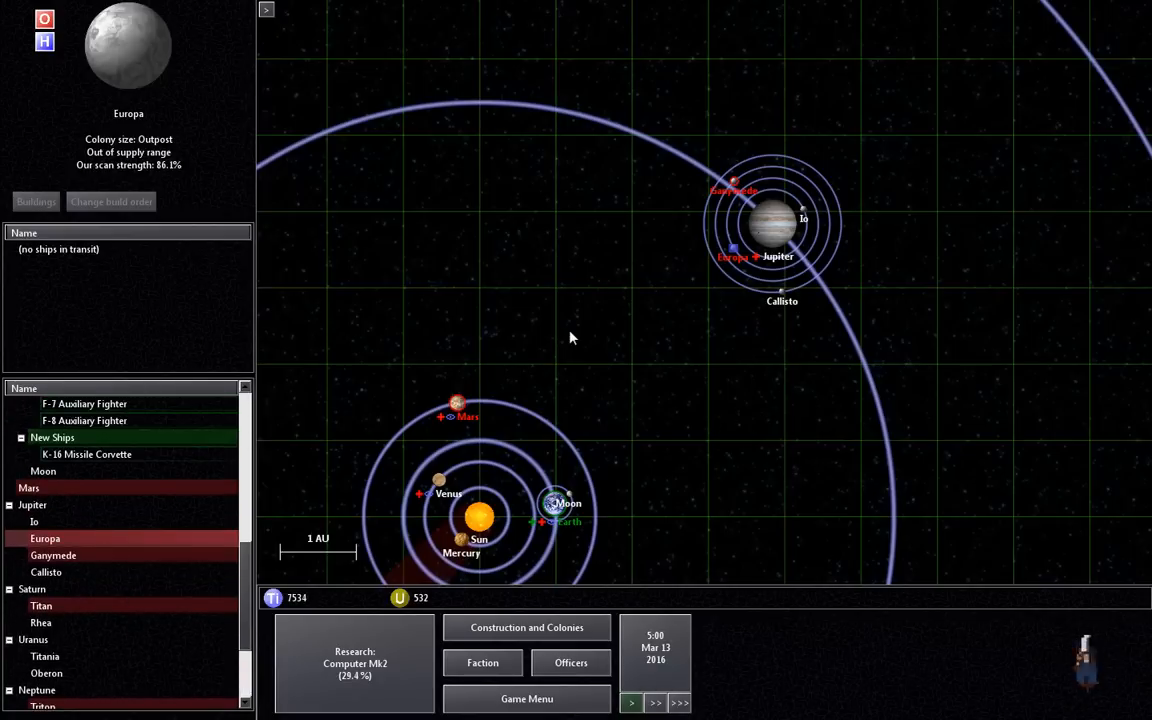
click(52, 556)
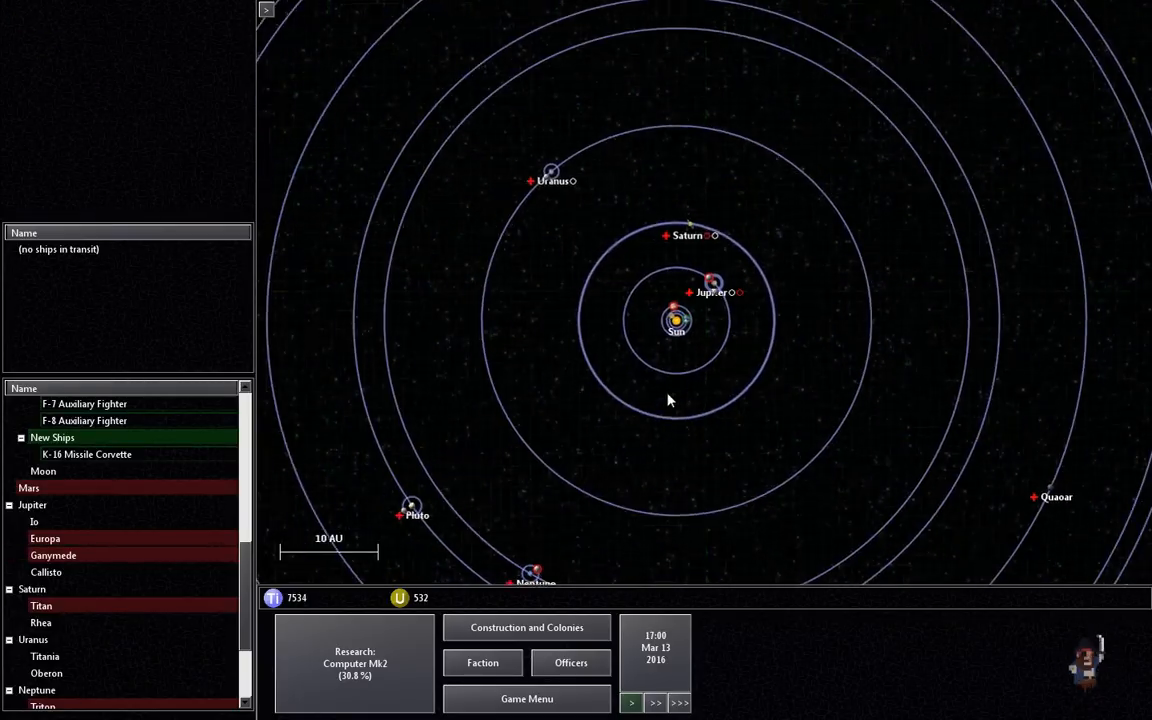
scroll(down, 3)
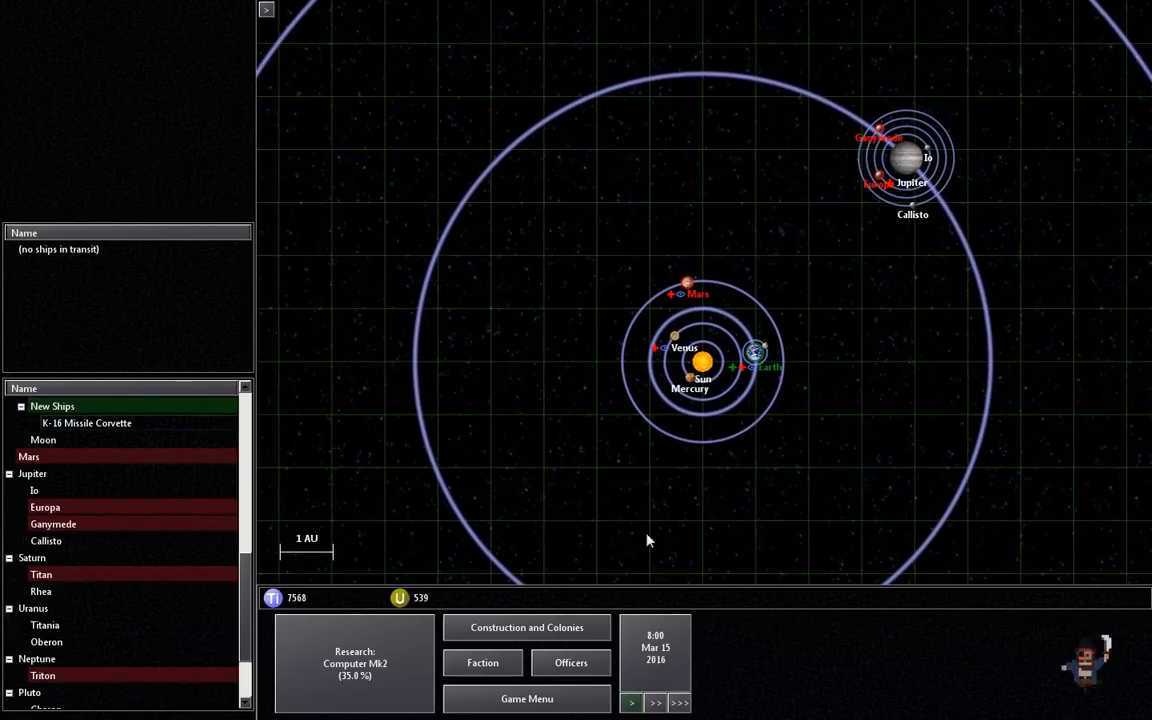
click(632, 702)
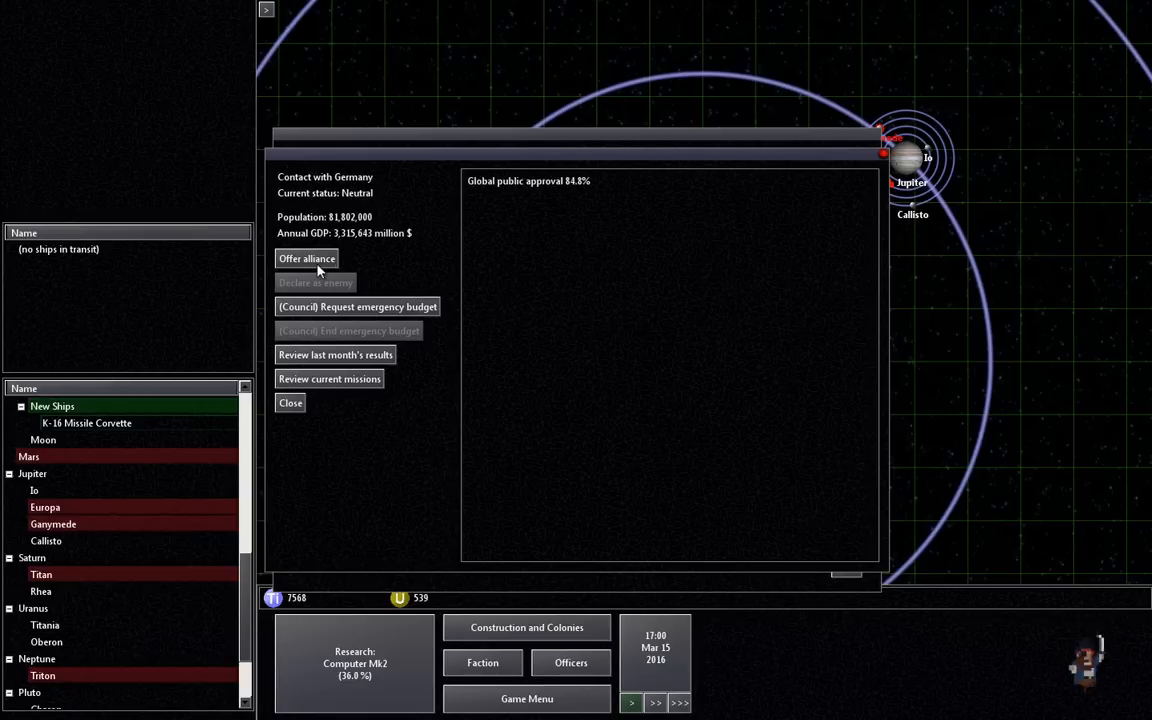
Step: Invite Germany onto the supervisory council and end the talks
click(306, 260)
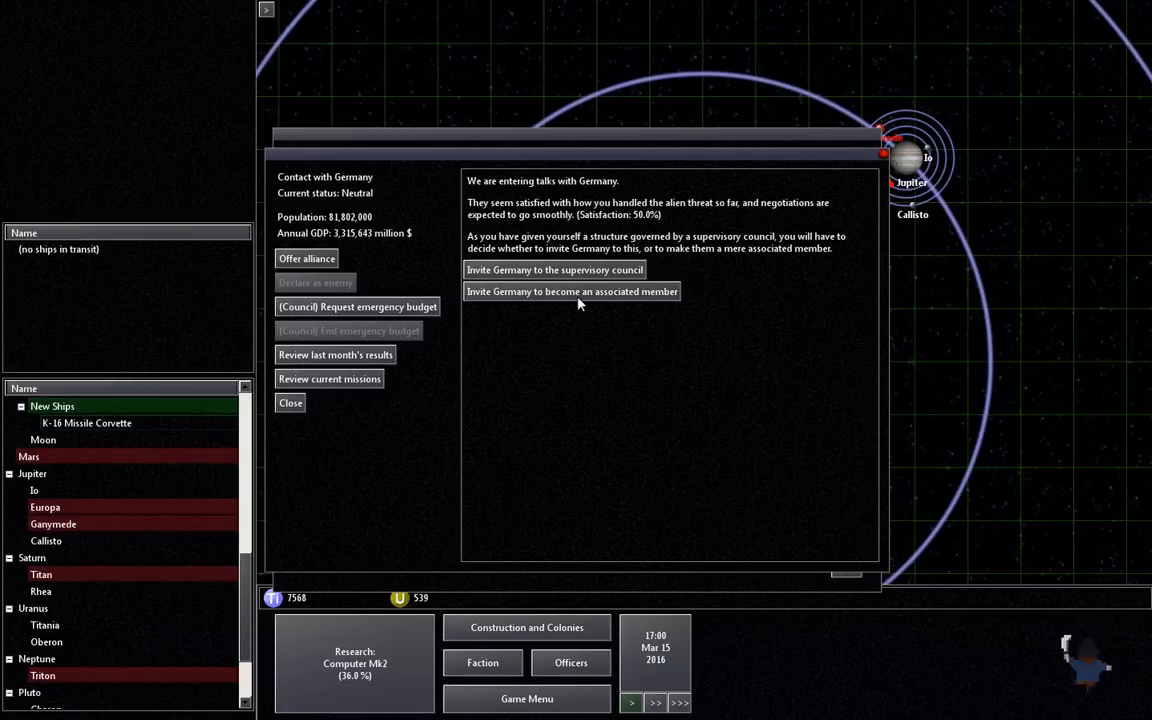
mouse_move(480, 312)
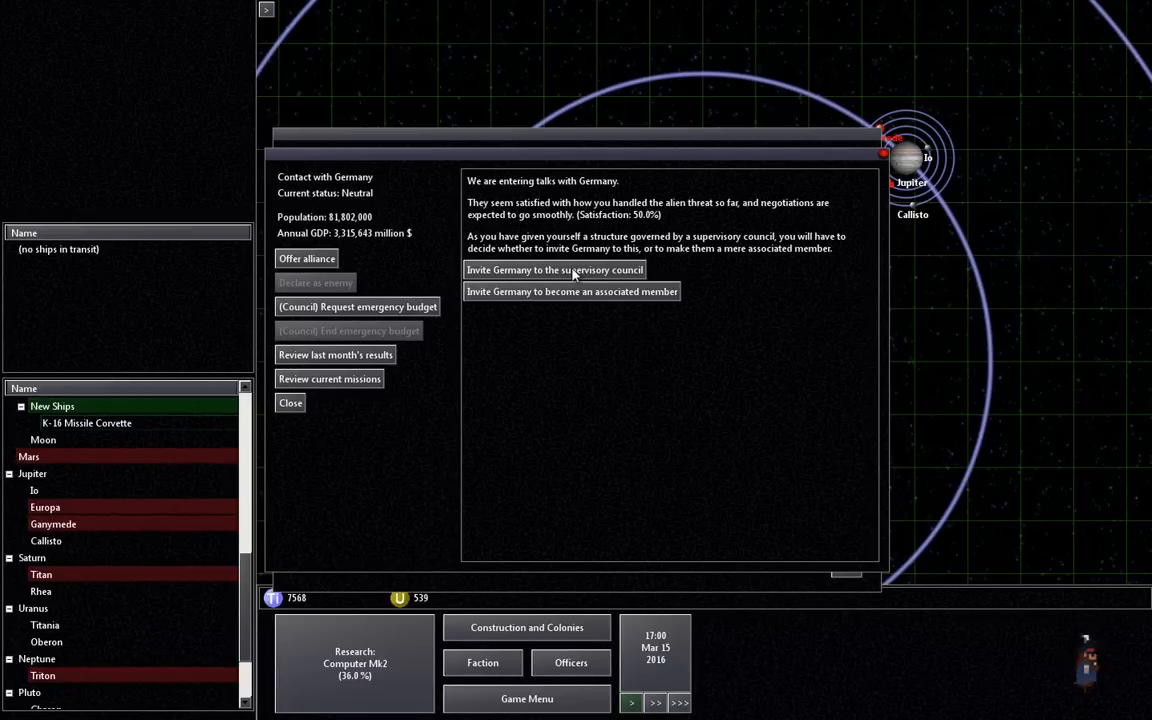
click(554, 270)
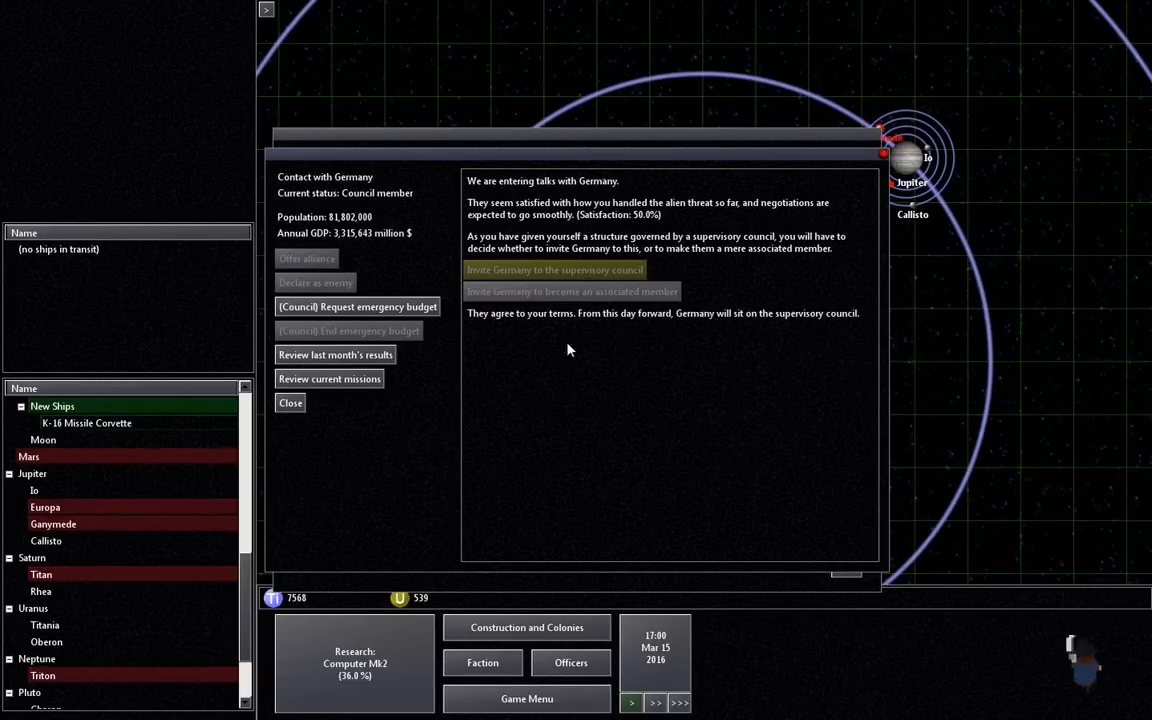
mouse_move(294, 412)
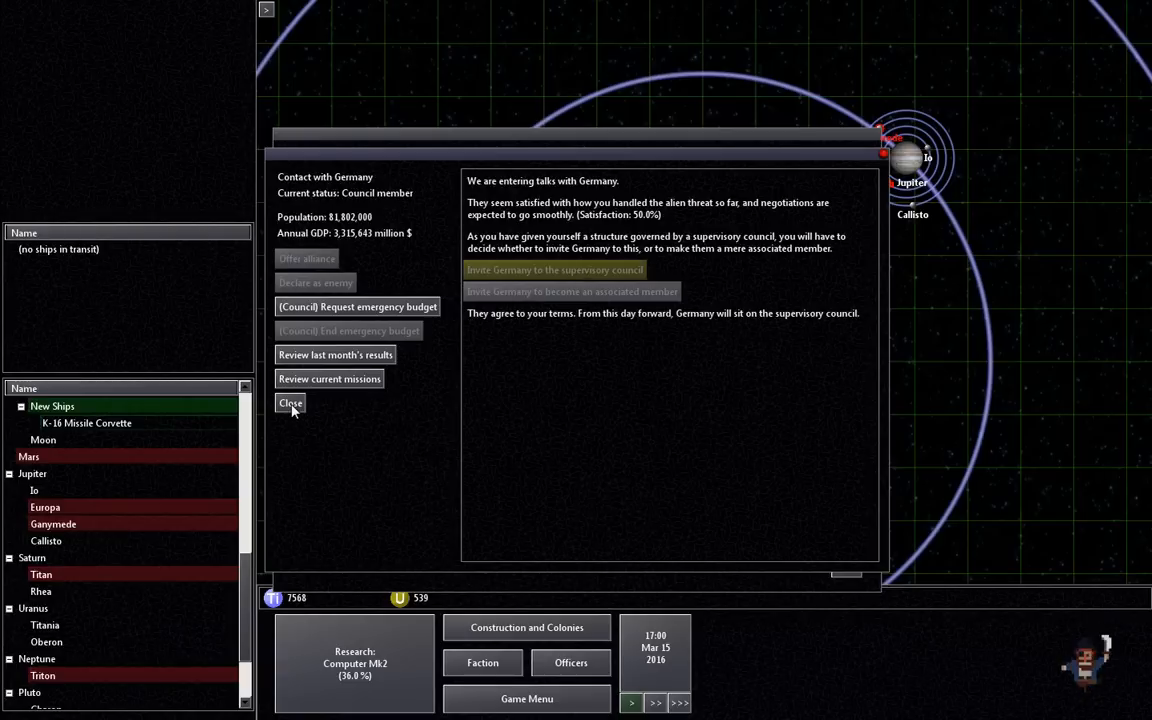
click(290, 404)
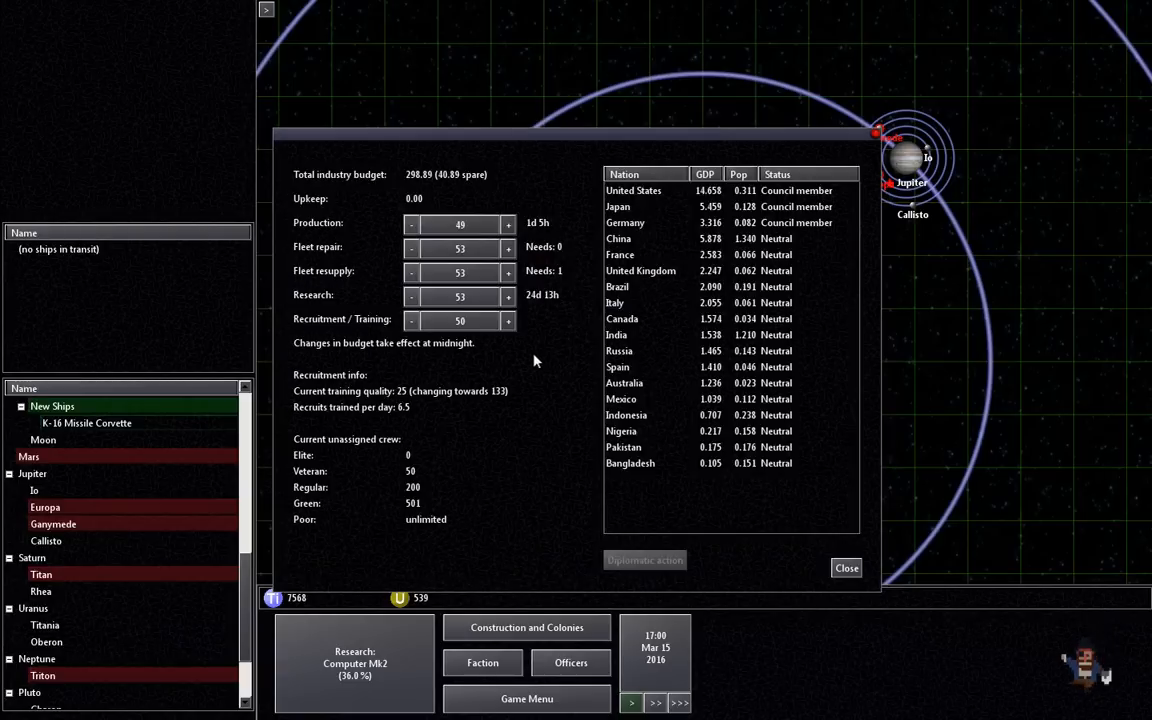
mouse_move(448, 184)
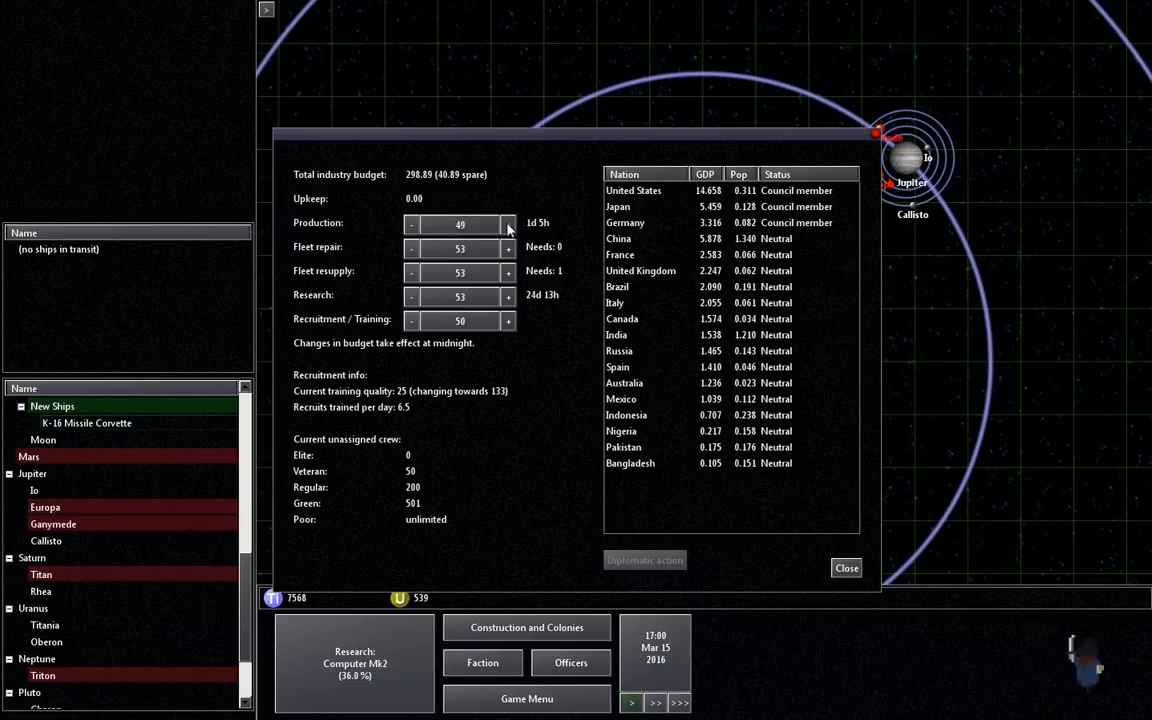
Step: Raise production to 70 and research to 72 in the industry budget
click(508, 224)
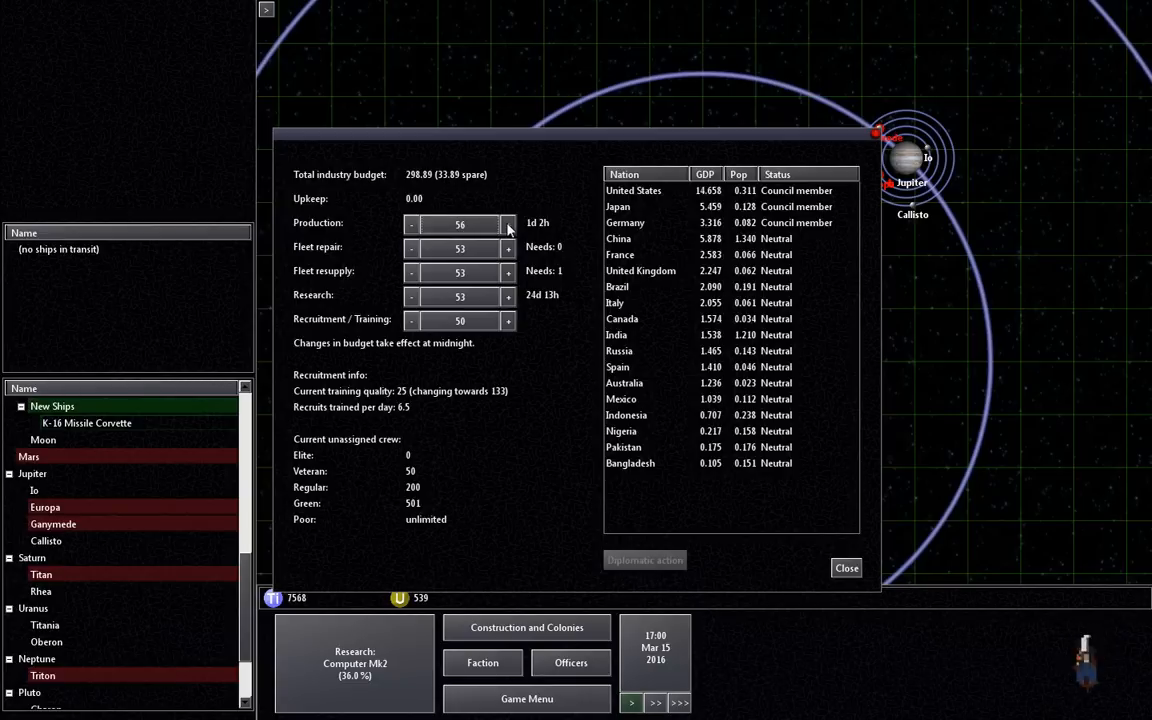
click(508, 224)
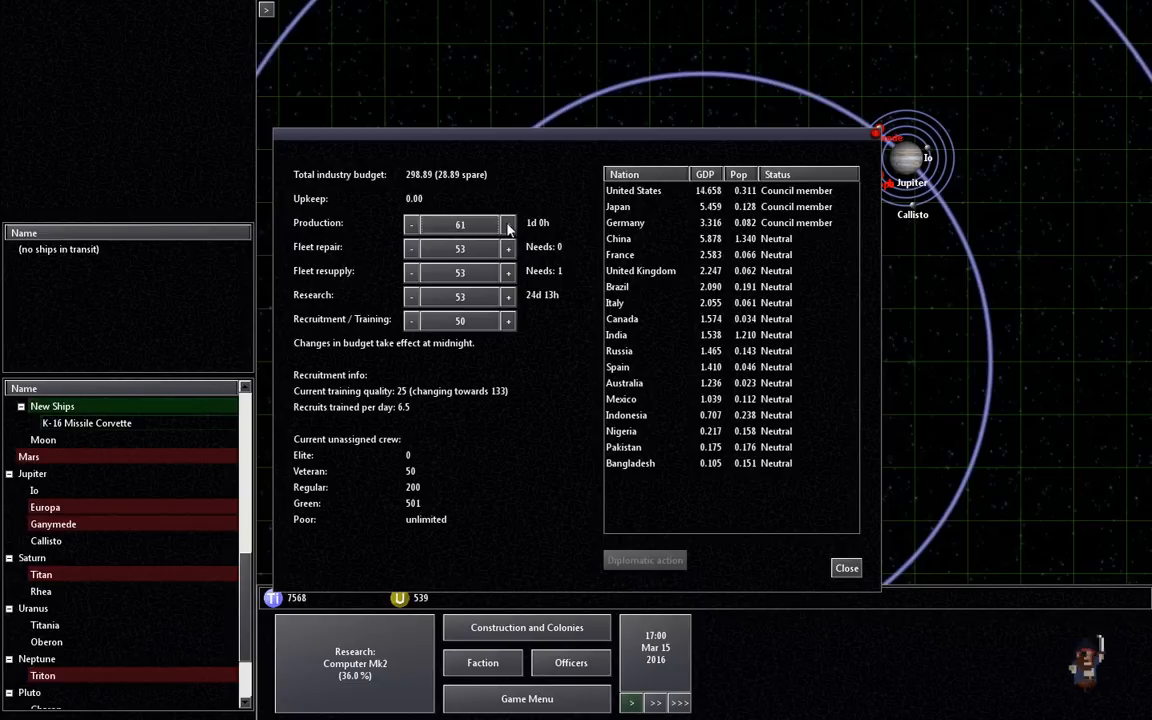
click(508, 222)
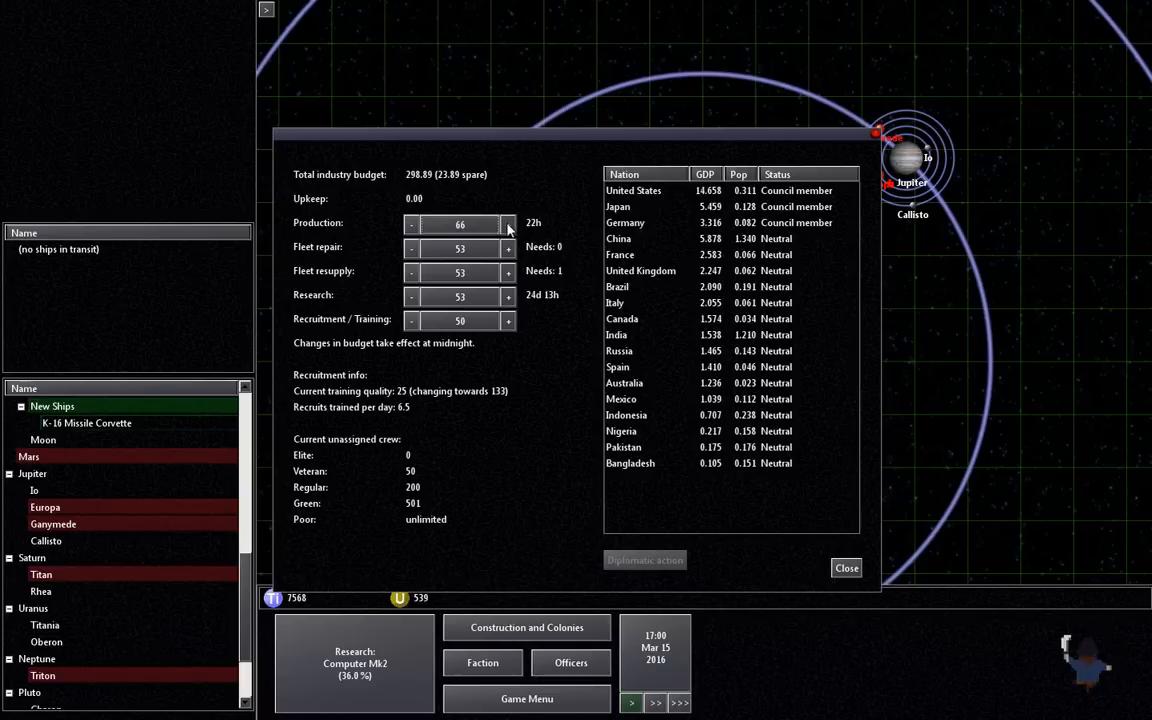
click(508, 224)
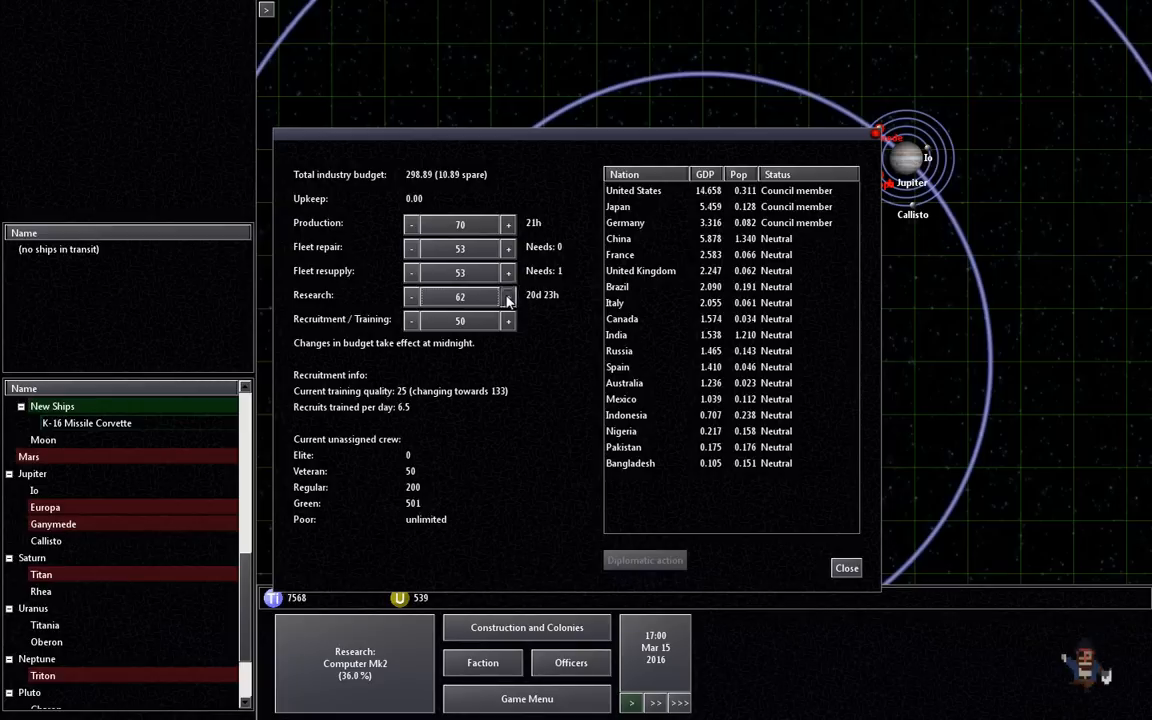
click(508, 296)
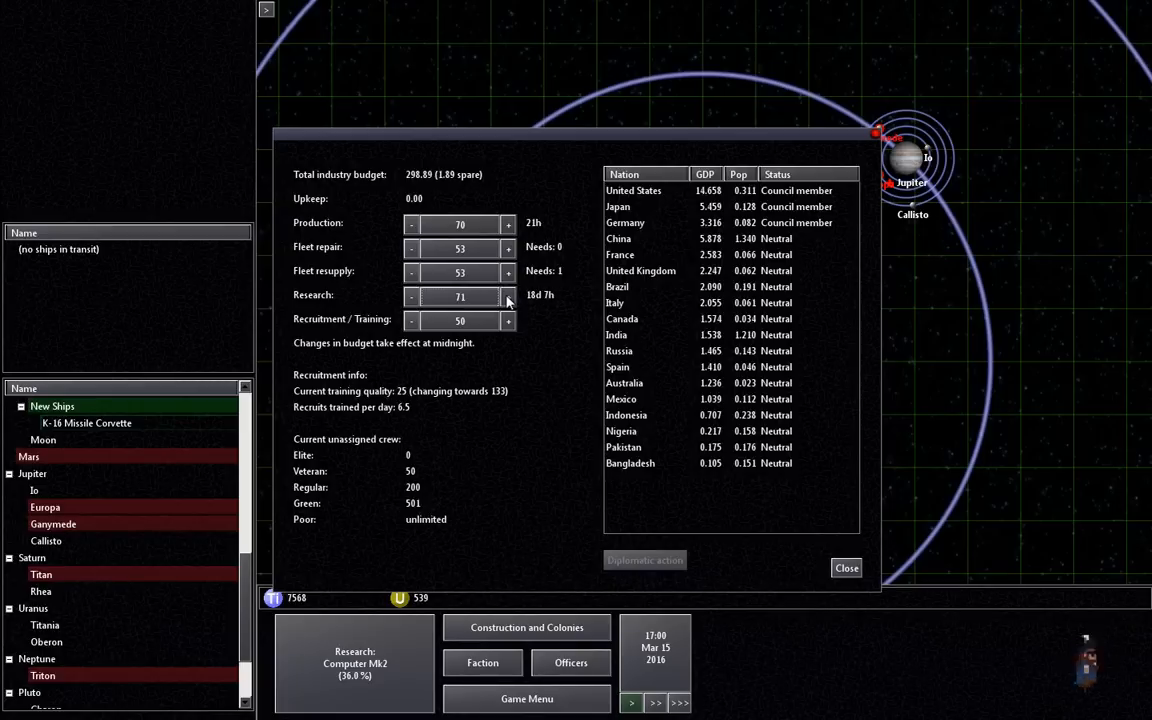
click(508, 296)
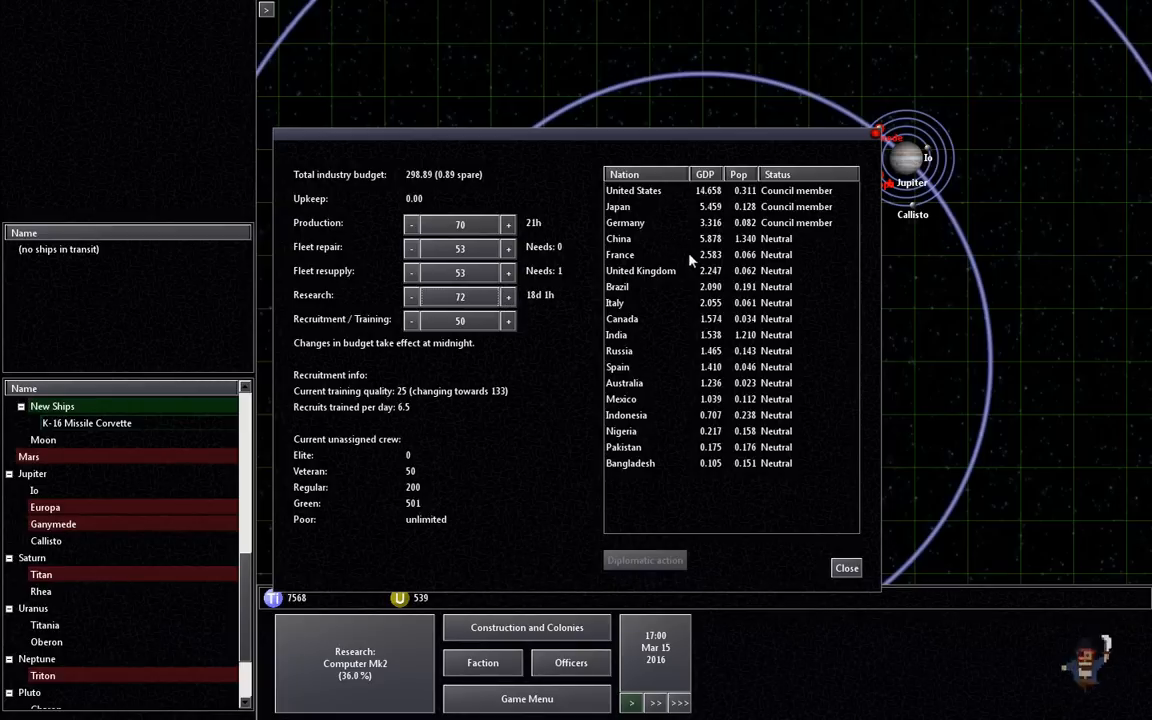
mouse_move(616, 280)
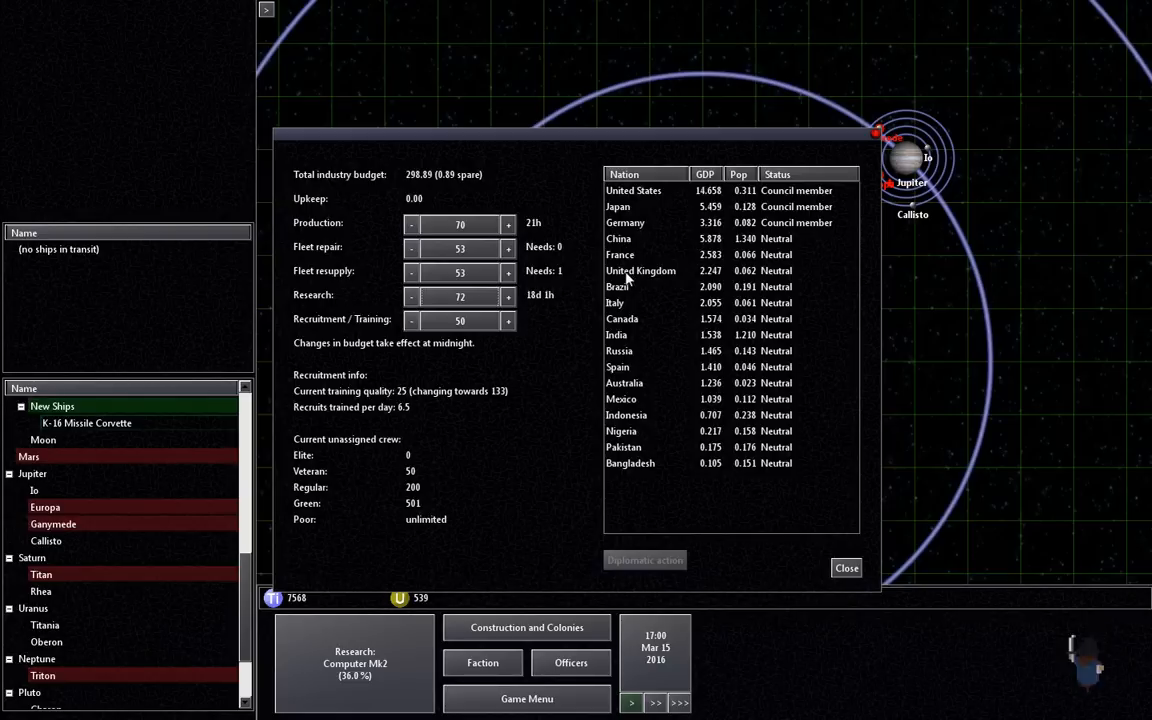
Step: Select the United Kingdom as the next nation for diplomacy
click(640, 270)
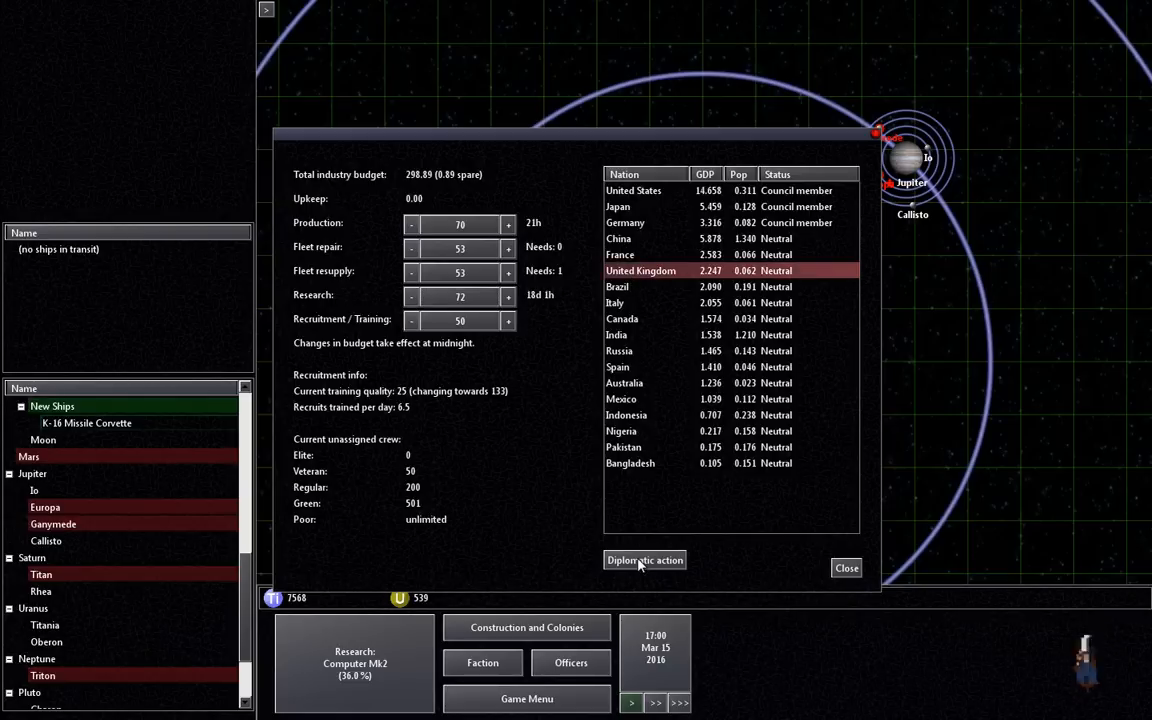
Step: Invite the United Kingdom onto the supervisory council and make China and Brazil associated members
click(644, 560)
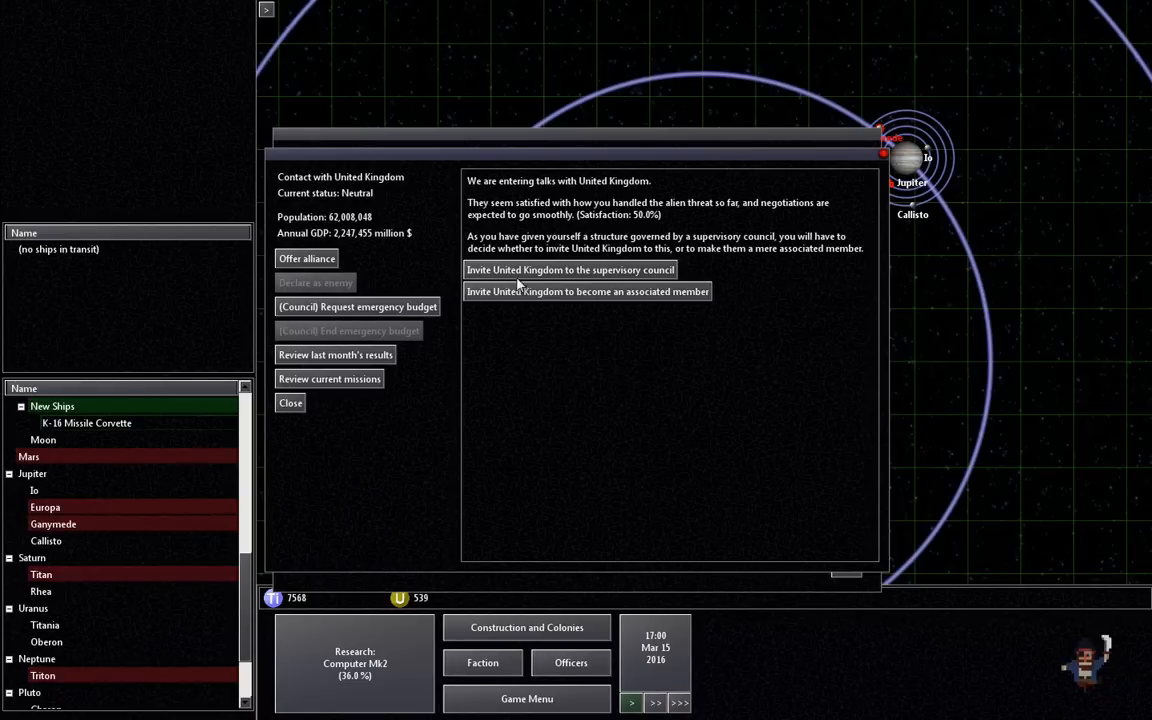
click(570, 268)
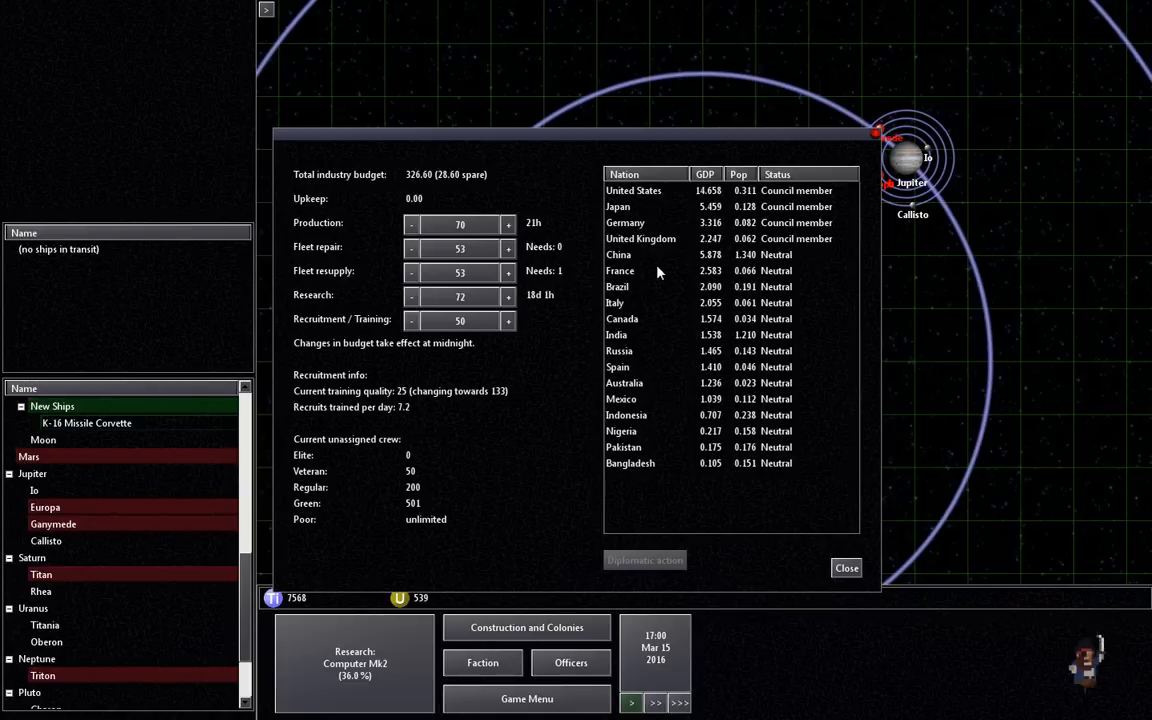
mouse_move(624, 232)
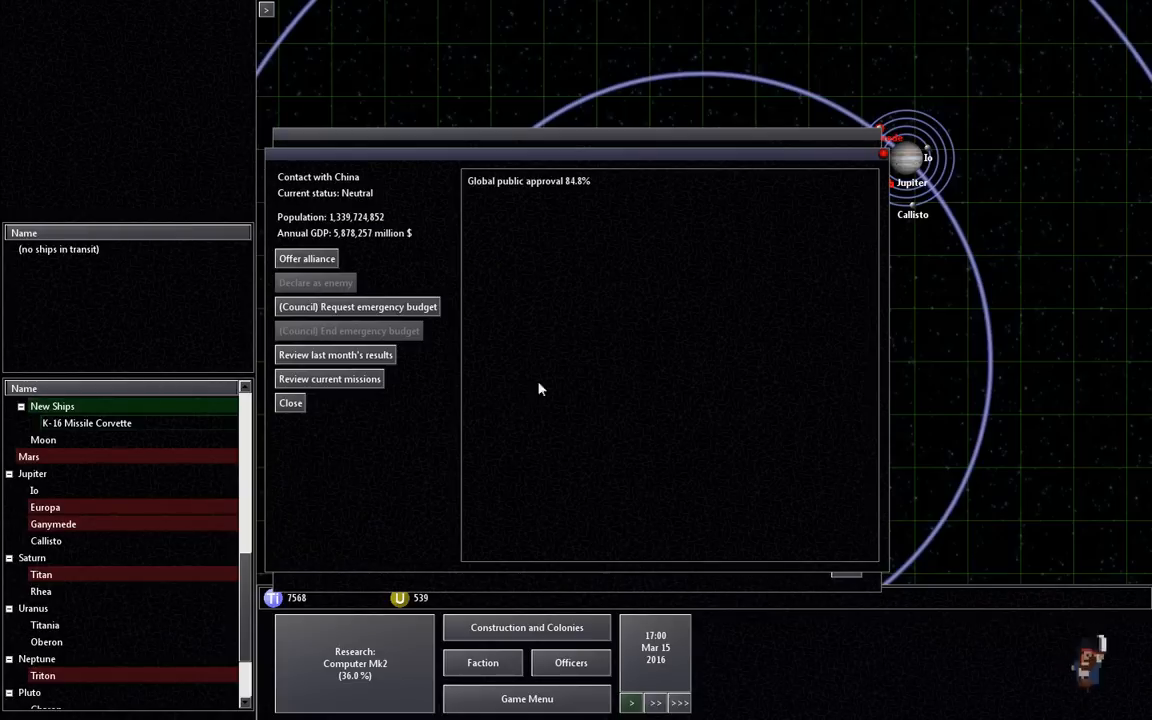
click(306, 258)
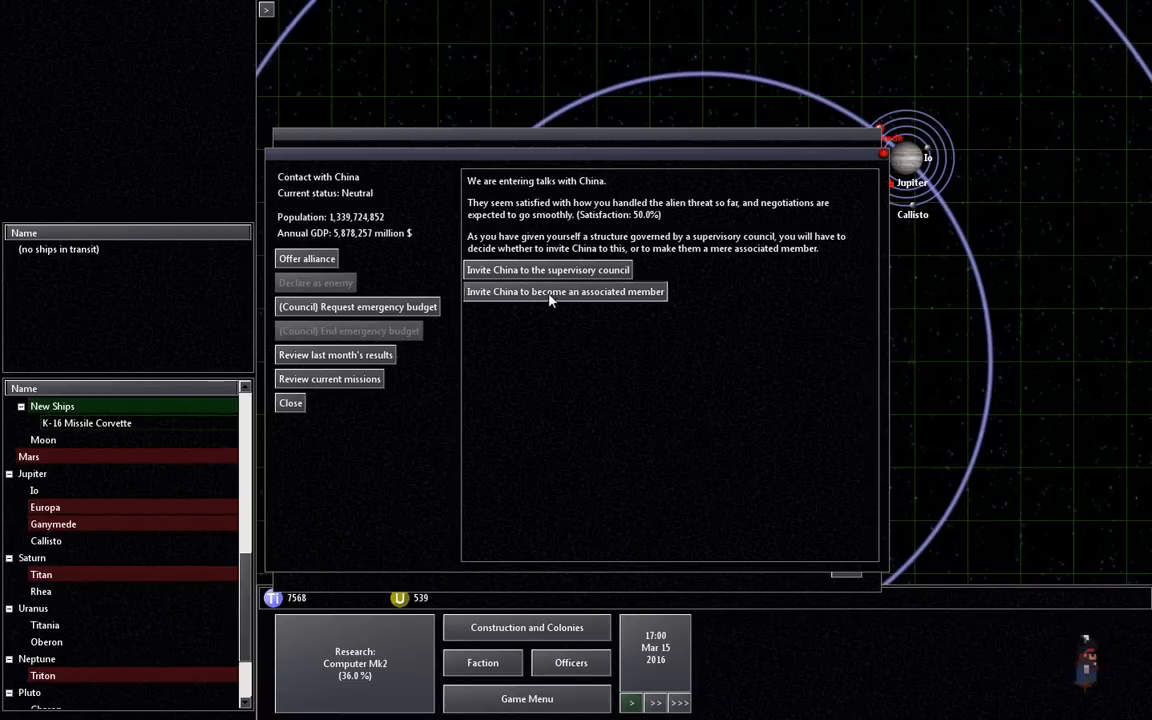
click(564, 292)
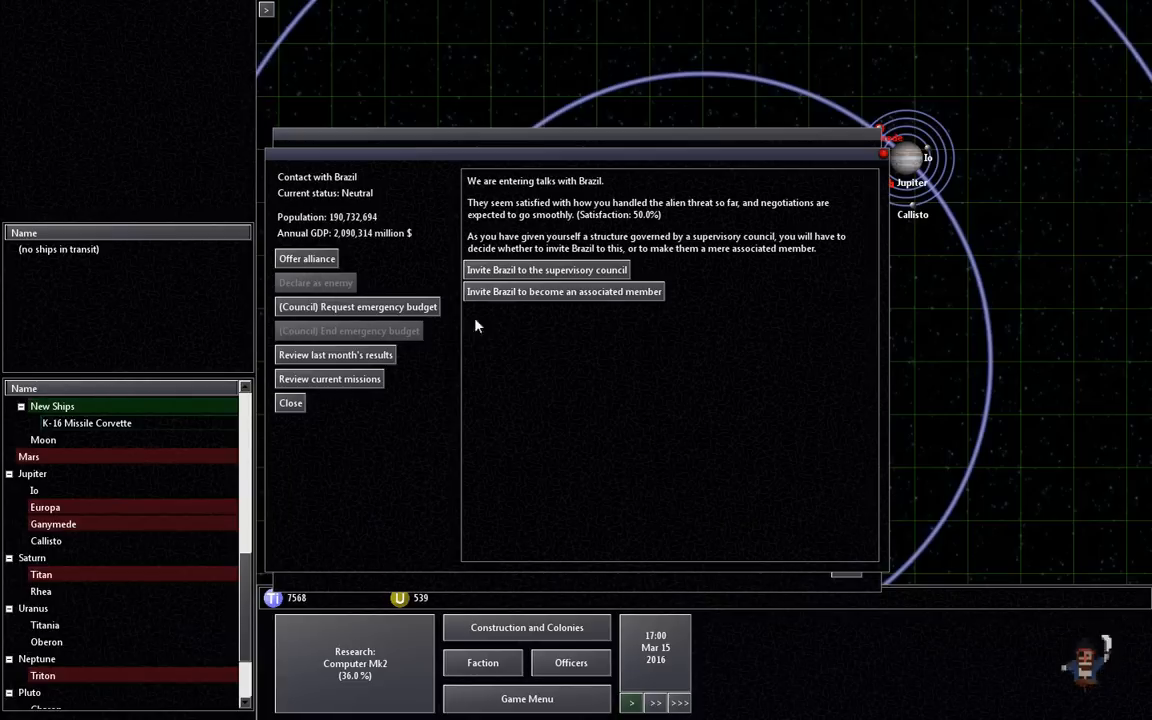
click(564, 292)
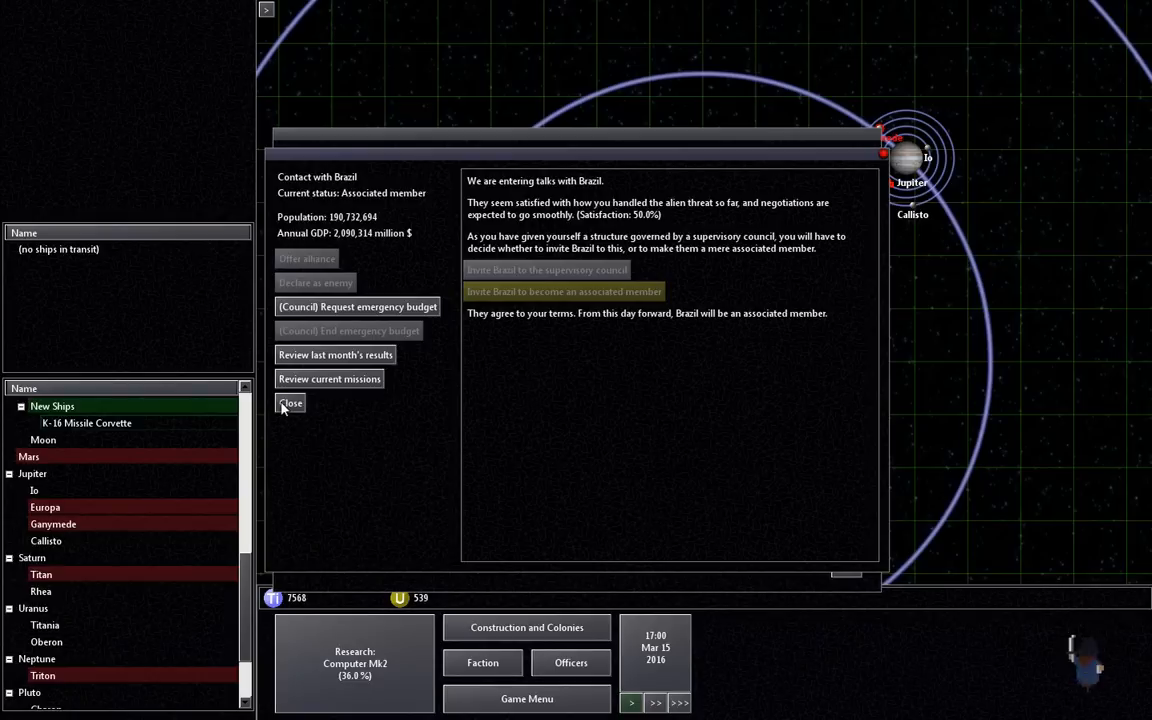
mouse_move(336, 310)
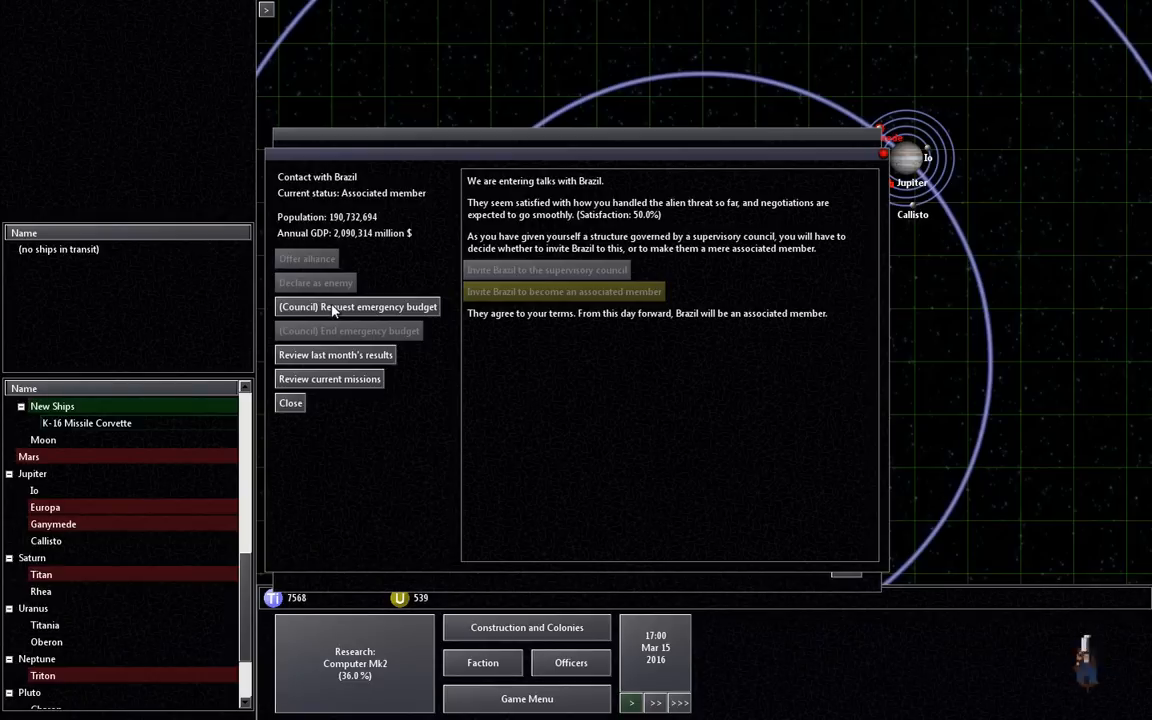
Step: Decline the emergency budget request and invite Australia onto the supervisory council
click(356, 306)
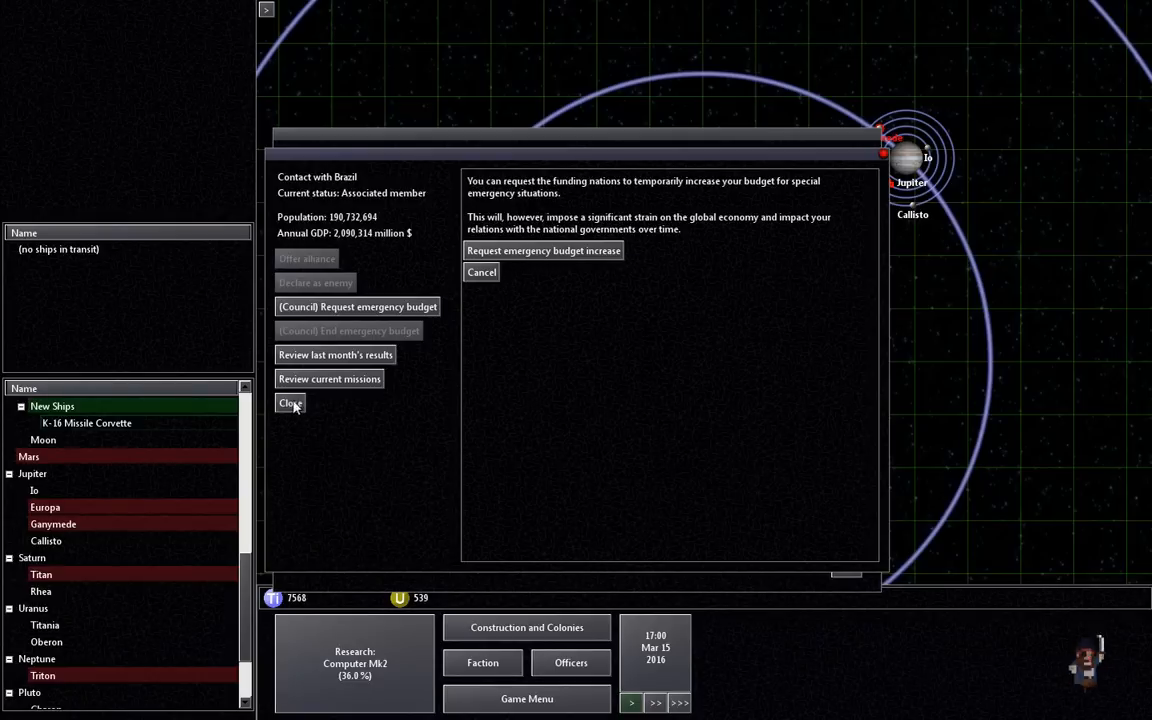
click(290, 402)
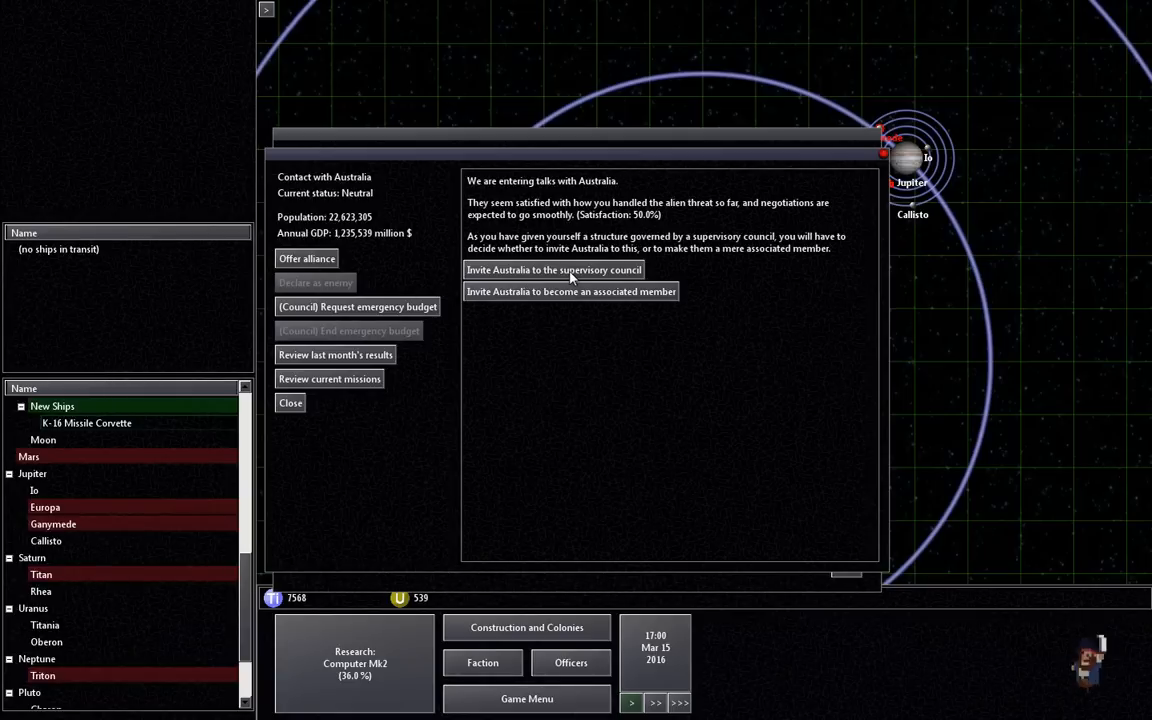
click(552, 270)
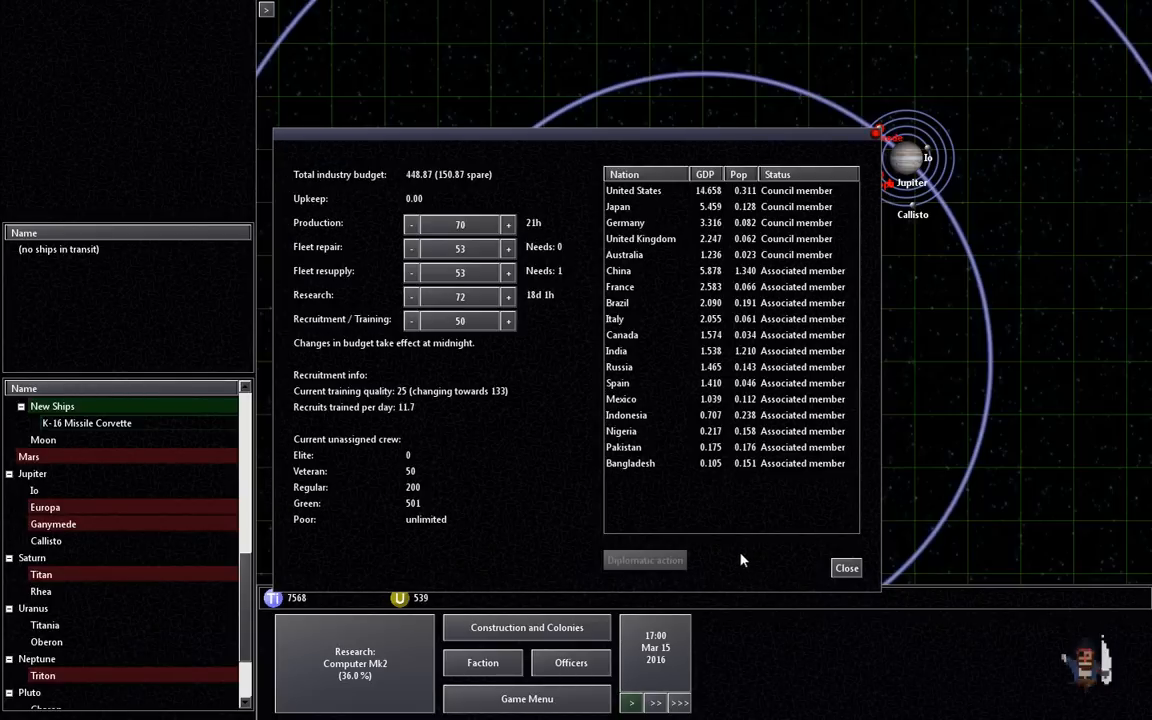
mouse_move(454, 186)
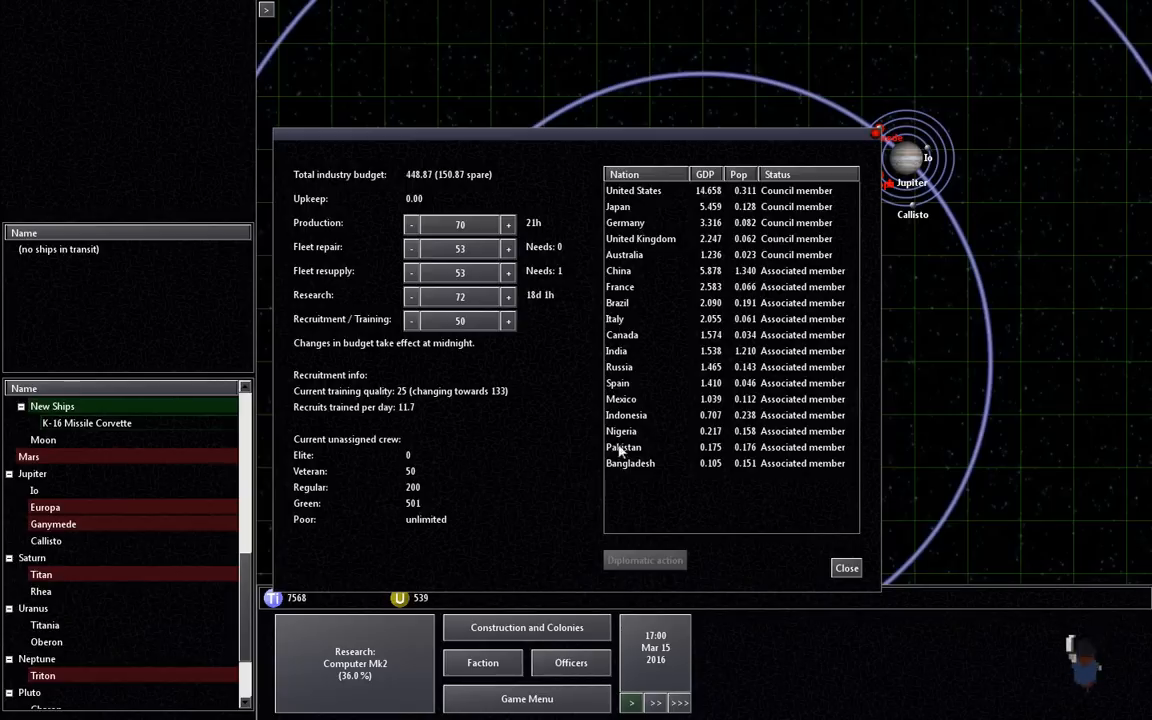
mouse_move(530, 320)
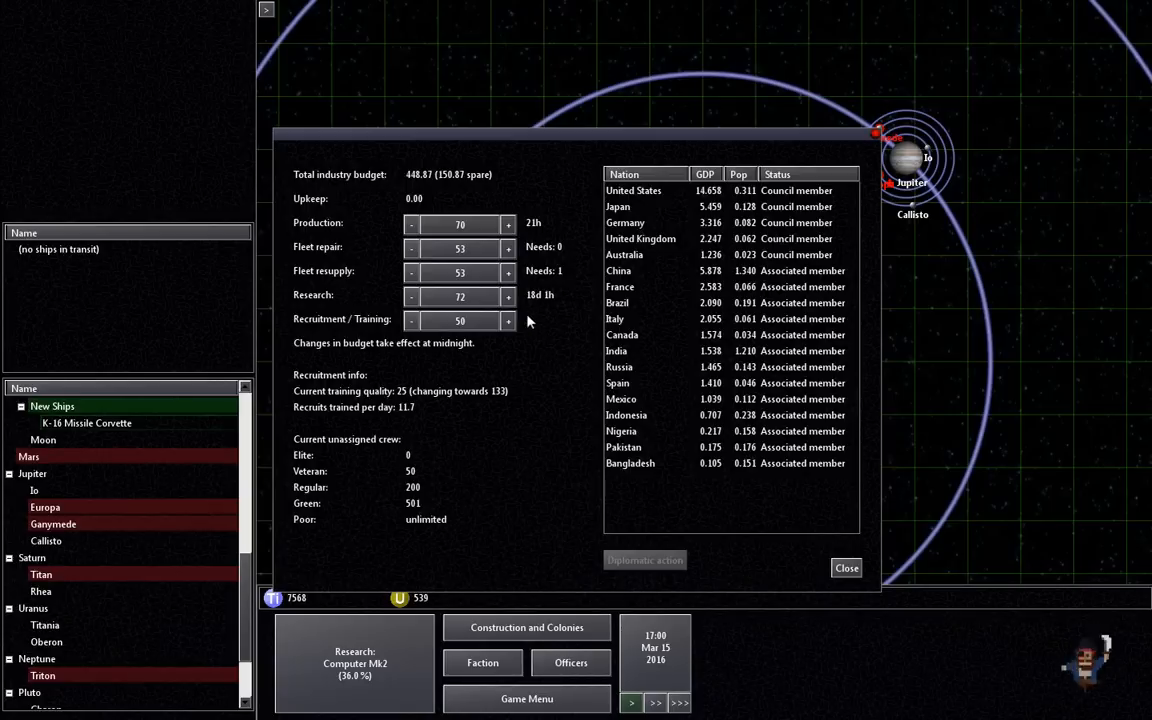
mouse_move(496, 144)
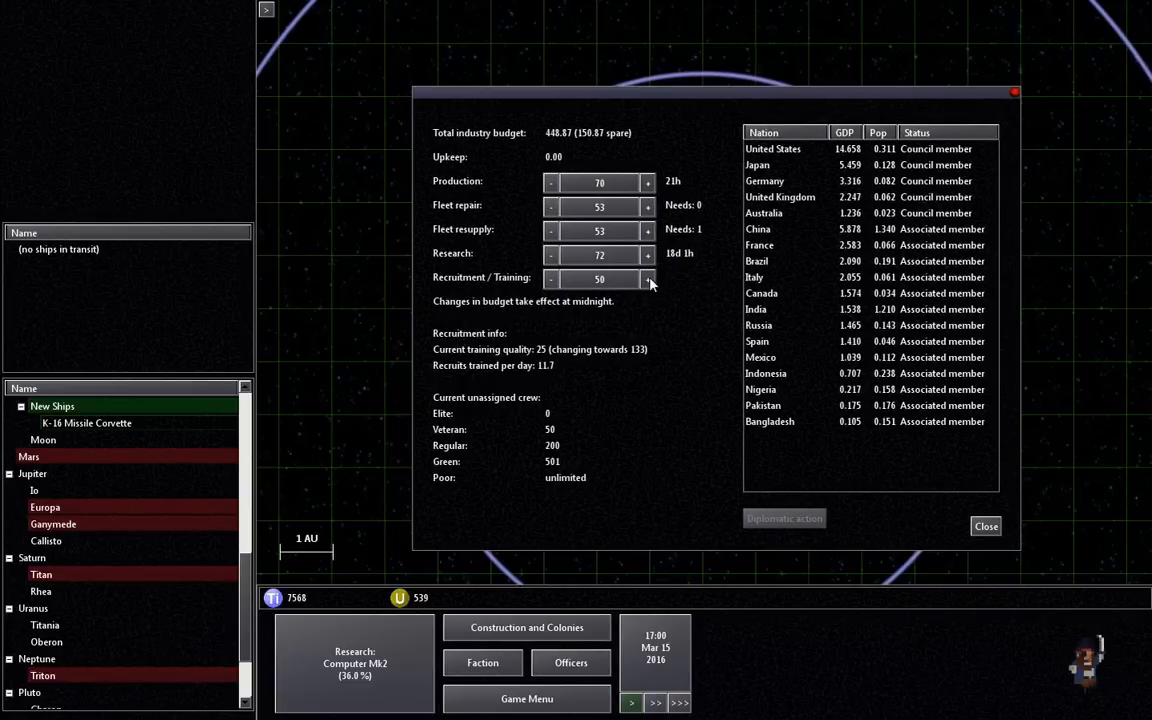
Step: Raise recruitment to 60, research toward 90 and fleet resupply to 70
click(648, 280)
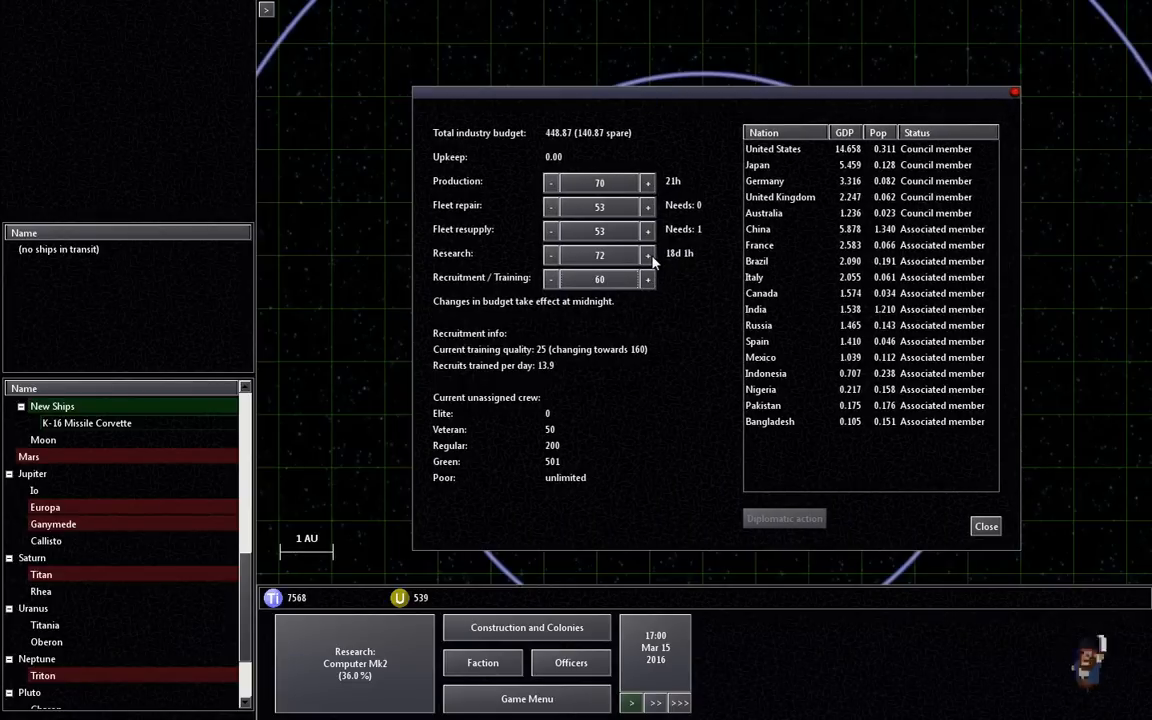
click(648, 252)
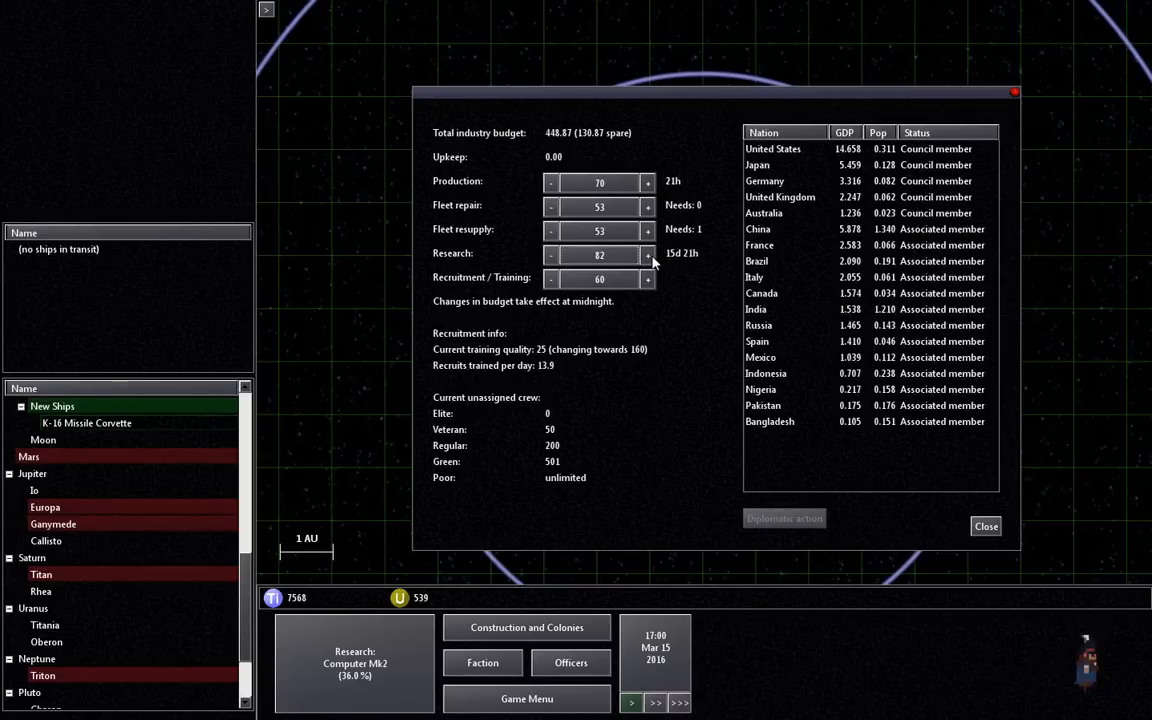
click(648, 254)
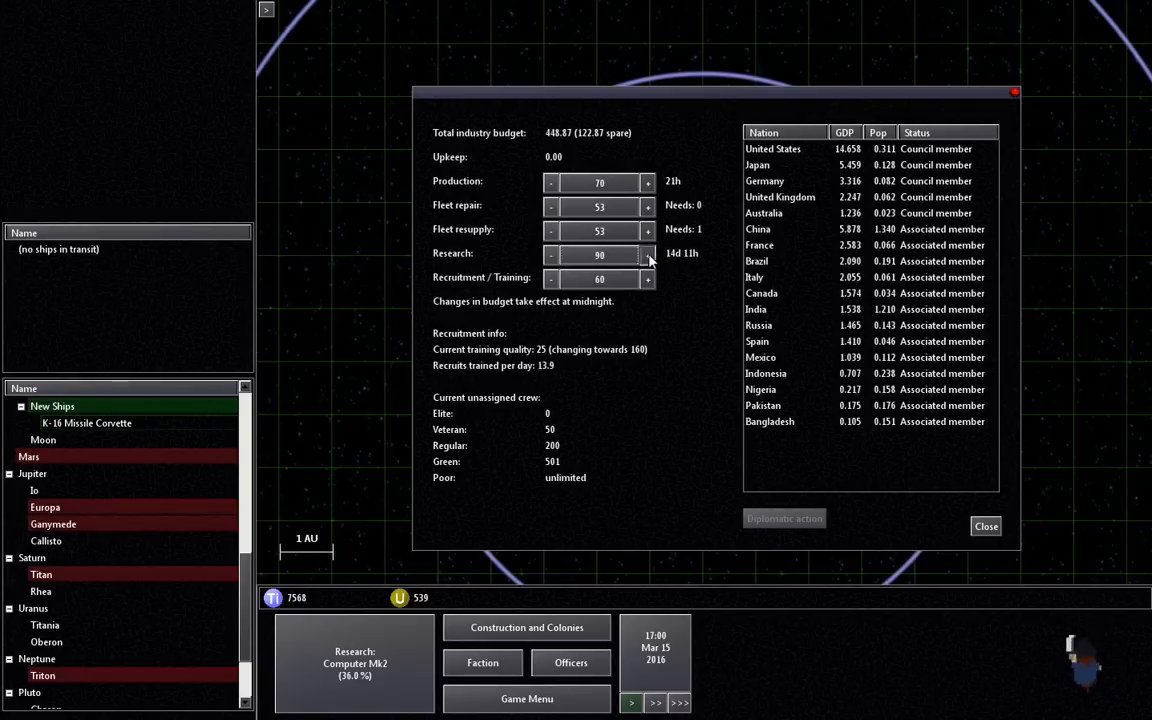
click(648, 230)
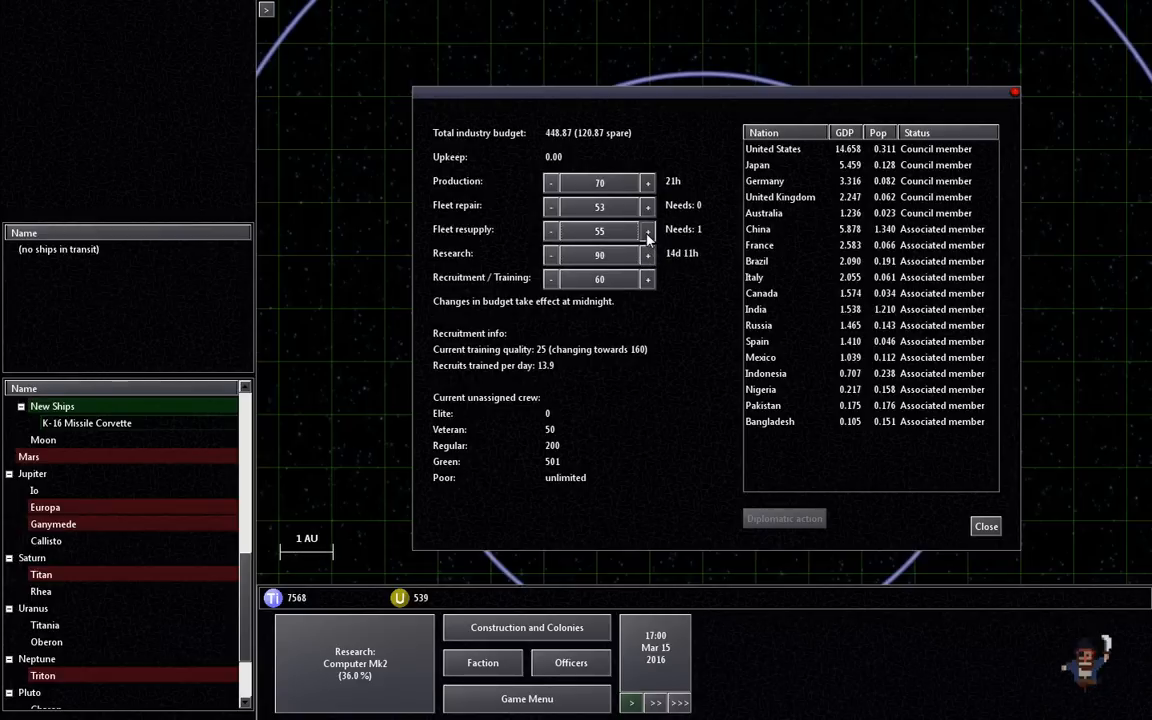
click(648, 228)
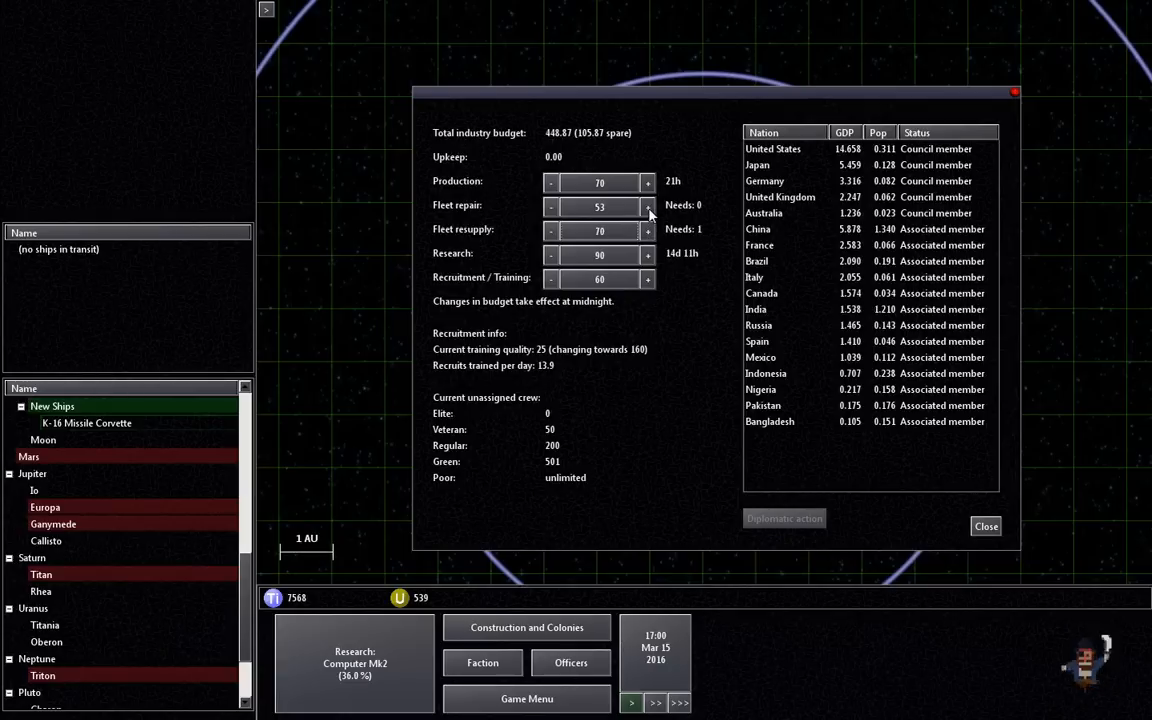
Step: Raise fleet repair to 60 and production to 90, then return to the map
click(648, 206)
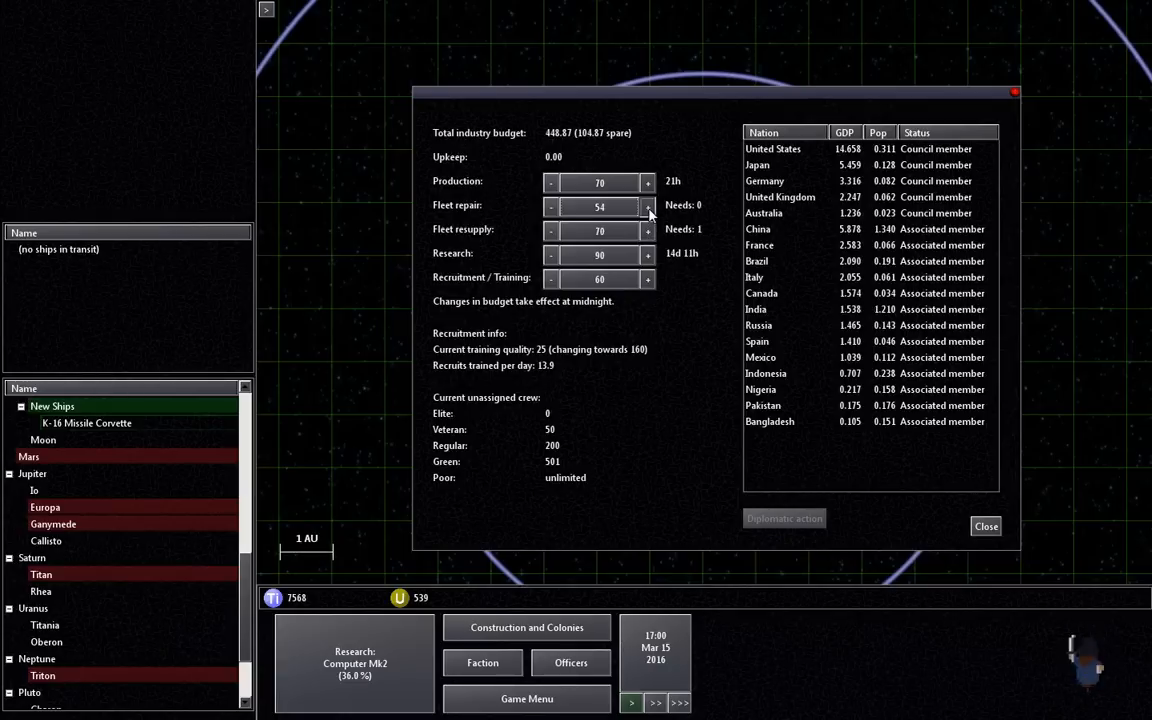
click(648, 180)
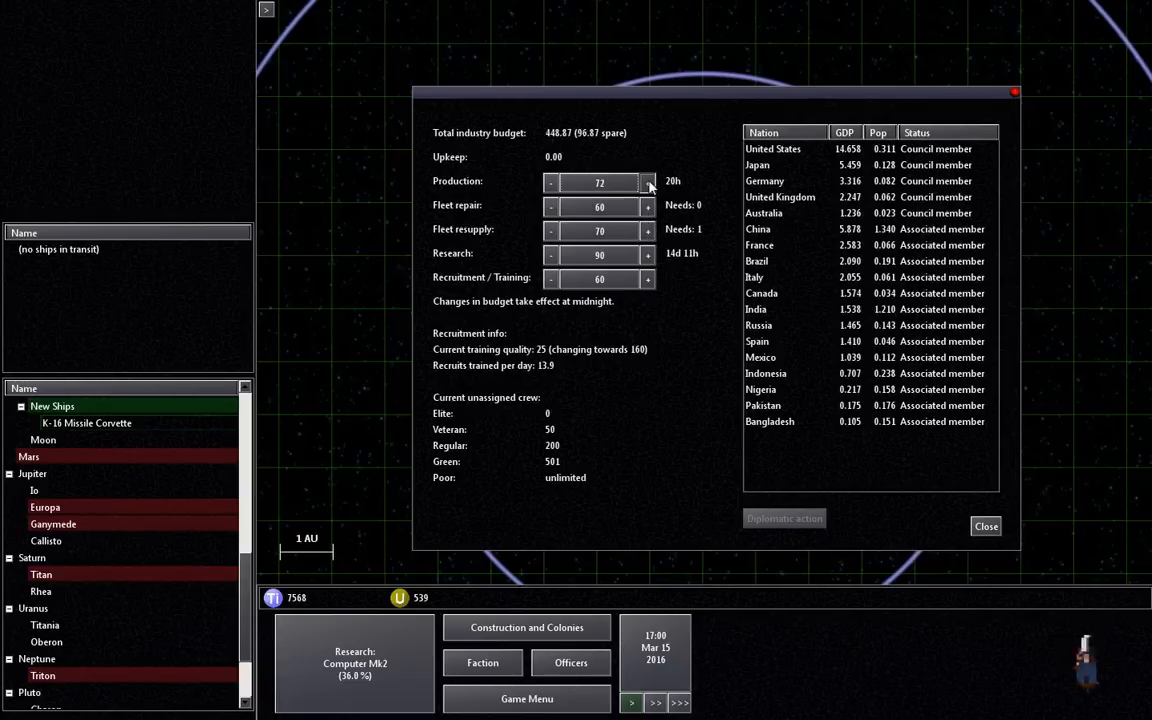
click(648, 180)
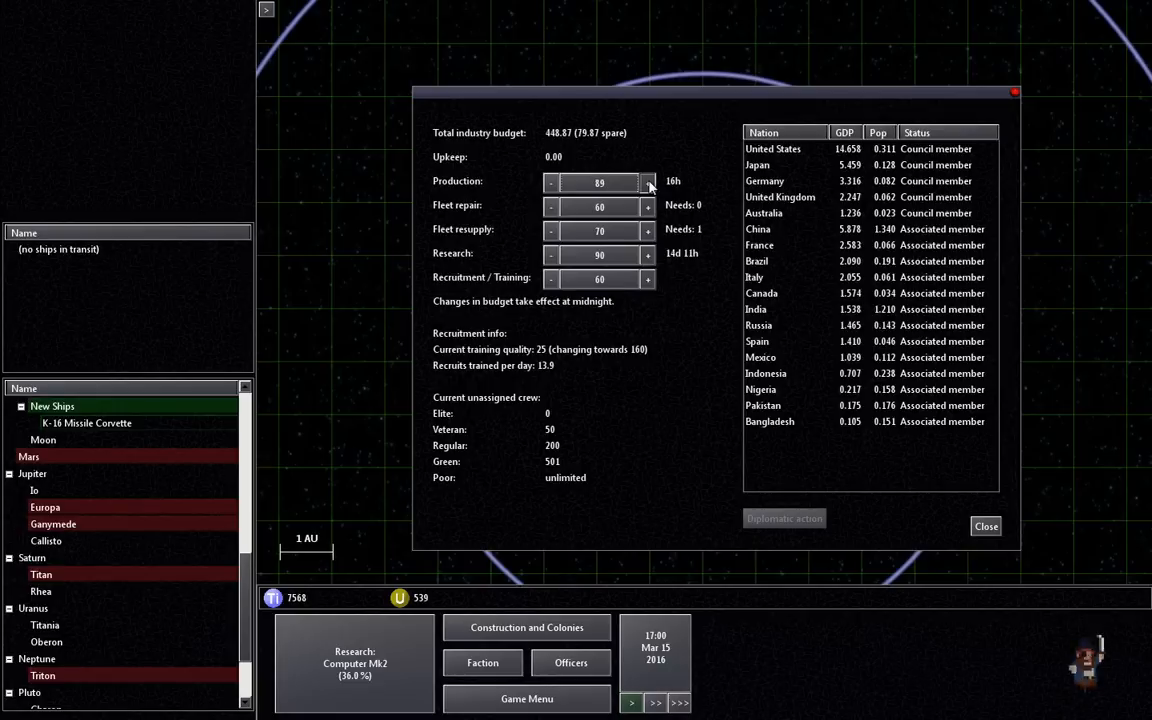
click(648, 180)
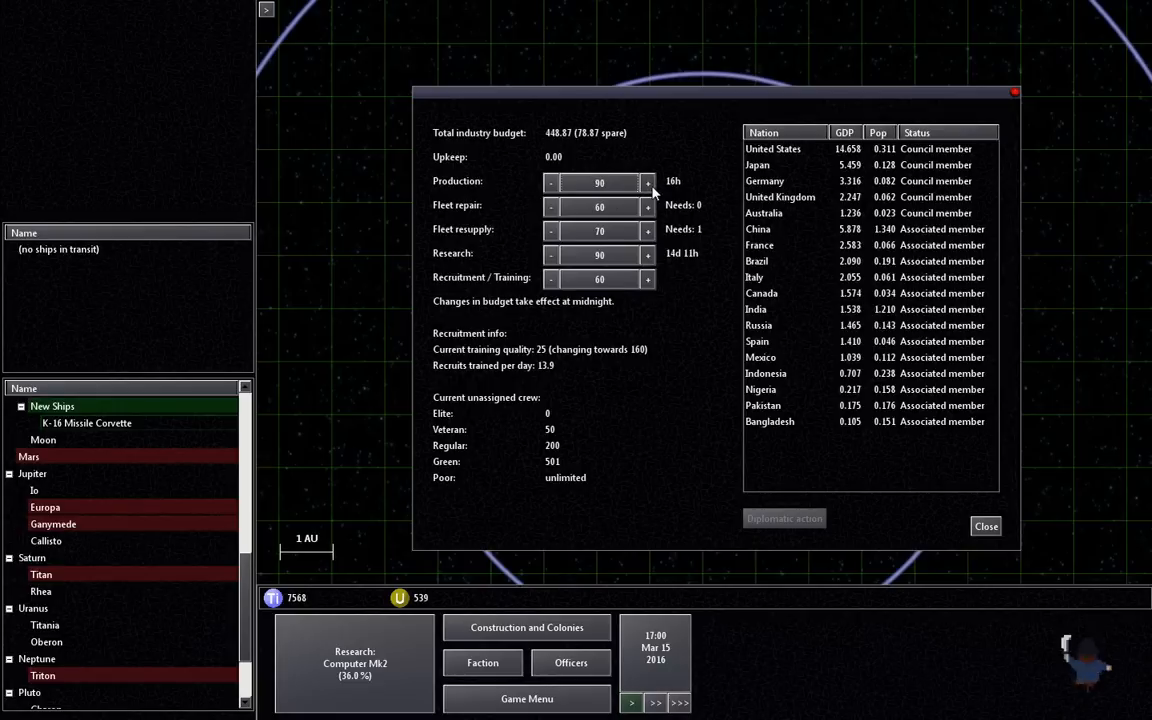
click(984, 526)
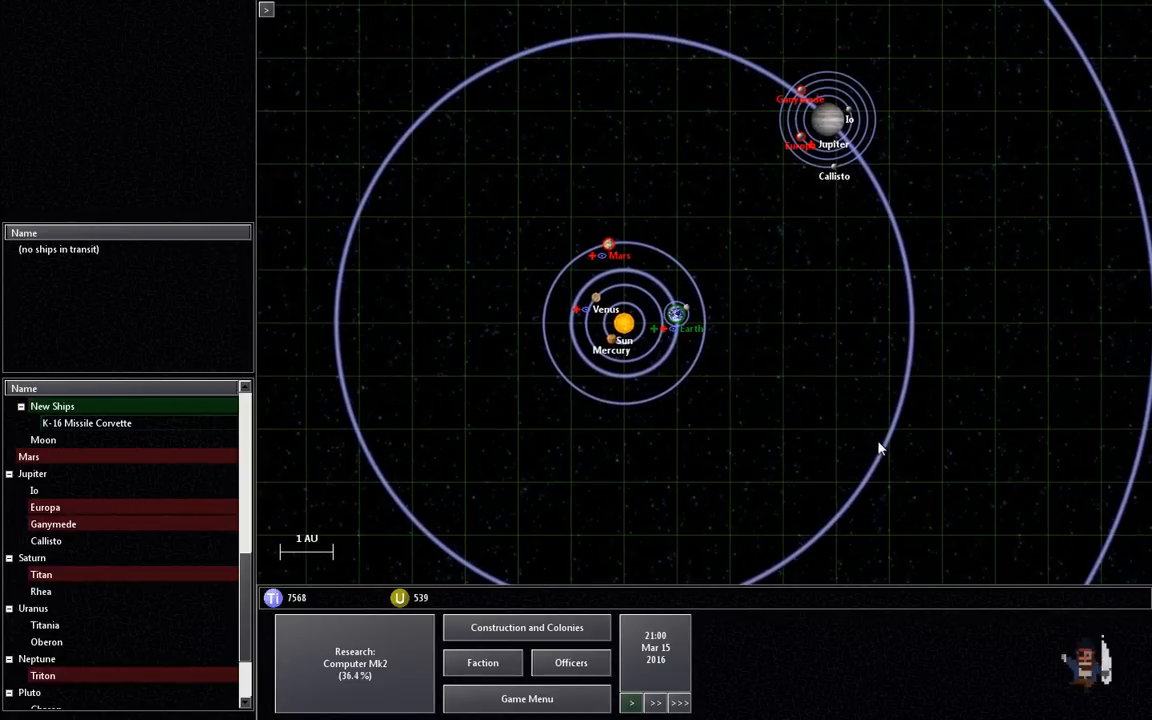
Step: Let time run until Earth's Missile Corvette construction completes on Mar 16, 2016
scroll(down, 3)
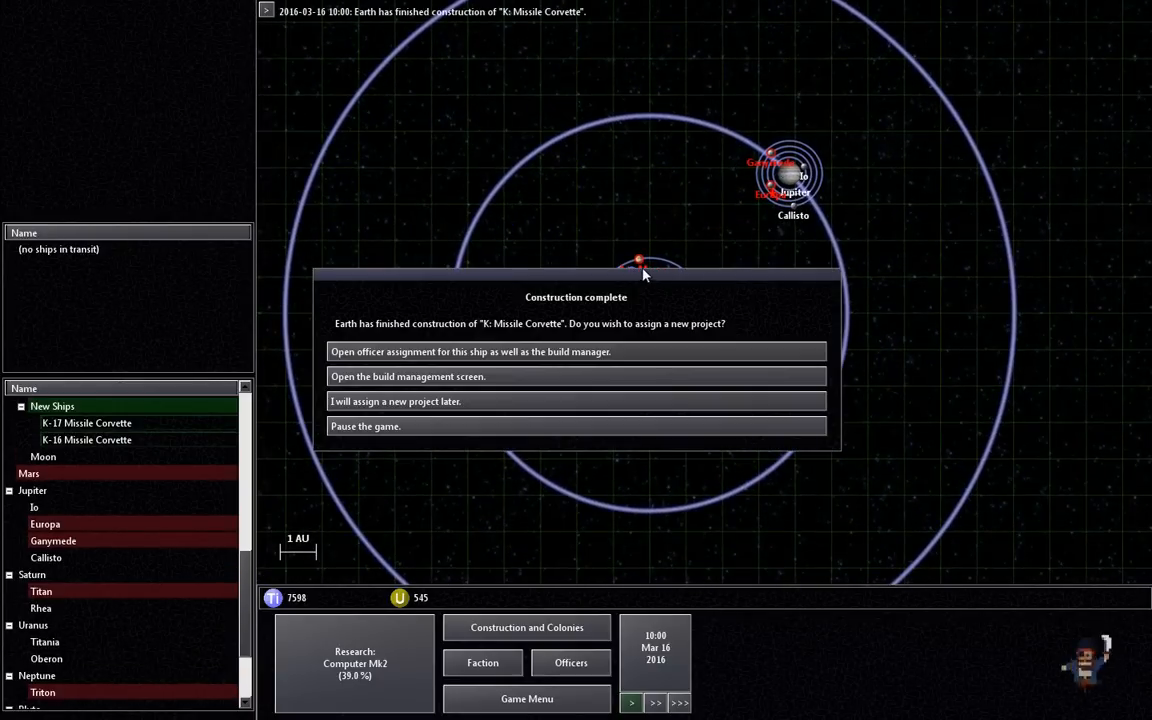
mouse_move(576, 496)
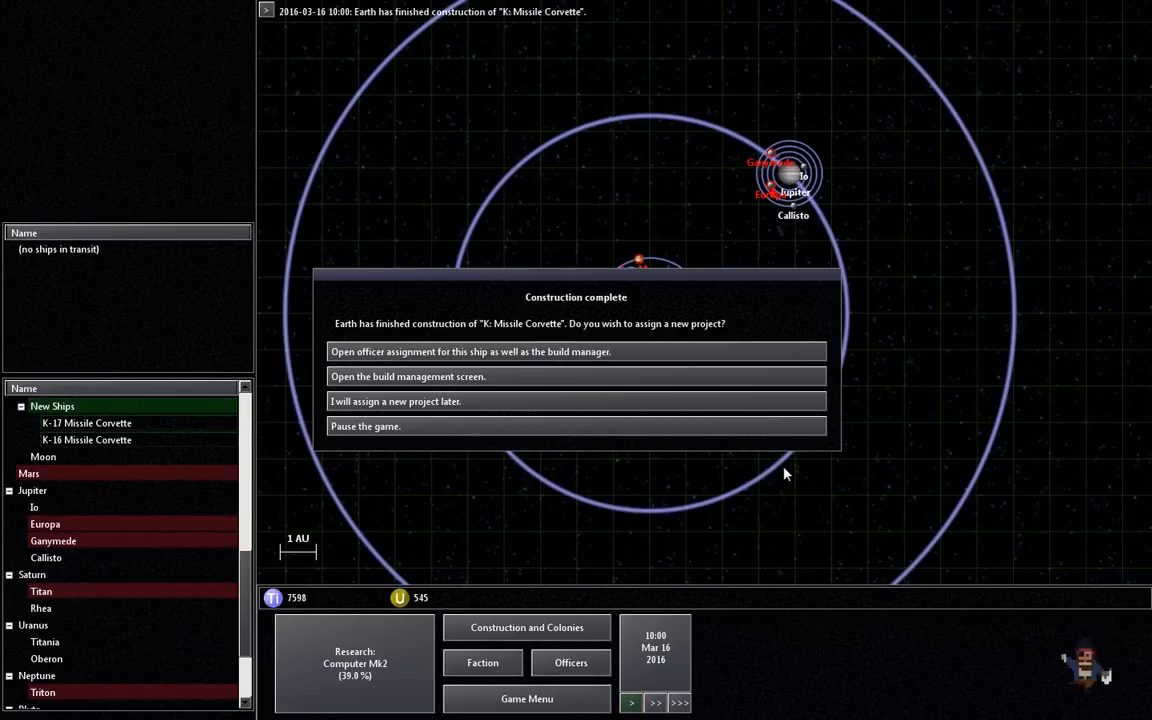
mouse_move(796, 468)
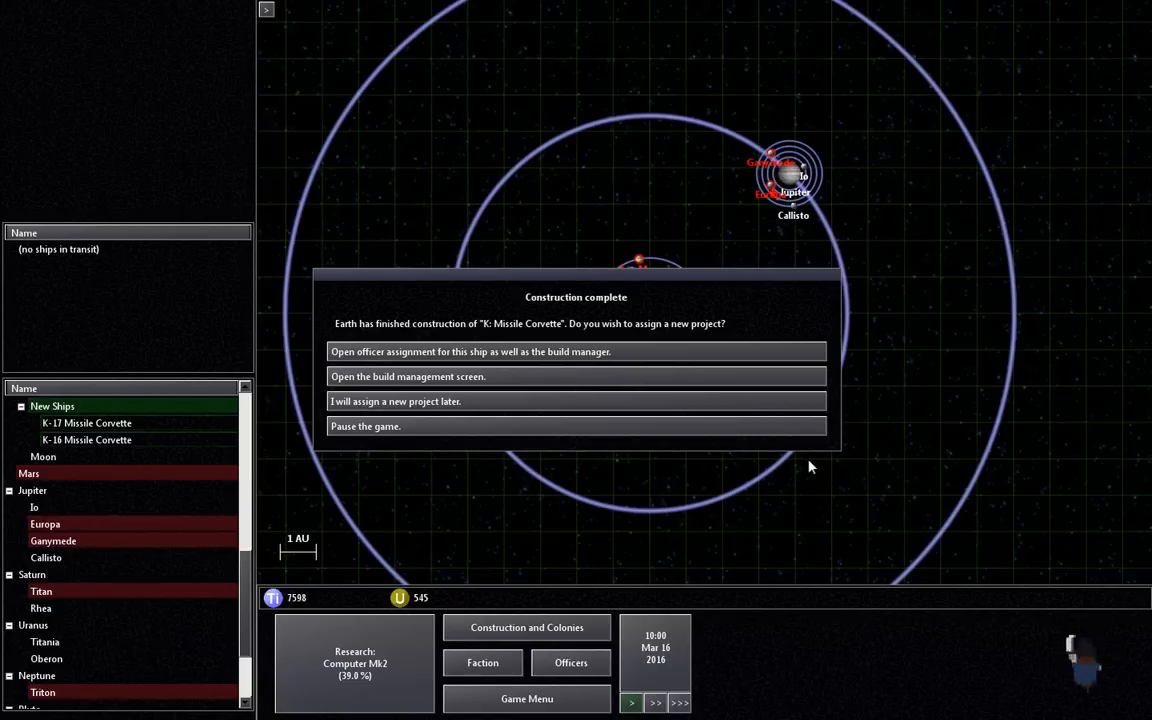
mouse_move(828, 472)
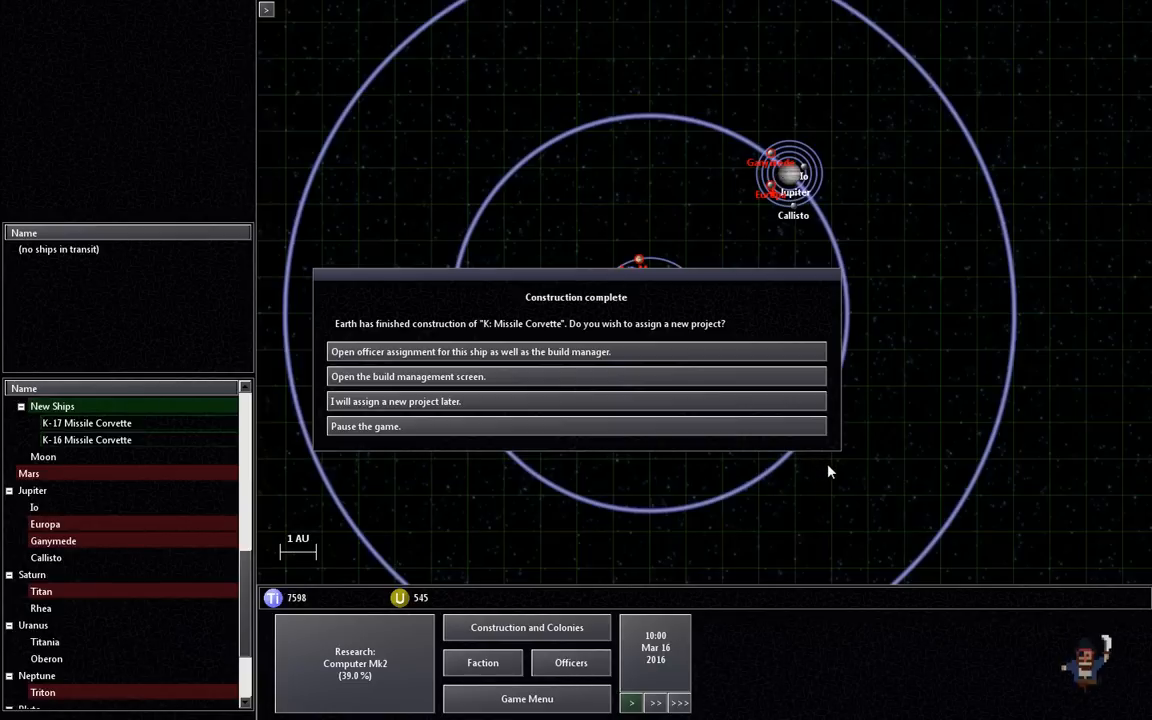
mouse_move(840, 456)
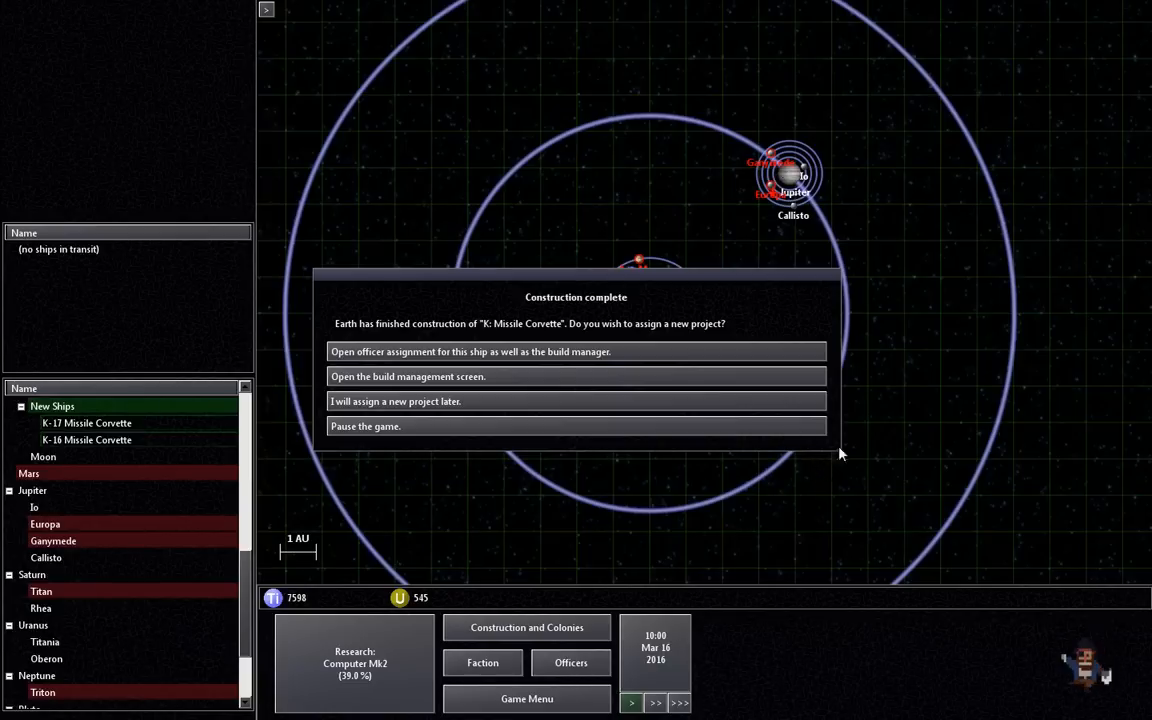